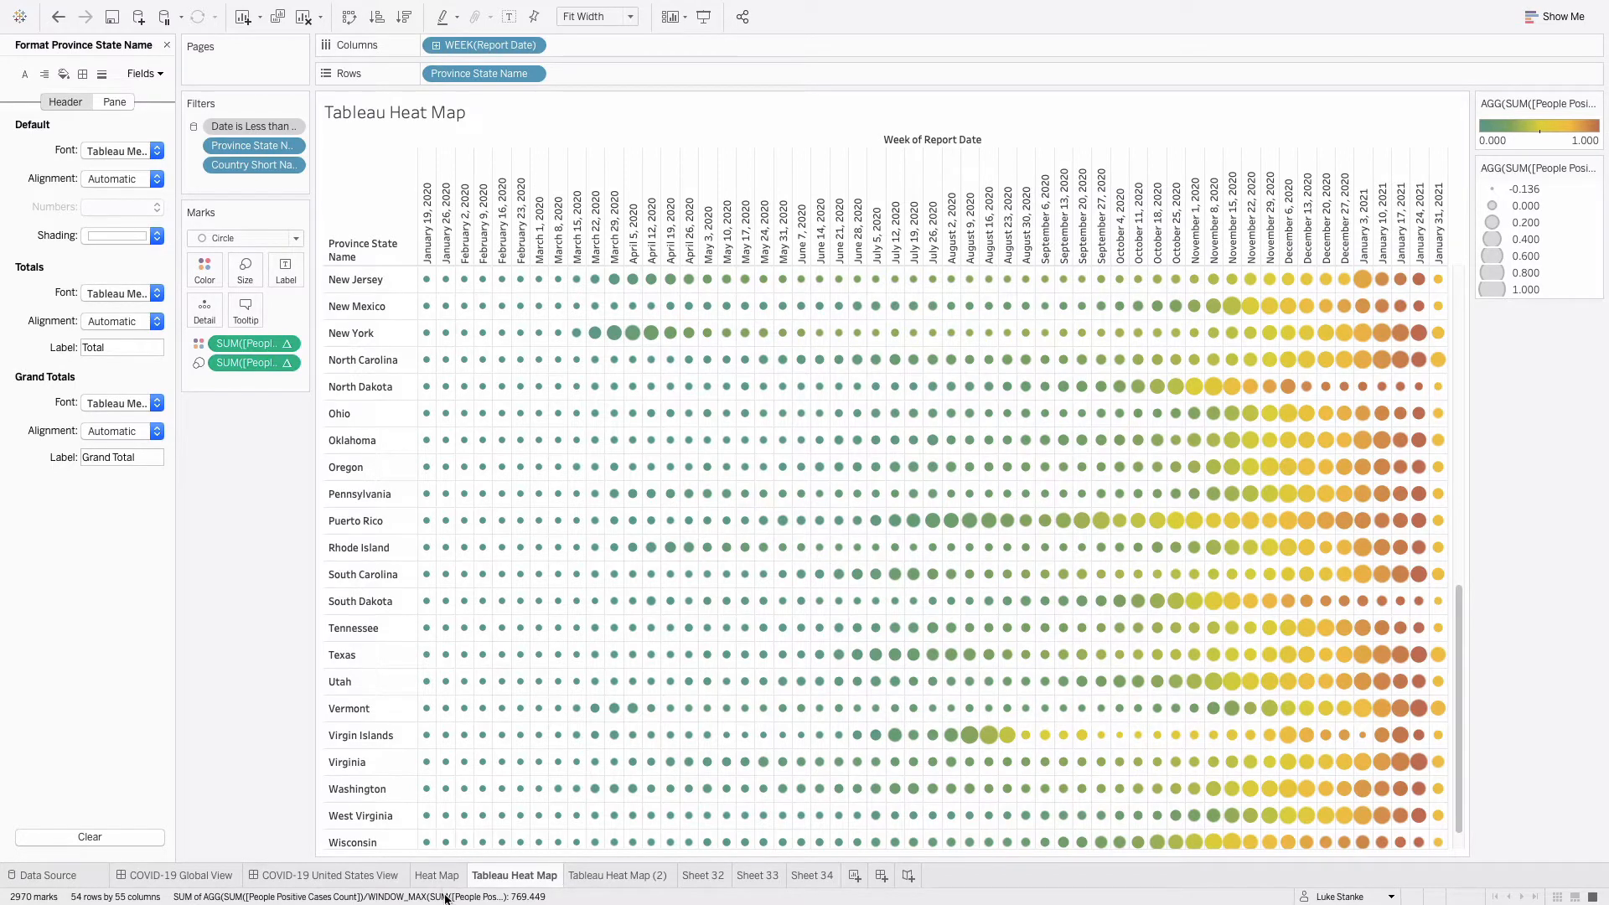
- Review the square and circle Heat Map sheets, then move to the new sheet
{"action": "left_click", "coordinate": [435, 875]}
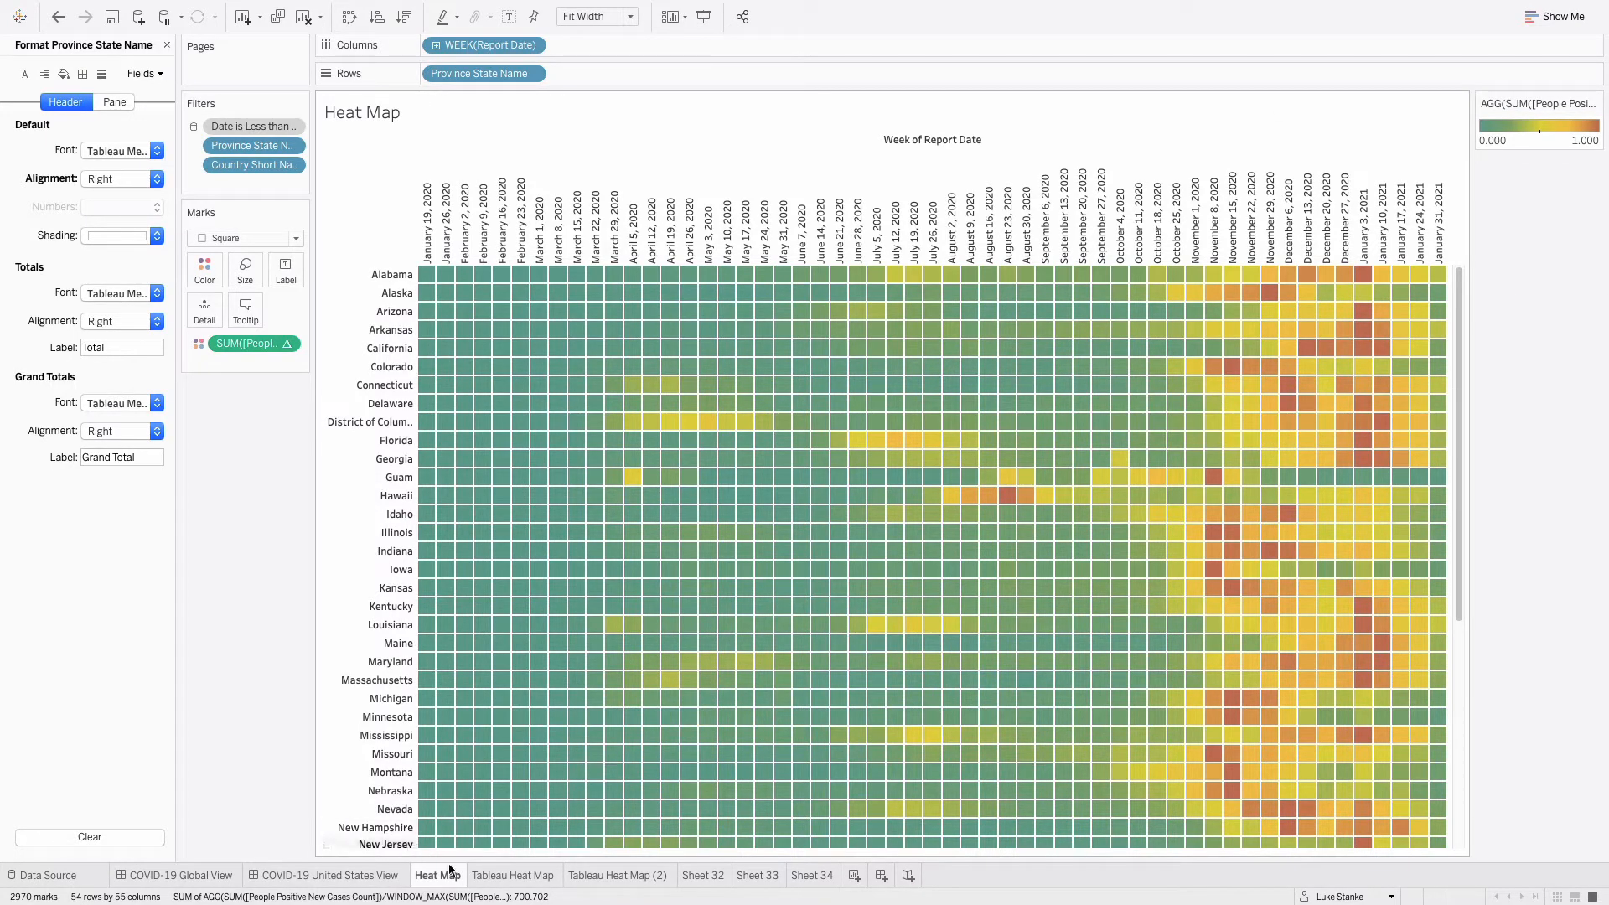
{"action": "left_click", "coordinate": [513, 875]}
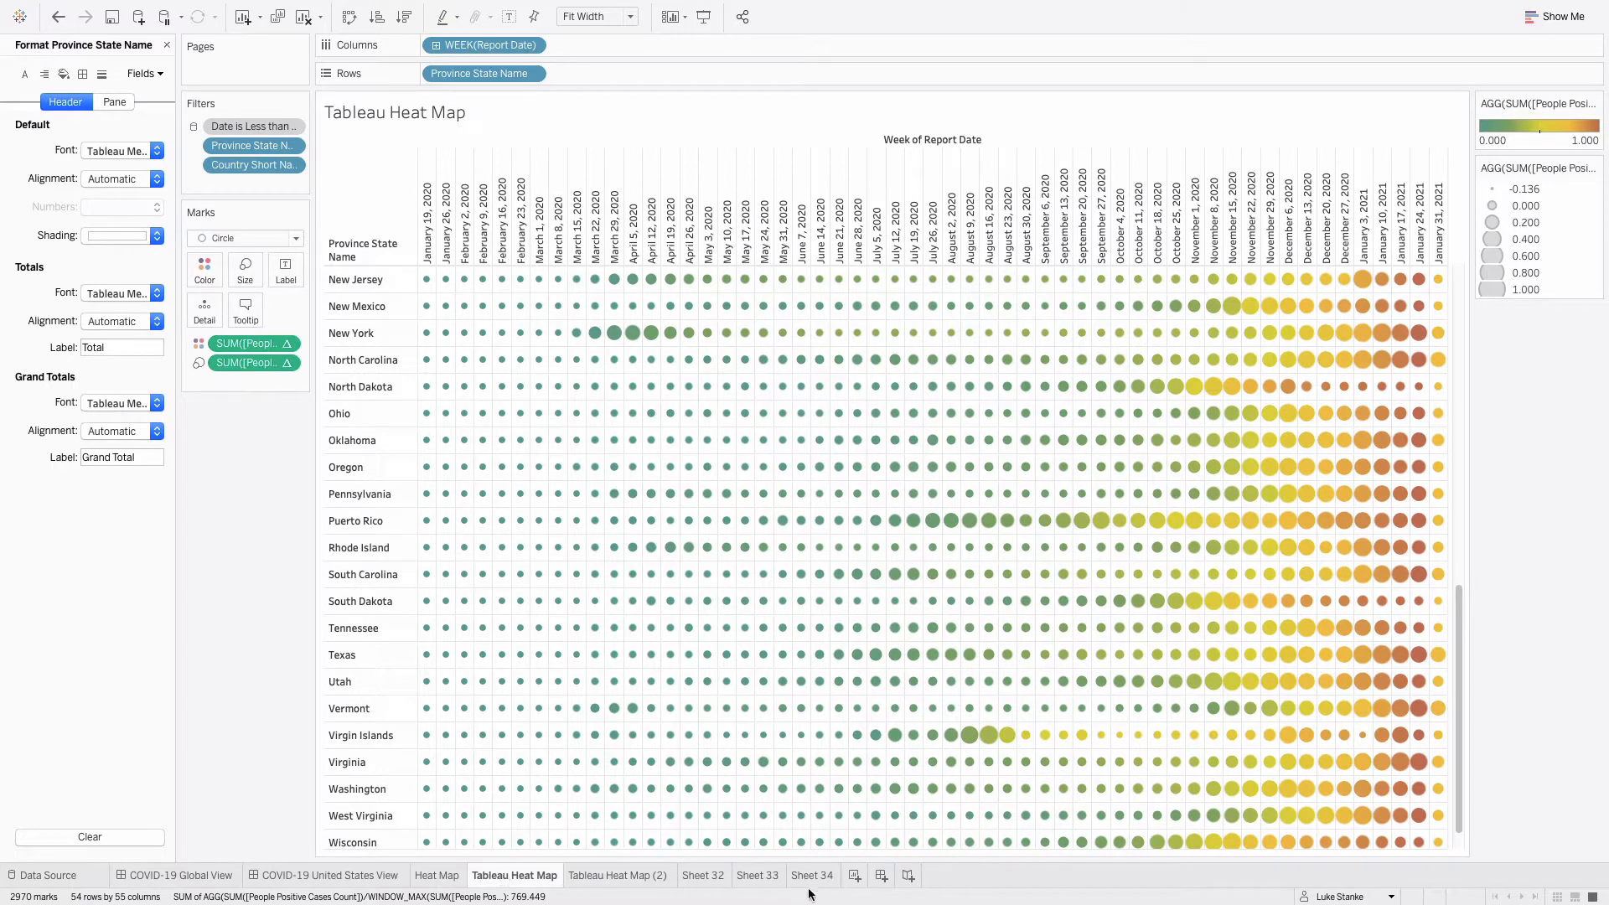
{"action": "left_click", "coordinate": [909, 875]}
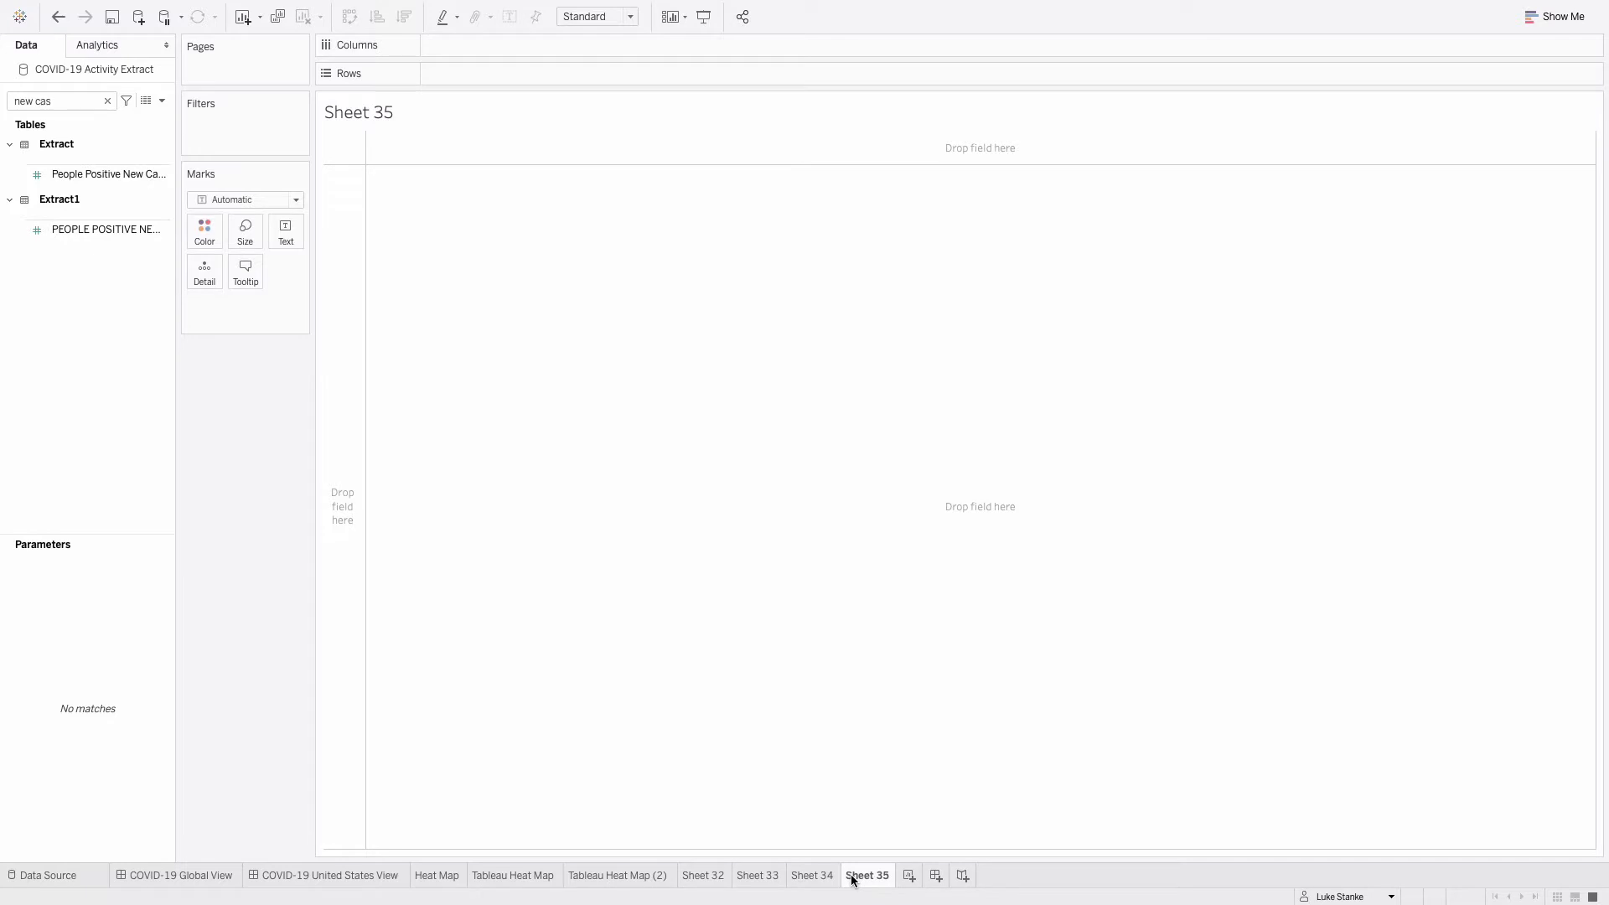
{"action": "mouse_move", "coordinate": [1507, 440]}
{"action": "type", "text": "re"}
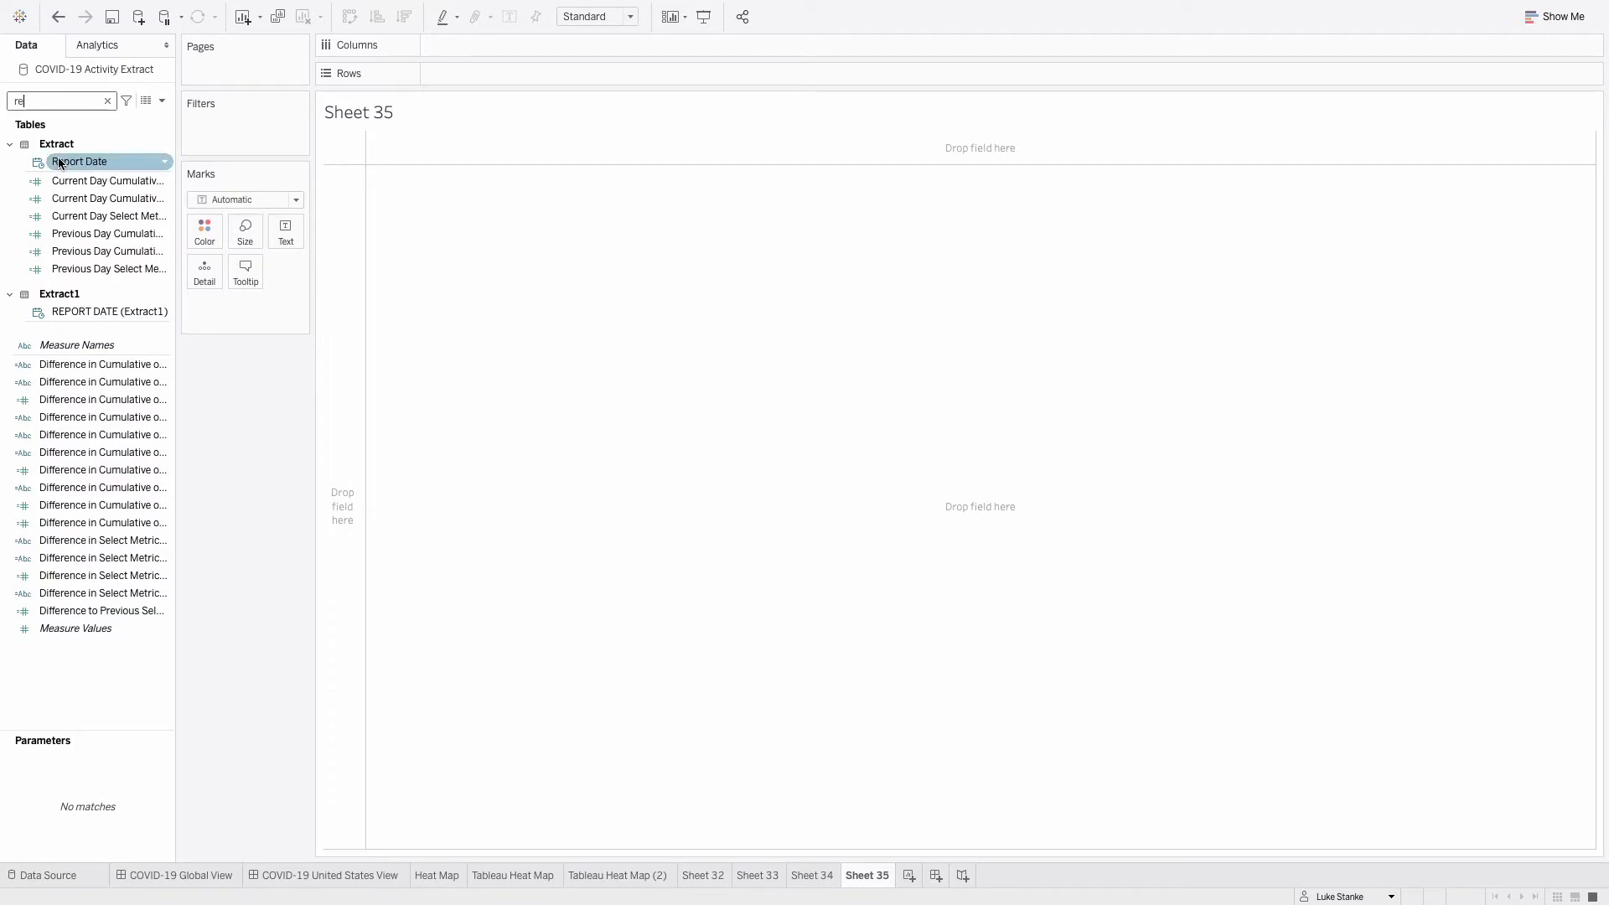
- Put Report Date on Columns as discrete week numbers with rotated header labels
{"action": "left_click_drag", "start_coordinate": [78, 161], "coordinate": [482, 45]}
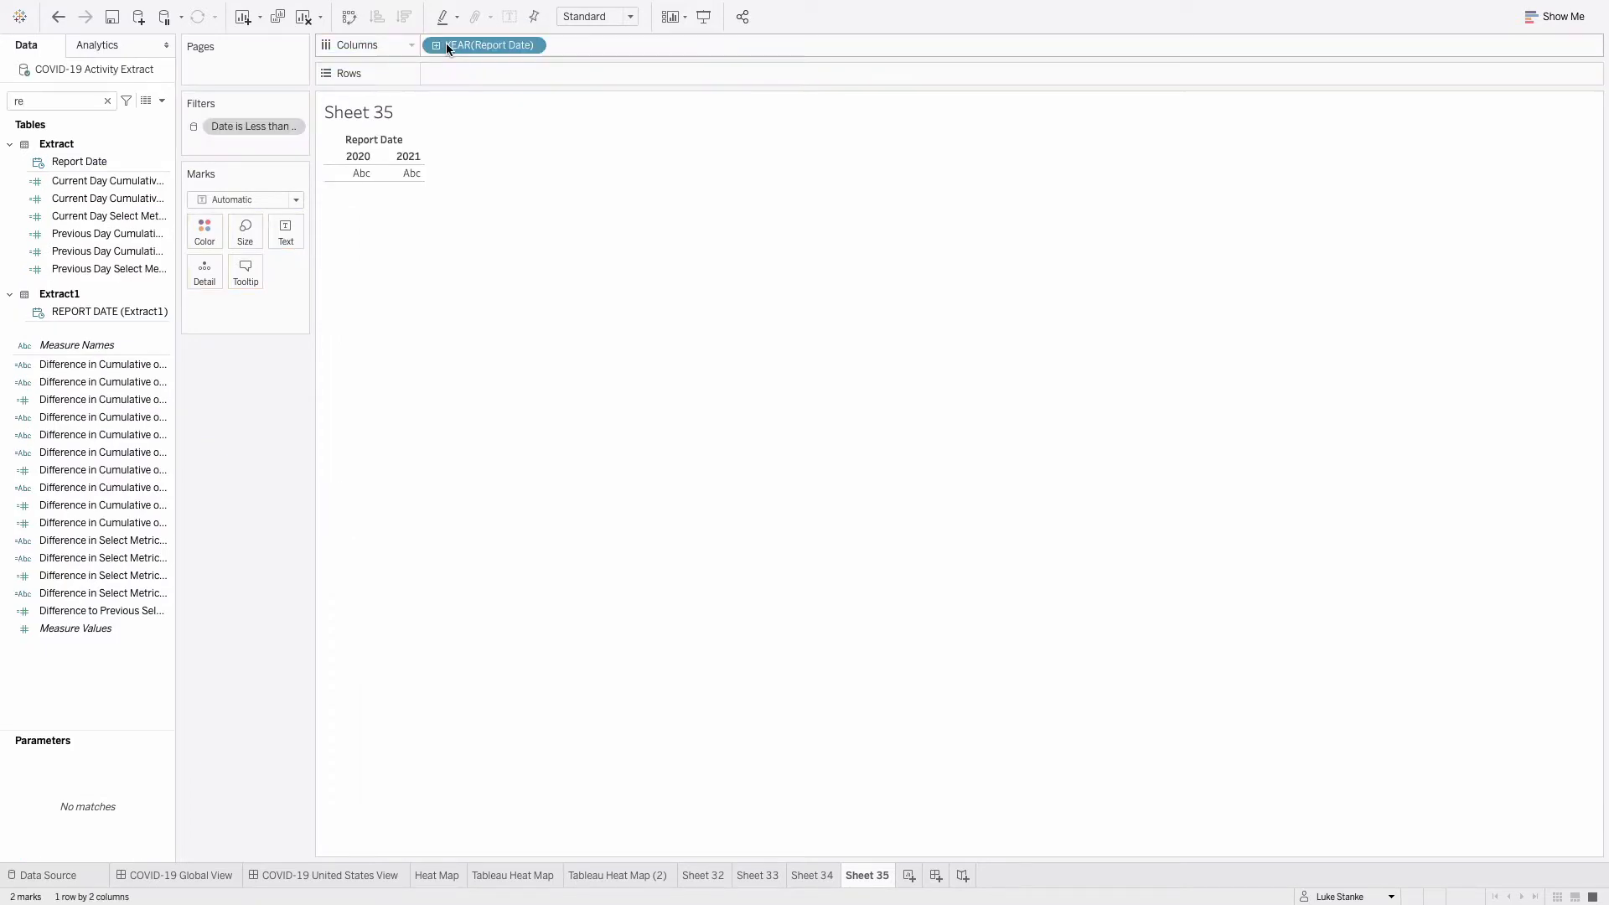
{"action": "left_click", "coordinate": [530, 44]}
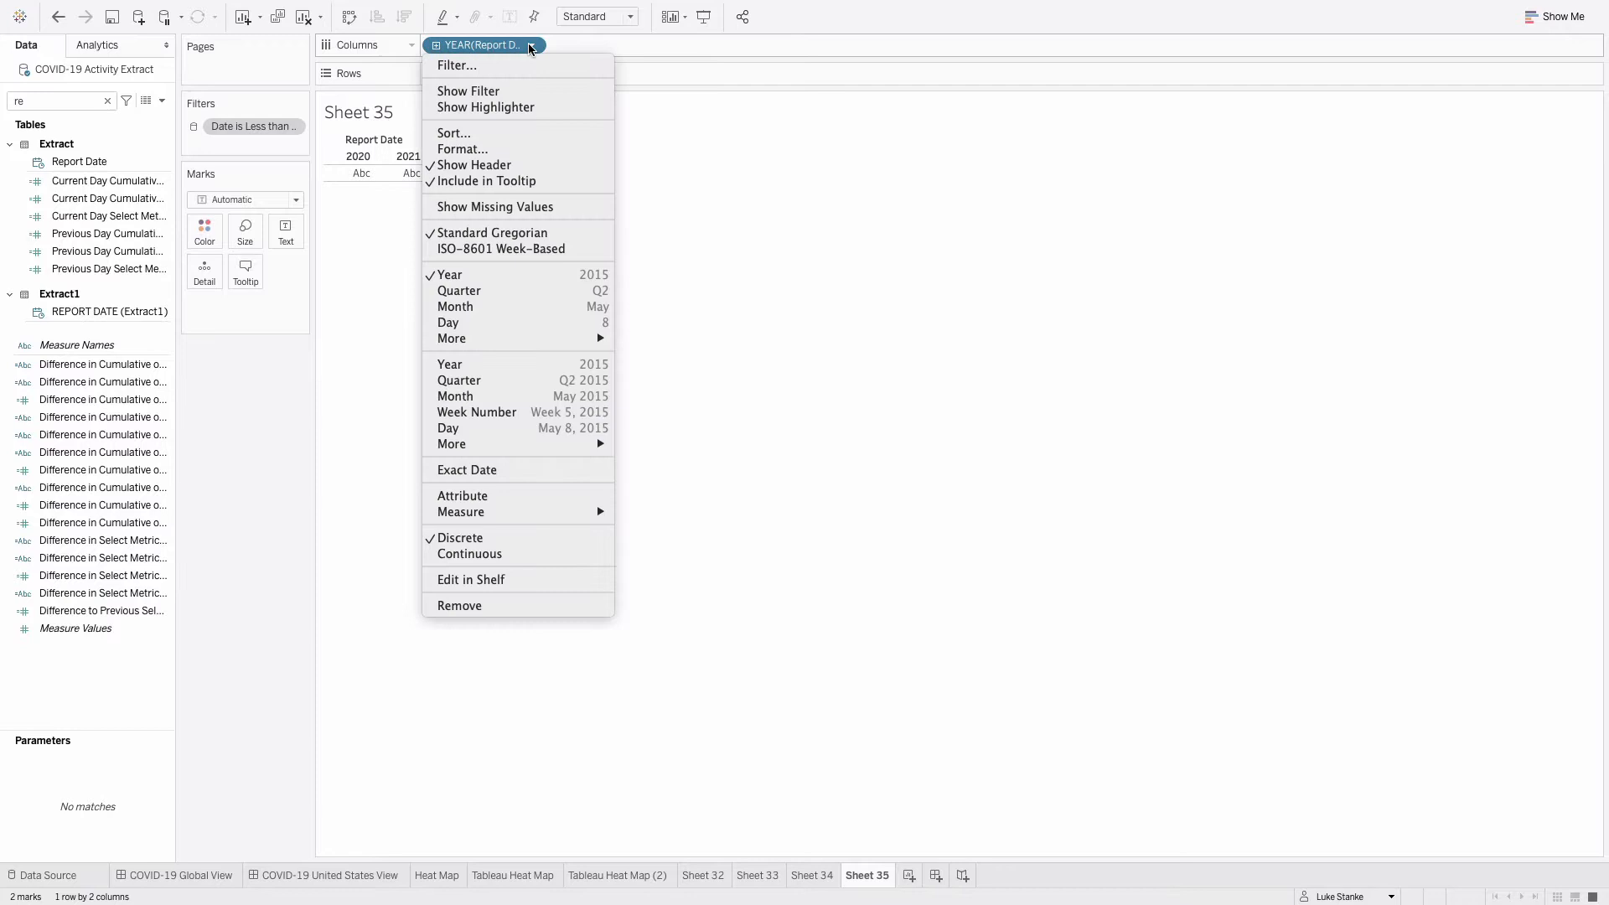
{"action": "mouse_move", "coordinate": [458, 380]}
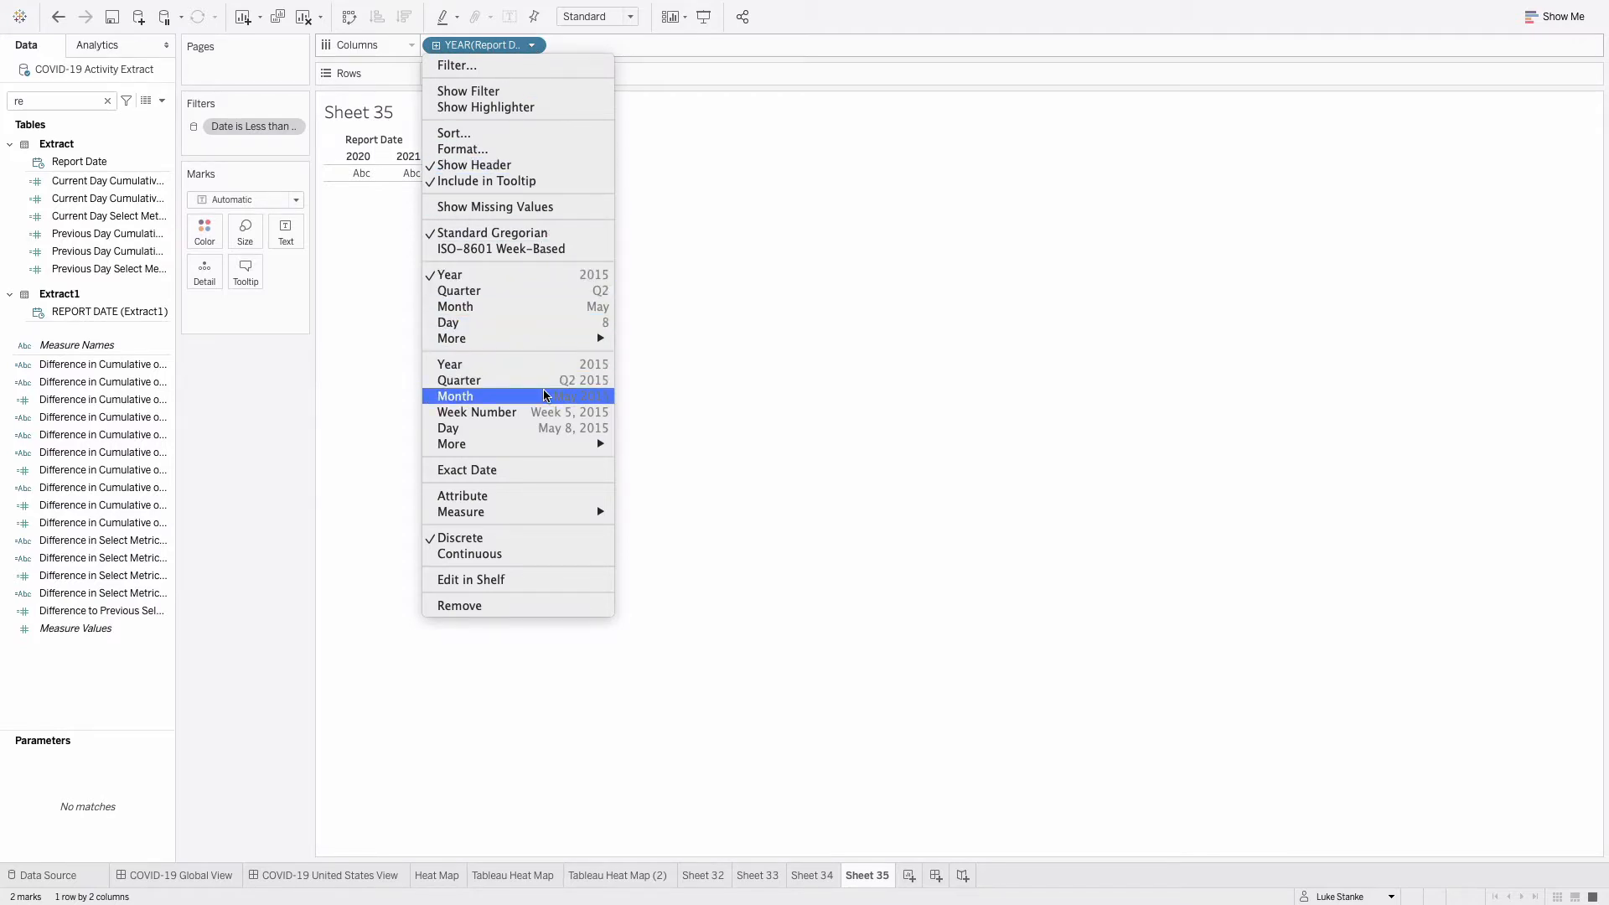
{"action": "left_click", "coordinate": [476, 411]}
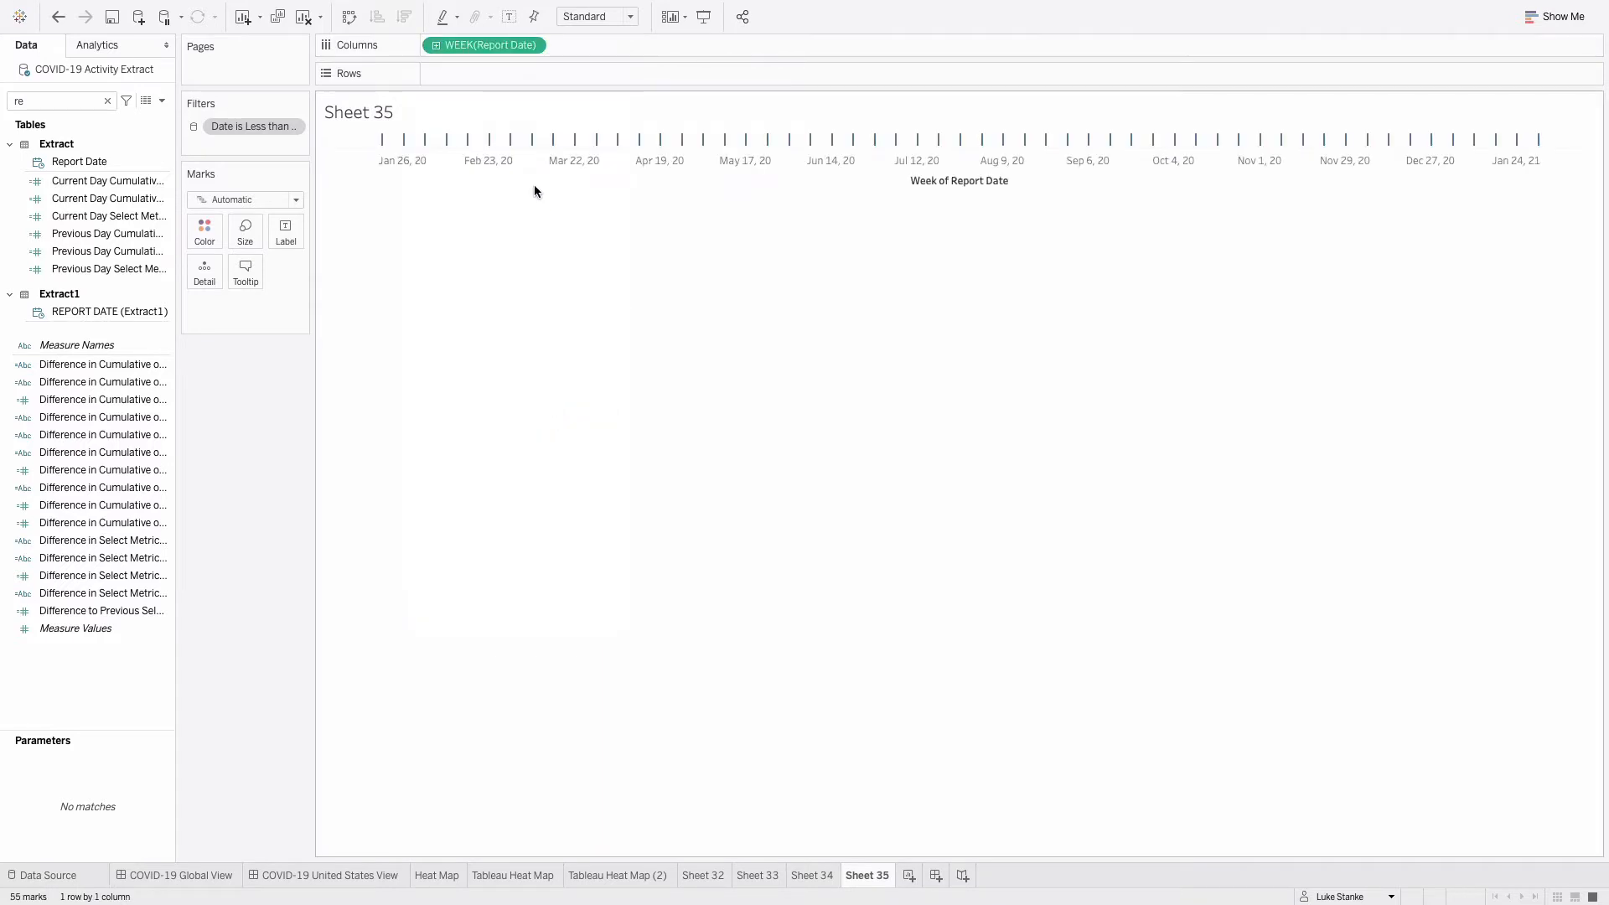
{"action": "left_click", "coordinate": [532, 45]}
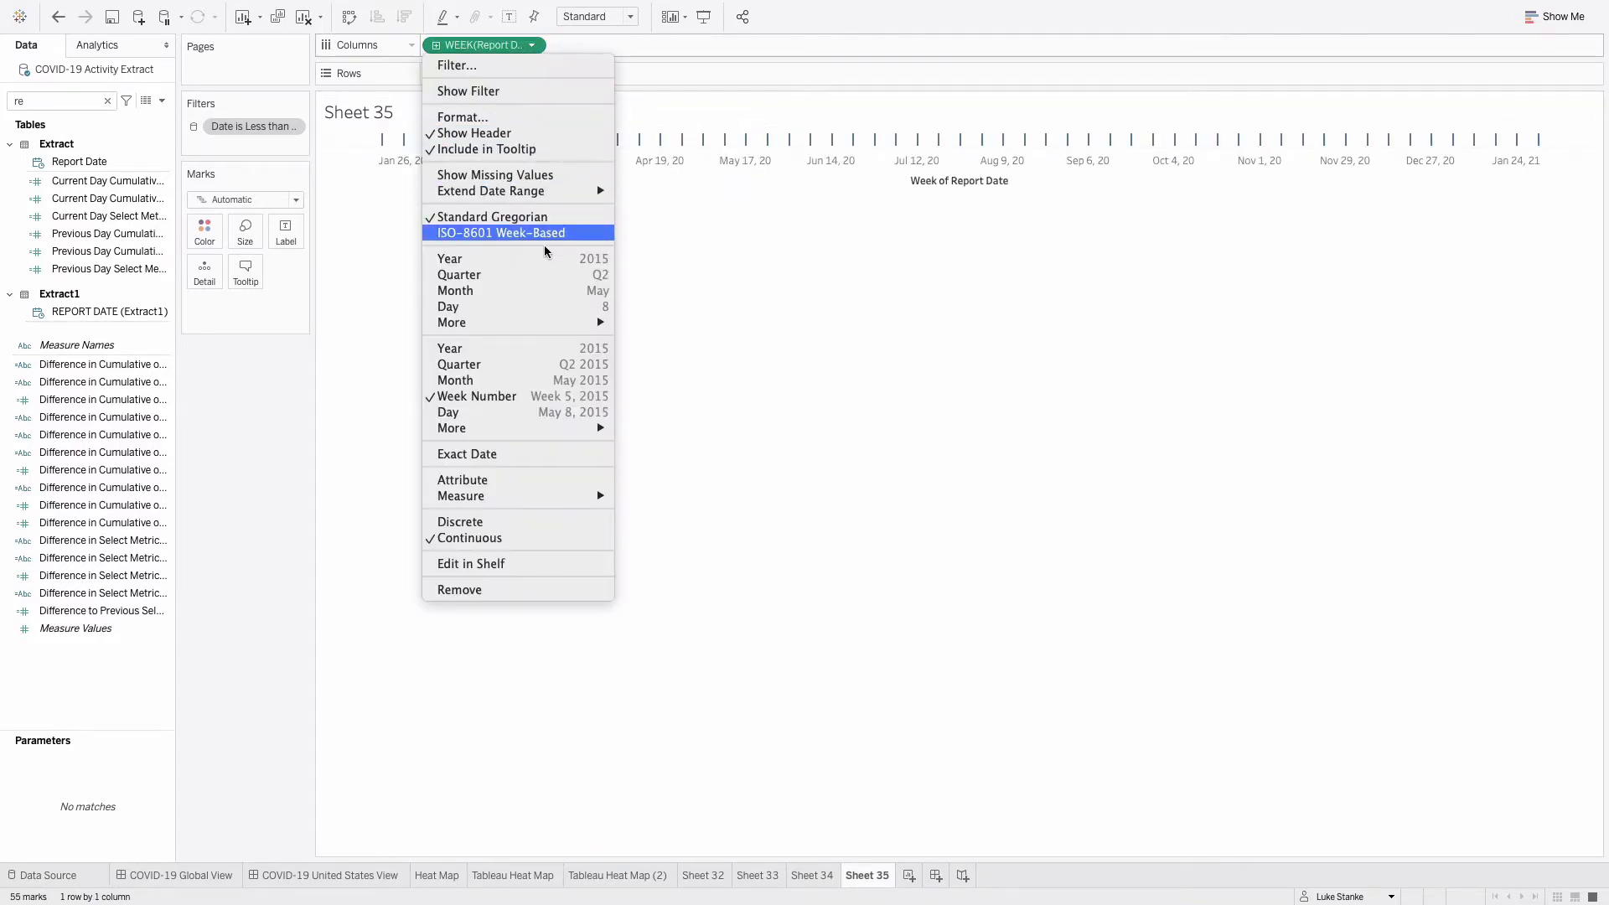
{"action": "mouse_move", "coordinate": [452, 428]}
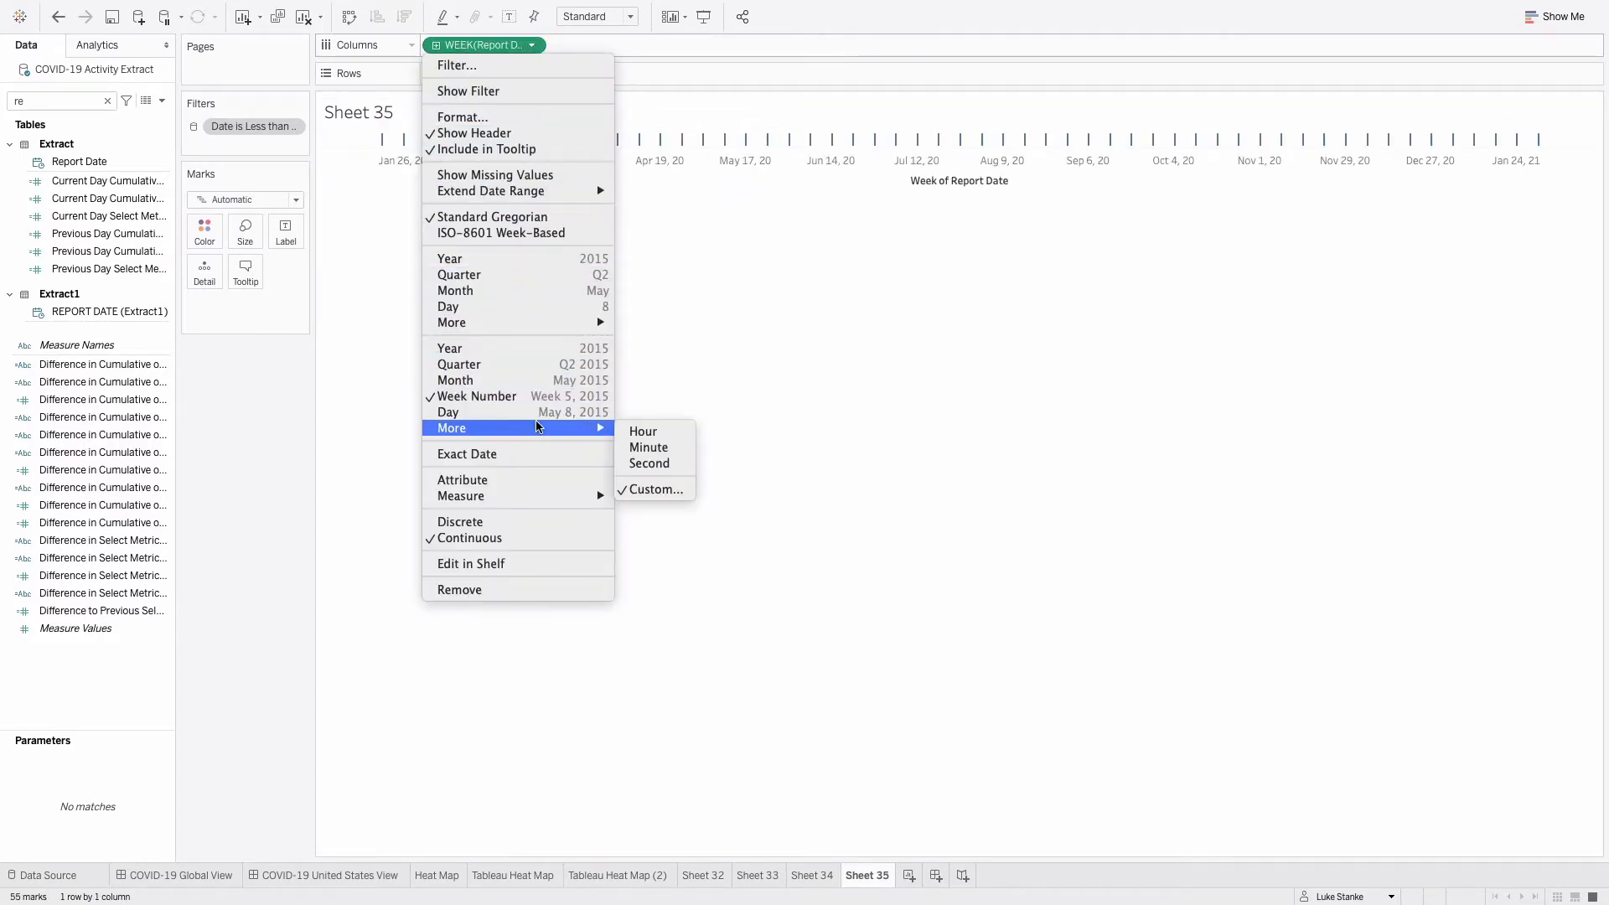
{"action": "mouse_move", "coordinate": [529, 530]}
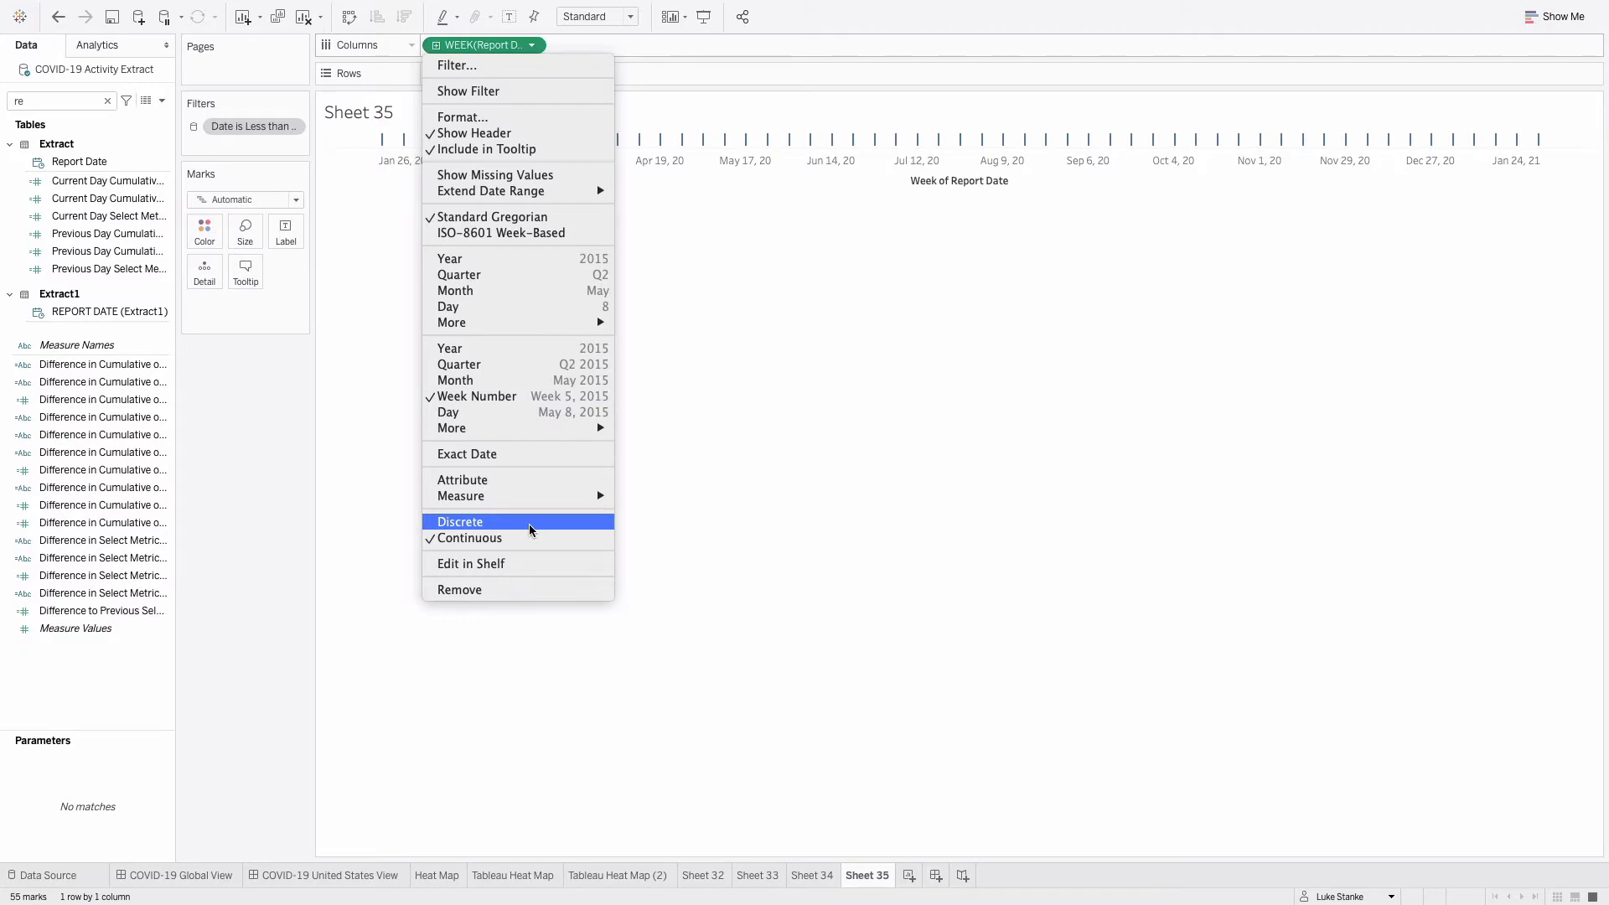
{"action": "left_click", "coordinate": [460, 522]}
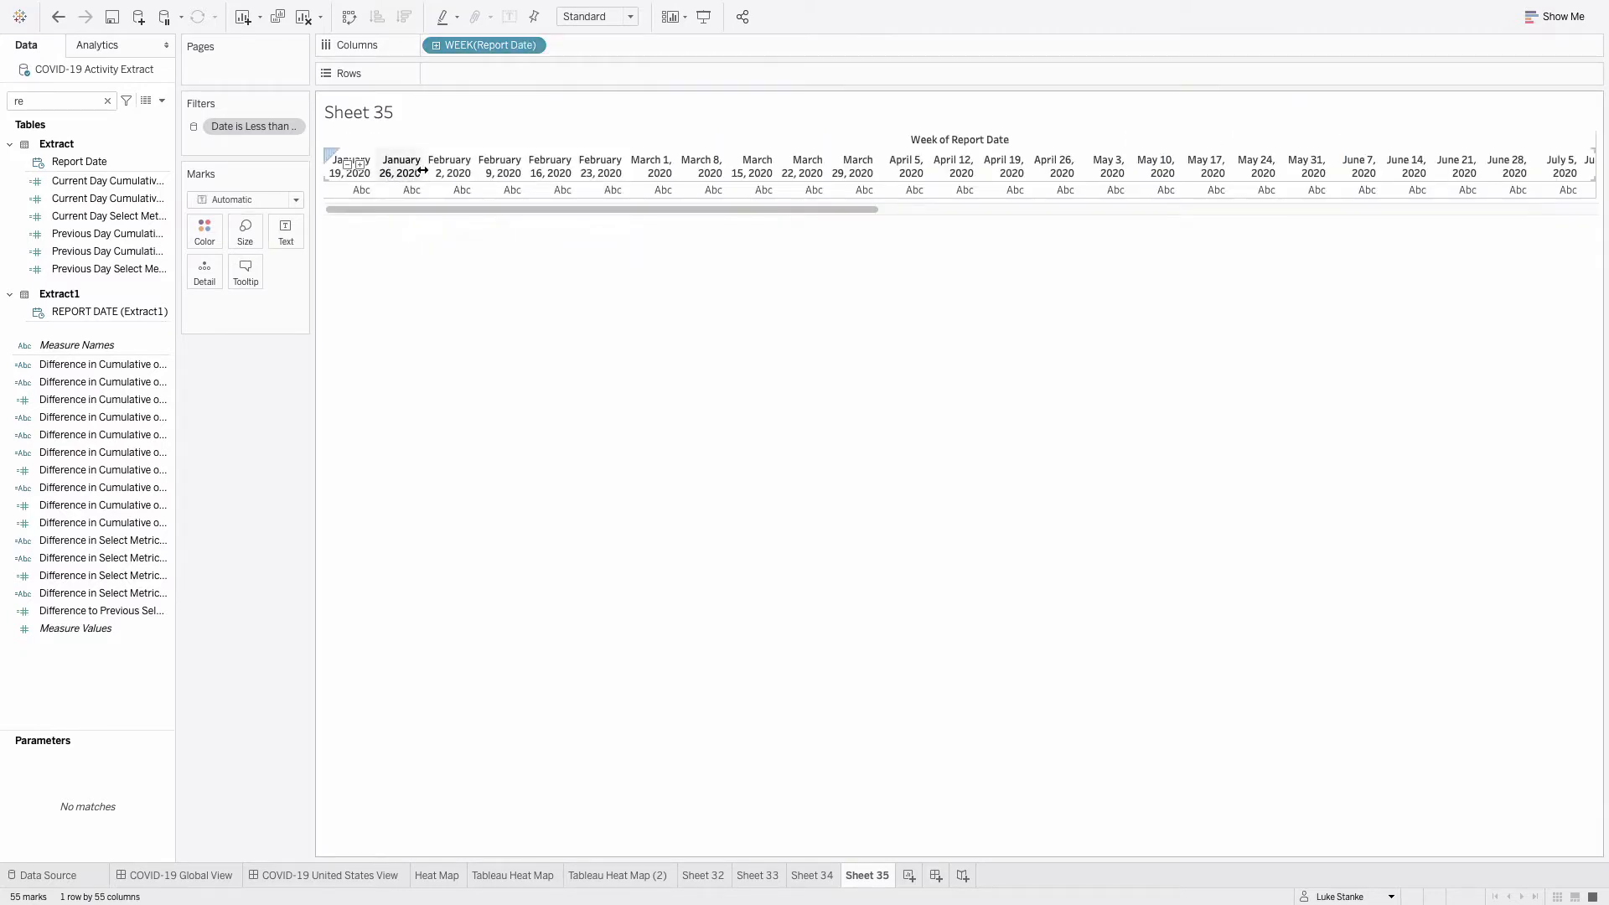
{"action": "right_click", "coordinate": [449, 165]}
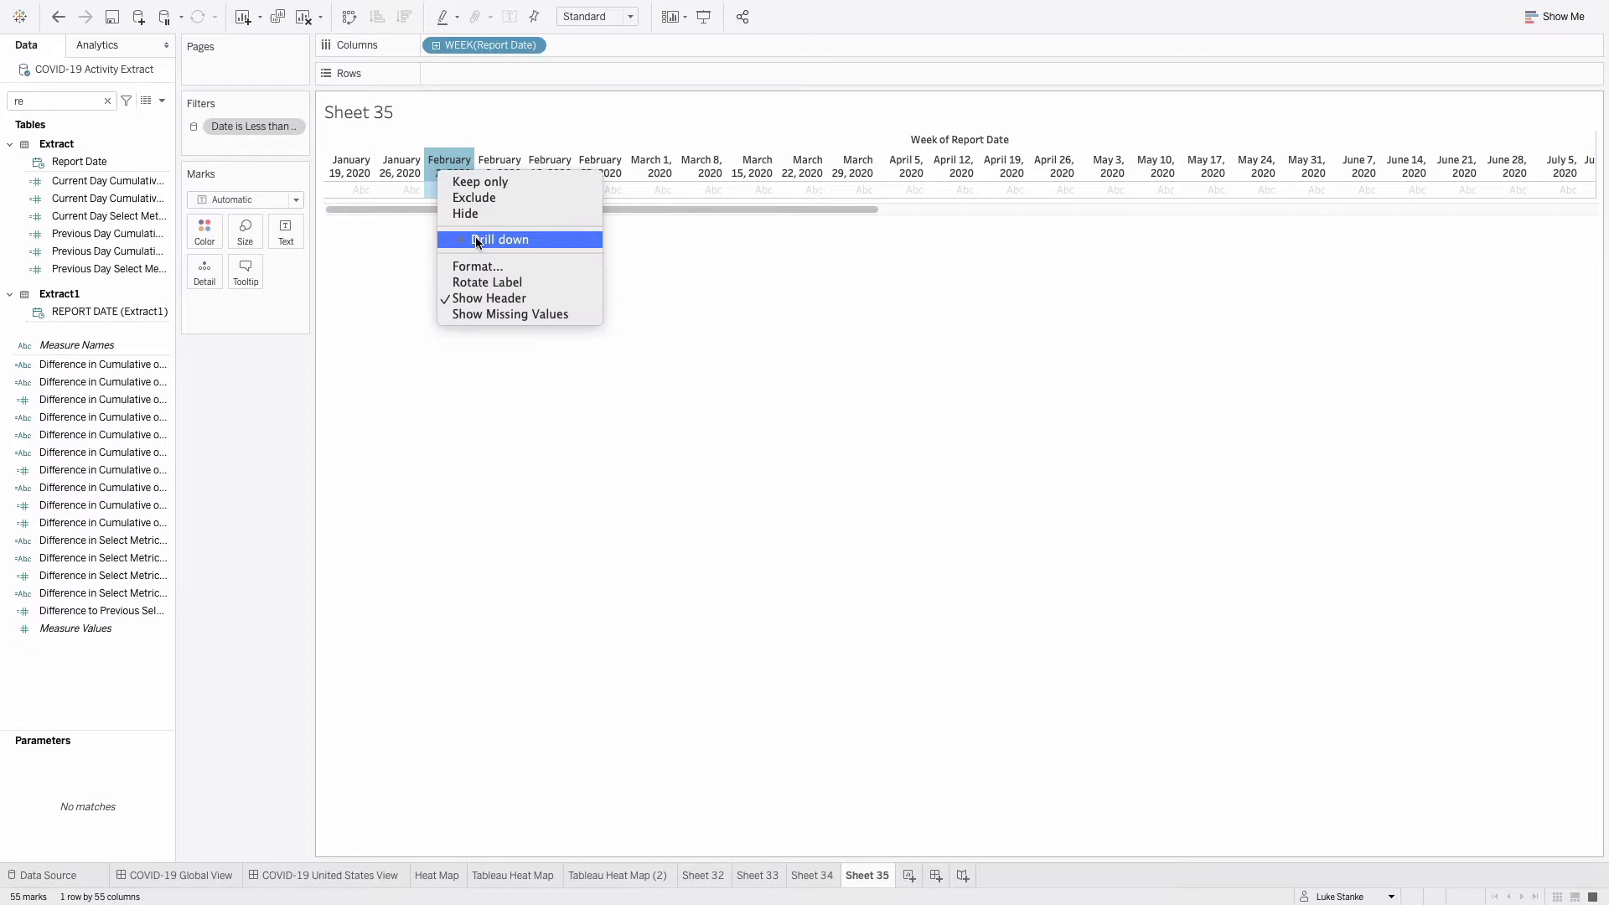
{"action": "mouse_move", "coordinate": [523, 297]}
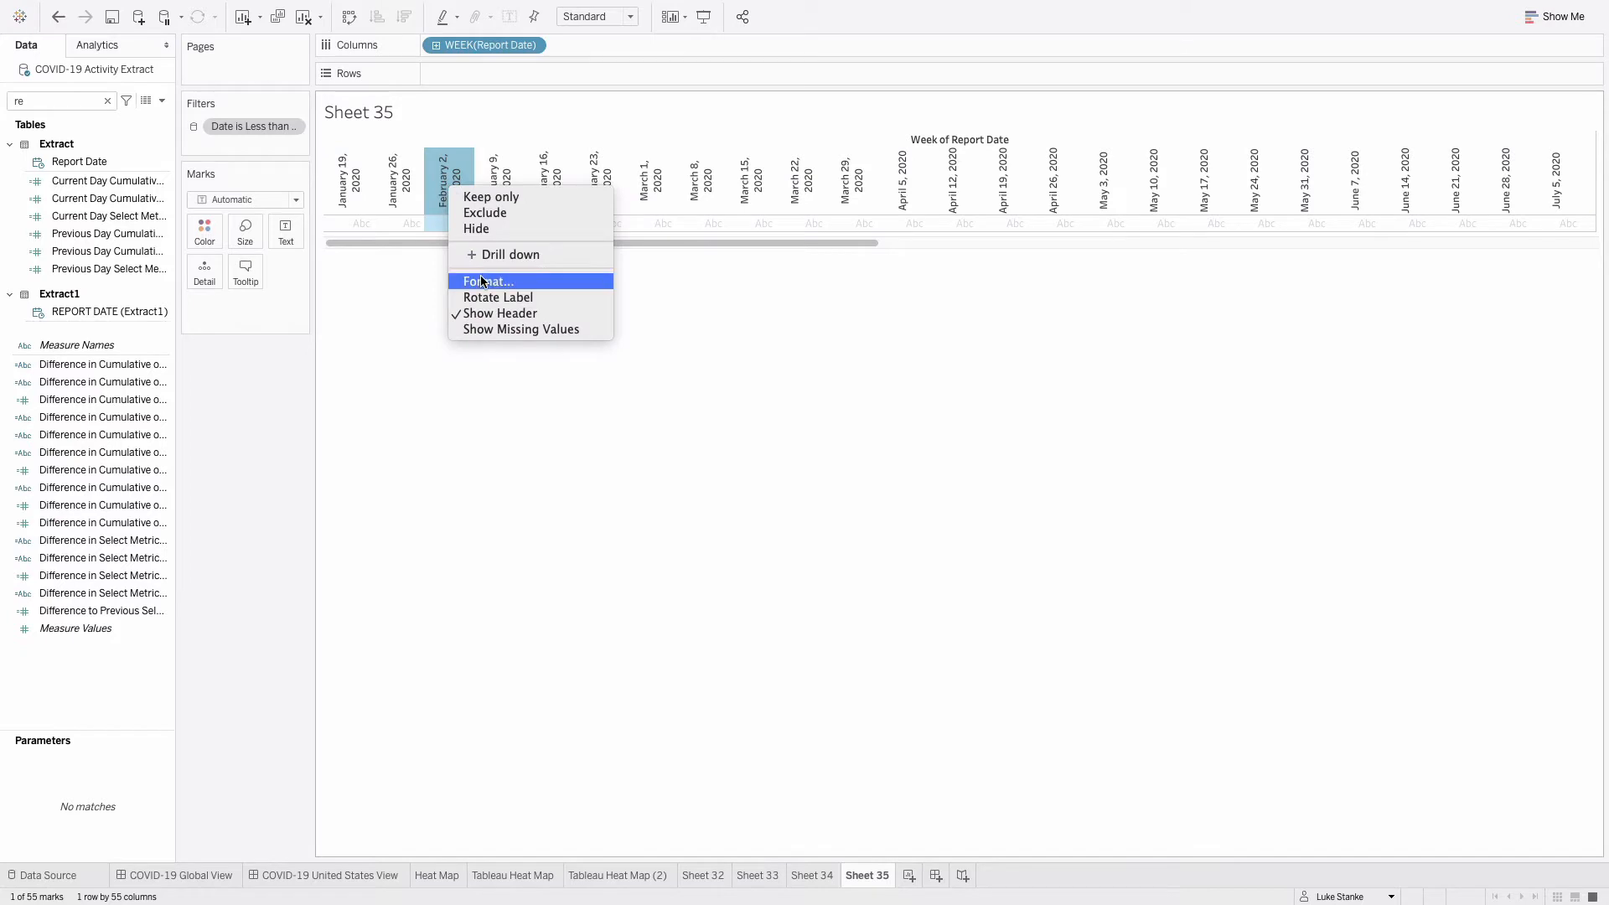
{"action": "left_click", "coordinate": [489, 282]}
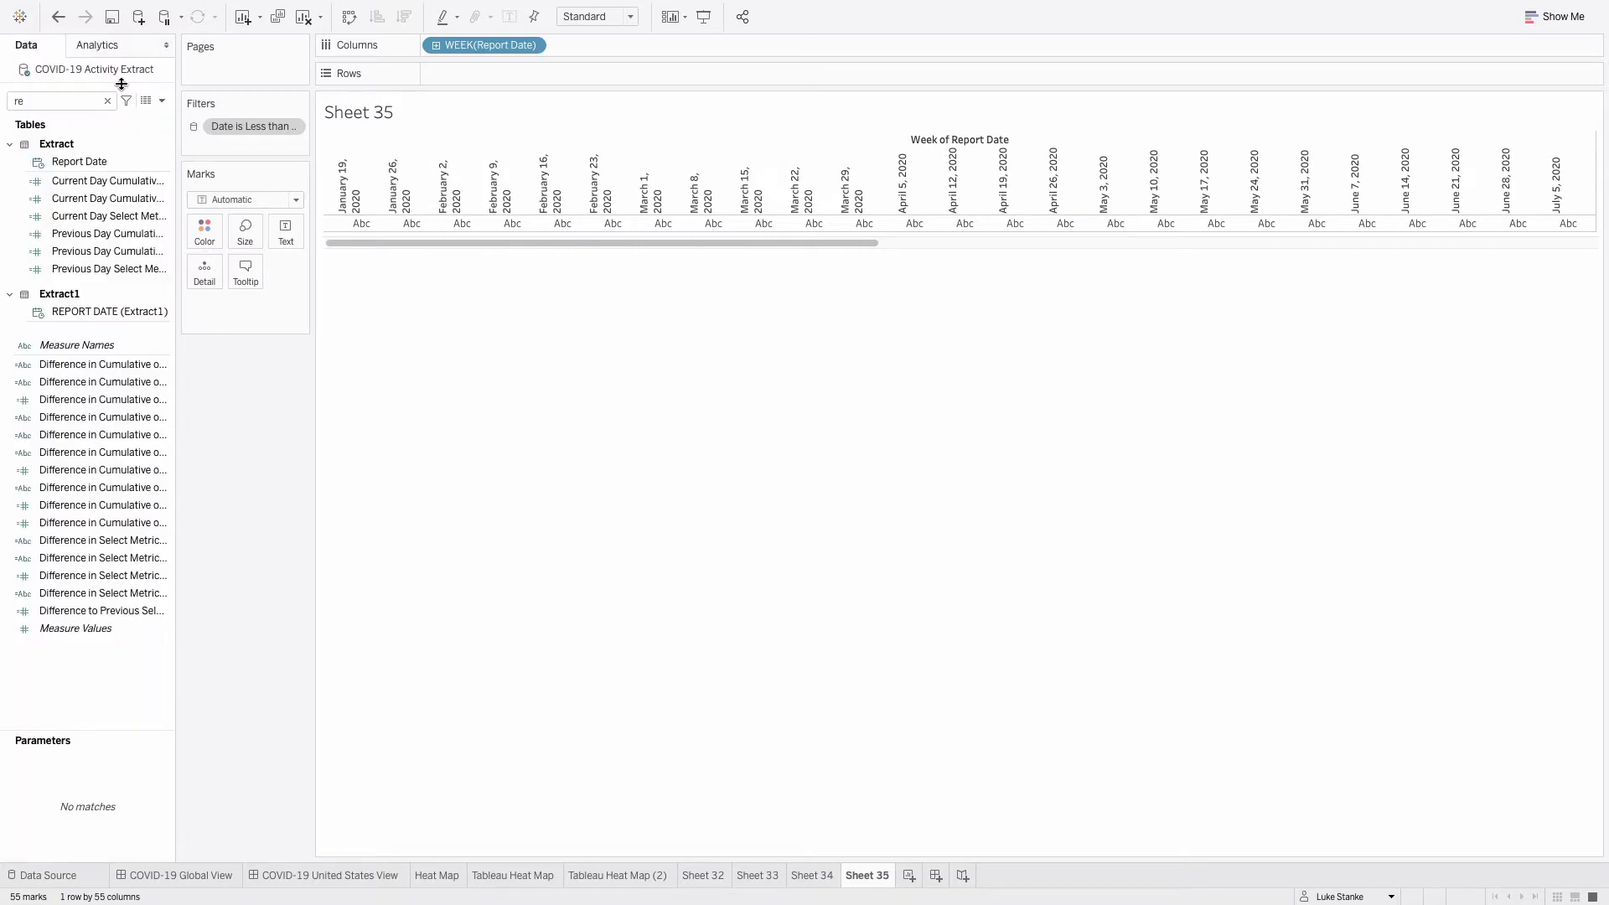
- Search 'stat' and add Province State Name to the Rows shelf
{"action": "type", "text": "stat"}
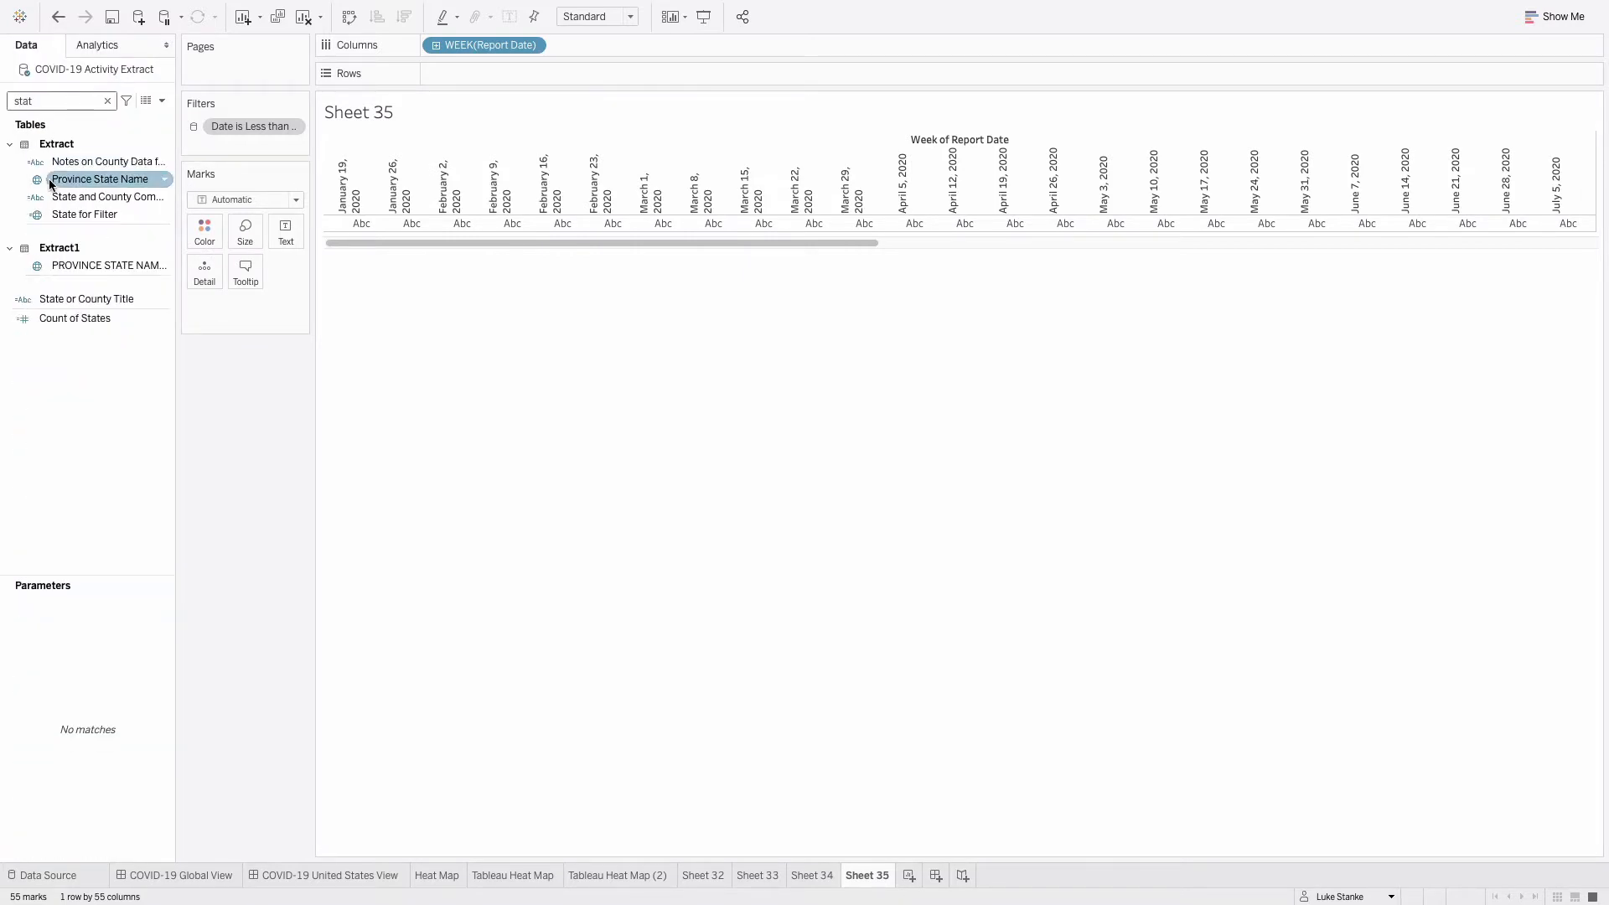
{"action": "left_click", "coordinate": [108, 264]}
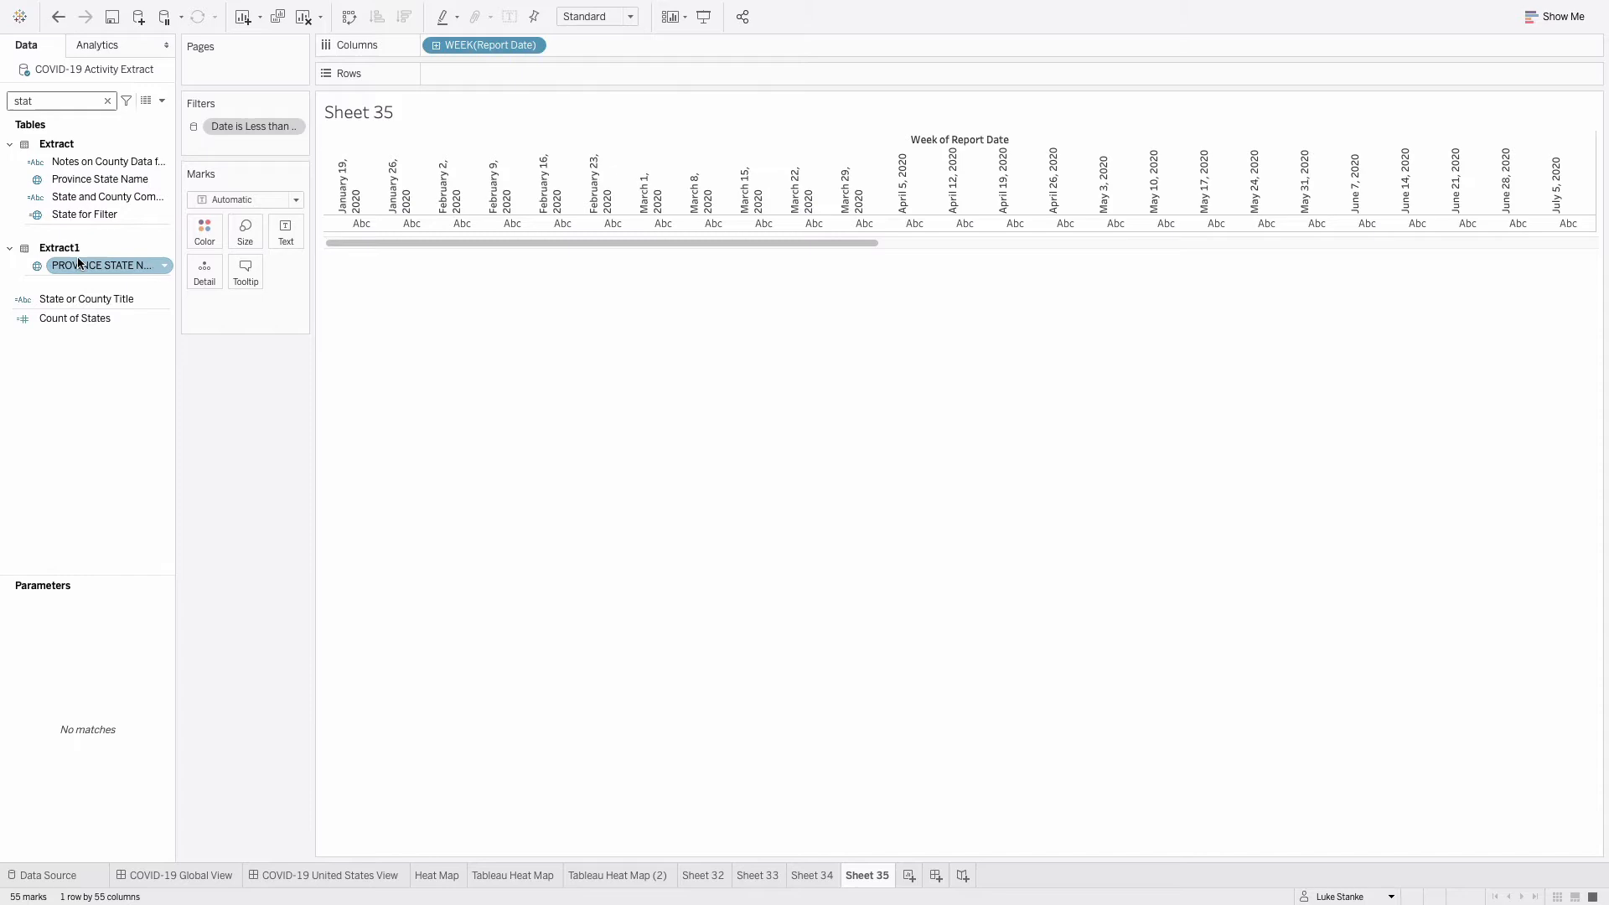
{"action": "left_click", "coordinate": [101, 178]}
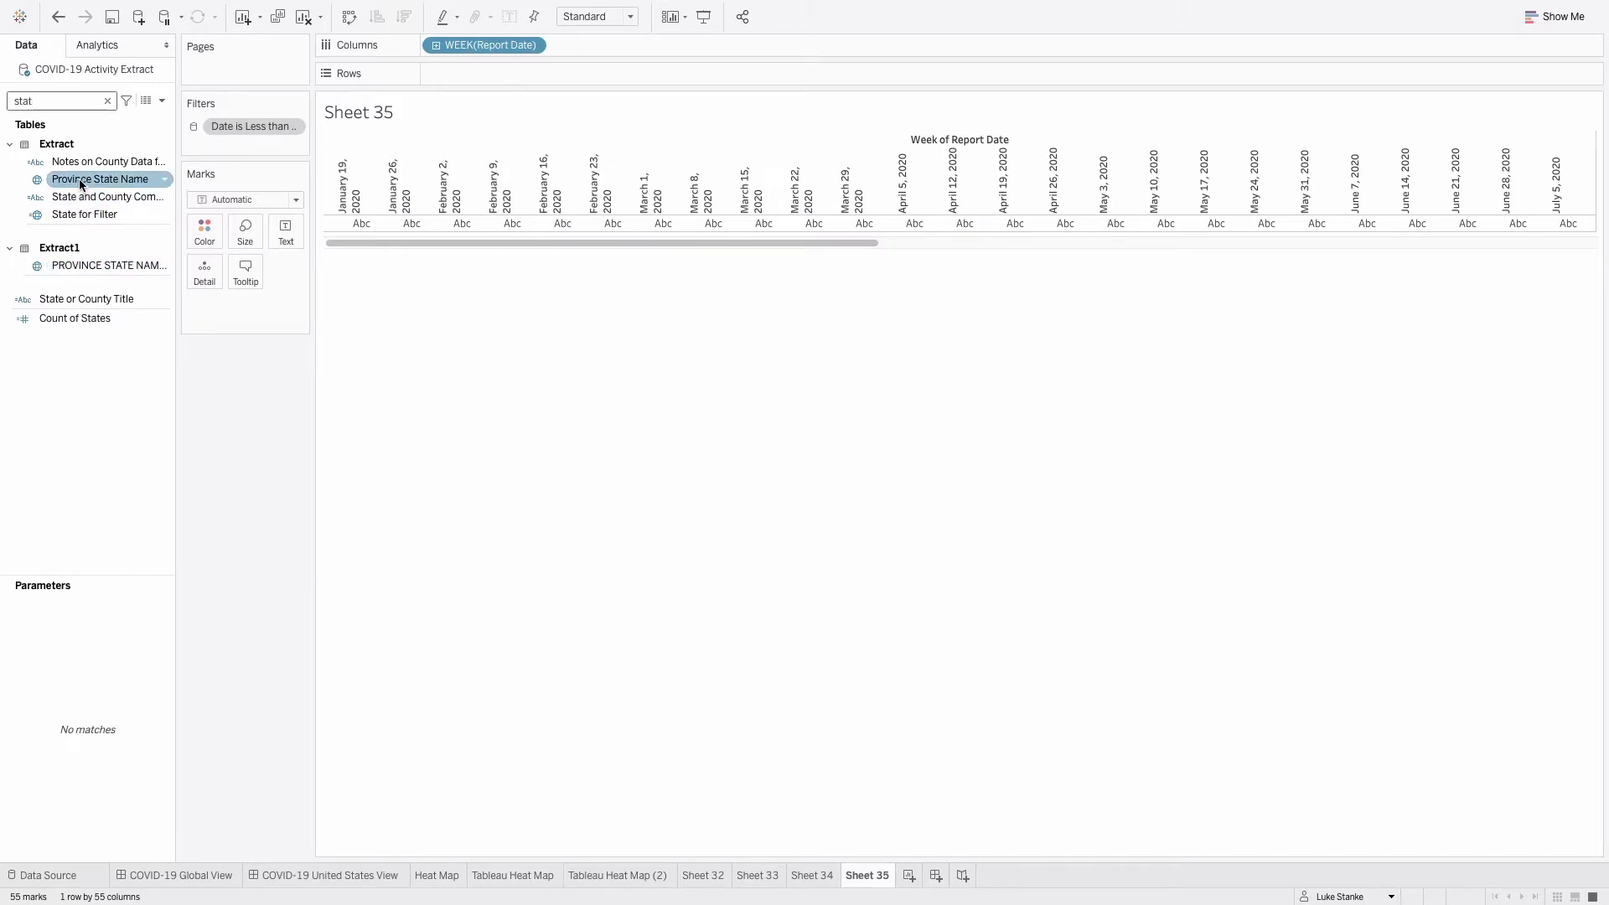
{"action": "left_click_drag", "start_coordinate": [101, 179], "coordinate": [482, 72]}
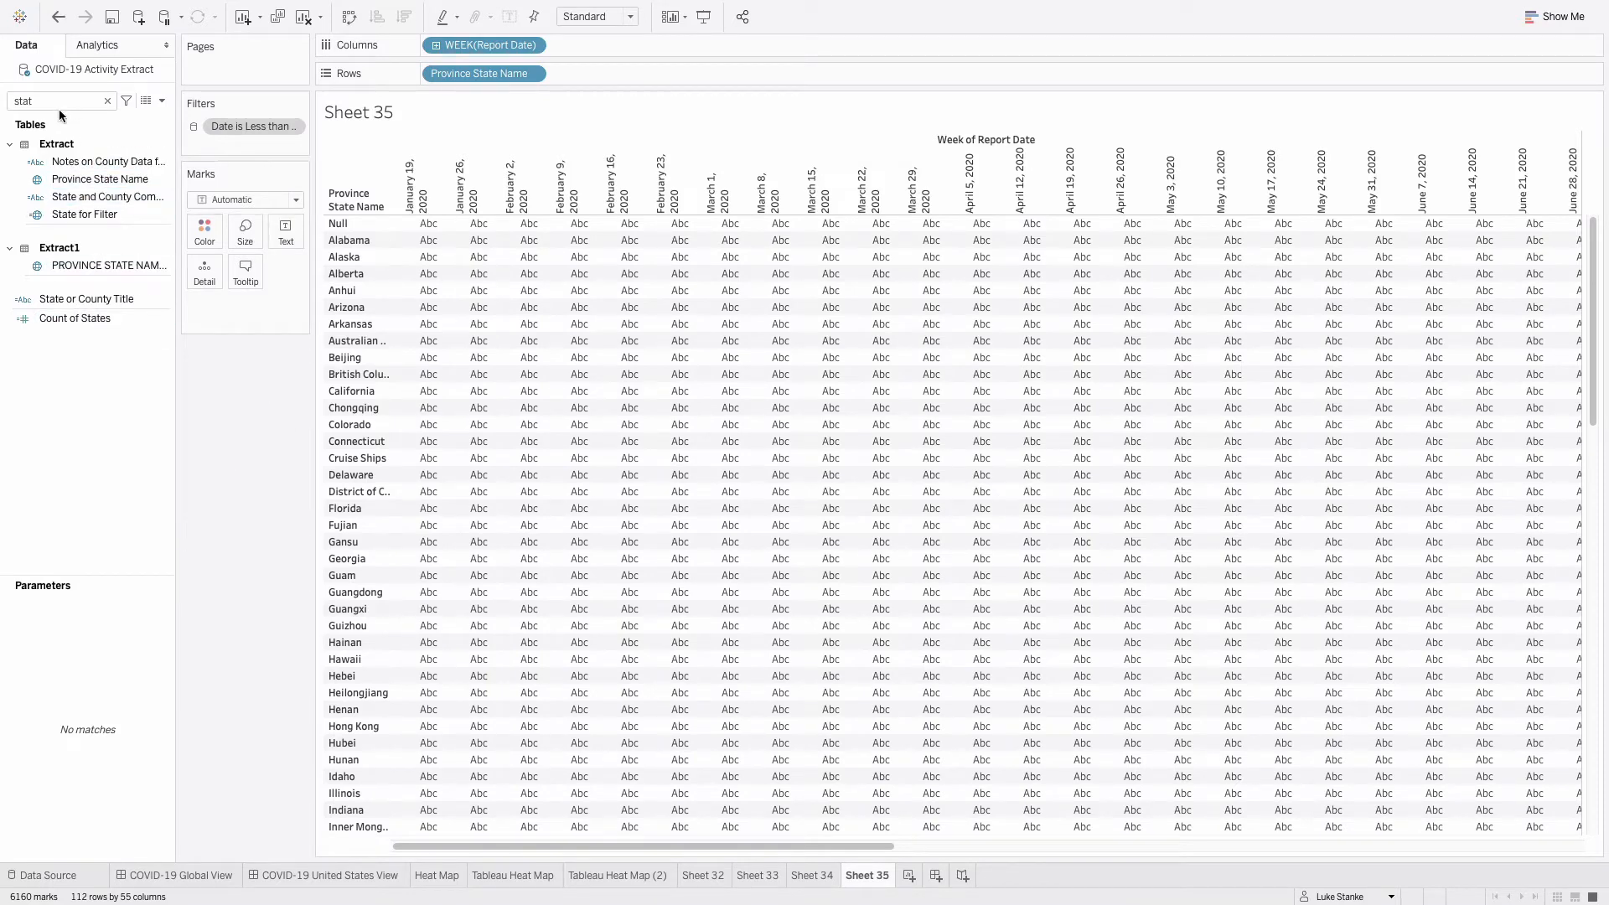
- Filter Country Short Name to United States only
{"action": "type", "text": "countr"}
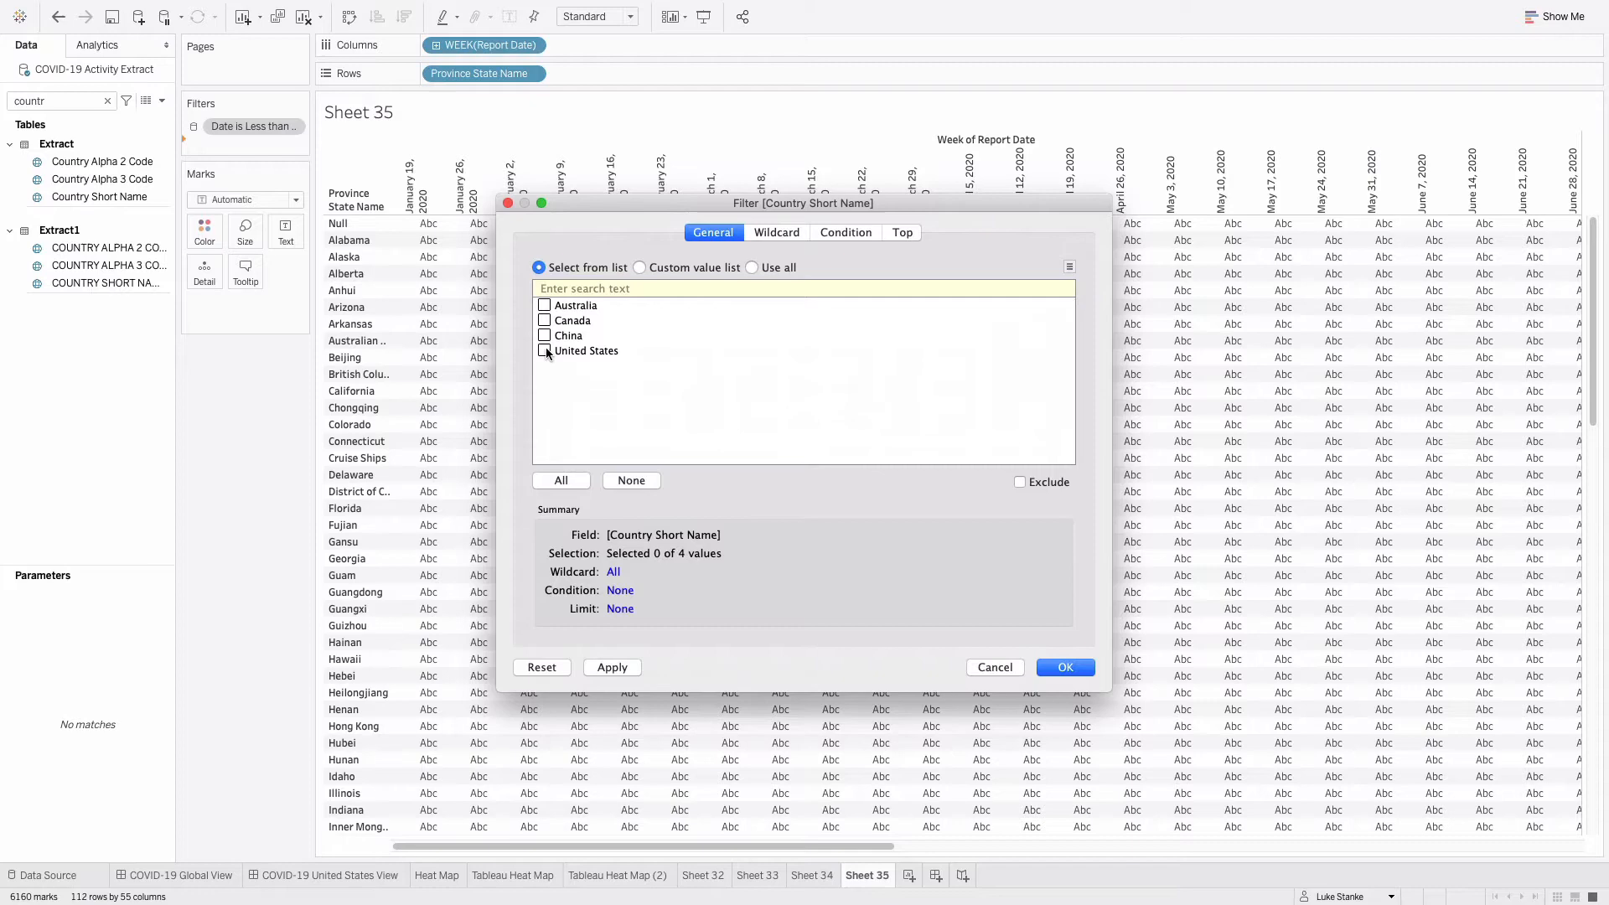
{"action": "left_click", "coordinate": [545, 351]}
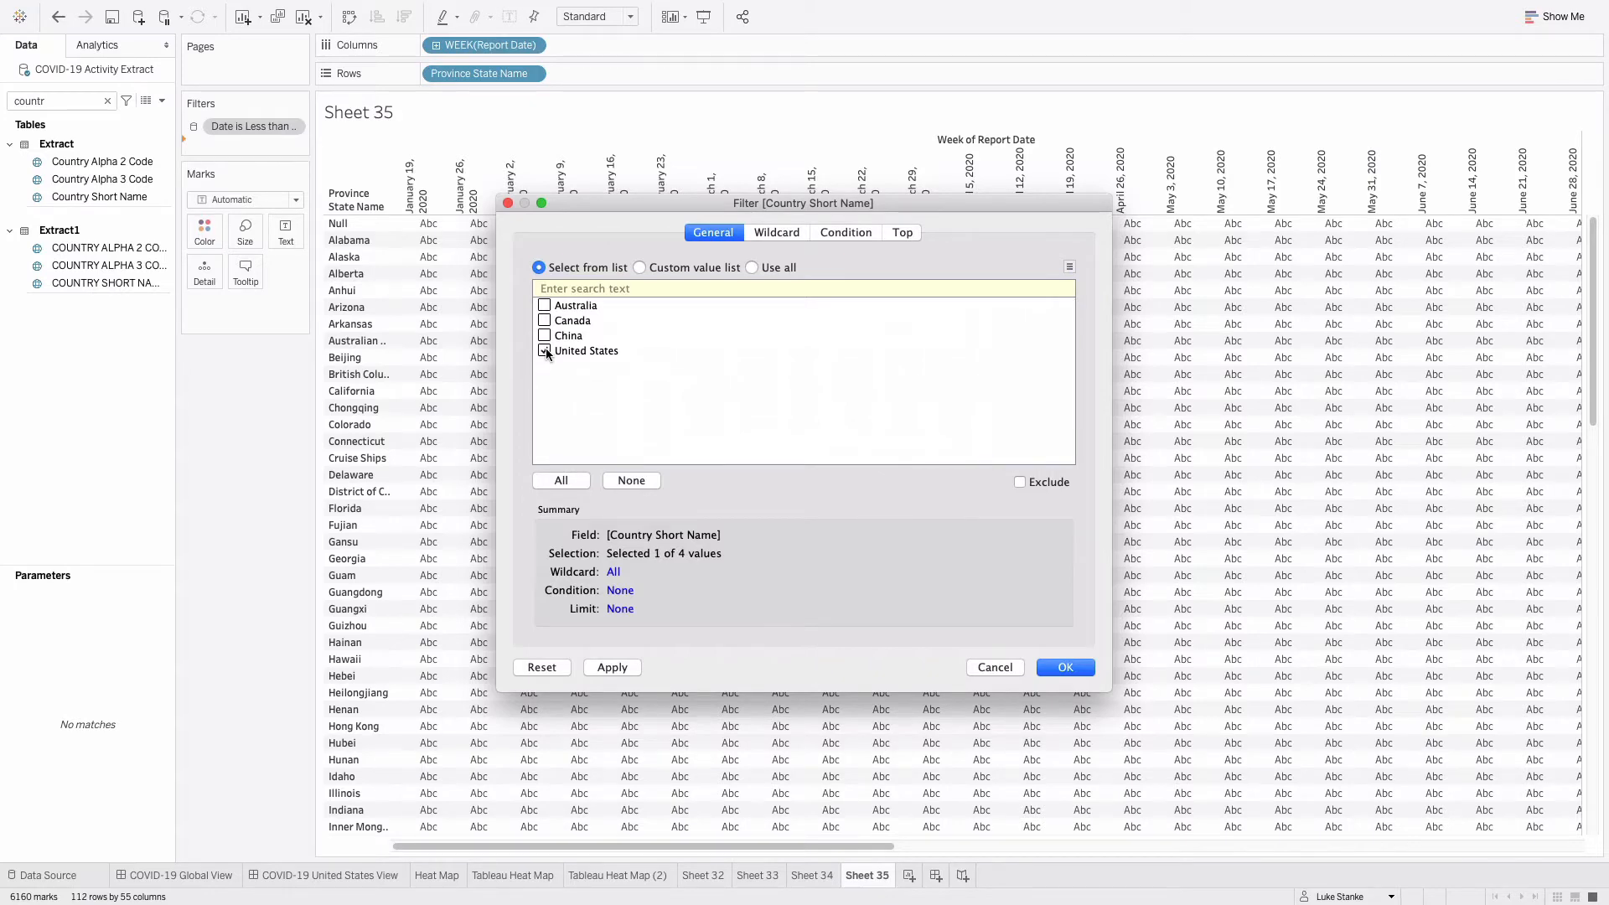
{"action": "left_click", "coordinate": [1064, 667]}
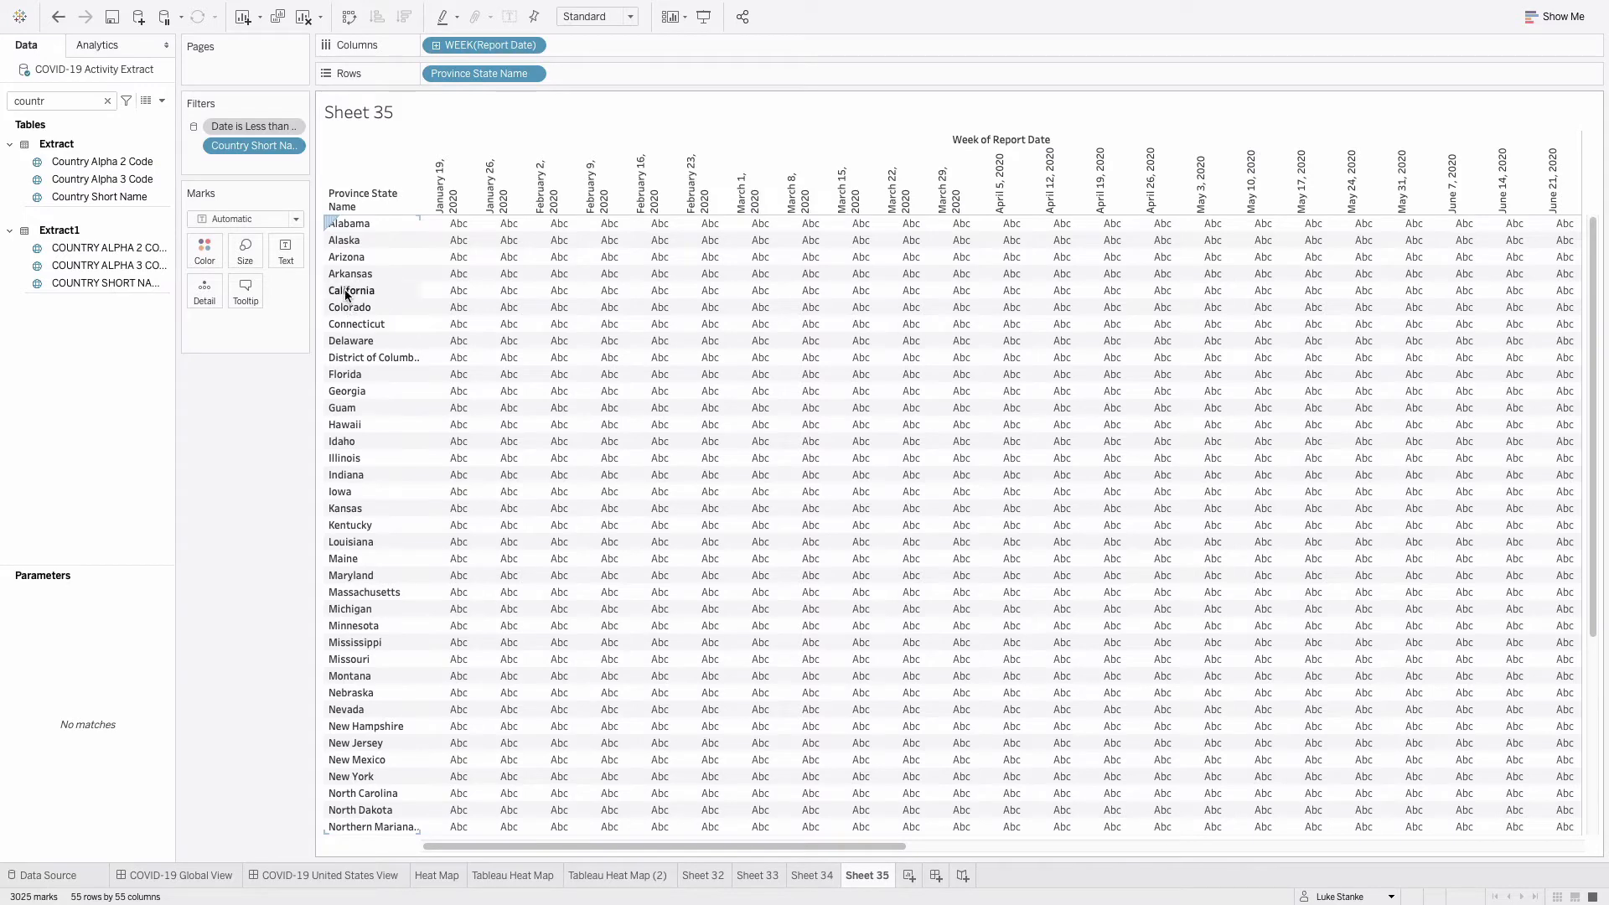
- Right-align the state name headers and switch the view to Fit Width
{"action": "right_click", "coordinate": [351, 291]}
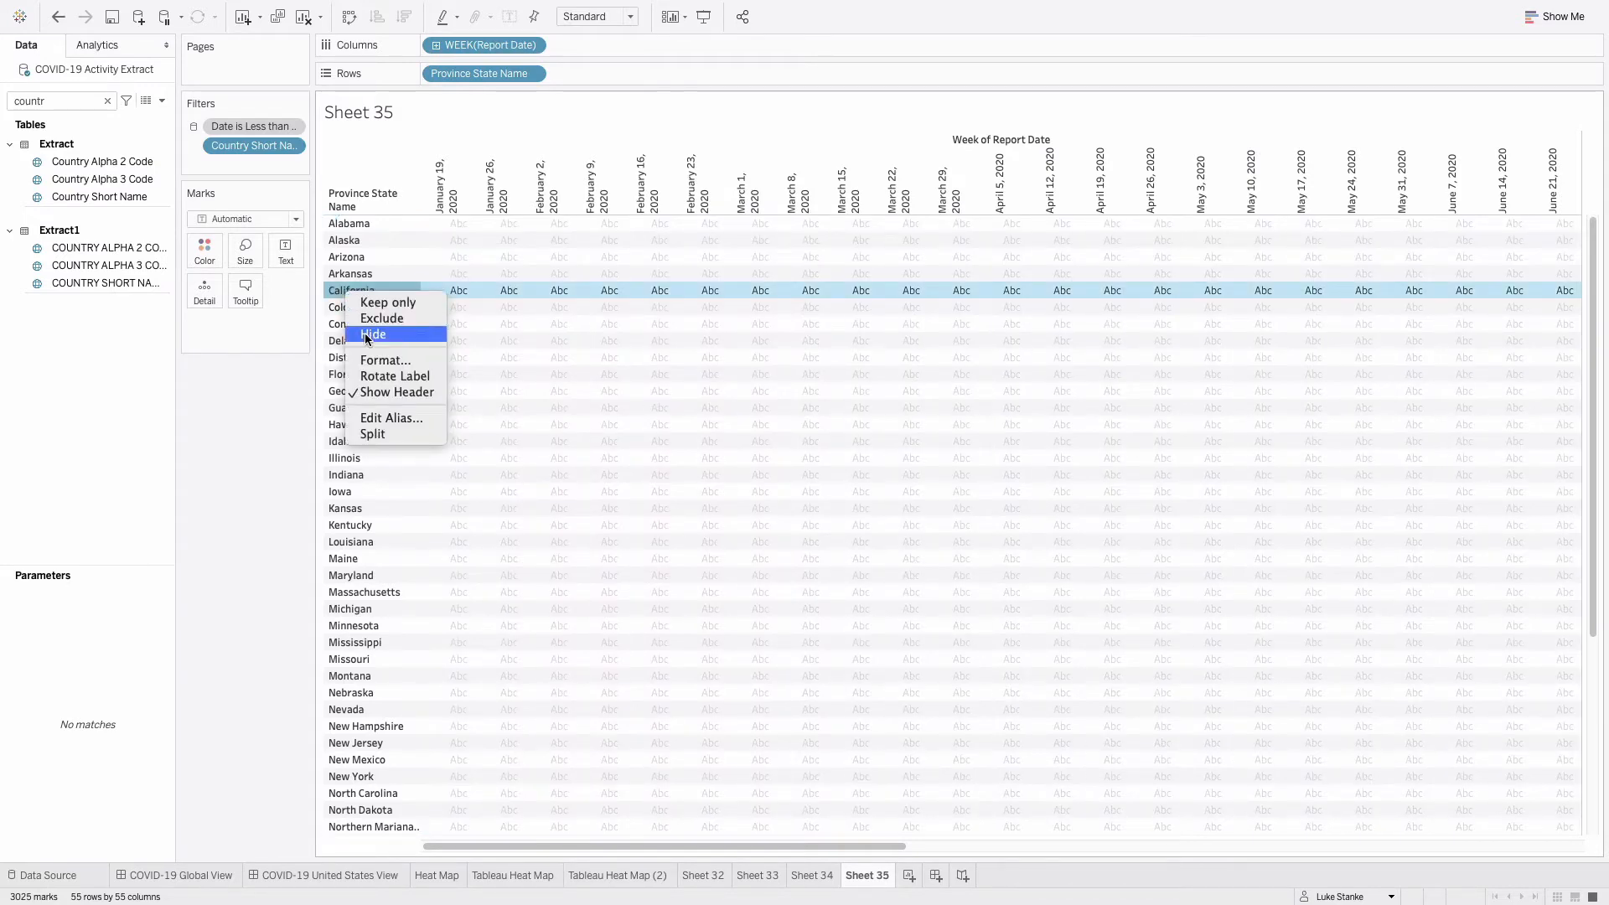
{"action": "left_click", "coordinate": [385, 360]}
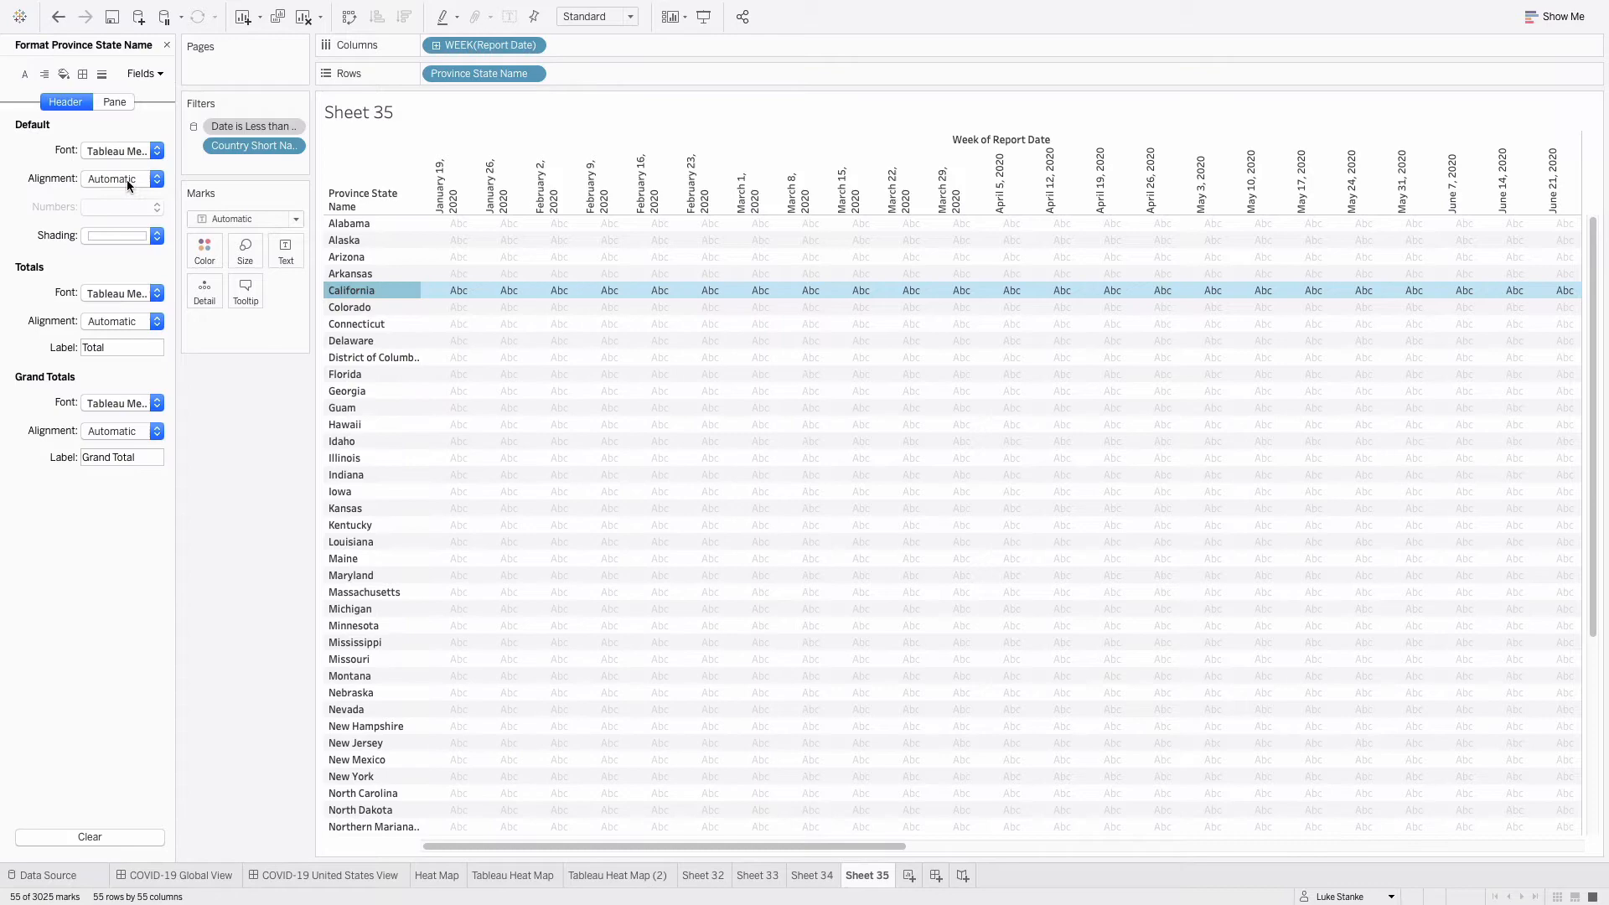
{"action": "left_click", "coordinate": [154, 178]}
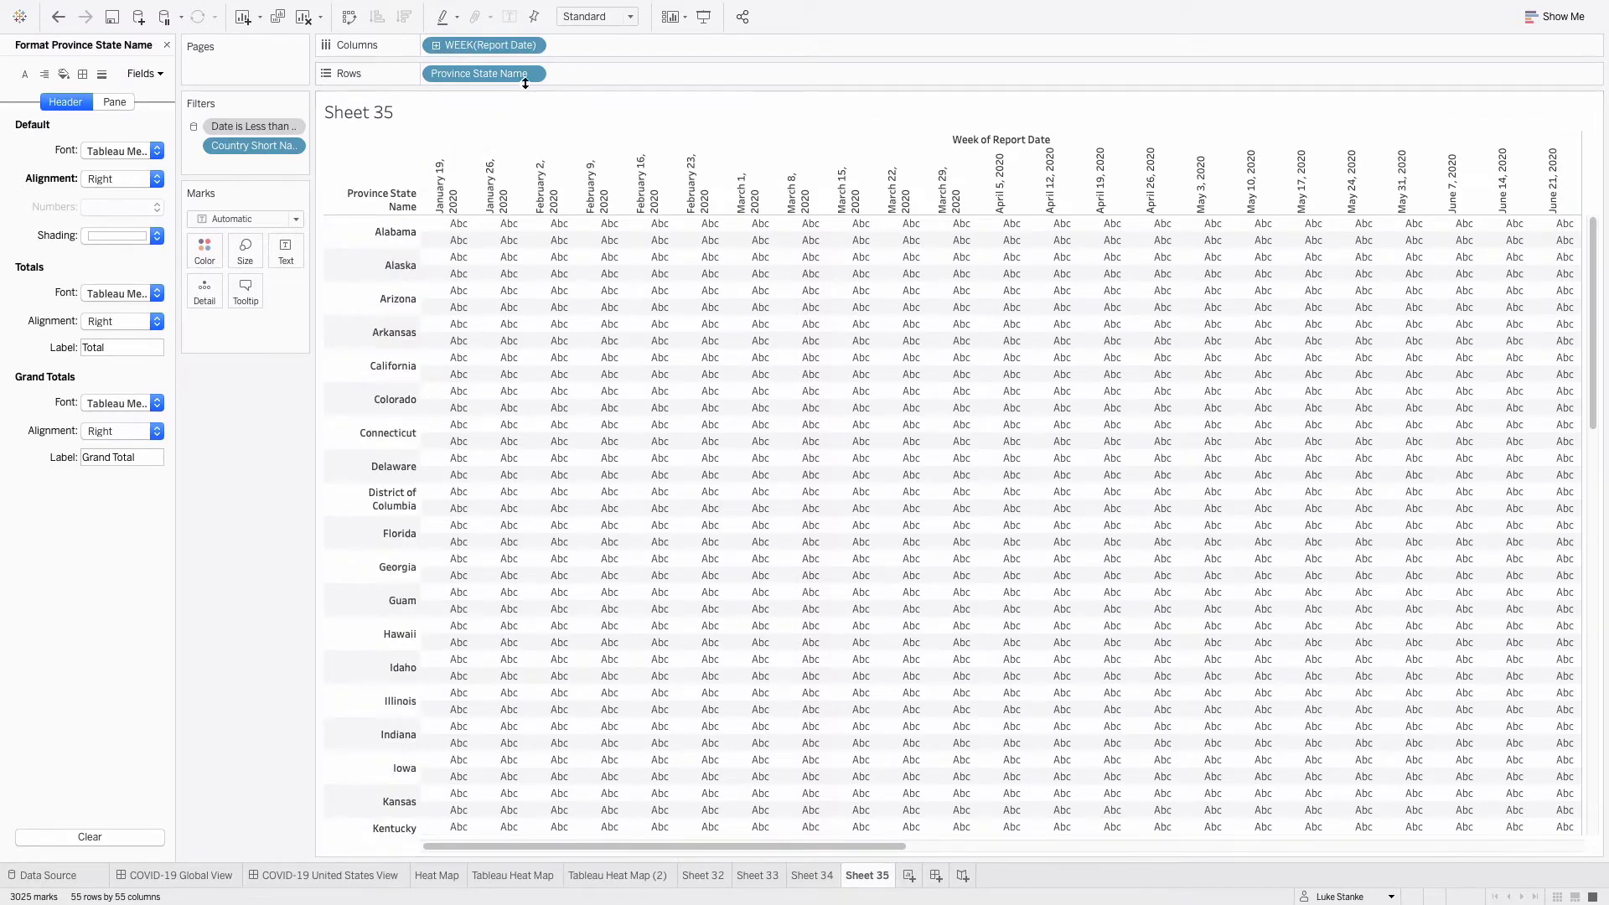
{"action": "left_click", "coordinate": [627, 15]}
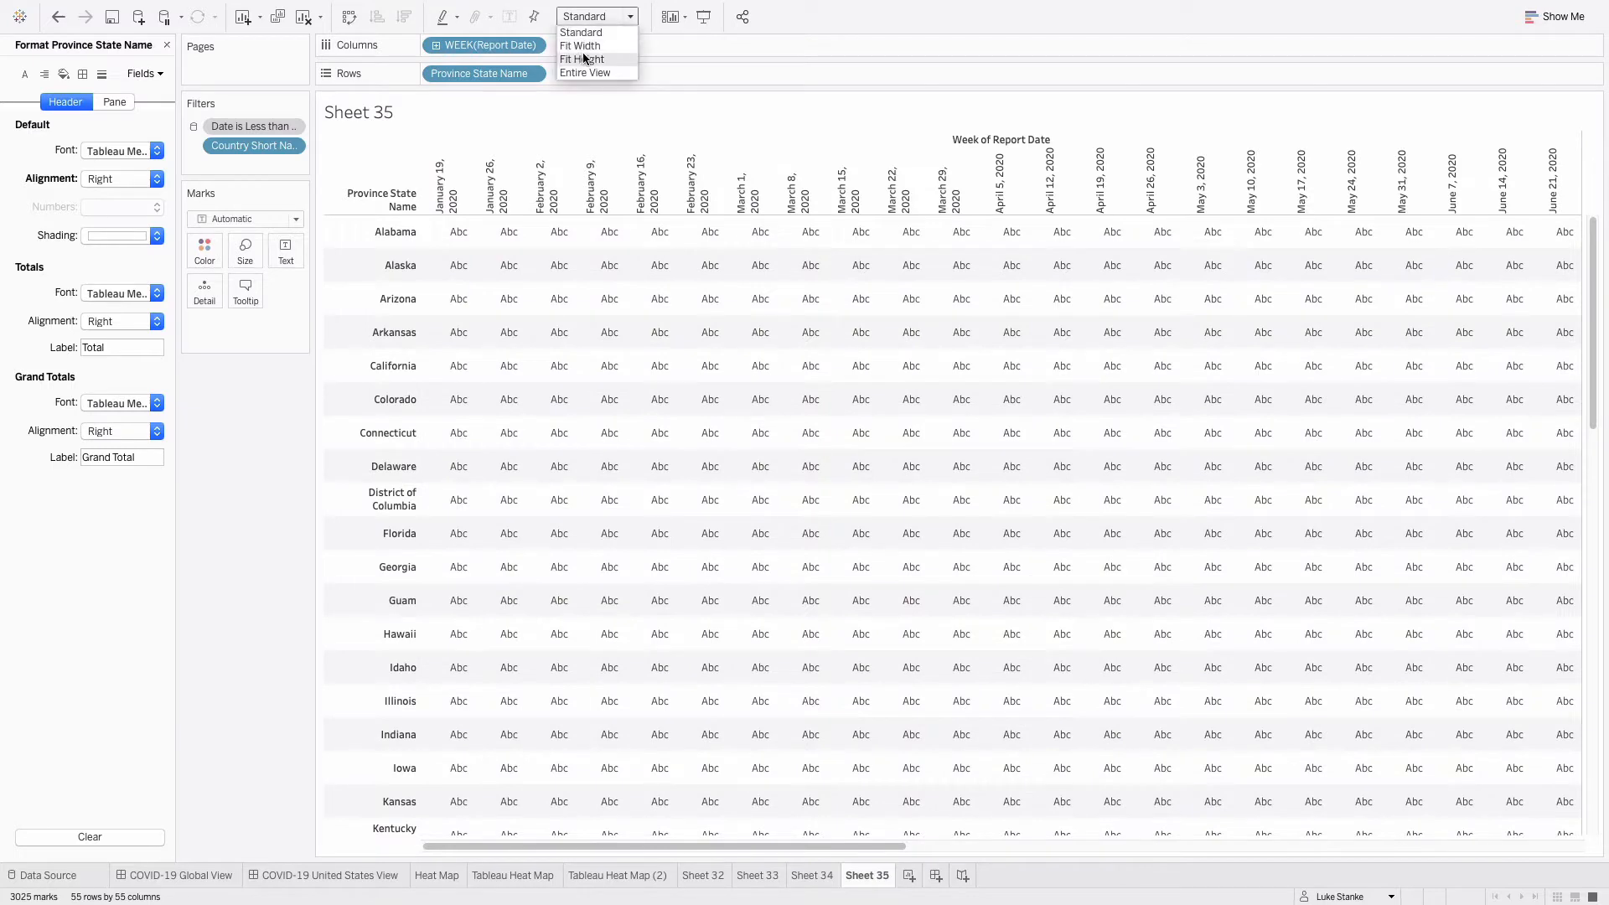
{"action": "mouse_move", "coordinate": [580, 45]}
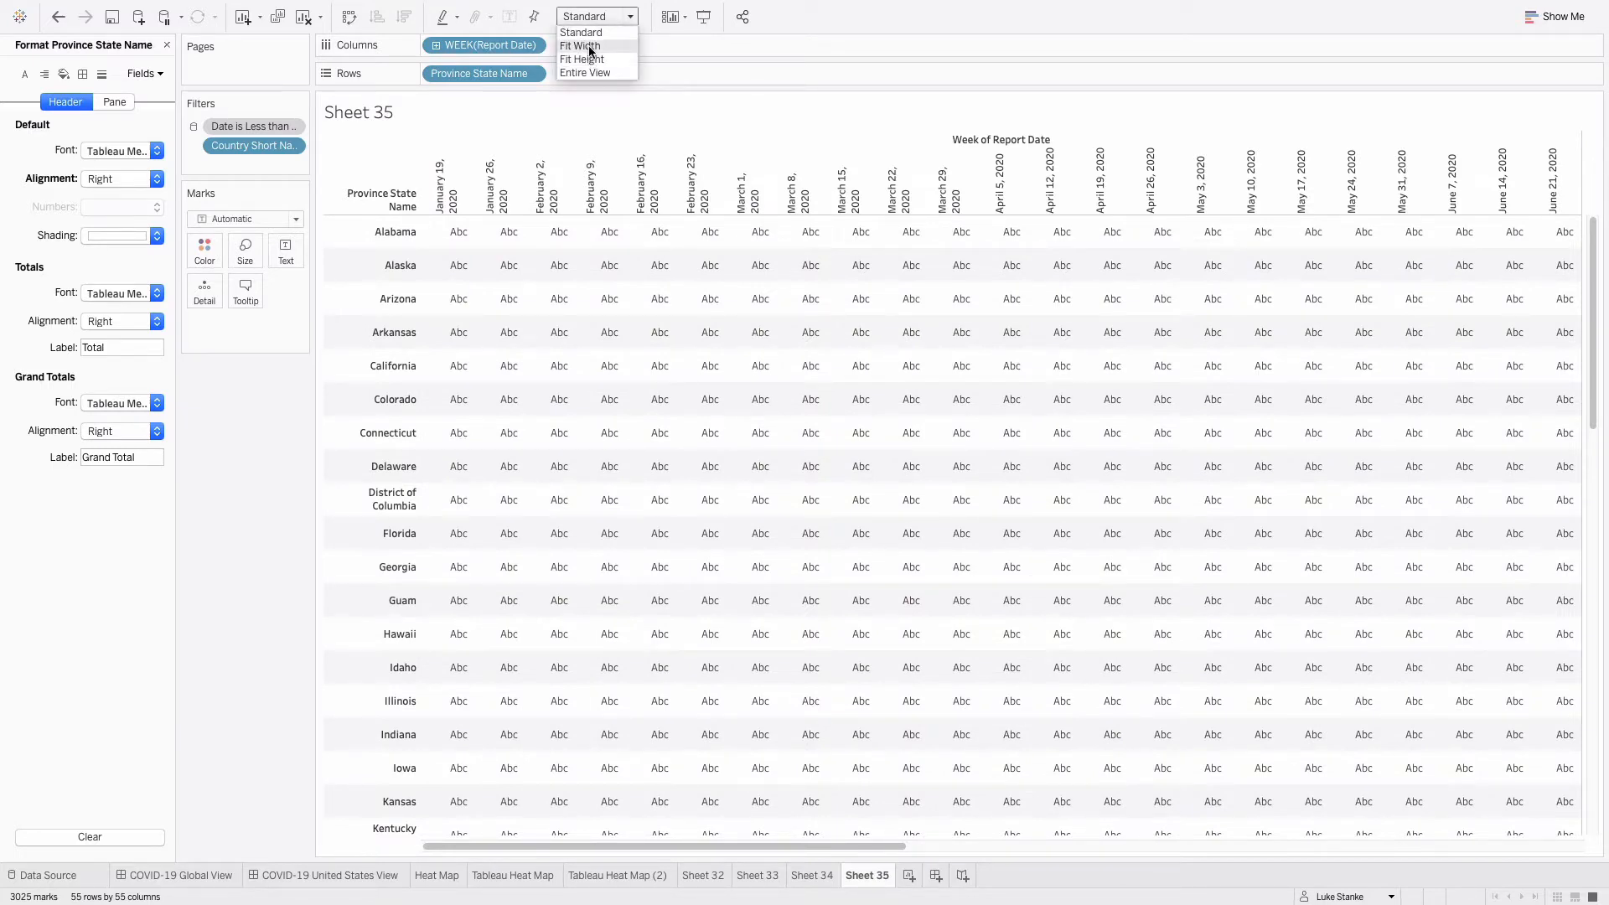
{"action": "left_click", "coordinate": [581, 45]}
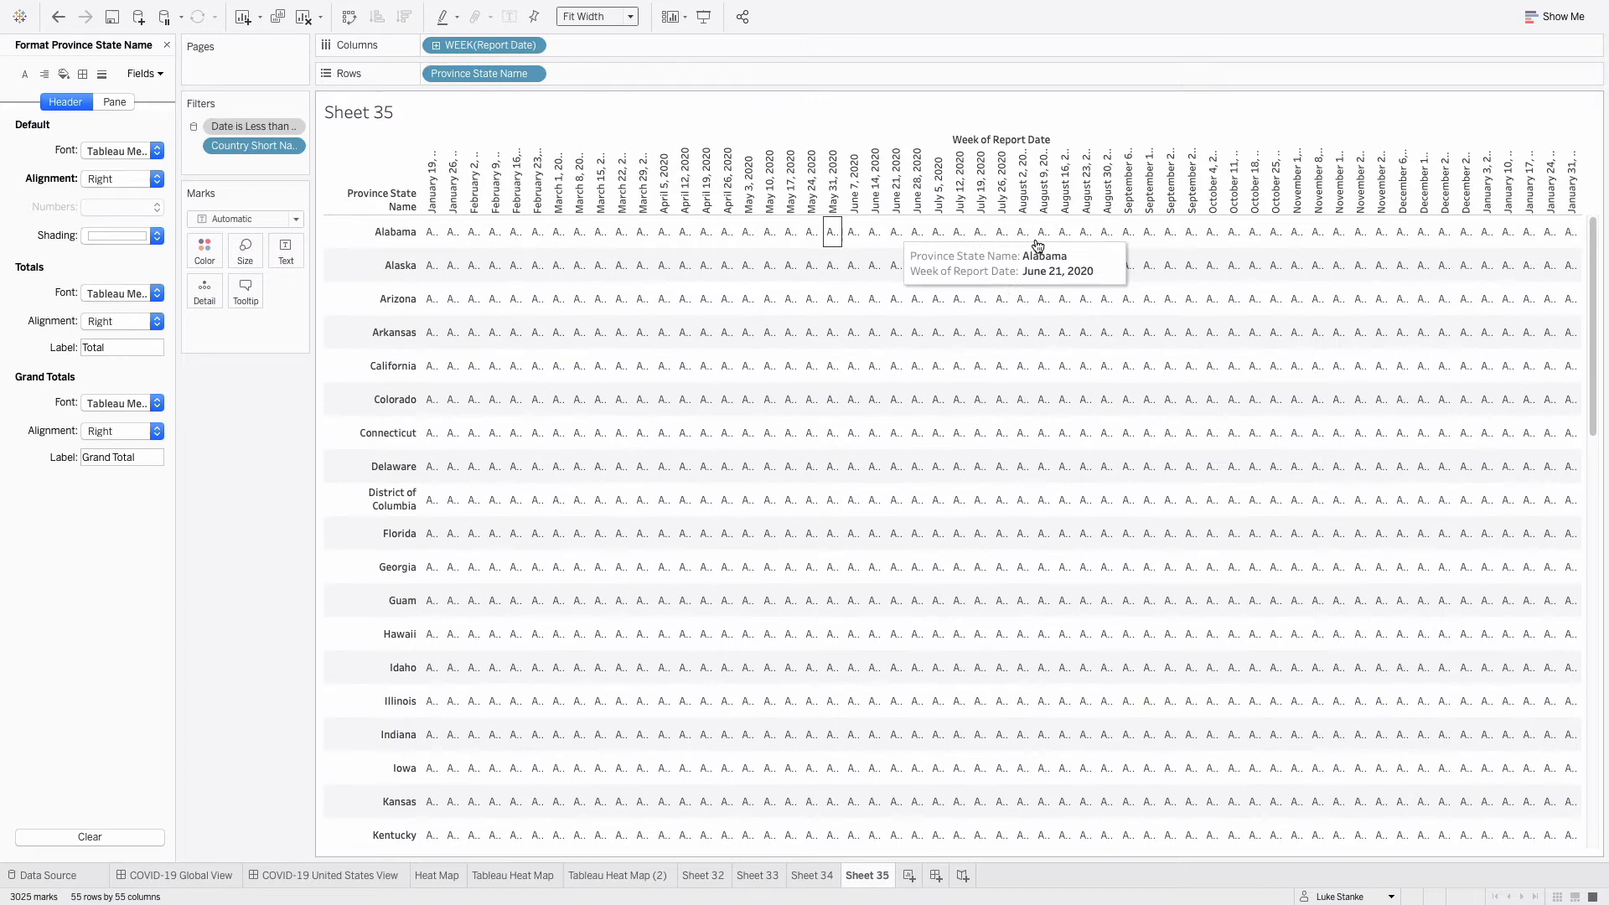
{"action": "mouse_move", "coordinate": [347, 199]}
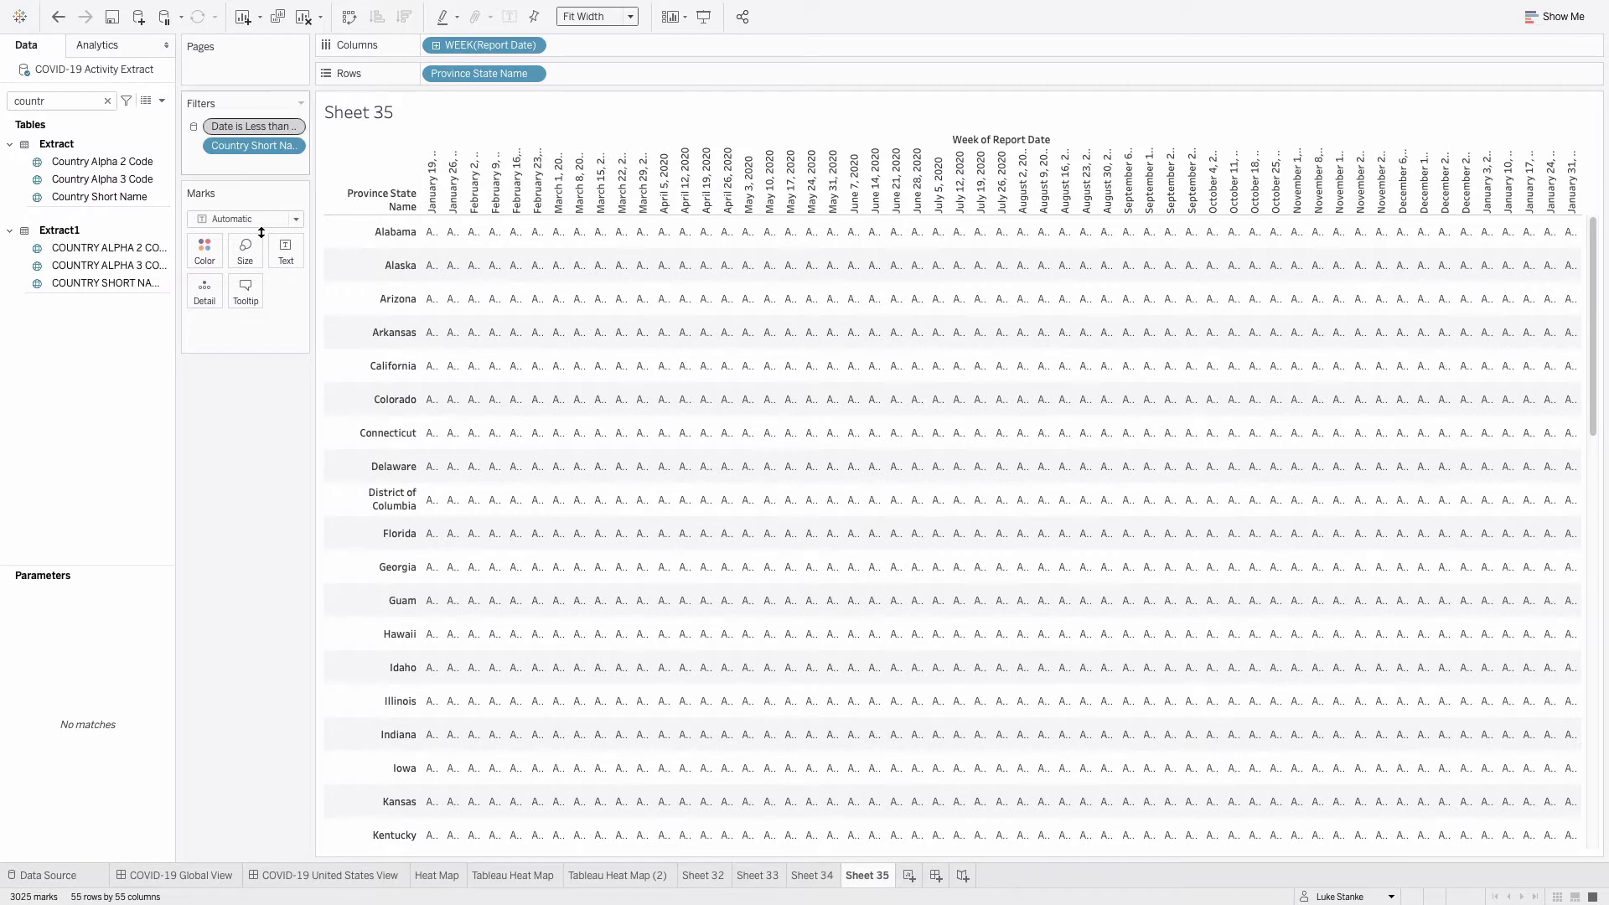
{"action": "mouse_move", "coordinate": [873, 298]}
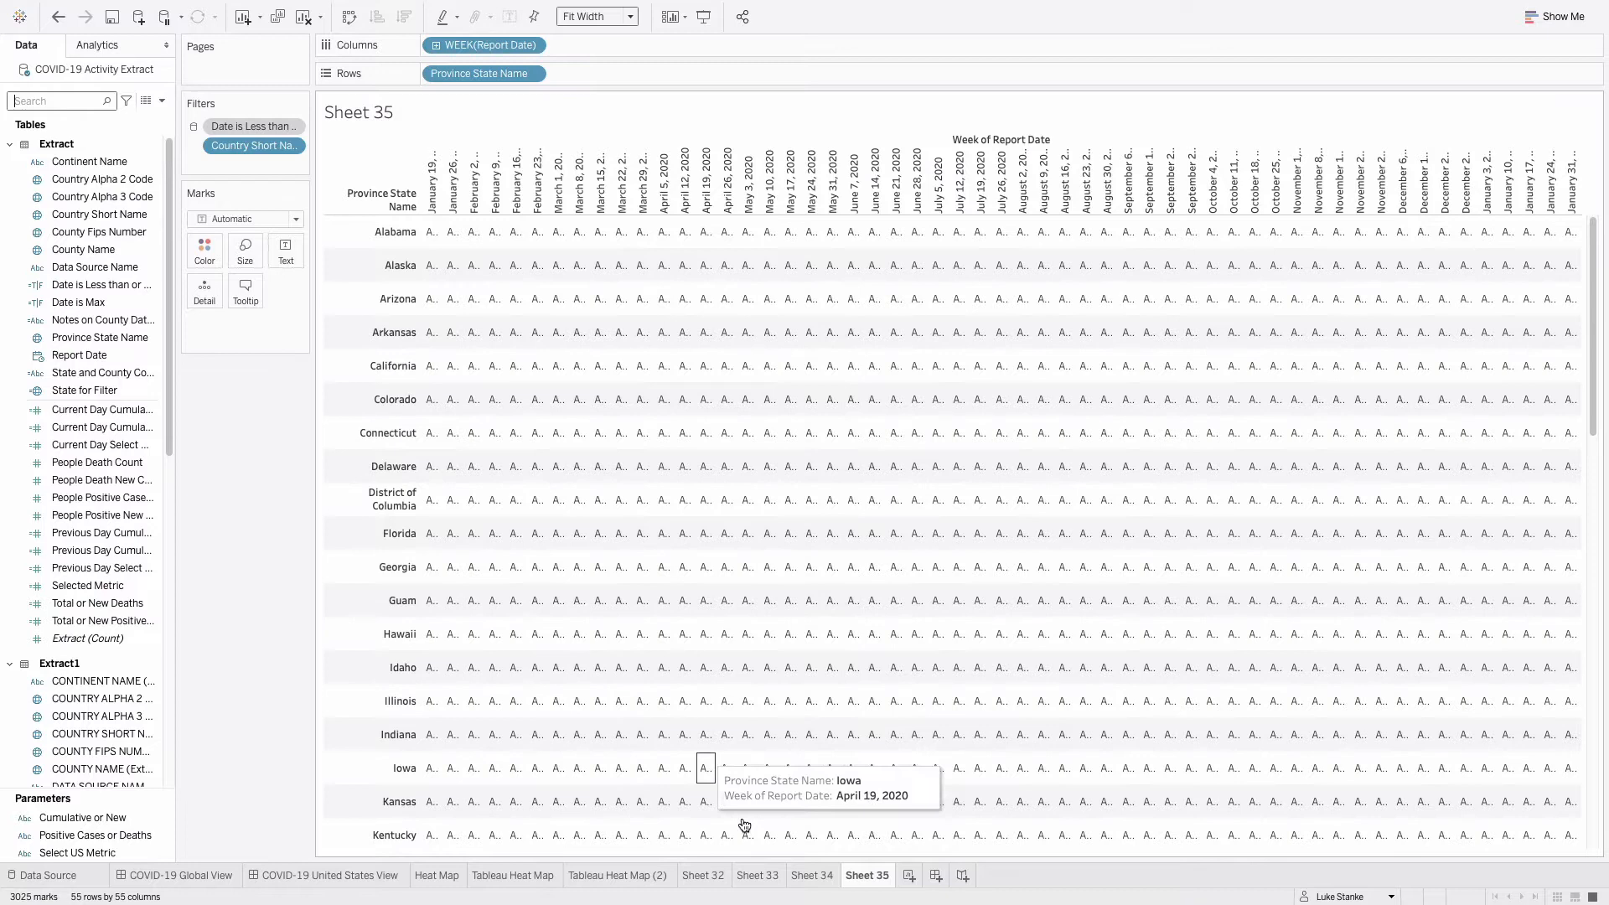
{"action": "left_click", "coordinate": [812, 875]}
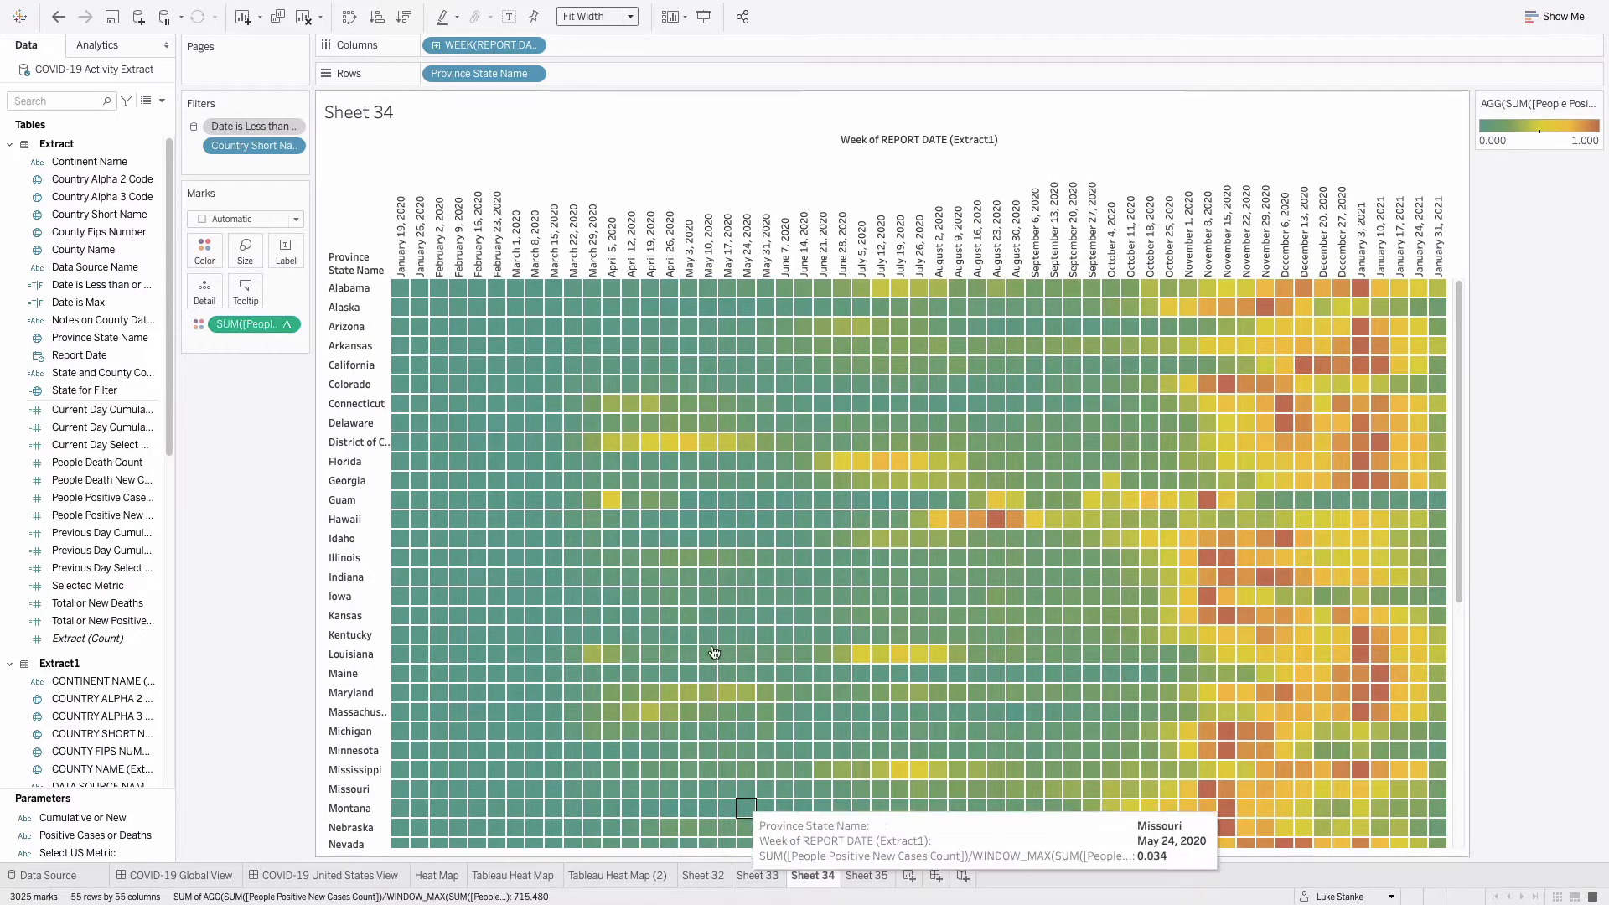
{"action": "left_click", "coordinate": [251, 324]}
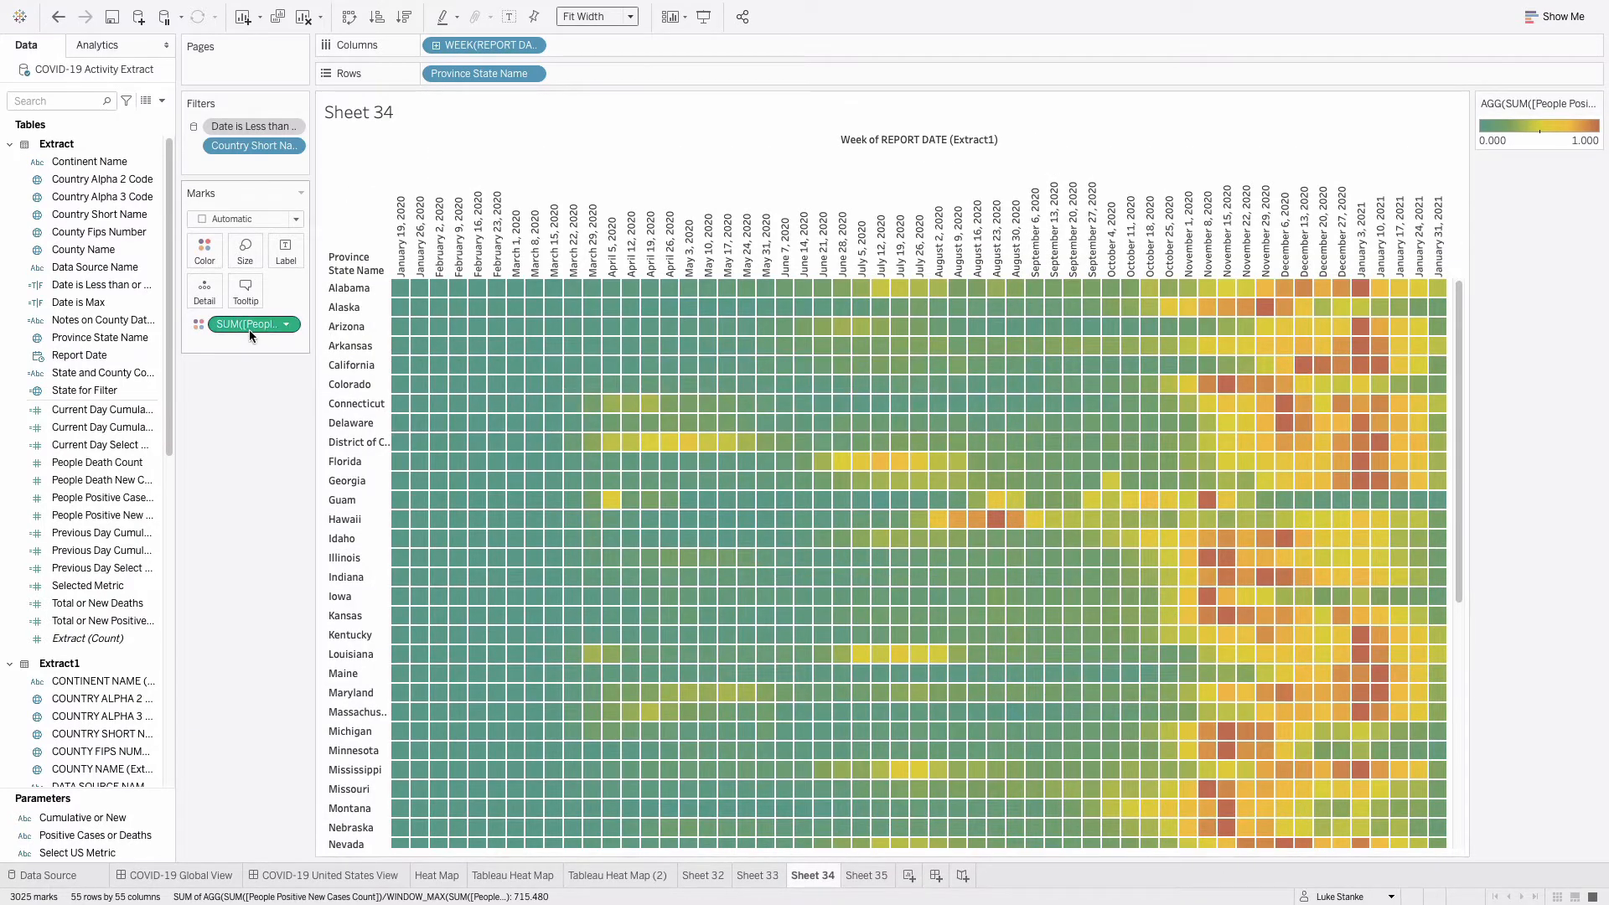
{"action": "mouse_move", "coordinate": [246, 324]}
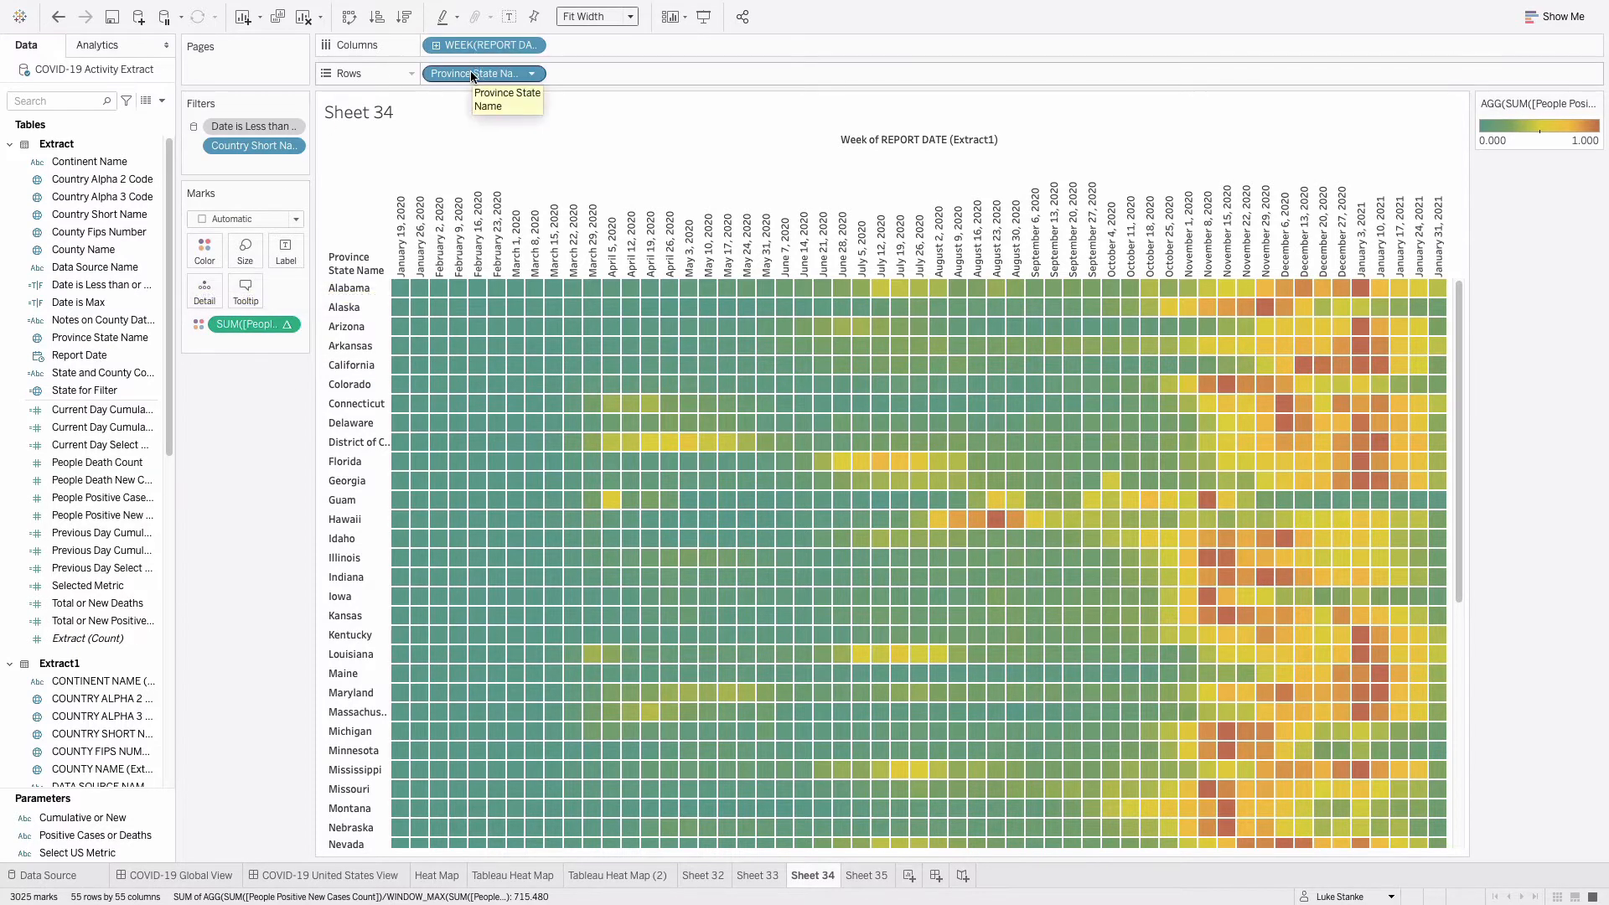
{"action": "left_click", "coordinate": [864, 875]}
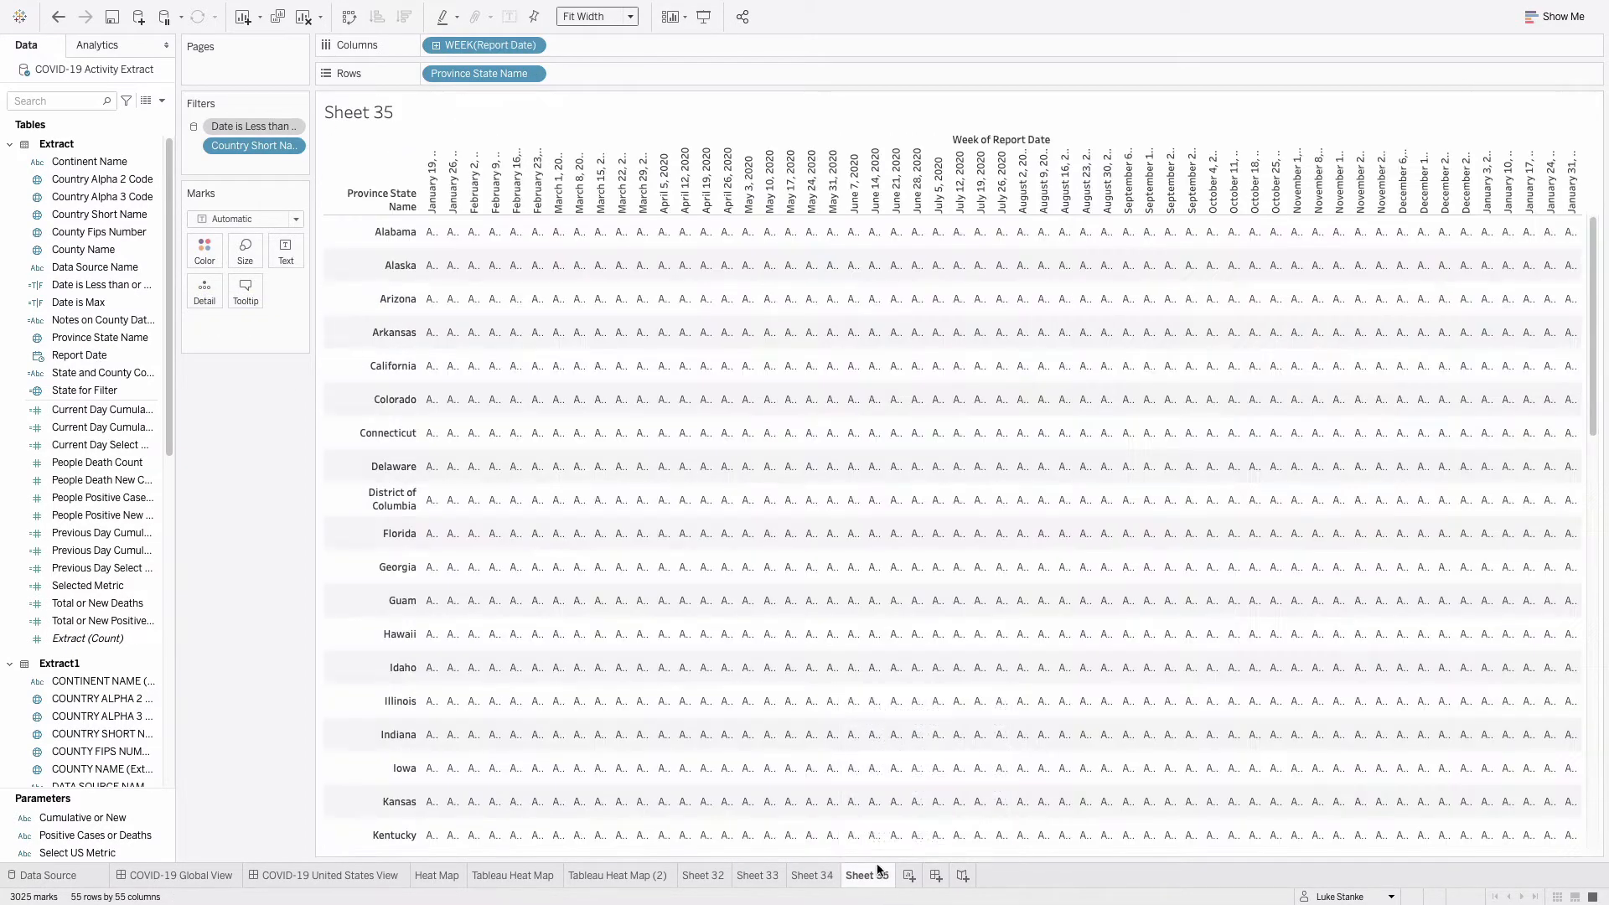
- Search 'case' and color cells by SUM of People Positive Cases Count
{"action": "left_click", "coordinate": [101, 178]}
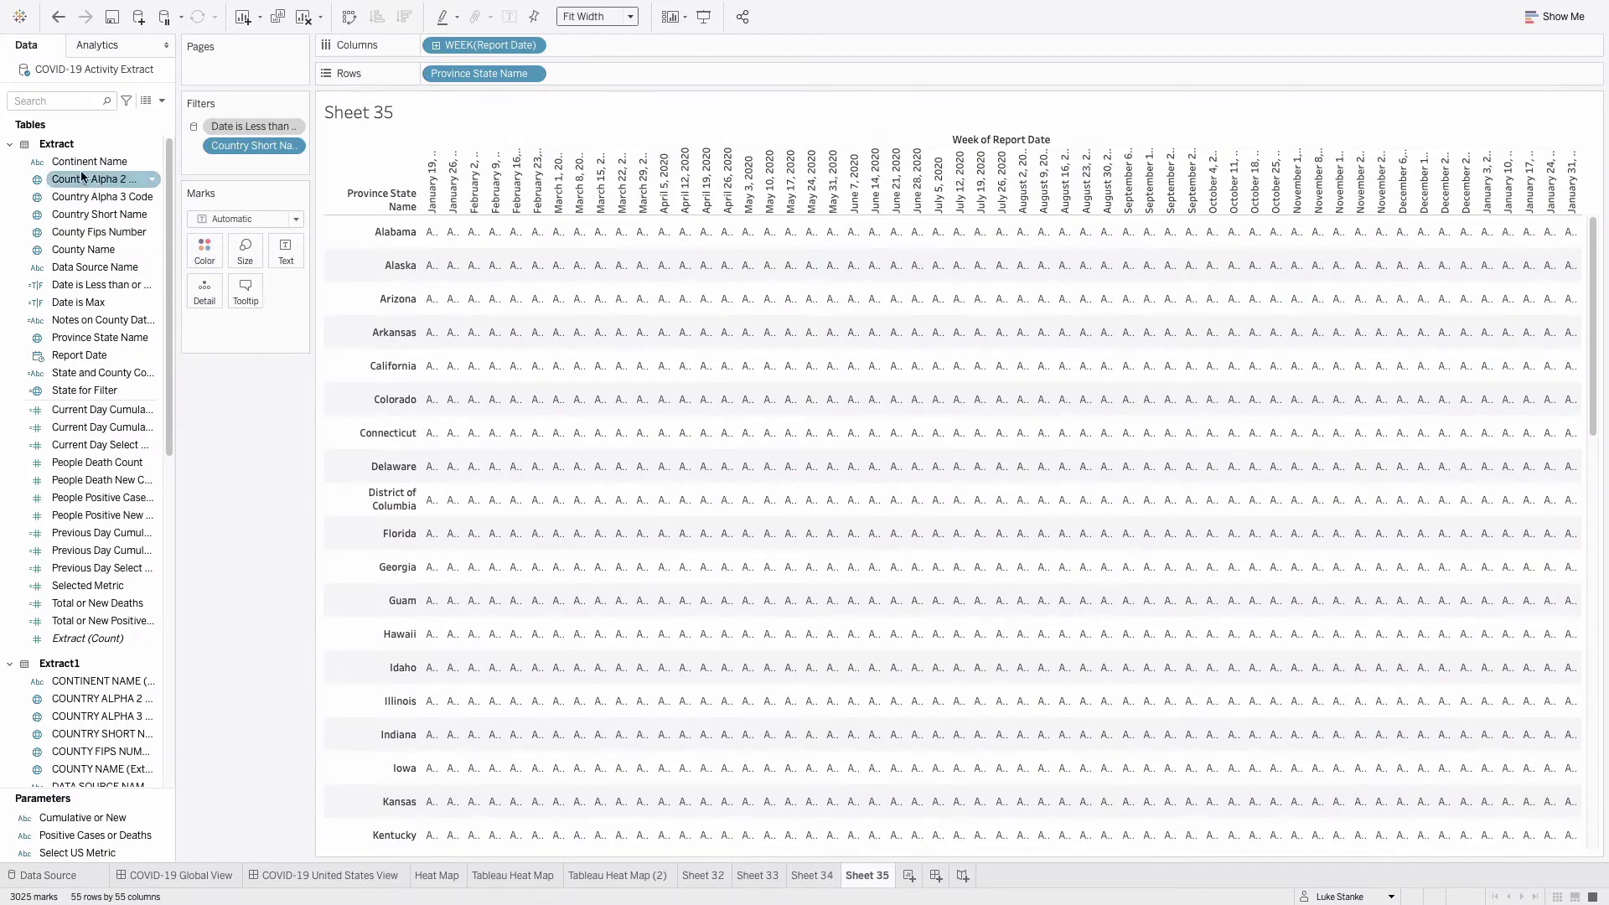
{"action": "left_click", "coordinate": [56, 101]}
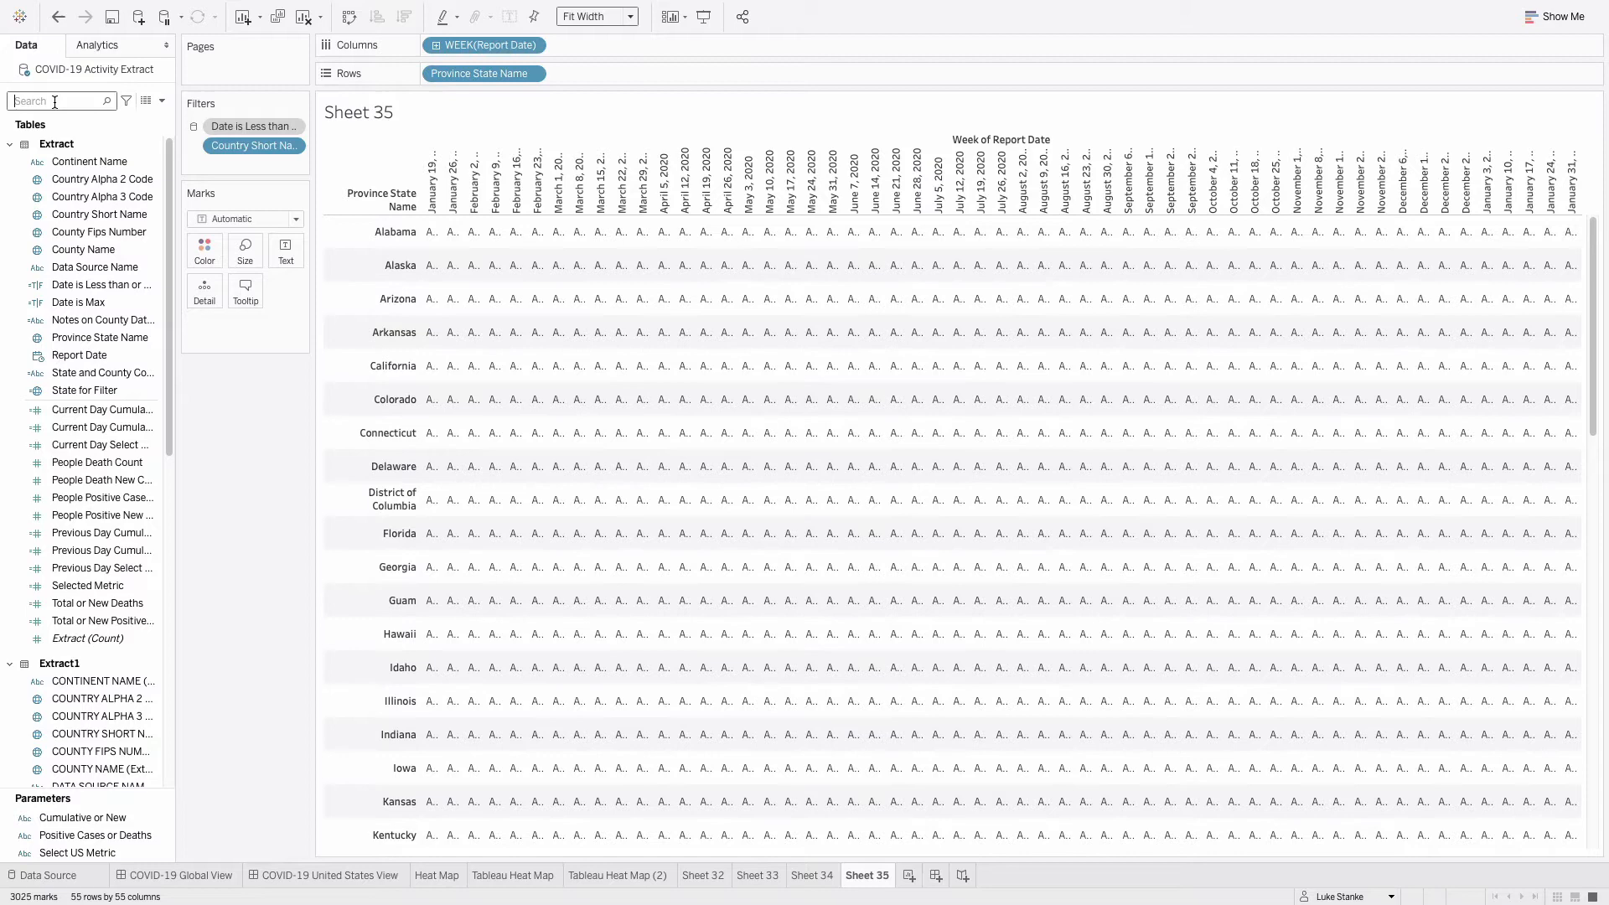
{"action": "type", "text": "case"}
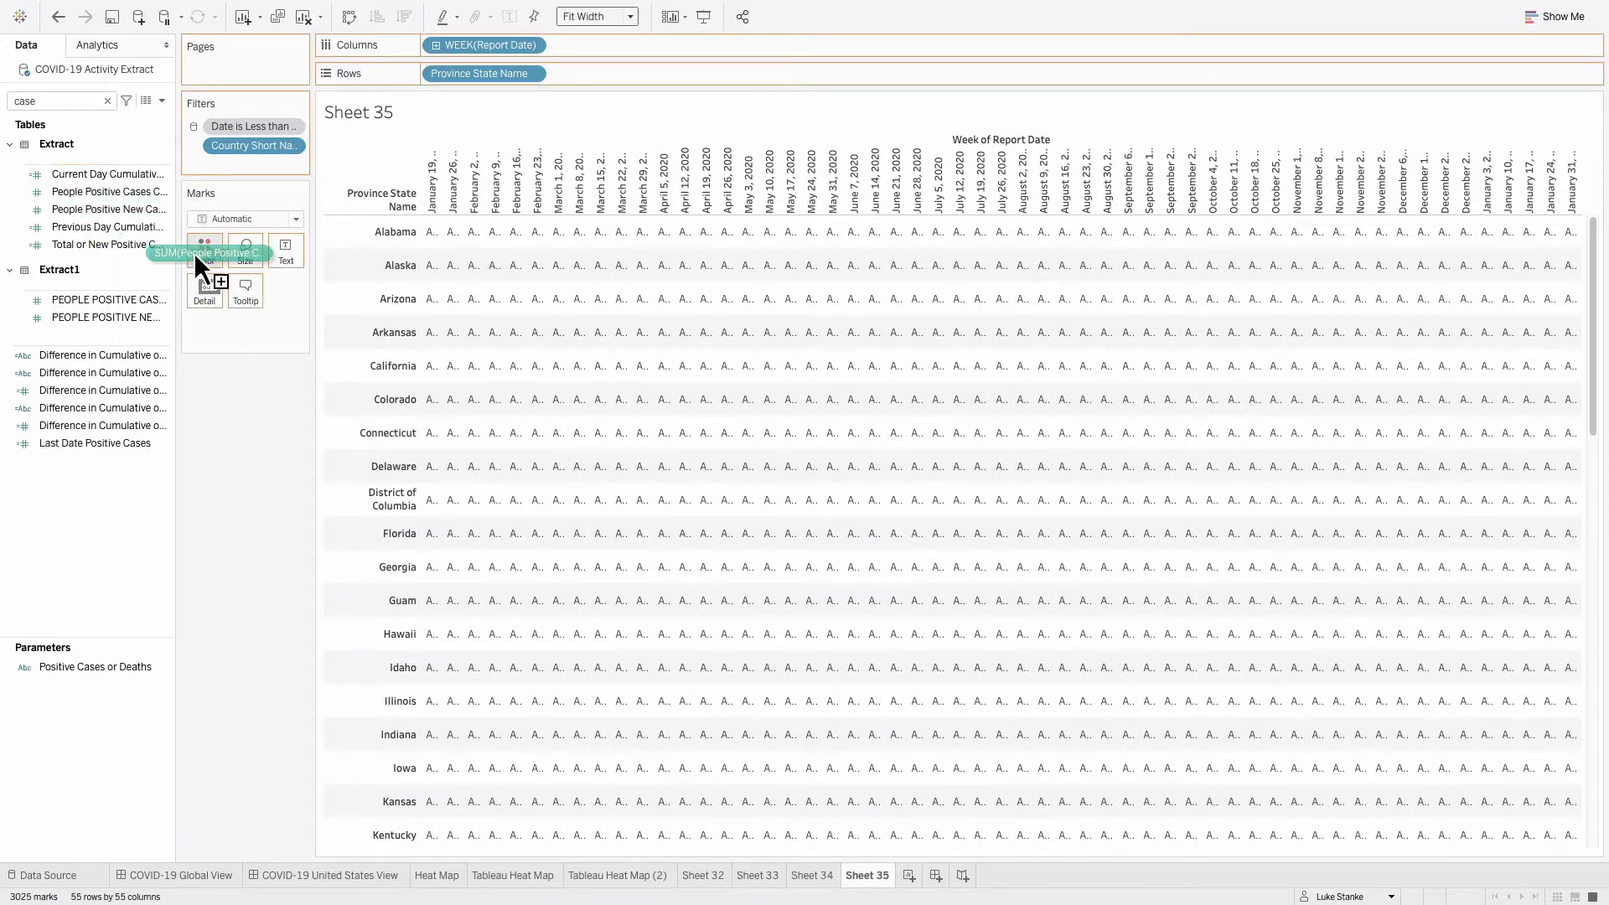
{"action": "left_click_drag", "start_coordinate": [203, 246], "coordinate": [203, 246]}
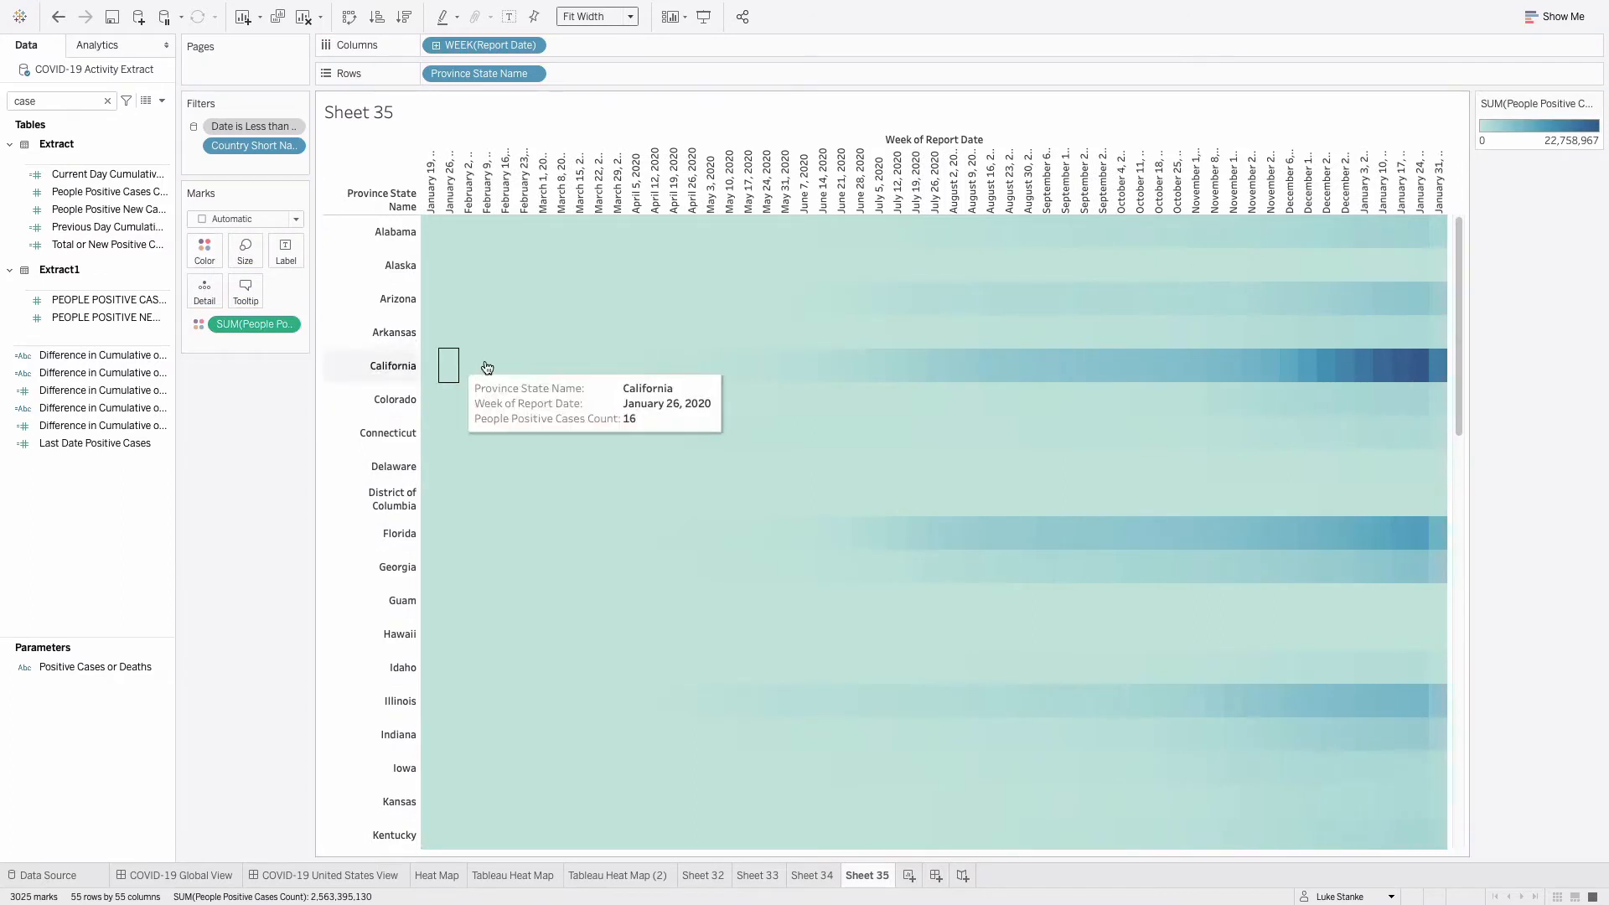
{"action": "mouse_move", "coordinate": [1365, 365]}
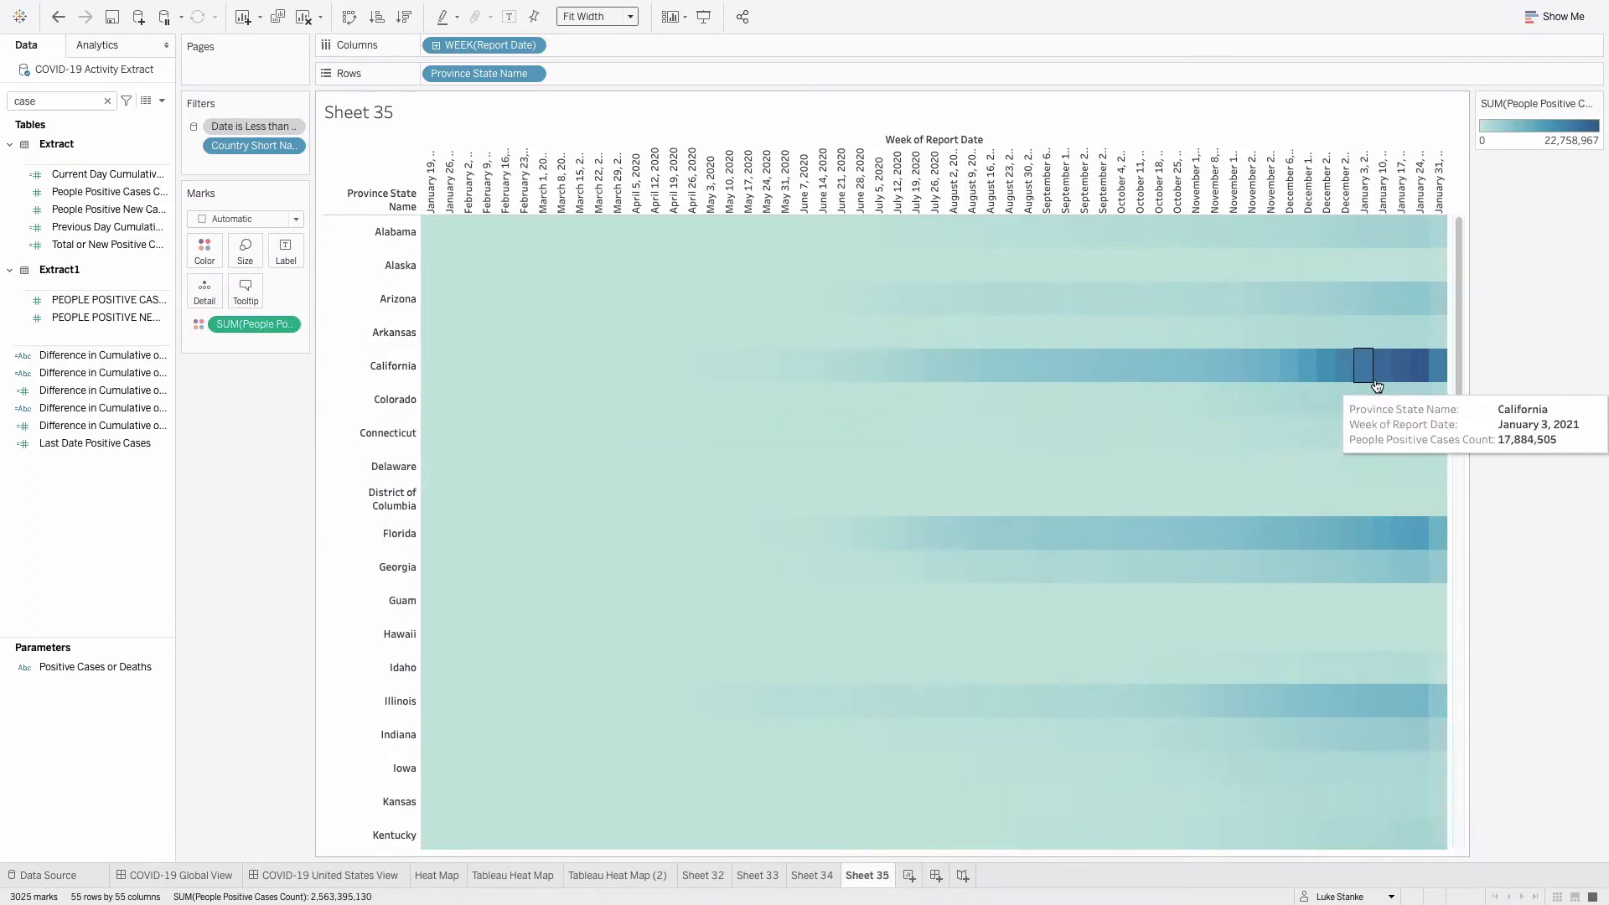
{"action": "mouse_move", "coordinate": [987, 369]}
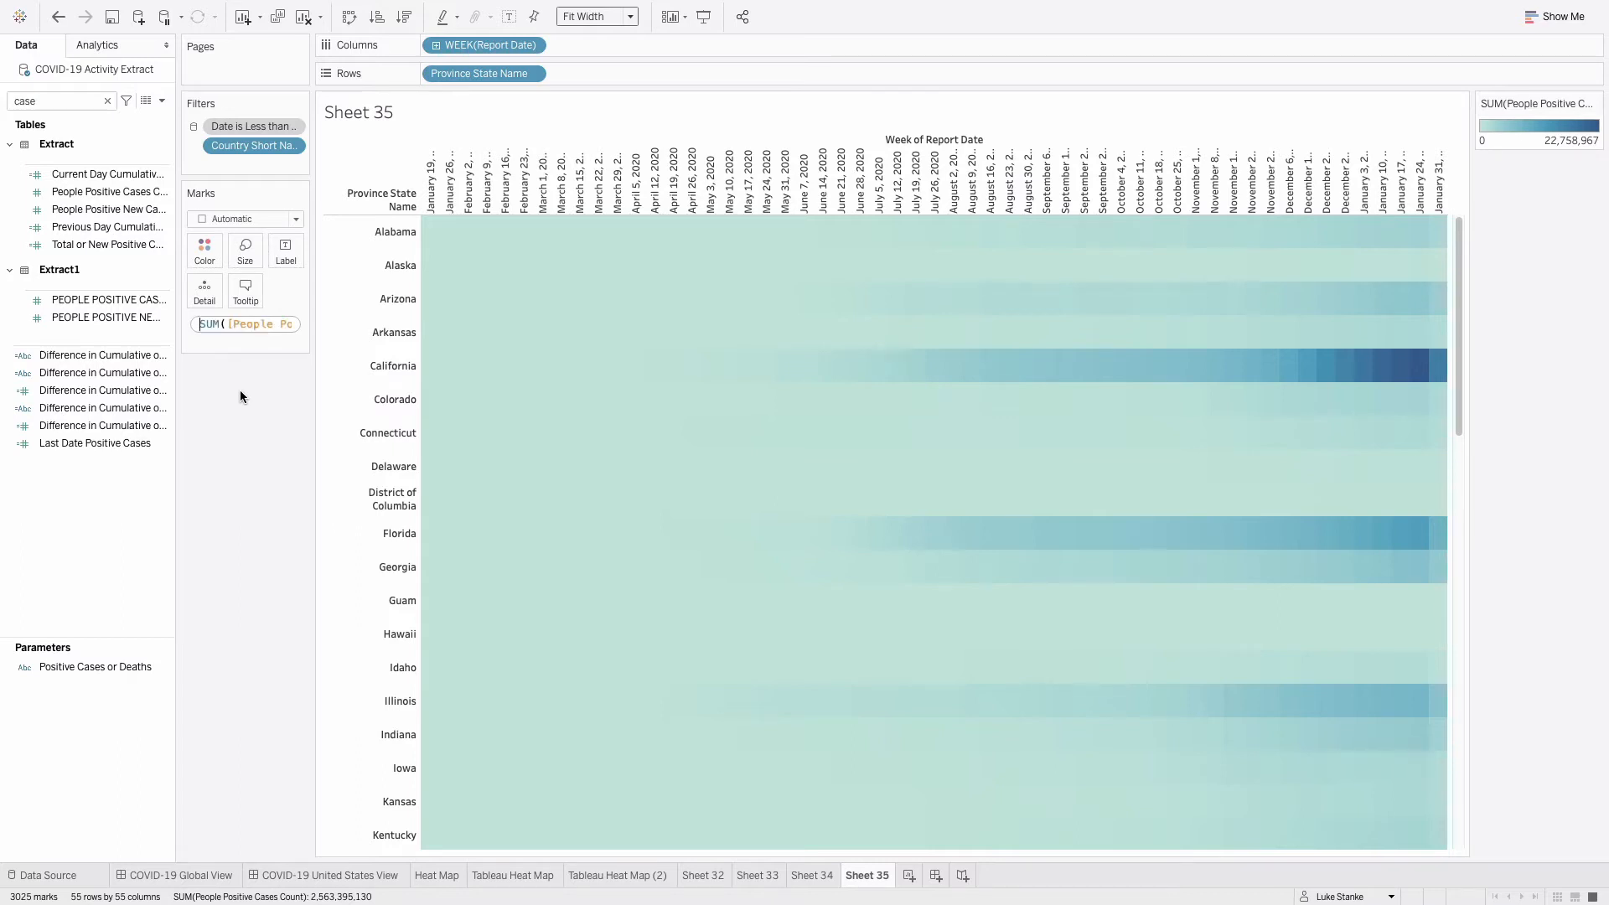
- Write Cases Total Normalized as SUM(positive cases) / WINDOW_MAX(SUM(positive cases))
{"action": "left_click", "coordinate": [160, 101]}
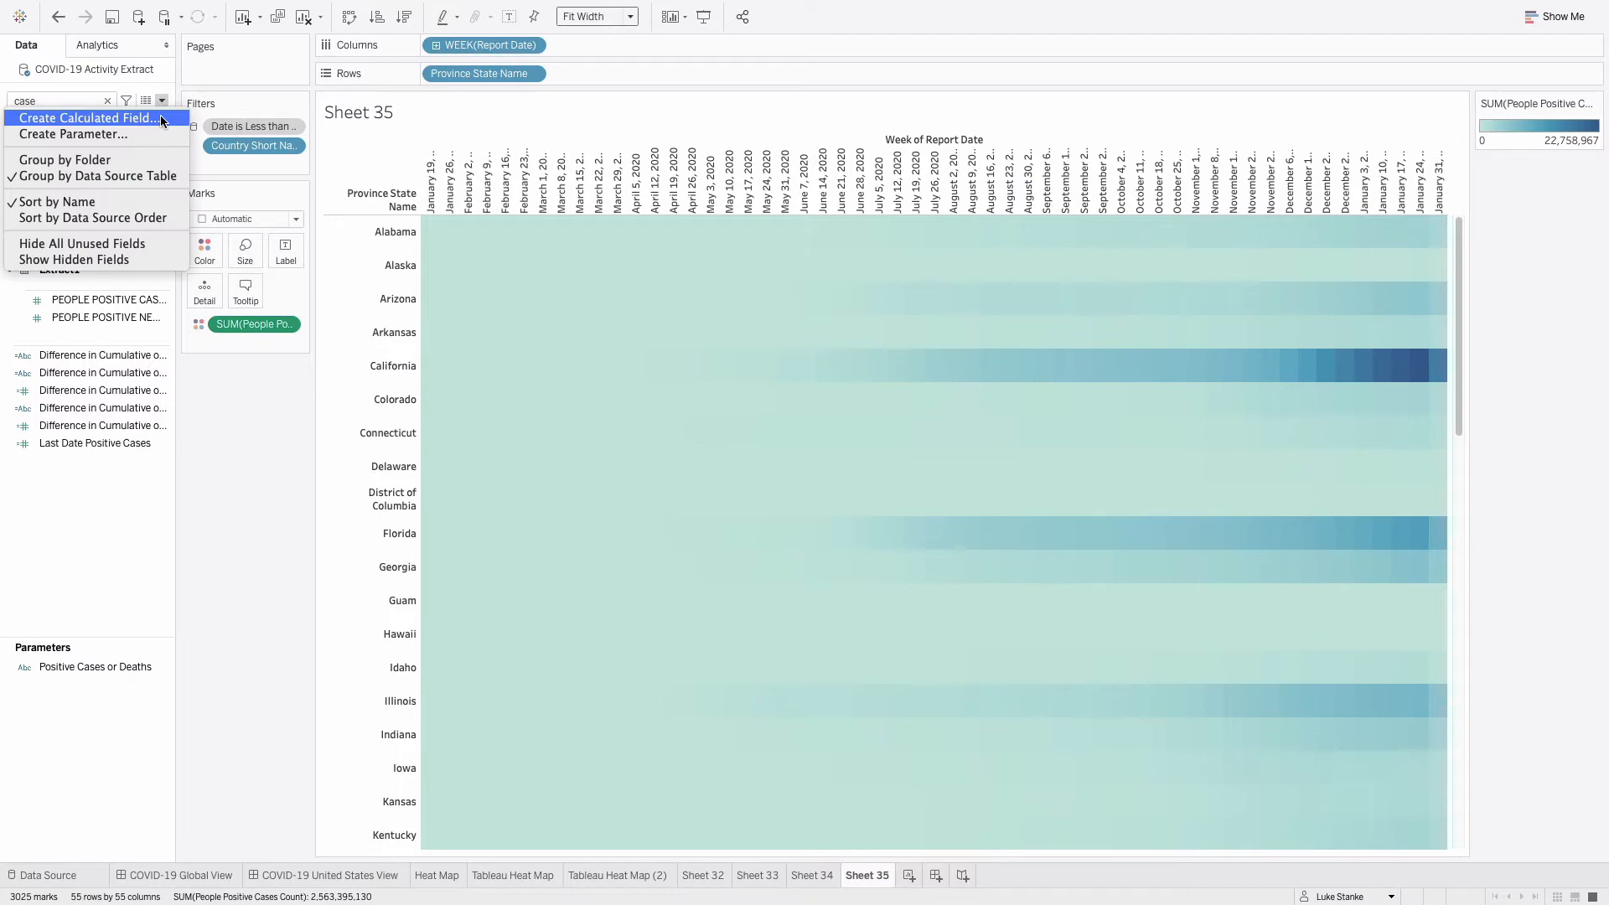
{"action": "left_click", "coordinate": [86, 117]}
{"action": "type", "text": "/"}
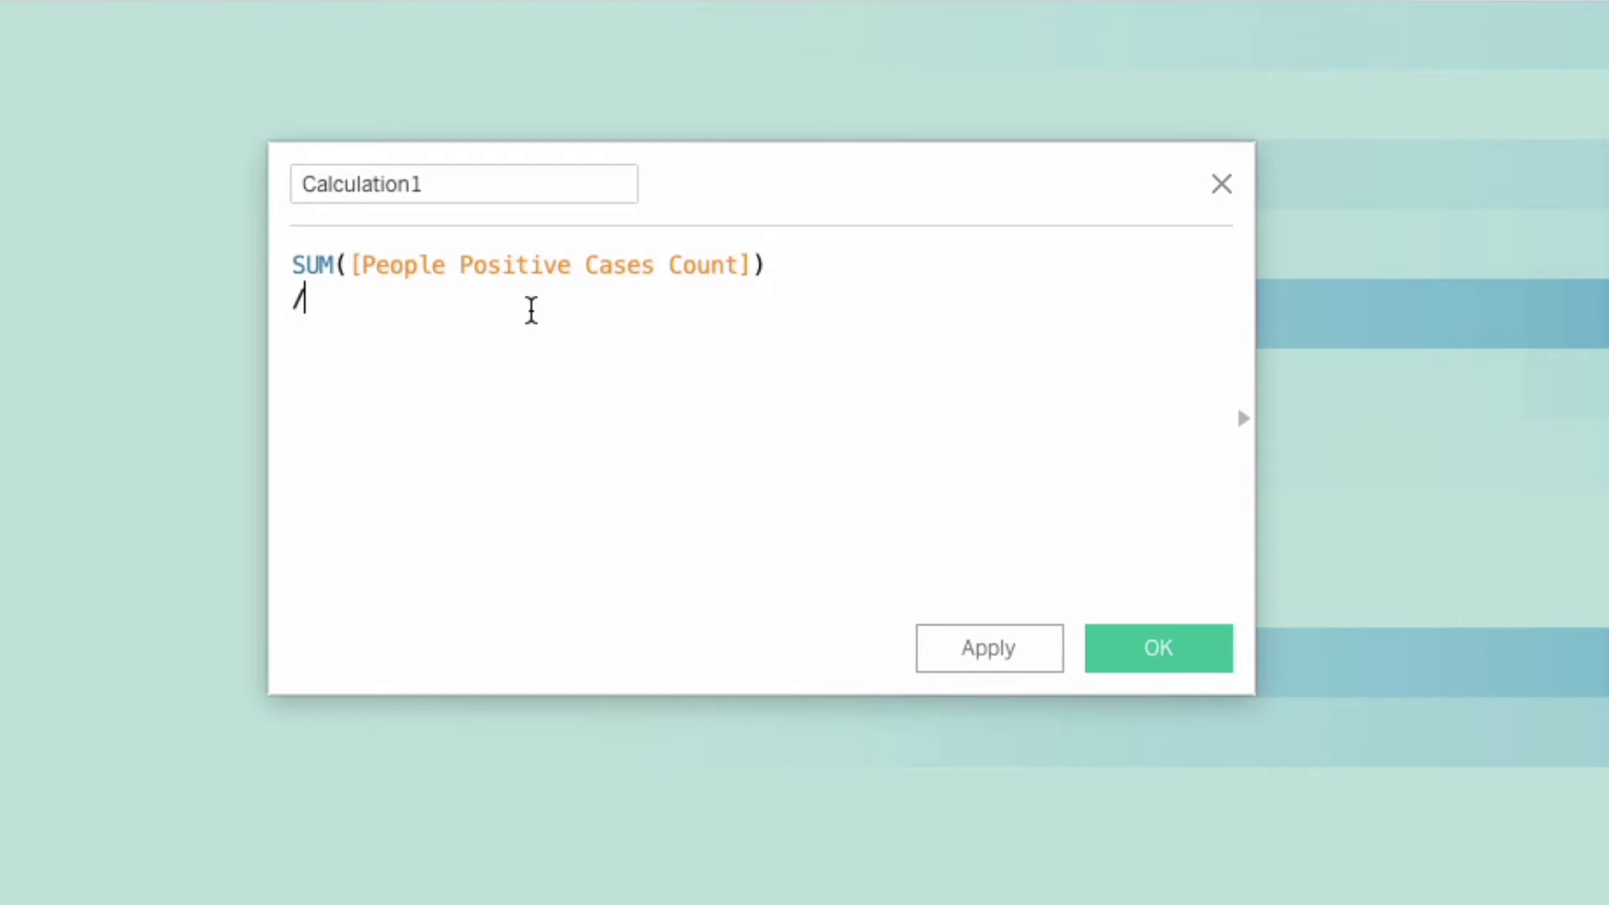
{"action": "type", "text": "WINDOW_MAX("}
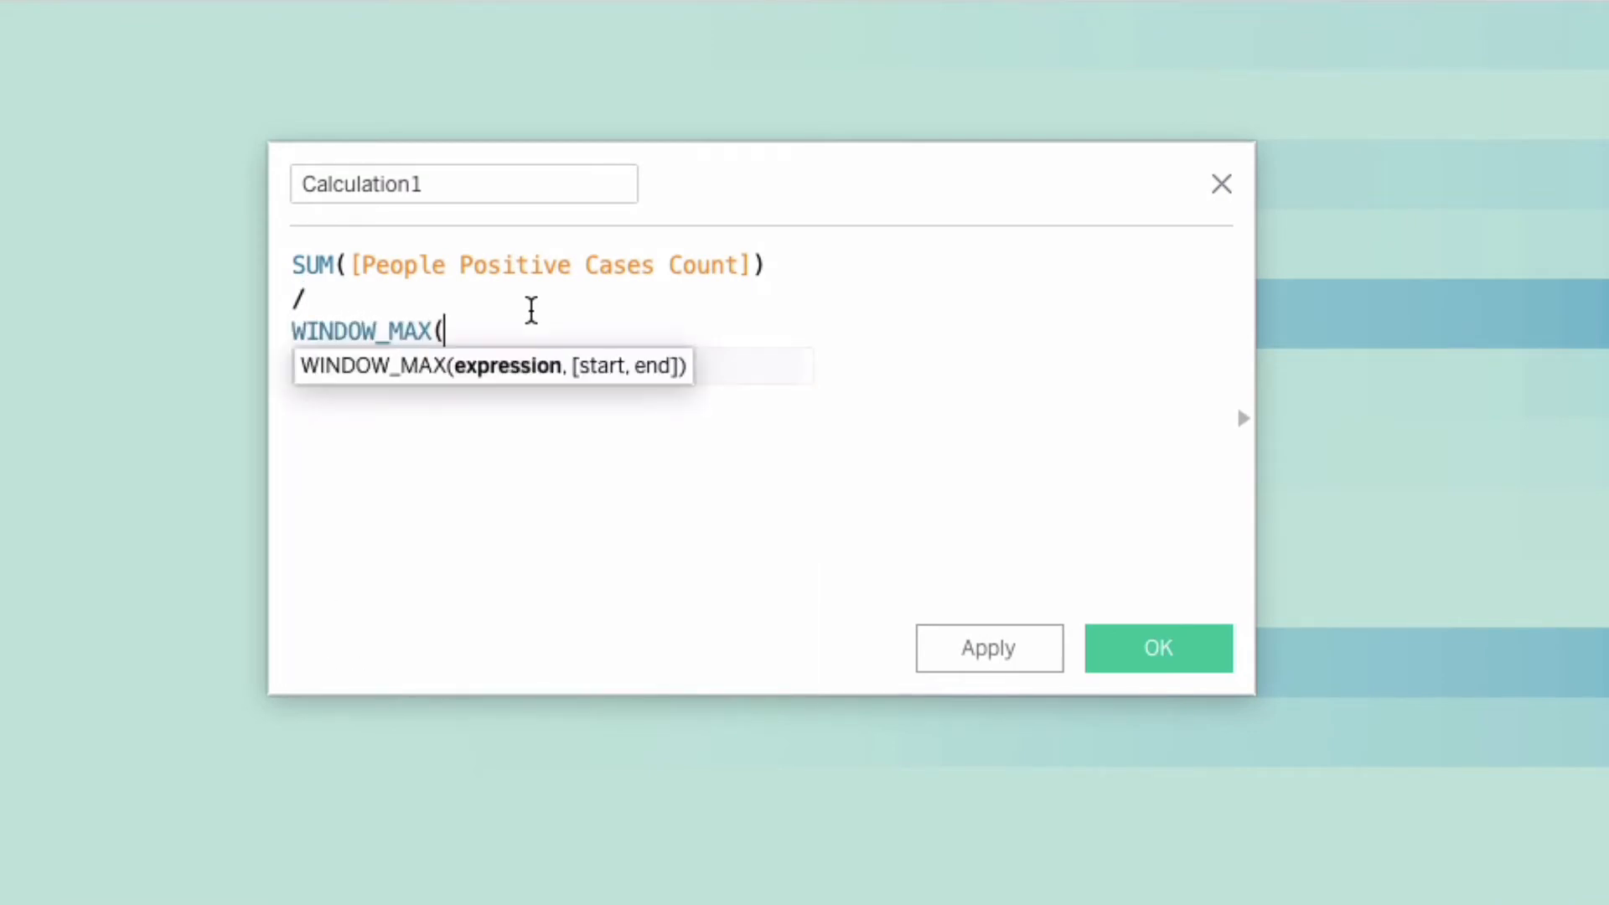
{"action": "type", "text": "SUM([People Positive Cases Count]))"}
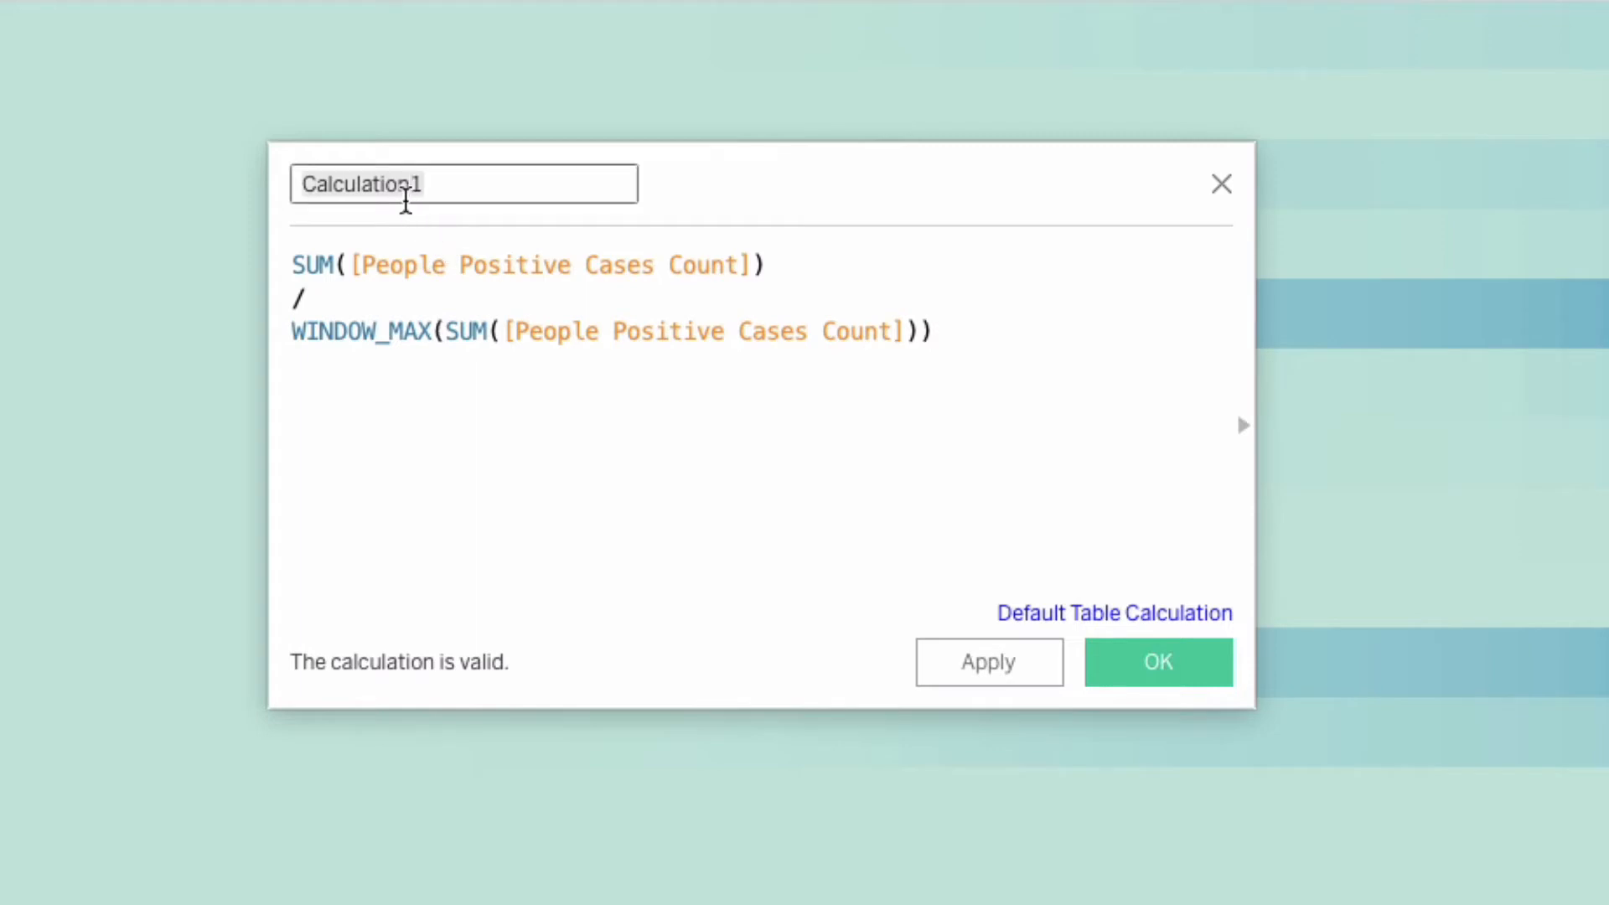
{"action": "type", "text": "Cases N"}
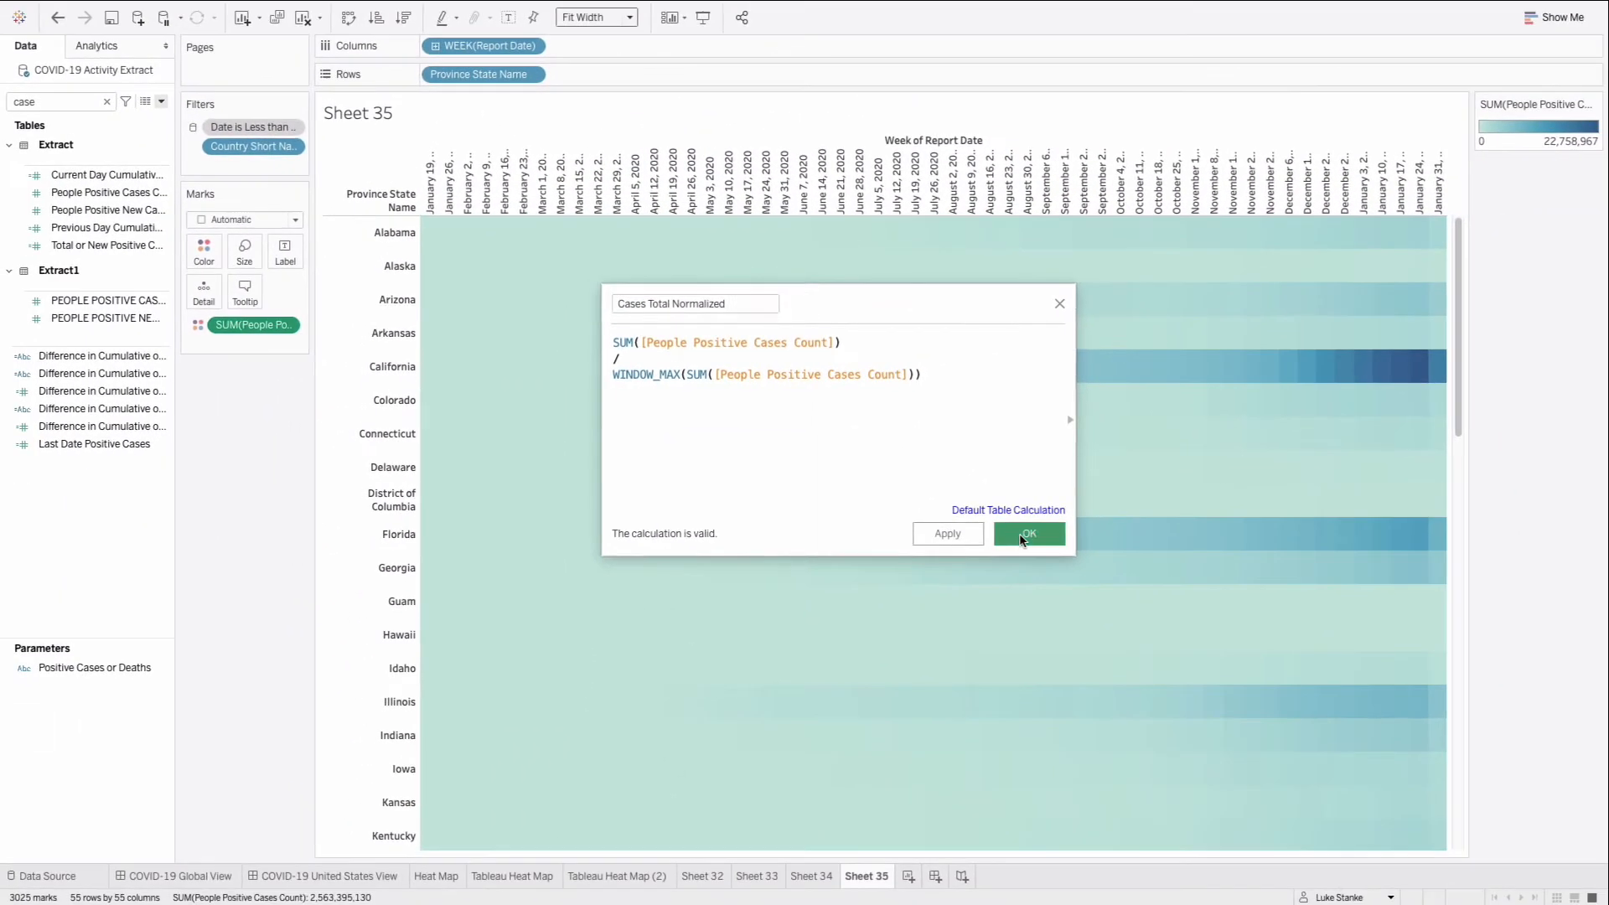
- Save the Cases Total Normalized calculation and drop the final week column
{"action": "left_click", "coordinate": [1027, 533]}
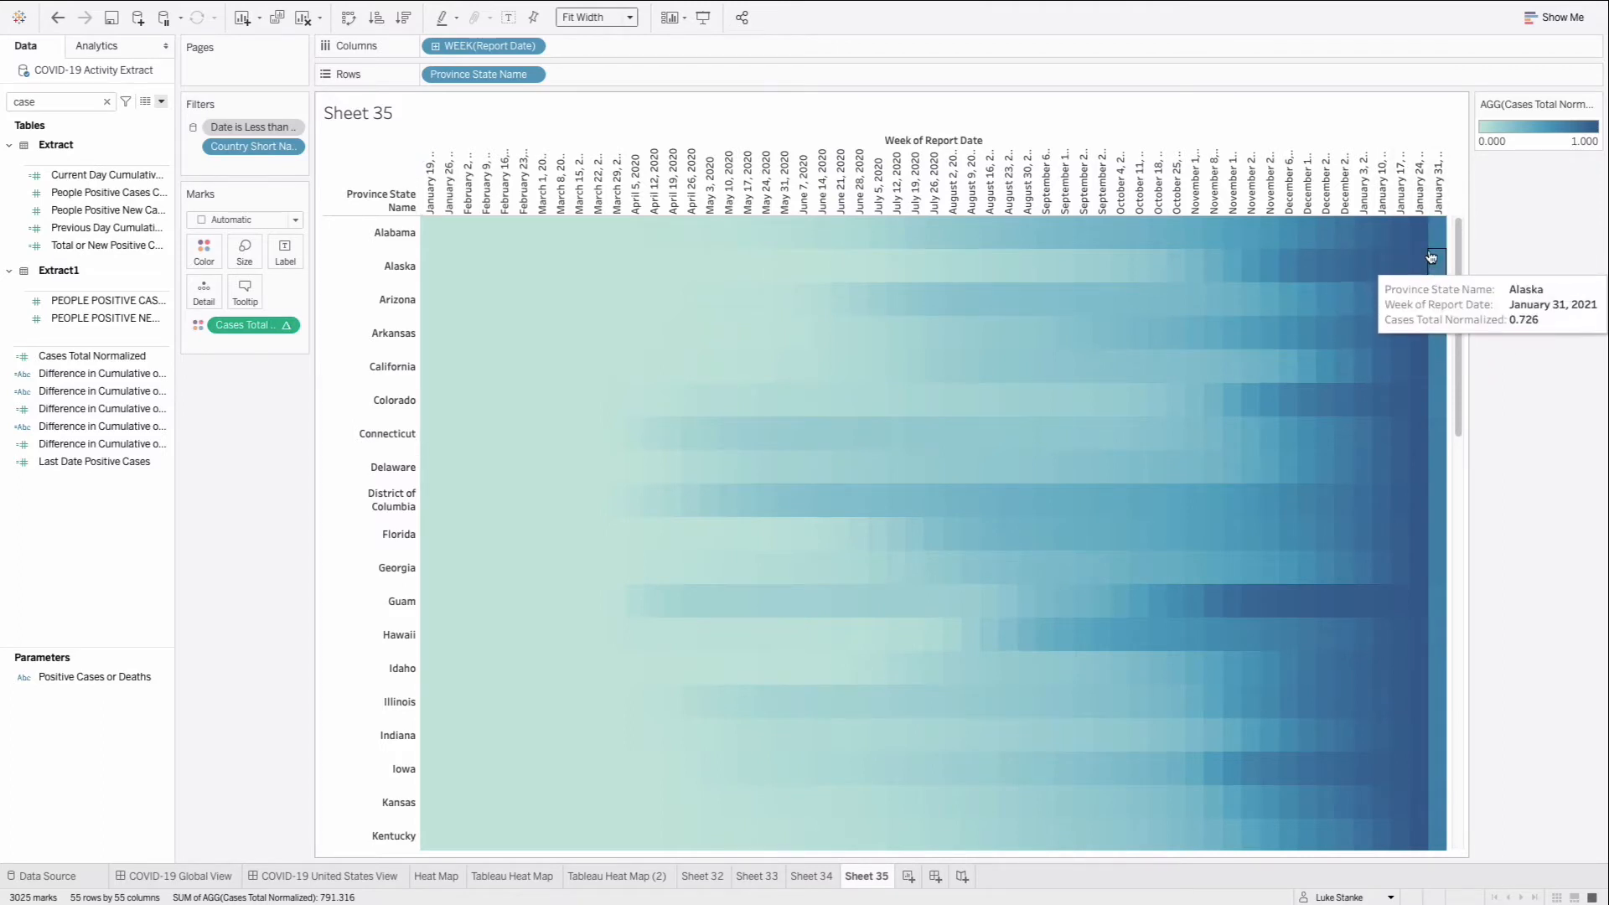
{"action": "left_click", "coordinate": [1439, 181]}
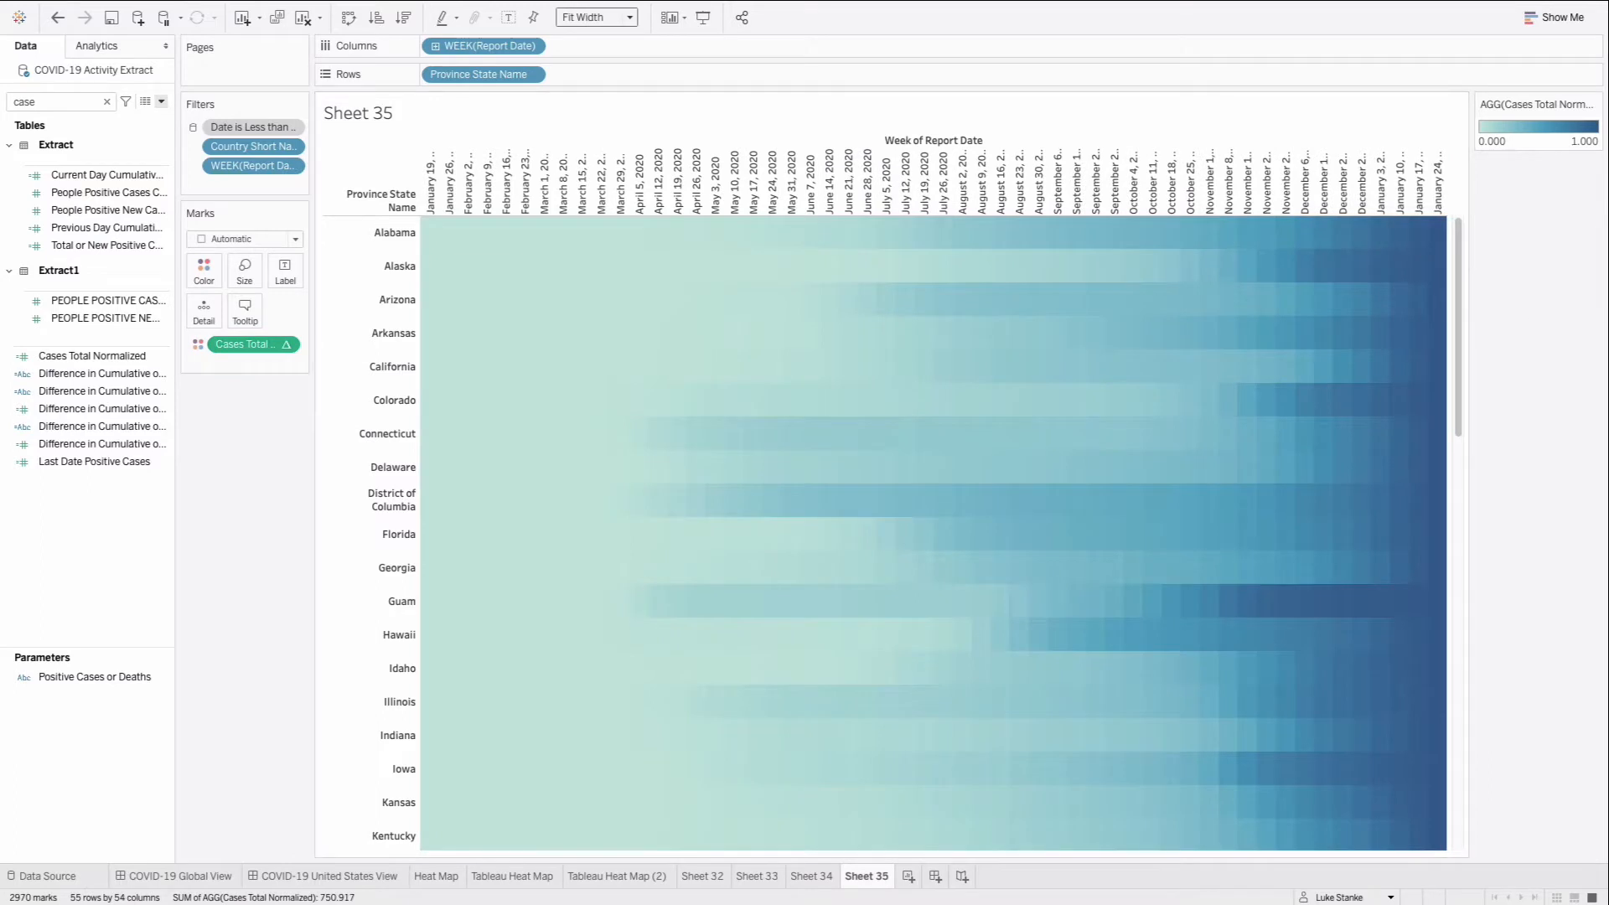
{"action": "mouse_move", "coordinate": [1176, 624]}
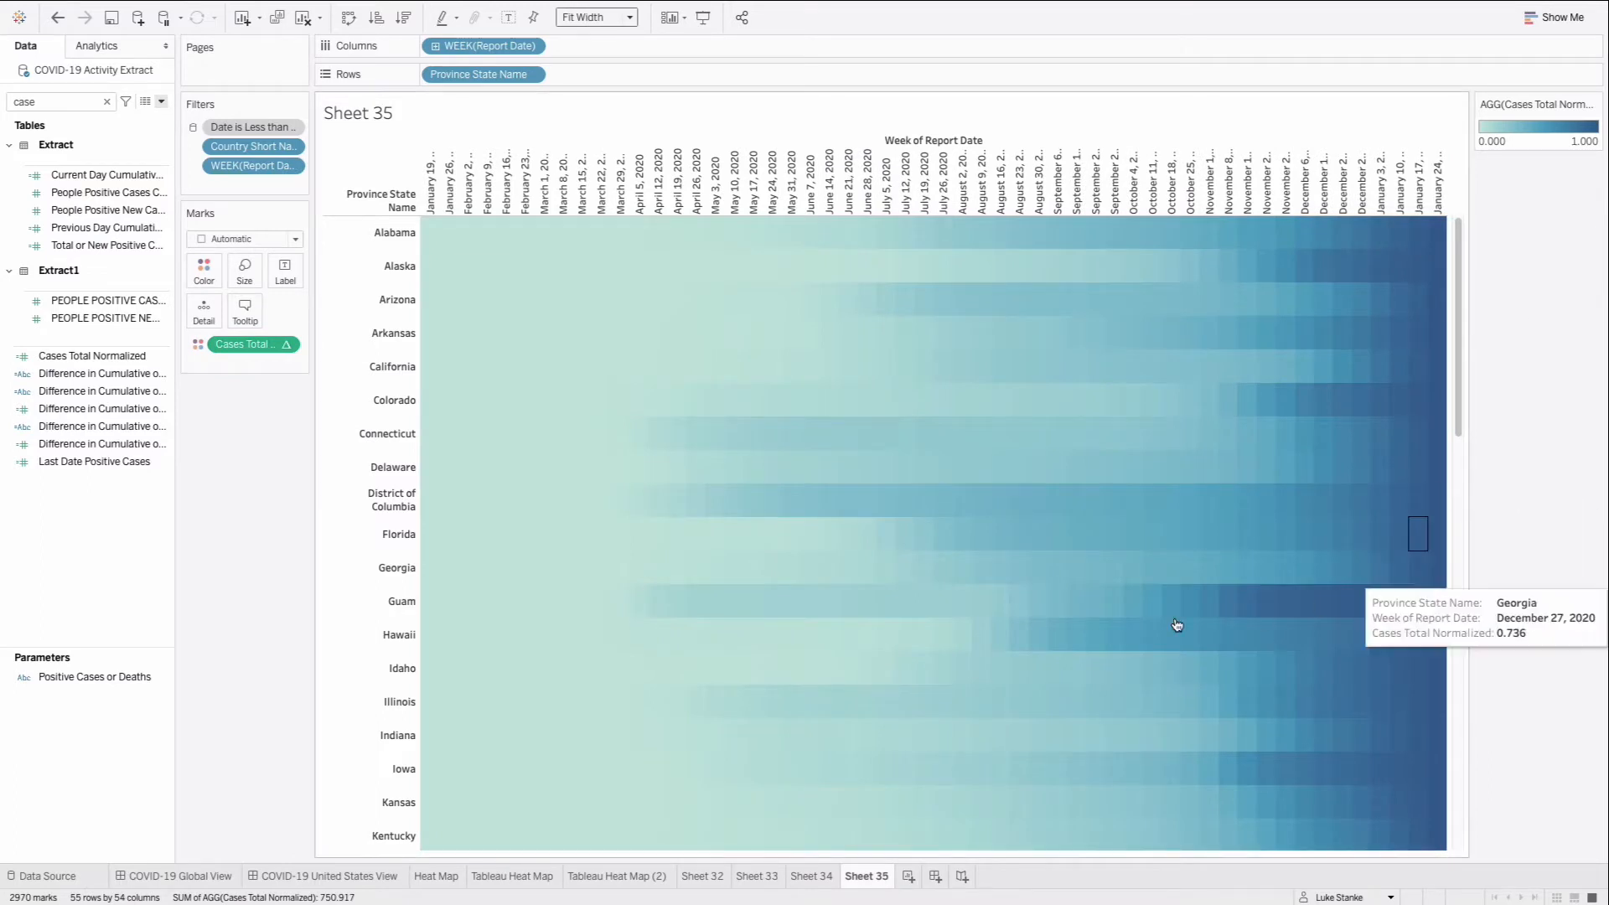
{"action": "mouse_move", "coordinate": [1403, 391]}
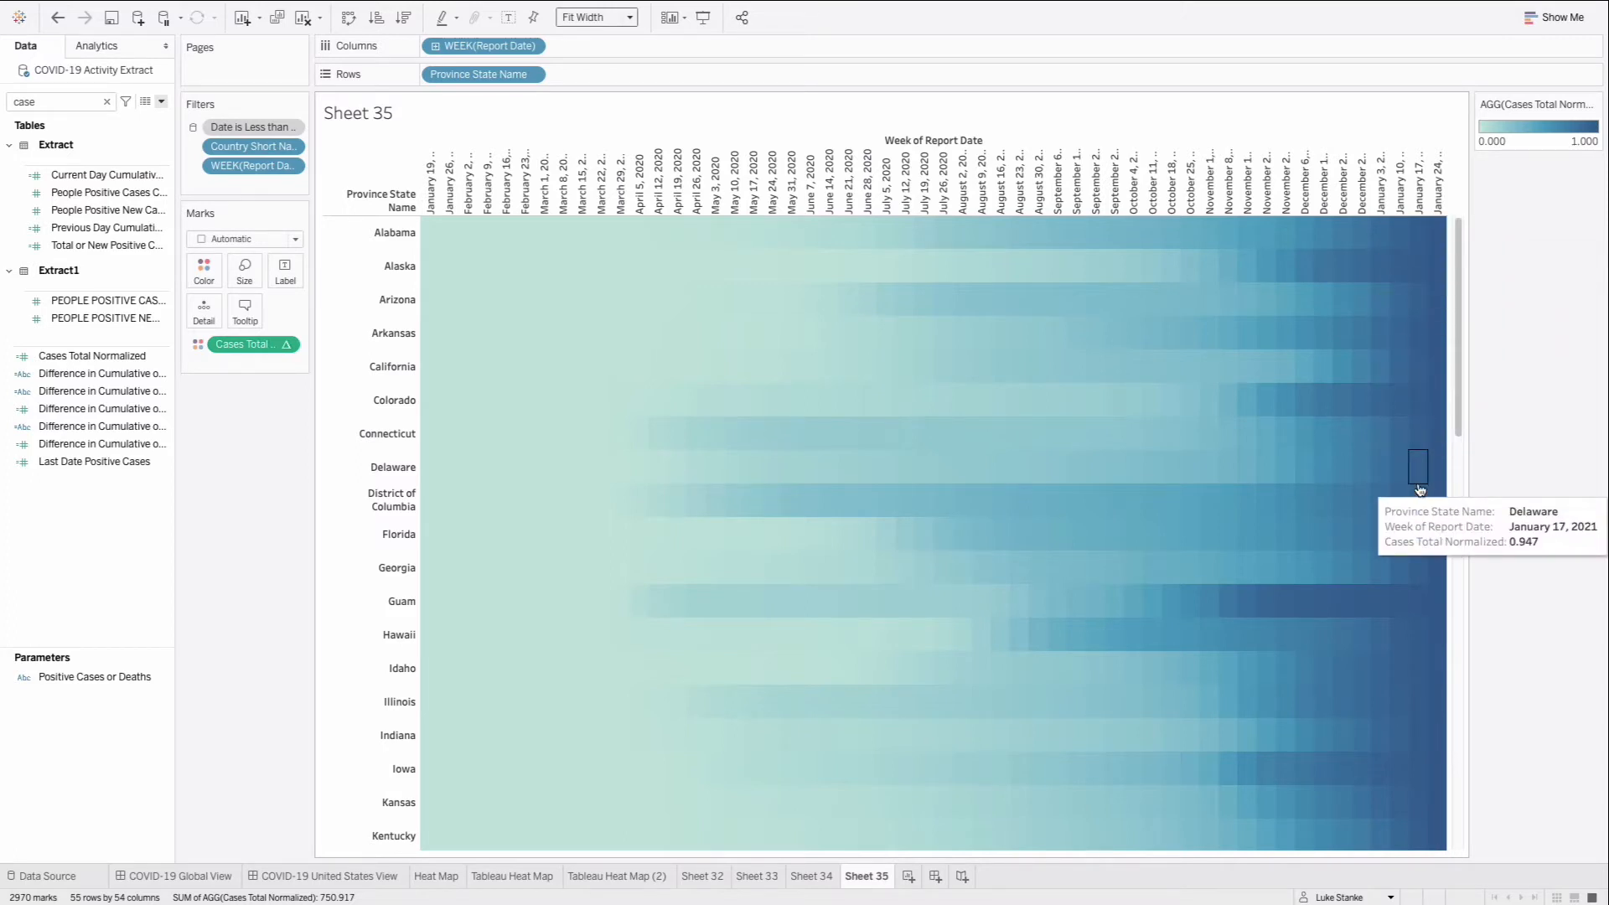
{"action": "mouse_move", "coordinate": [244, 239]}
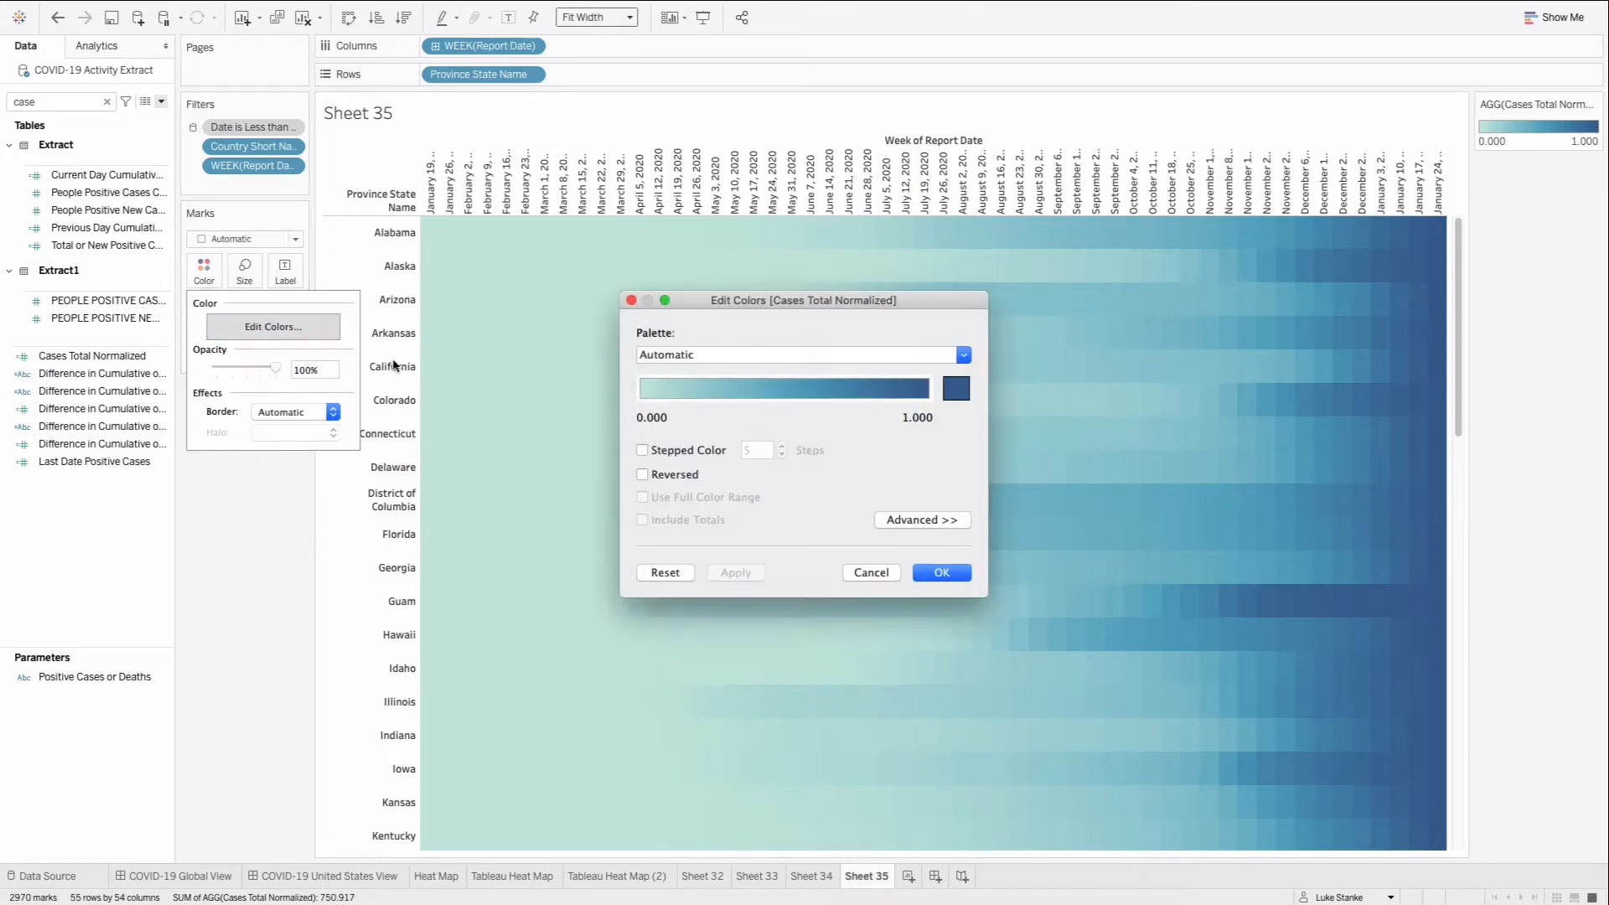
- Apply the Temperature Diverging palette to the heat map colors
{"action": "left_click", "coordinate": [959, 354]}
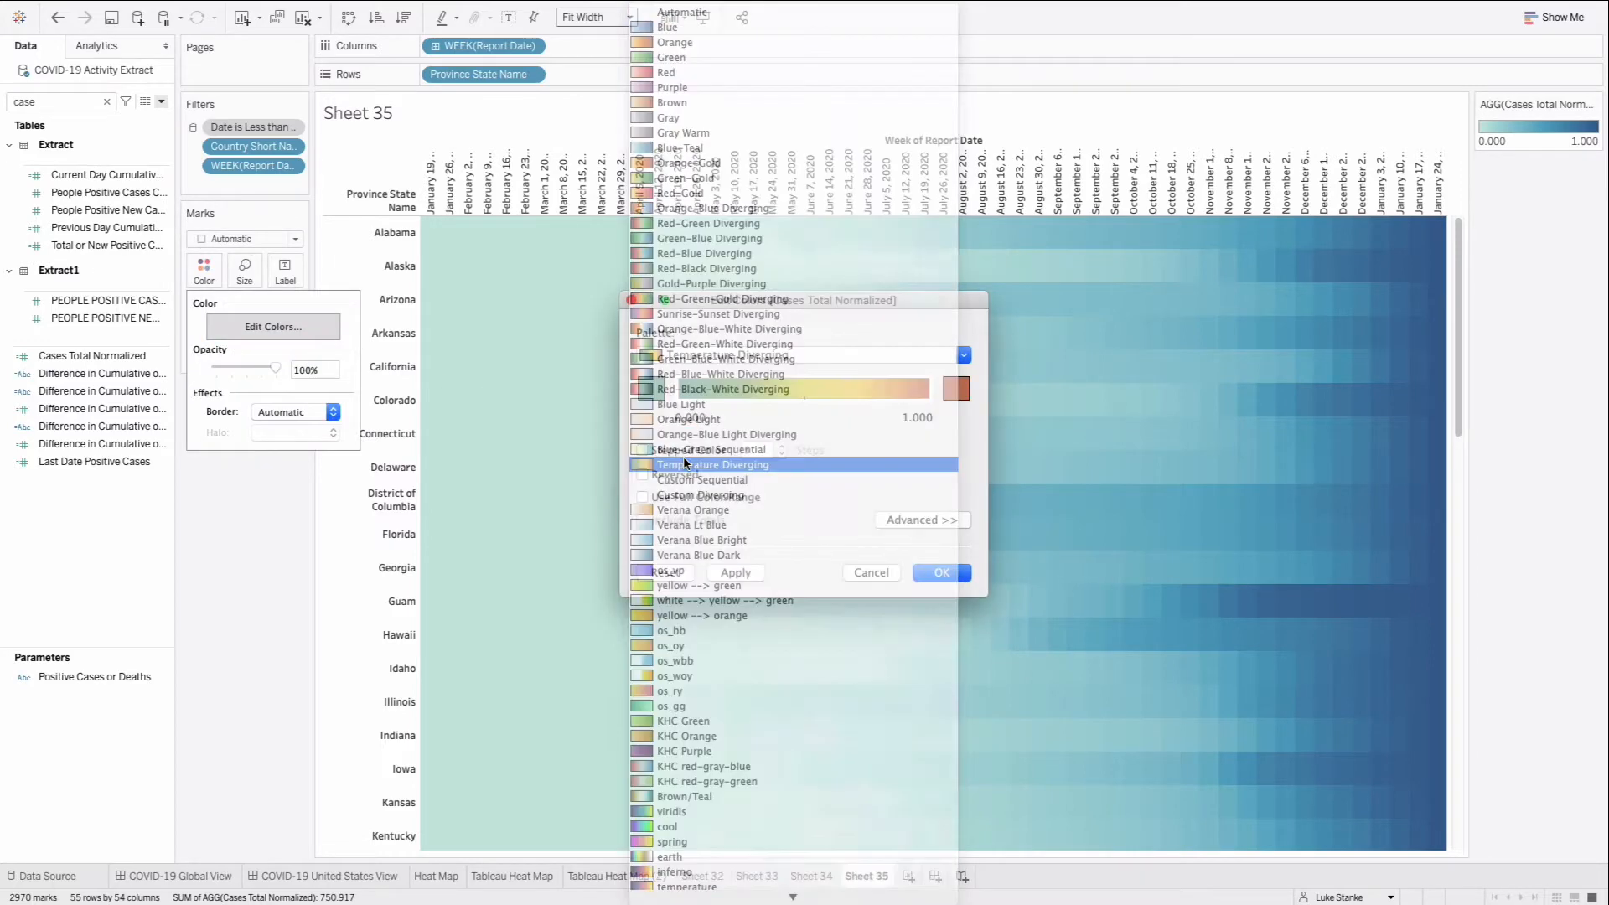
{"action": "left_click", "coordinate": [715, 463]}
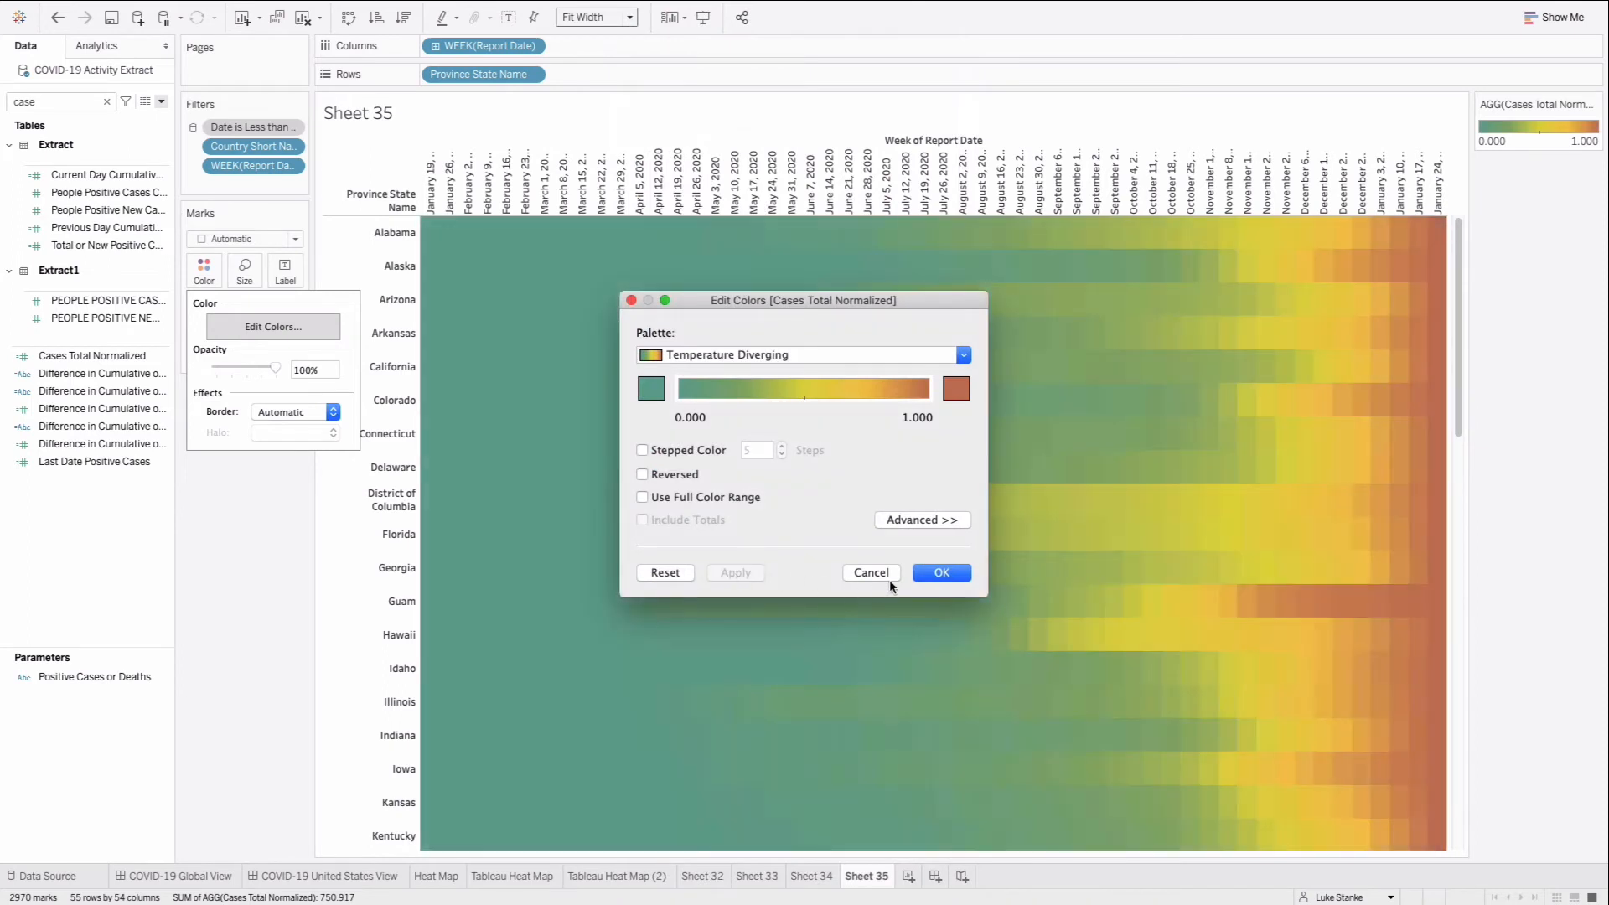
{"action": "left_click", "coordinate": [939, 571]}
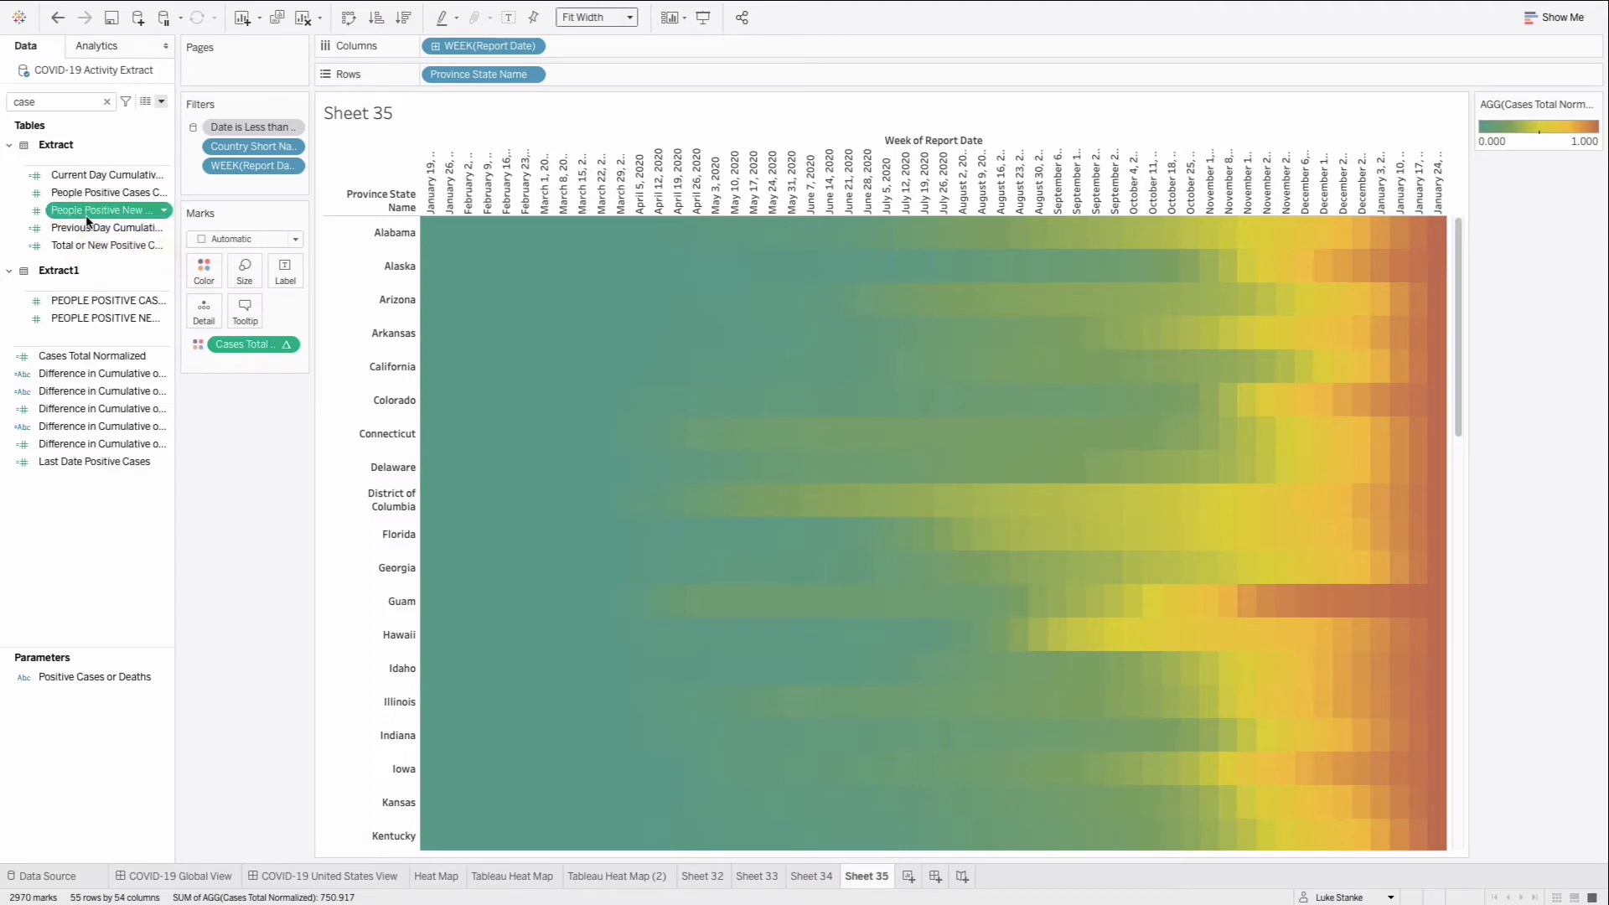
- Size marks by People Positive New Cases Count and make them circles
{"action": "left_click_drag", "start_coordinate": [97, 210], "coordinate": [243, 264]}
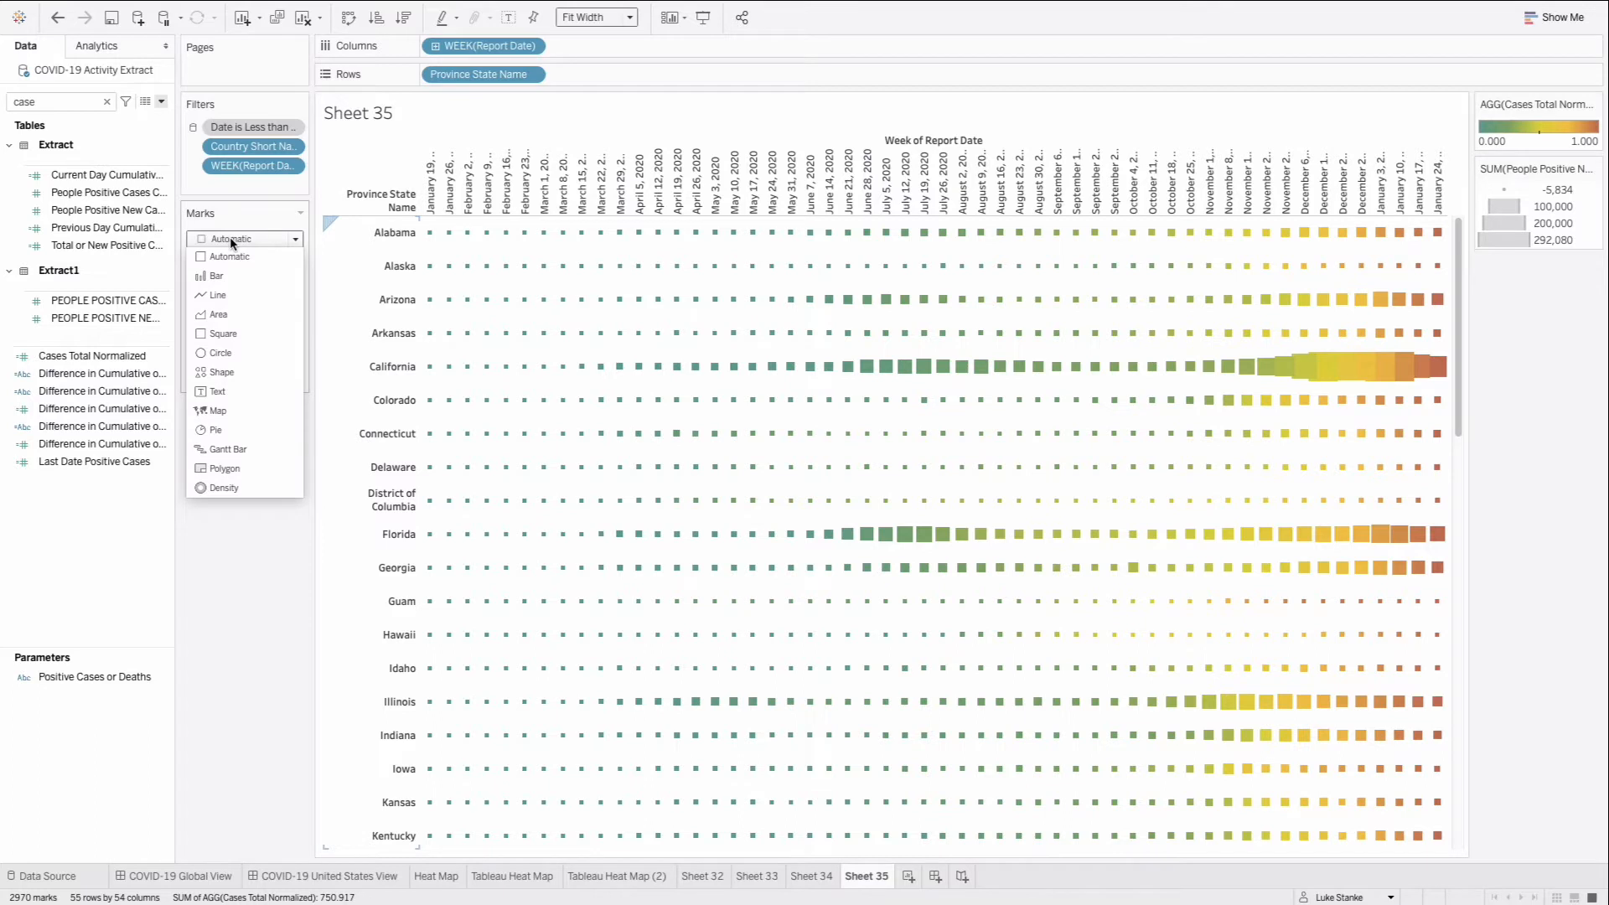
{"action": "mouse_move", "coordinate": [221, 352]}
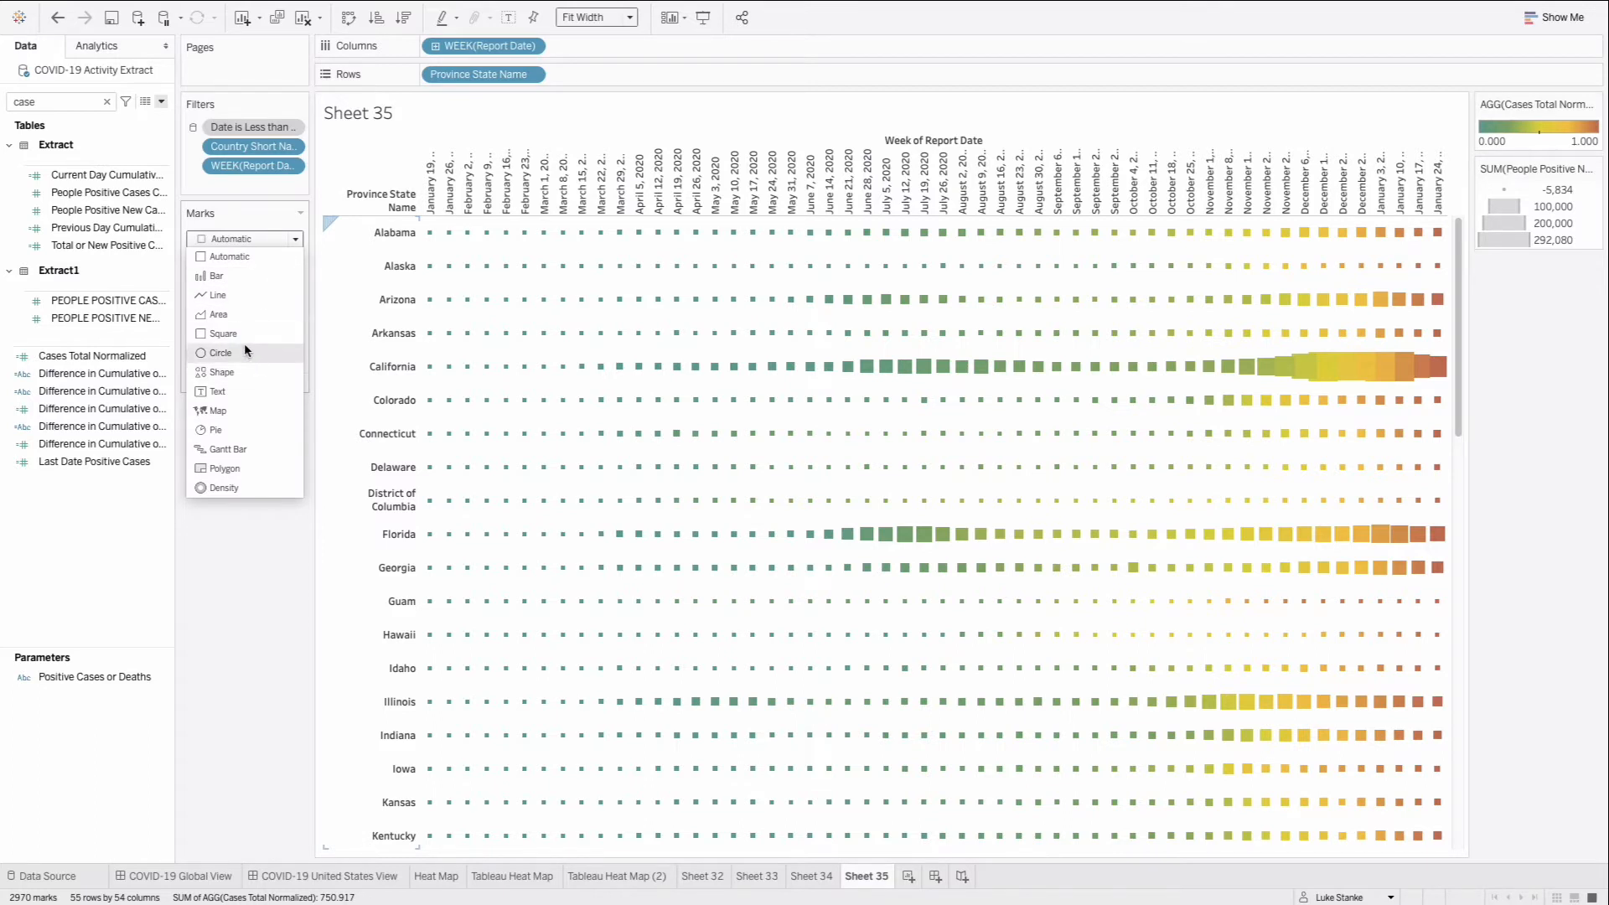
{"action": "left_click", "coordinate": [220, 352]}
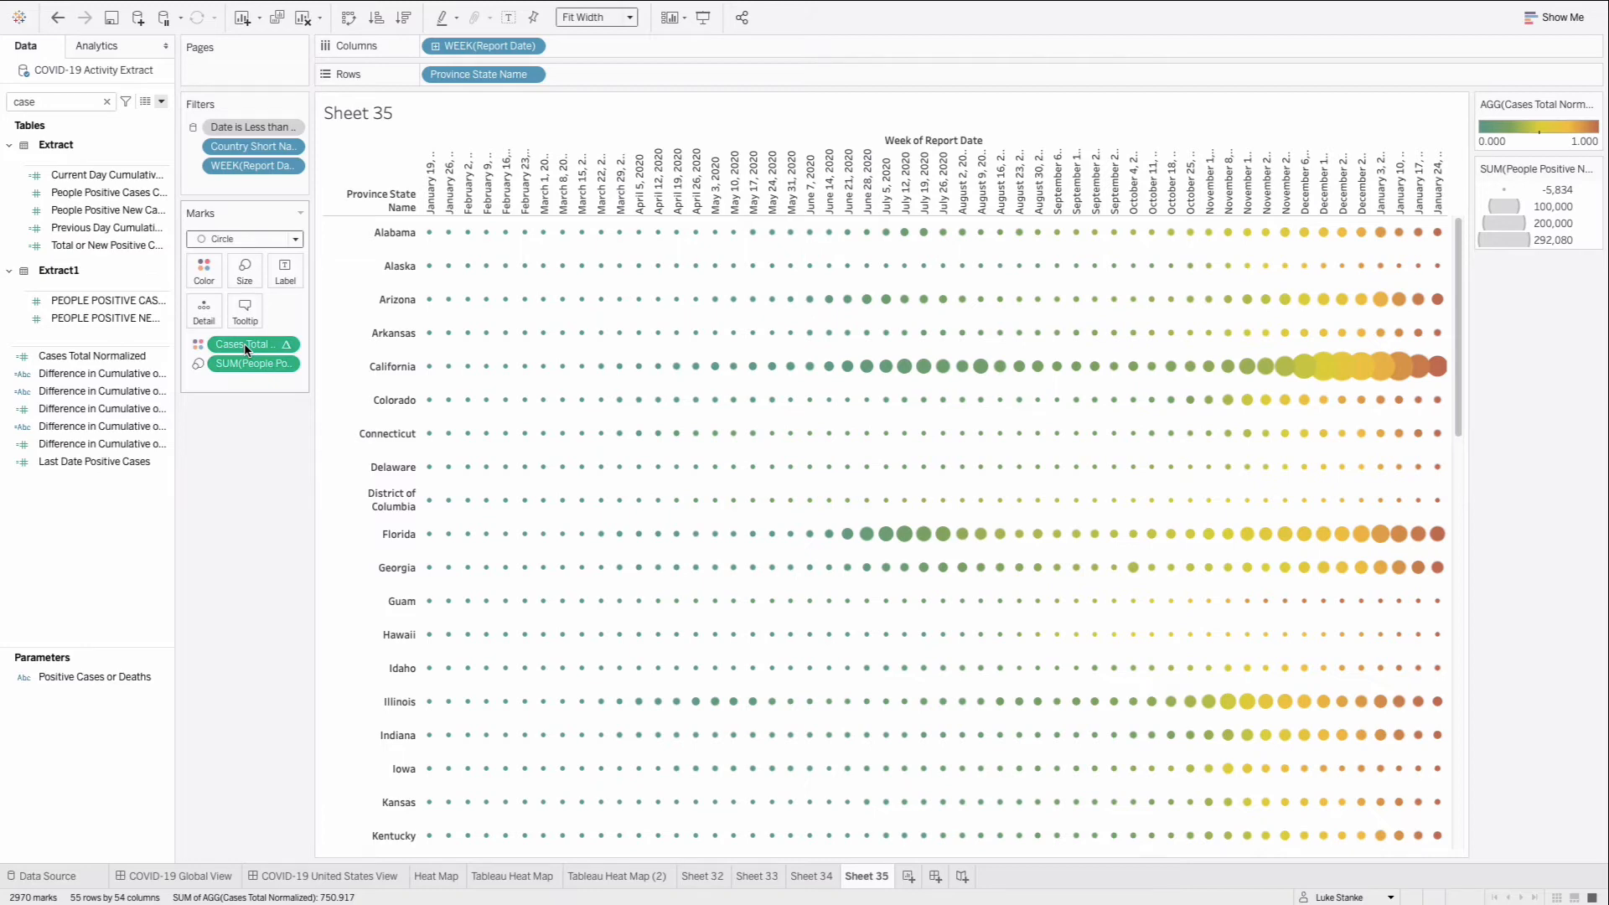
- Save New Cases Normalized as SUM(new cases) / WINDOW_MAX(SUM(new cases))
{"action": "double_click", "coordinate": [246, 344]}
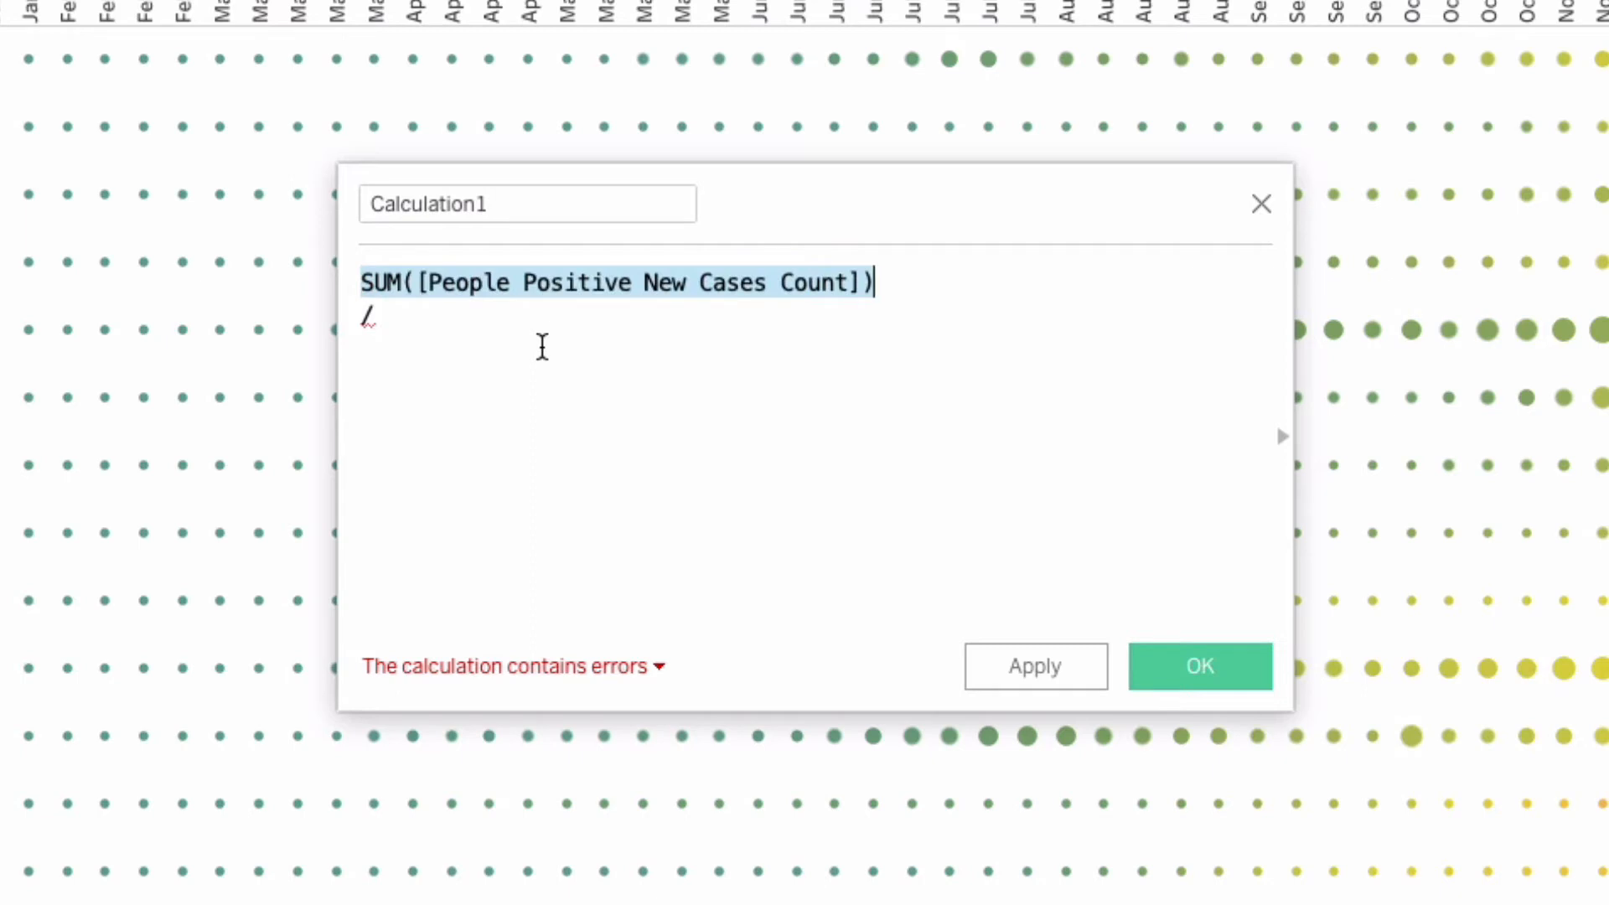
{"action": "type", "text": "WINDOW_MAX("}
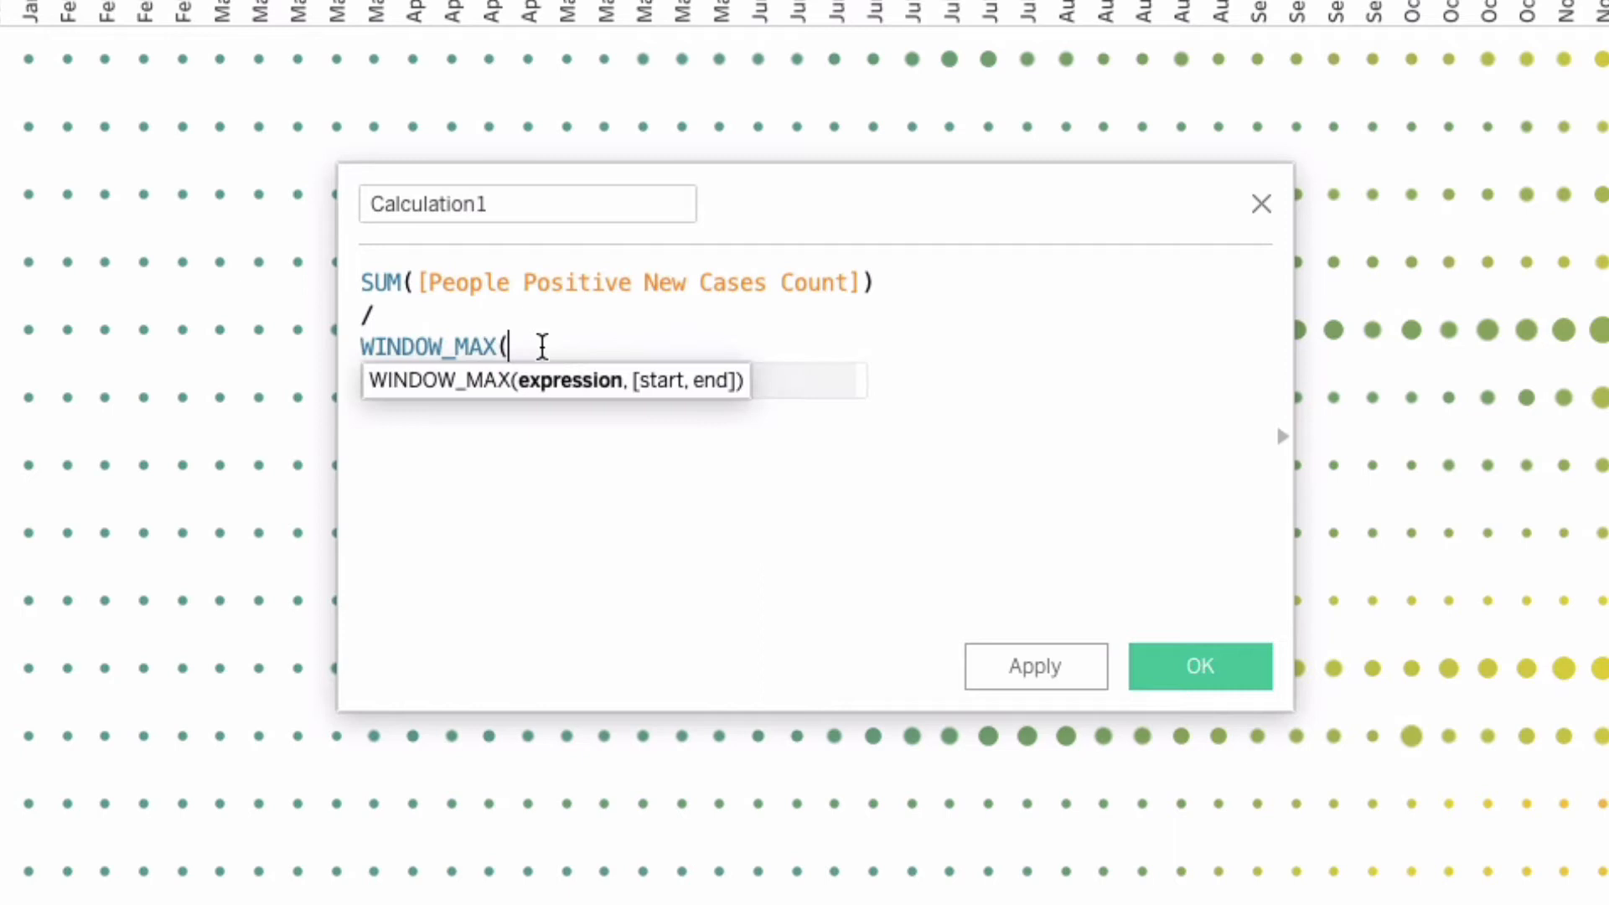
{"action": "type", "text": "SUM([People Positive New Cases Count]))"}
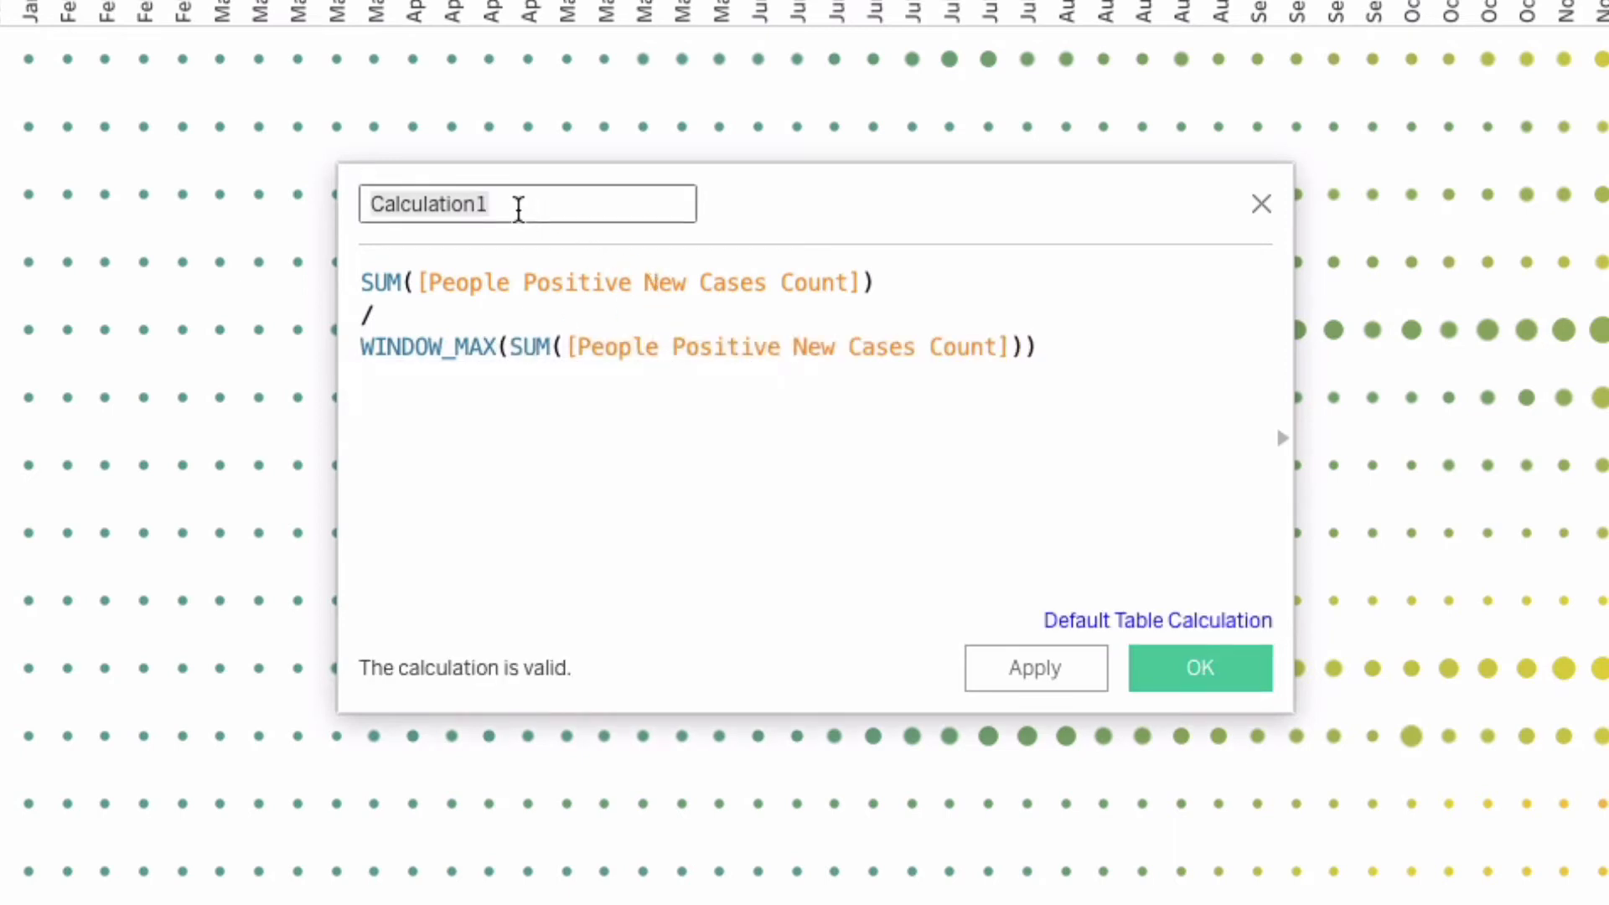
{"action": "type", "text": "New Cast"}
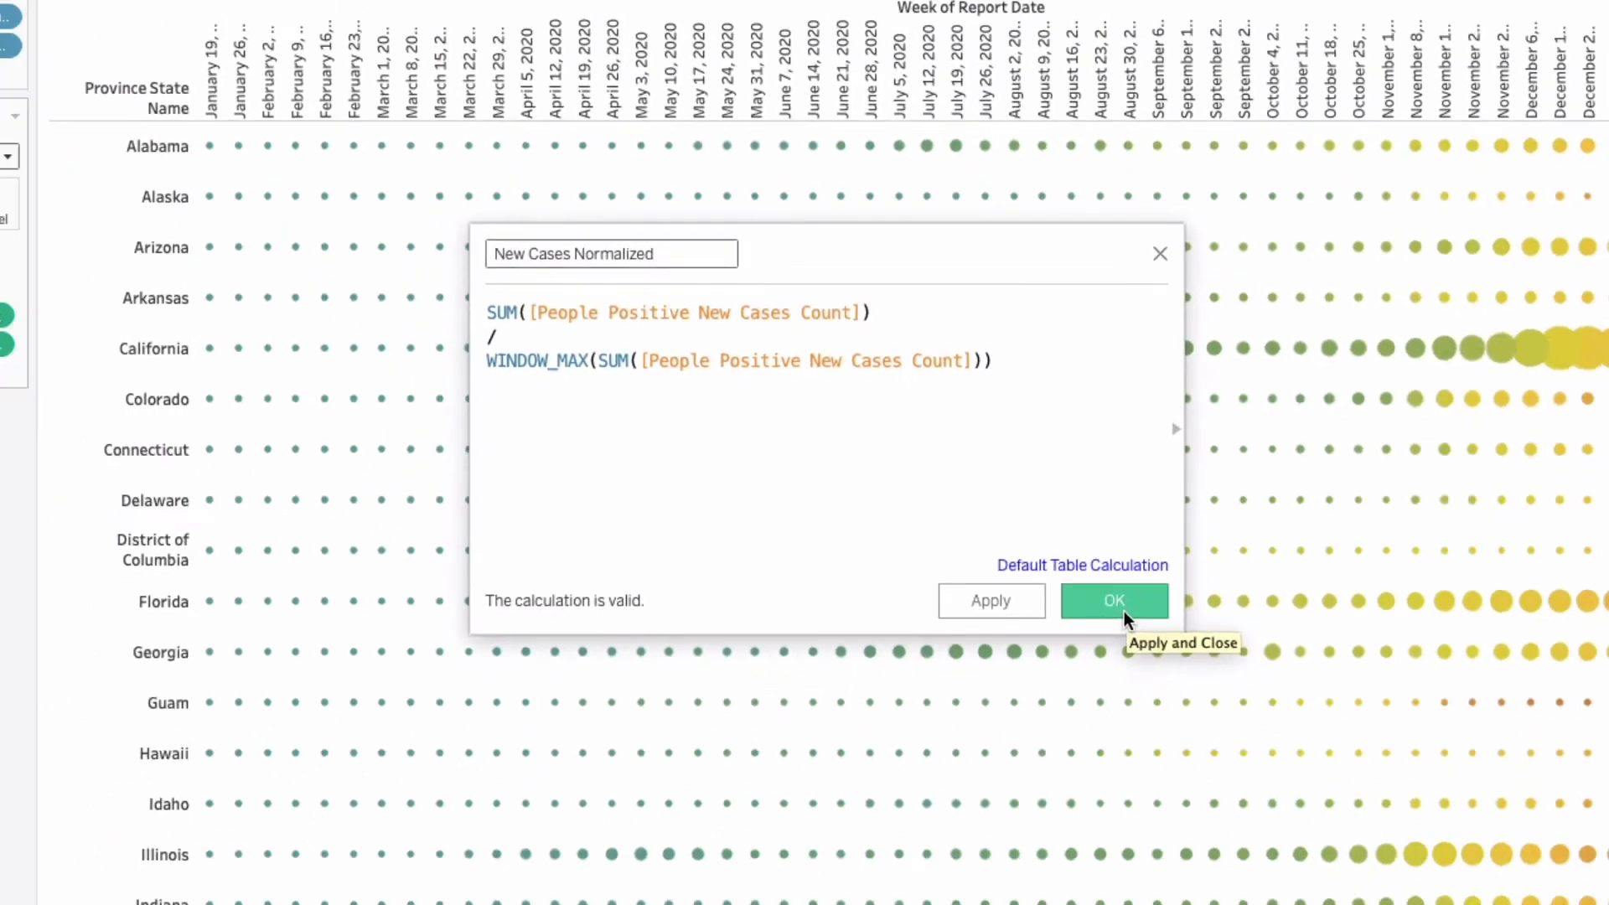
{"action": "left_click", "coordinate": [1114, 600]}
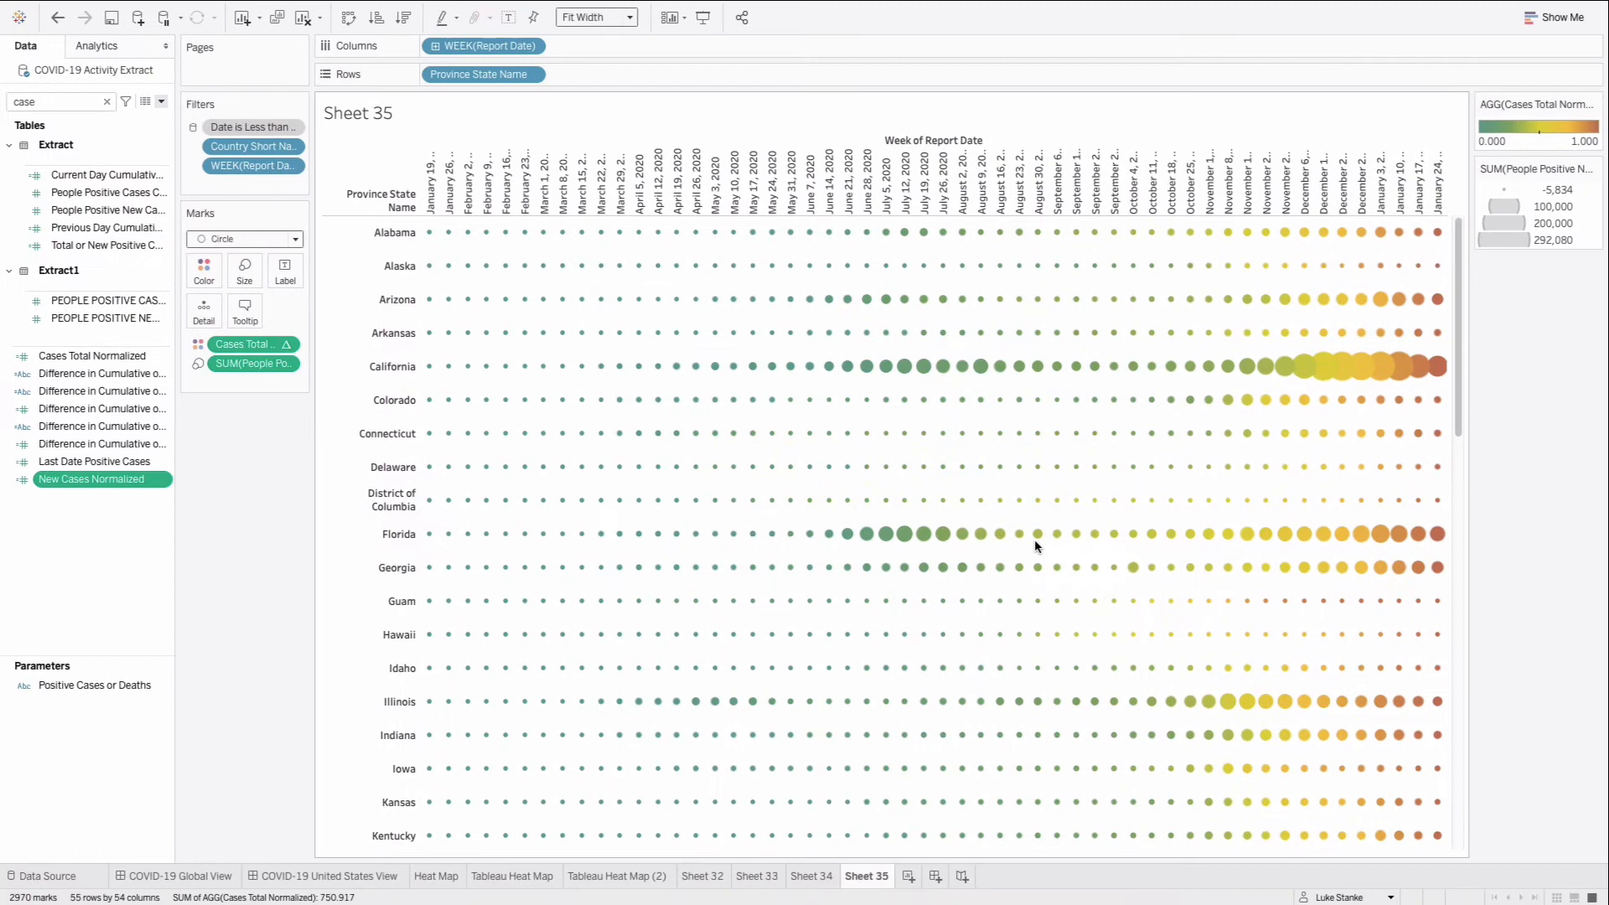
{"action": "left_click", "coordinate": [95, 461]}
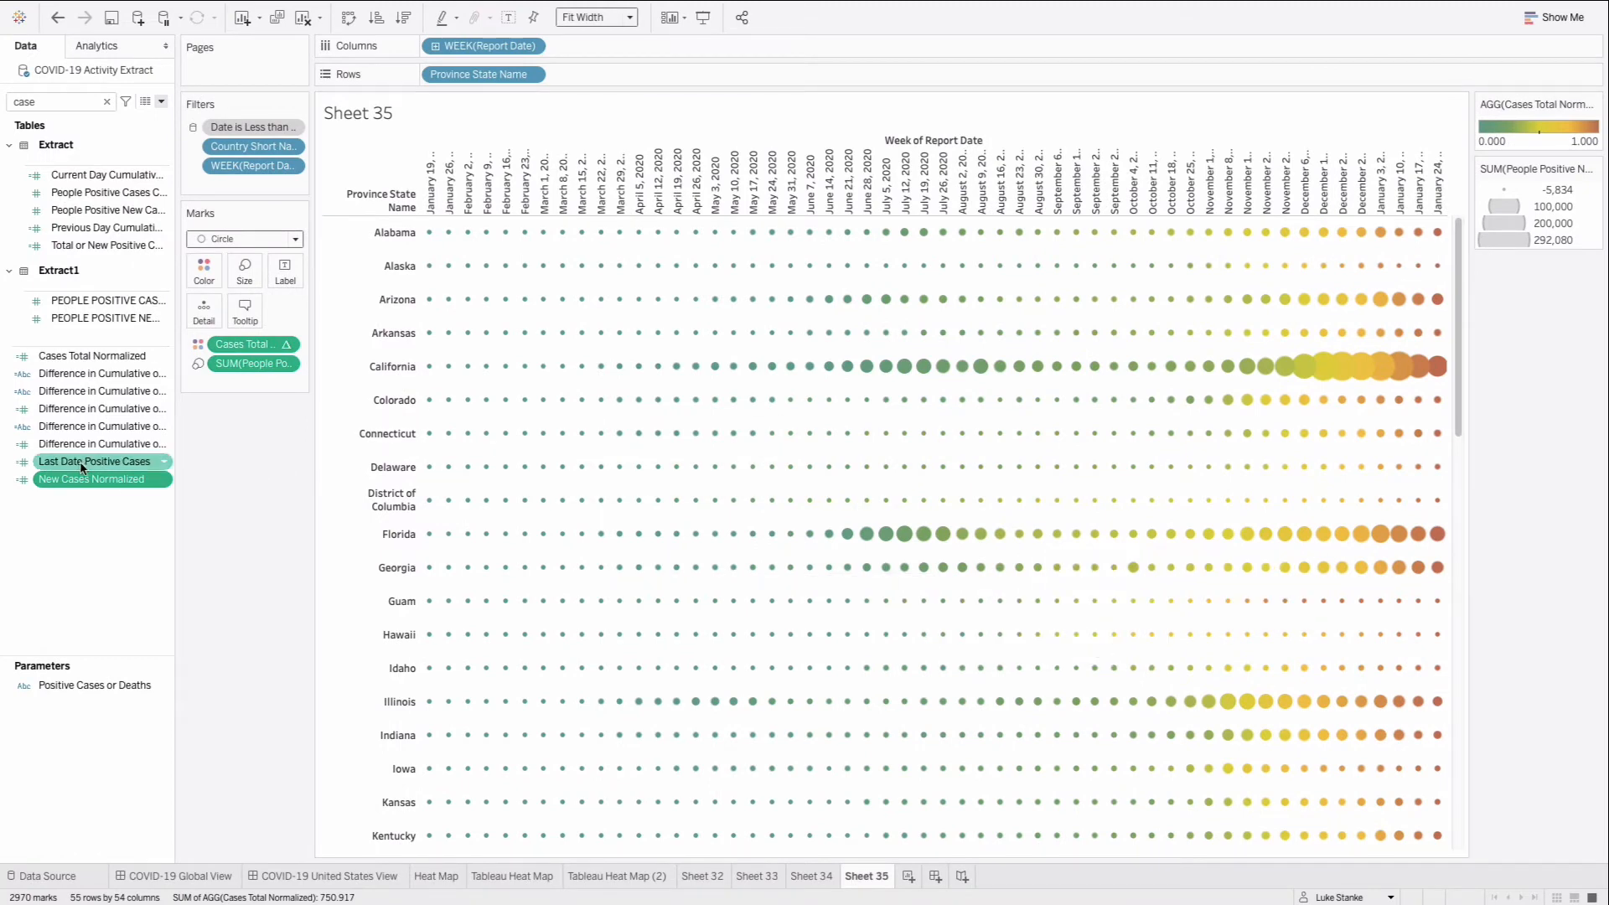
{"action": "left_click", "coordinate": [92, 479]}
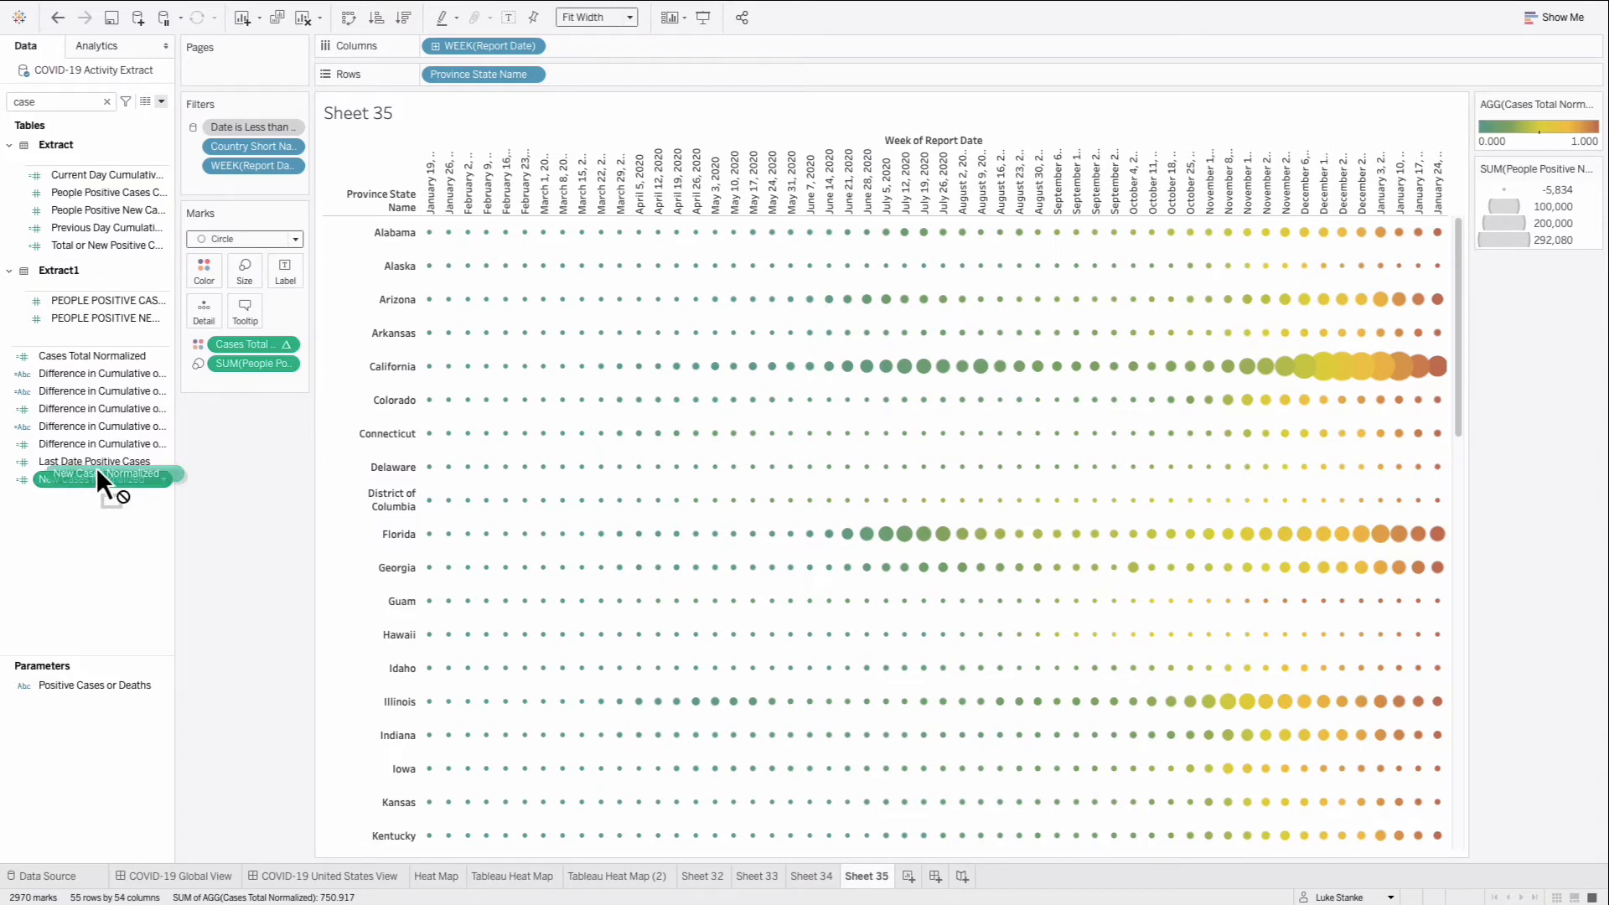
{"action": "left_click_drag", "start_coordinate": [95, 479], "coordinate": [246, 274]}
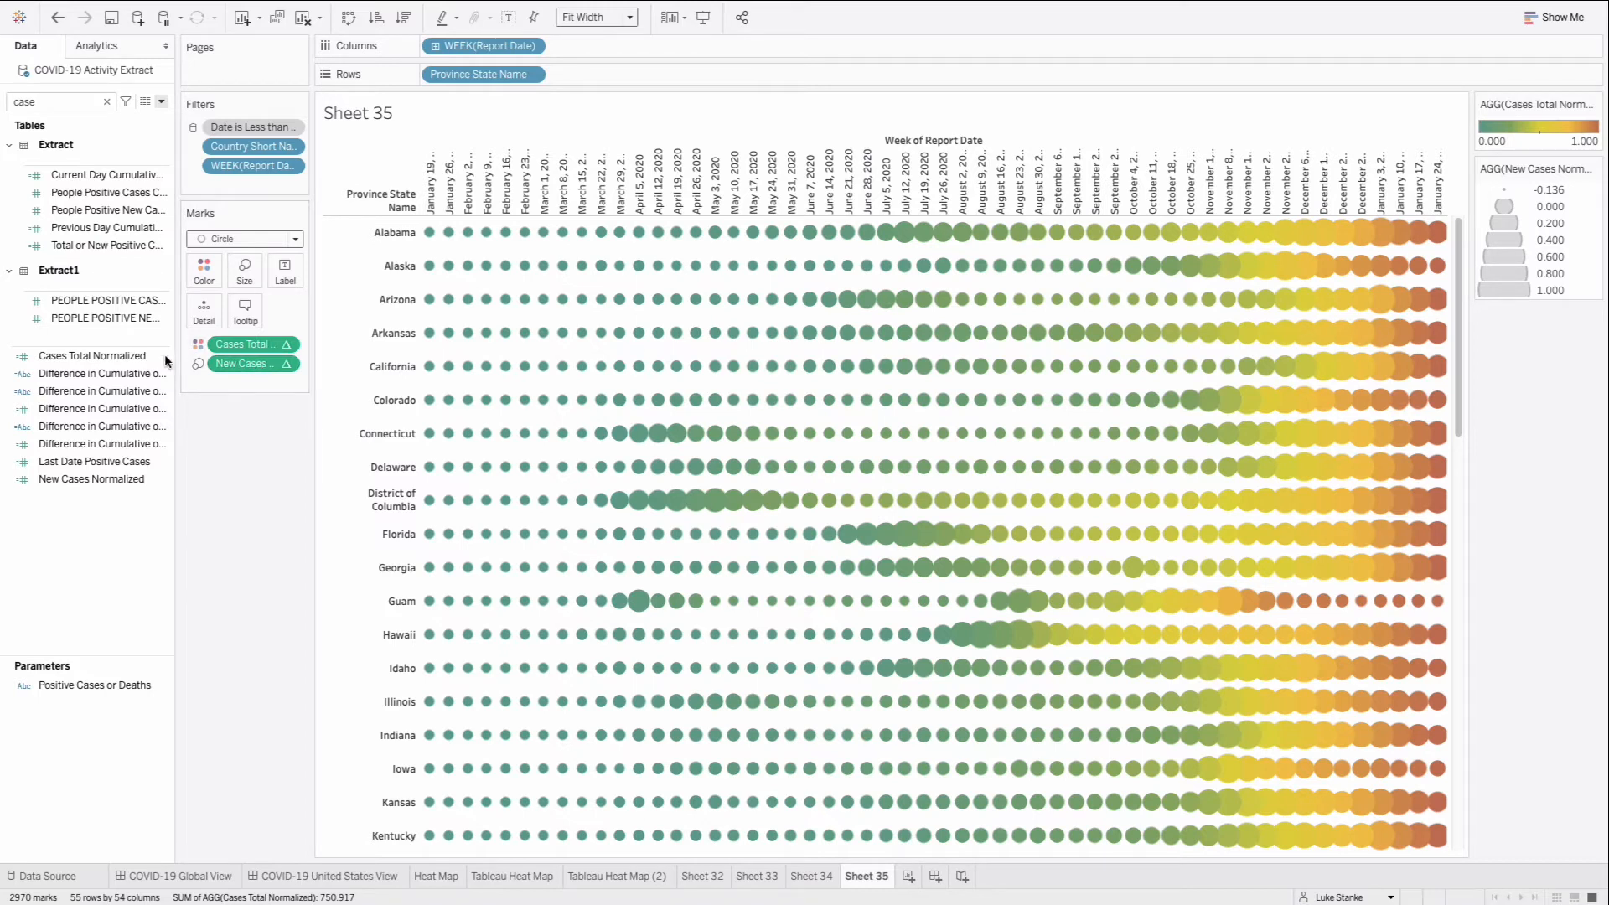
{"action": "mouse_move", "coordinate": [979, 366]}
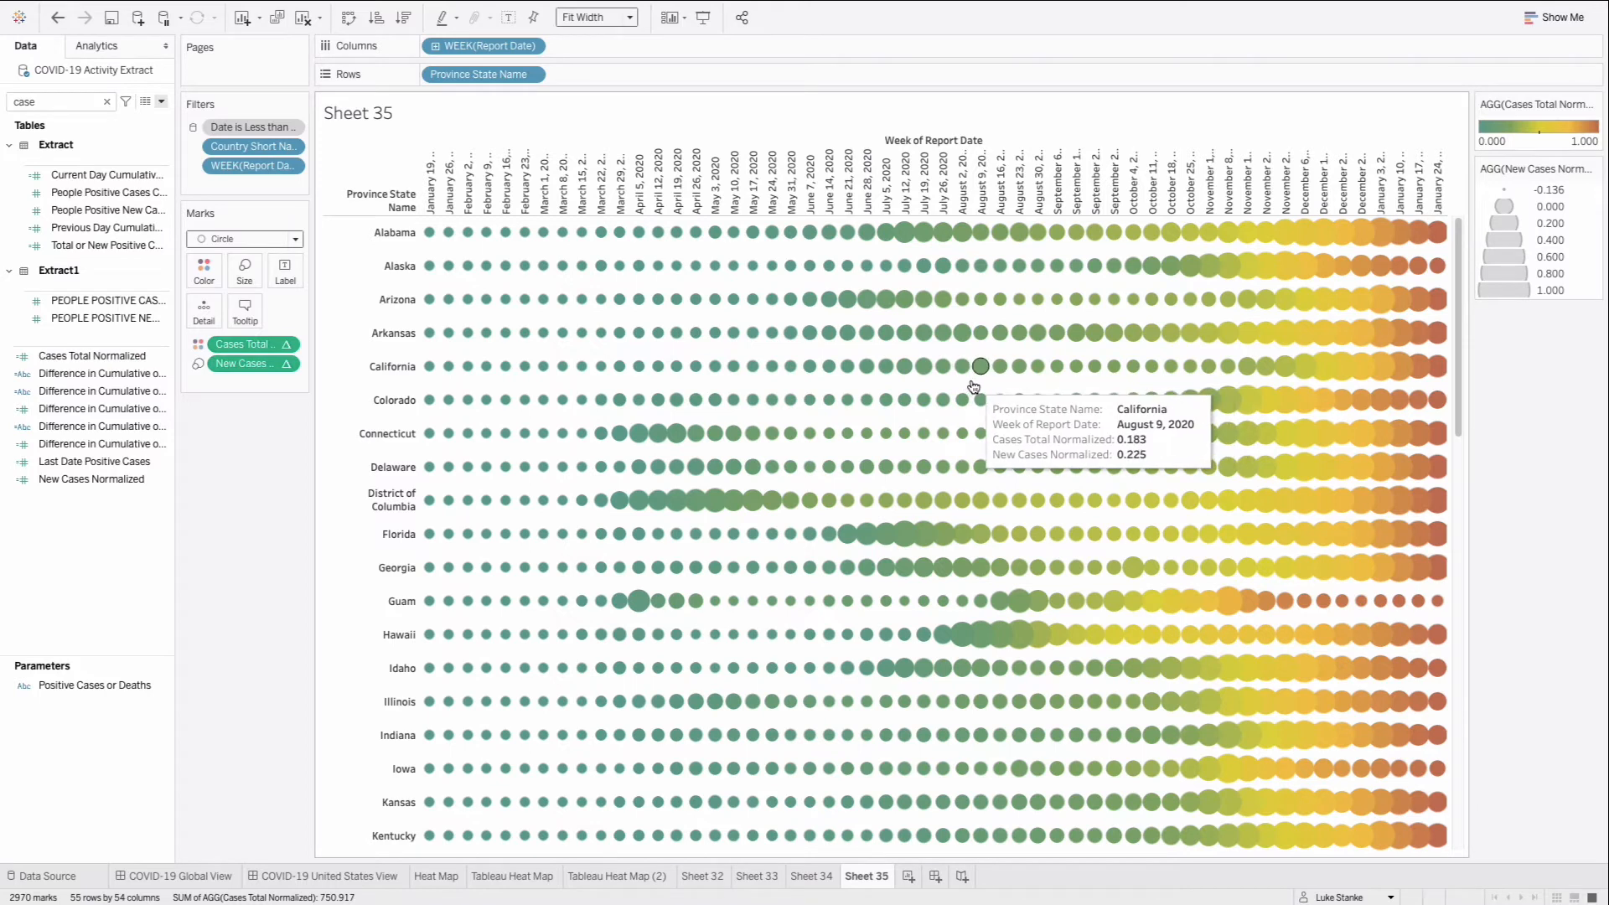
{"action": "mouse_move", "coordinate": [657, 503]}
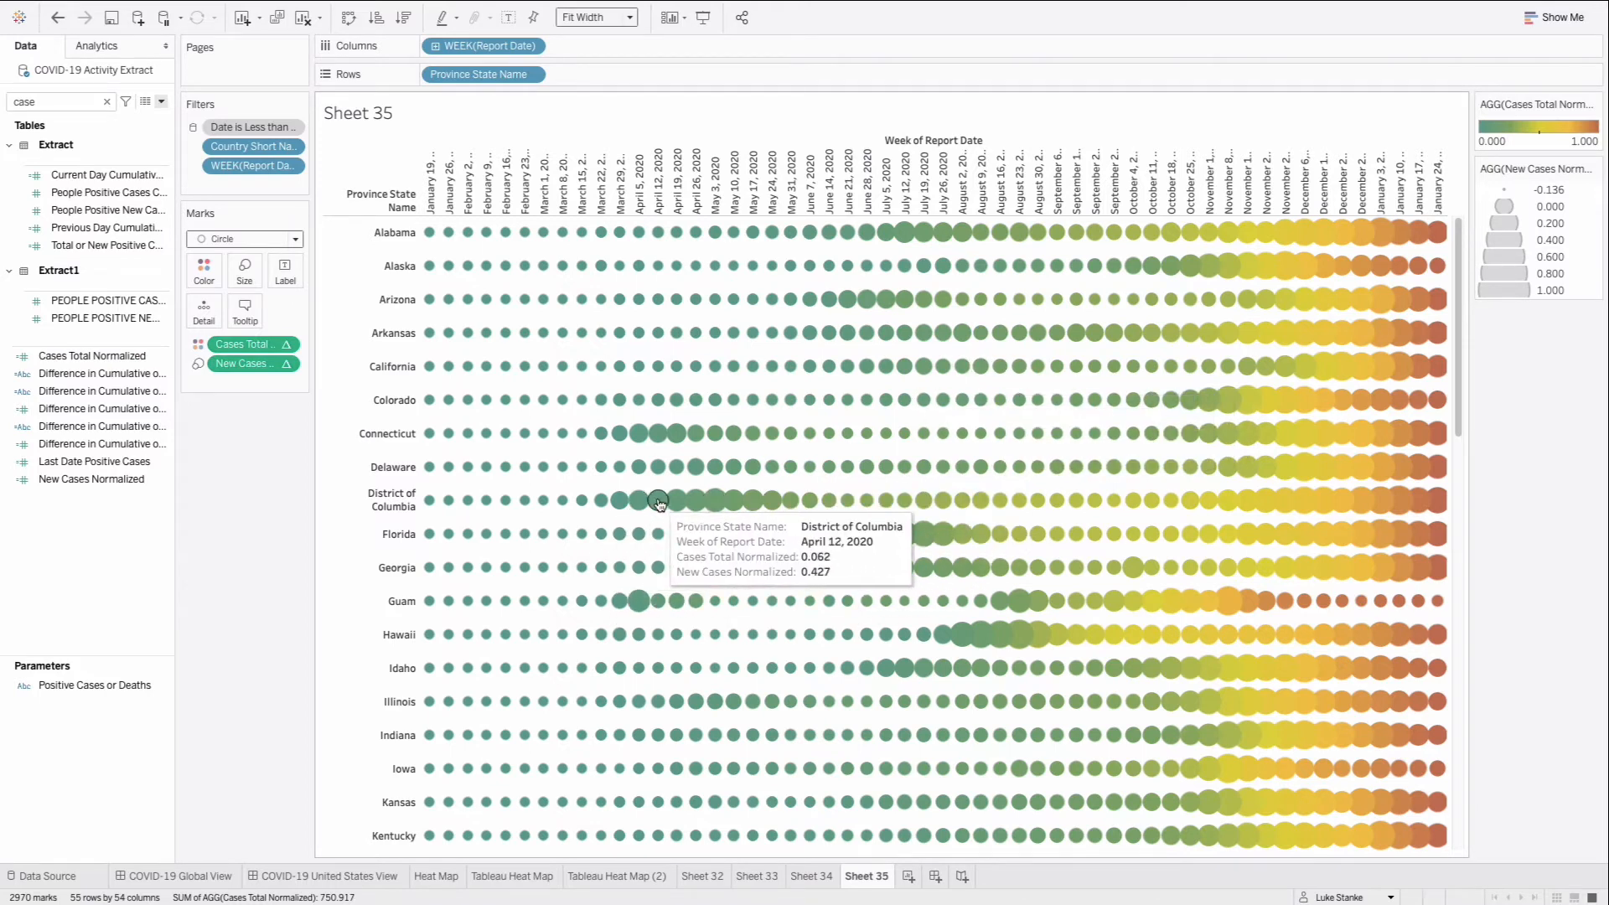
{"action": "mouse_move", "coordinate": [713, 501]}
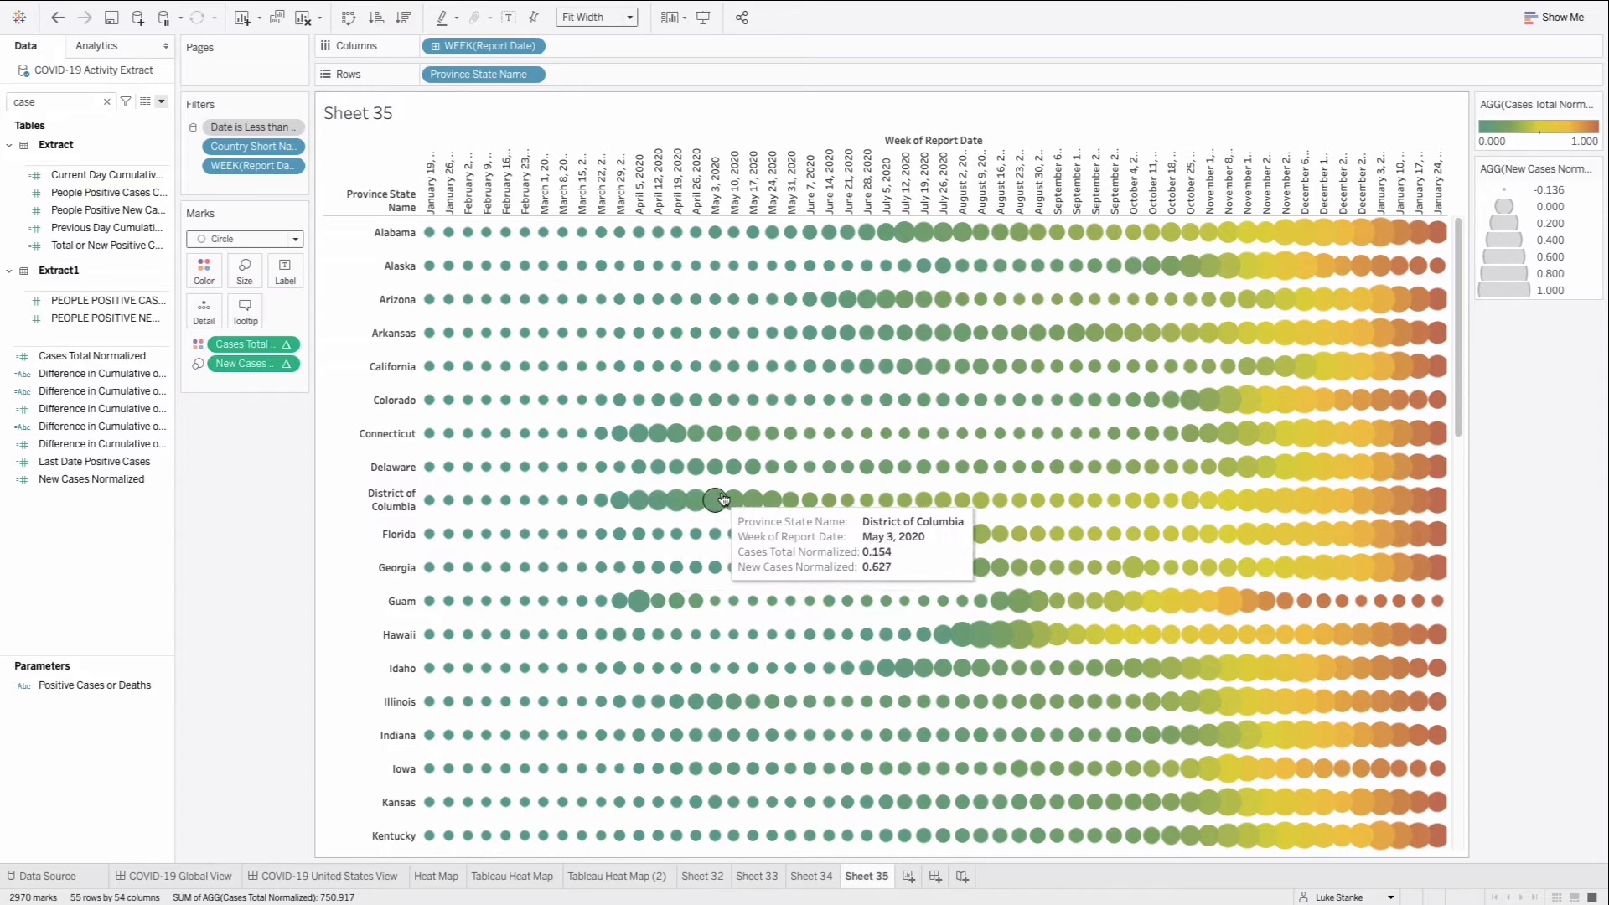
{"action": "mouse_move", "coordinate": [603, 600]}
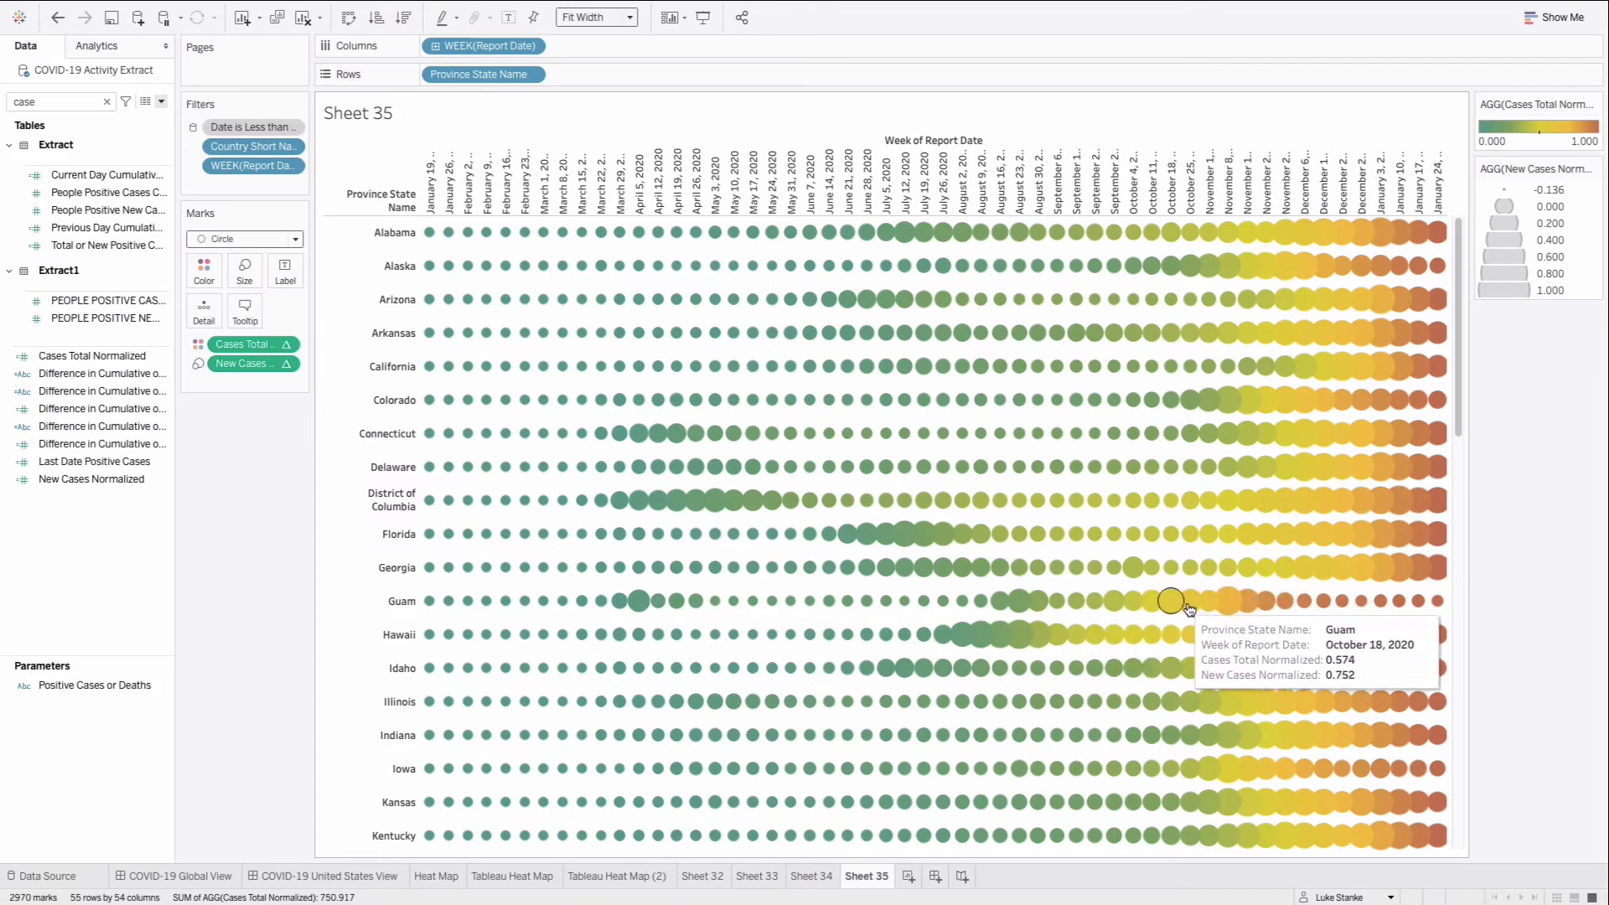
{"action": "mouse_move", "coordinate": [1228, 600]}
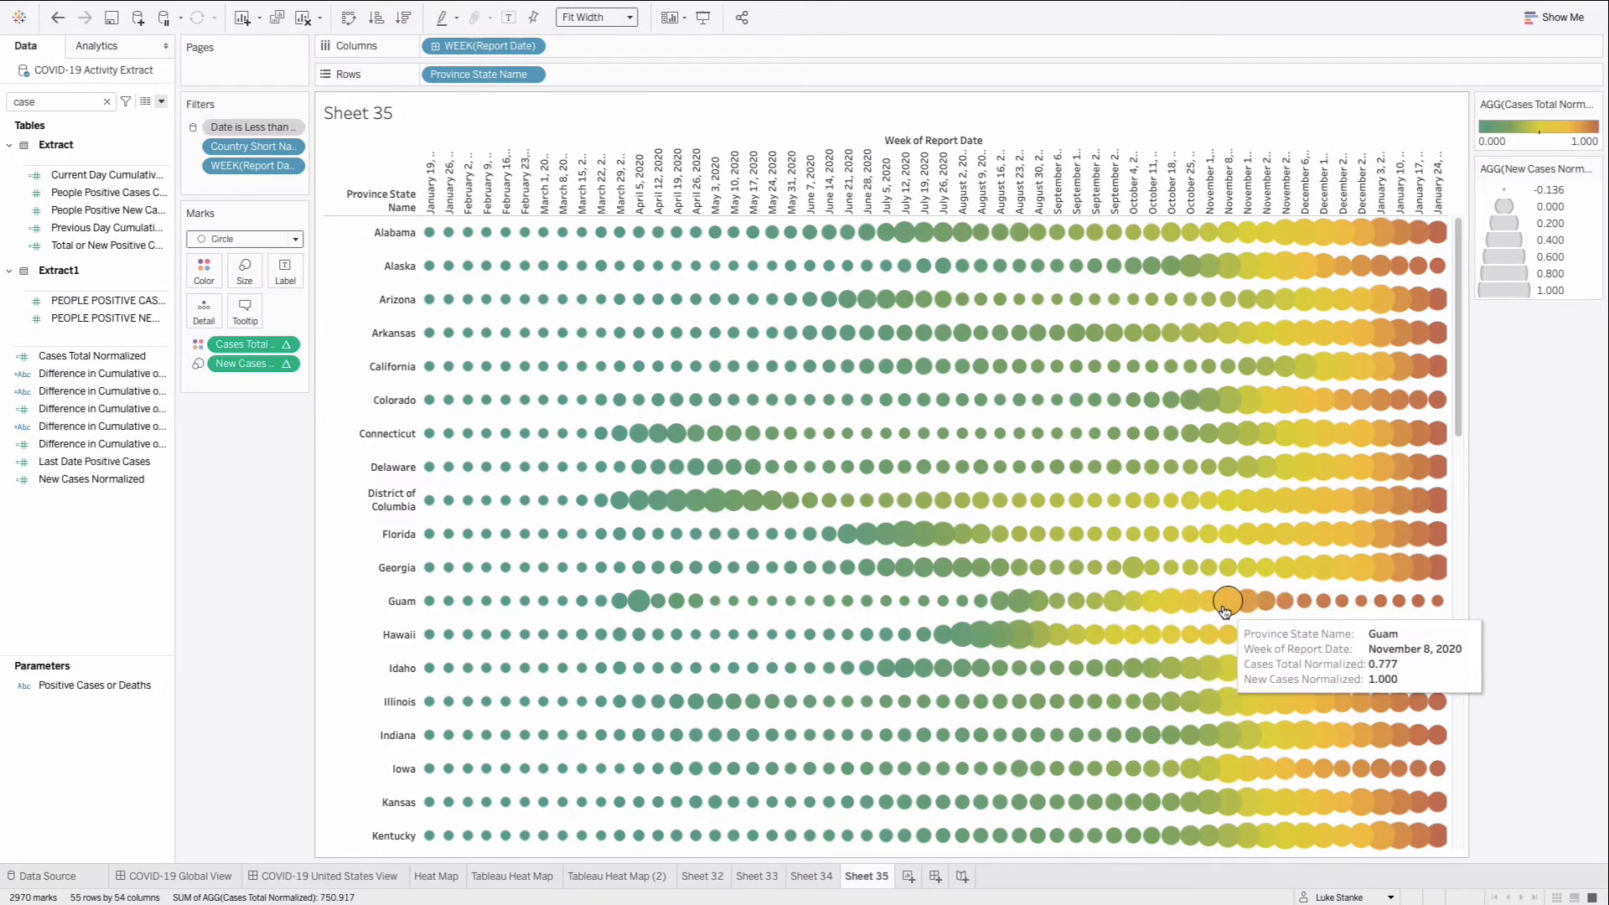
{"action": "mouse_move", "coordinate": [1400, 603]}
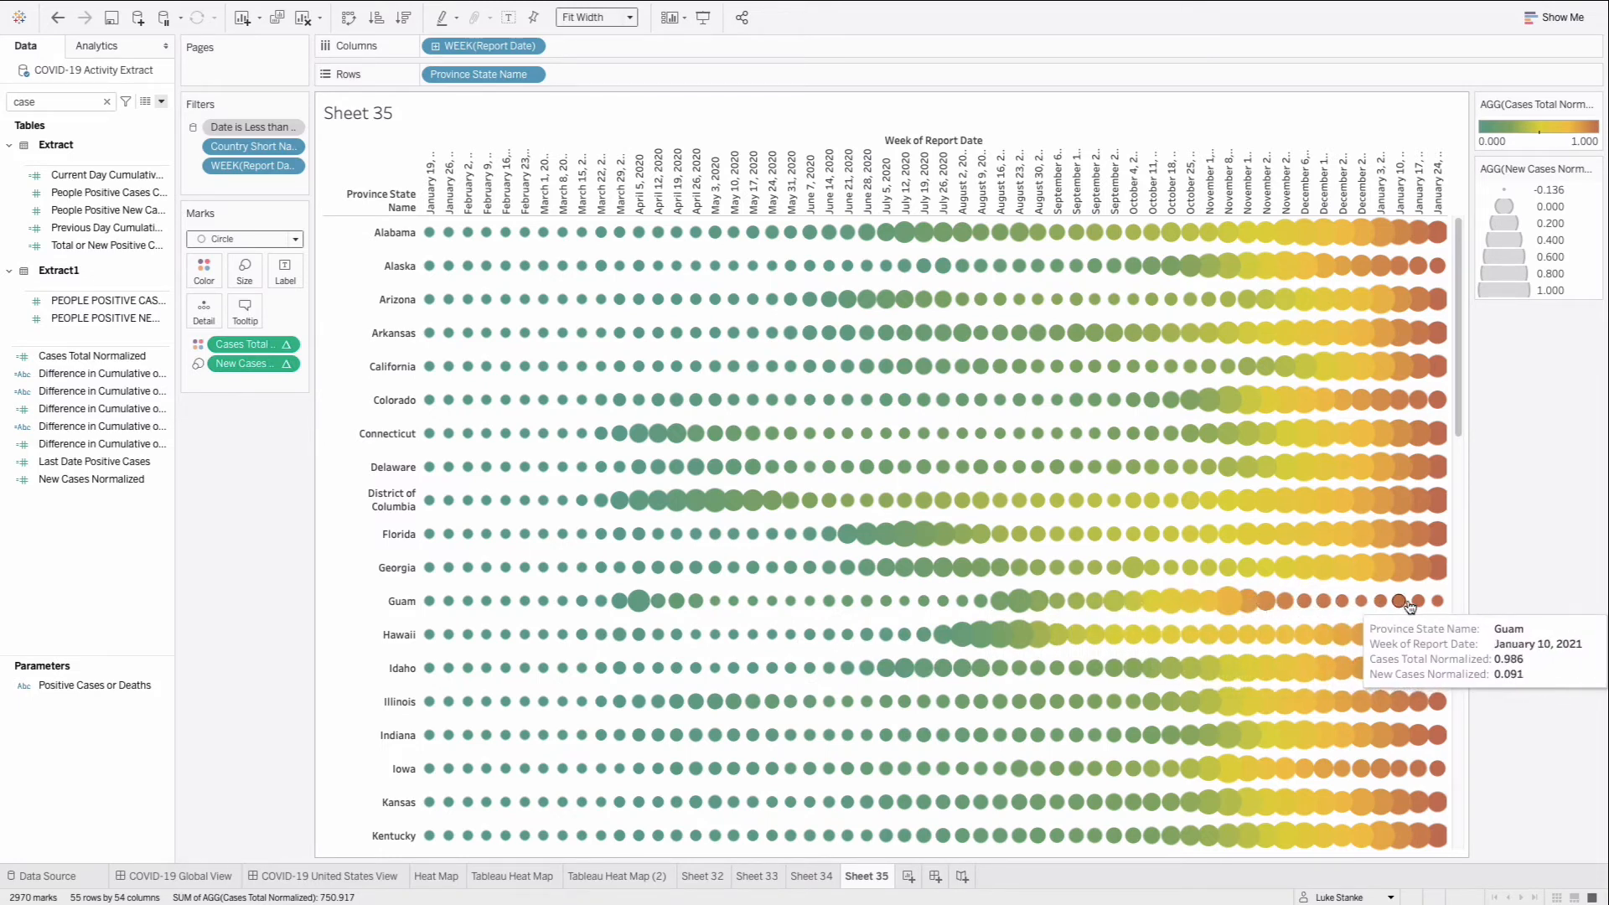
{"action": "mouse_move", "coordinate": [1216, 630]}
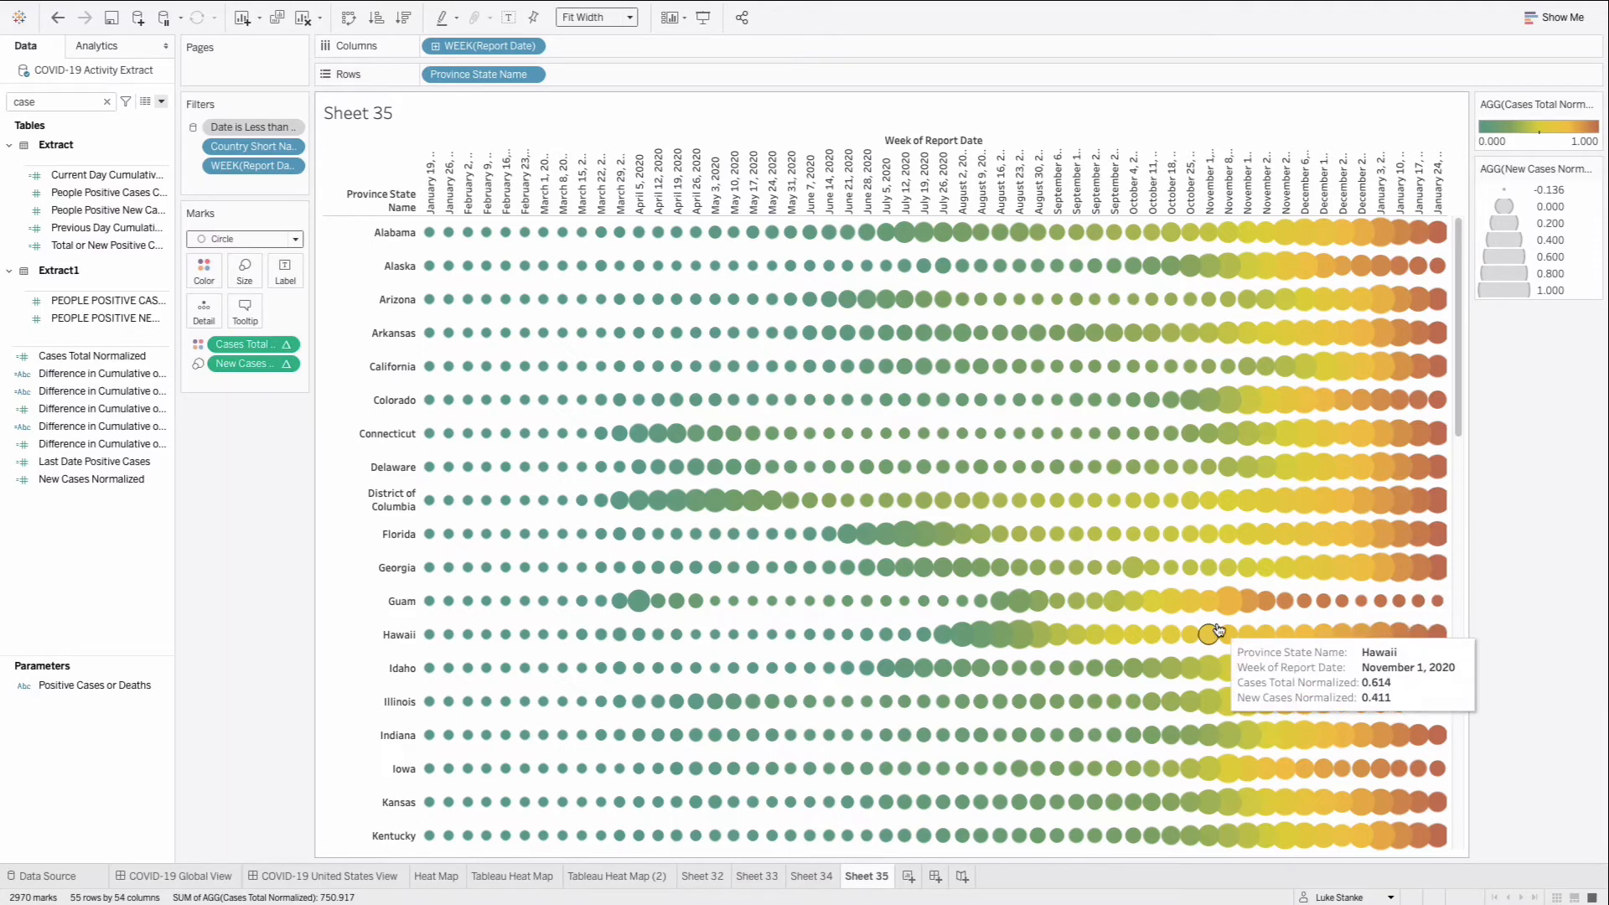
{"action": "scroll", "scroll_direction": "down", "scroll_amount": 3}
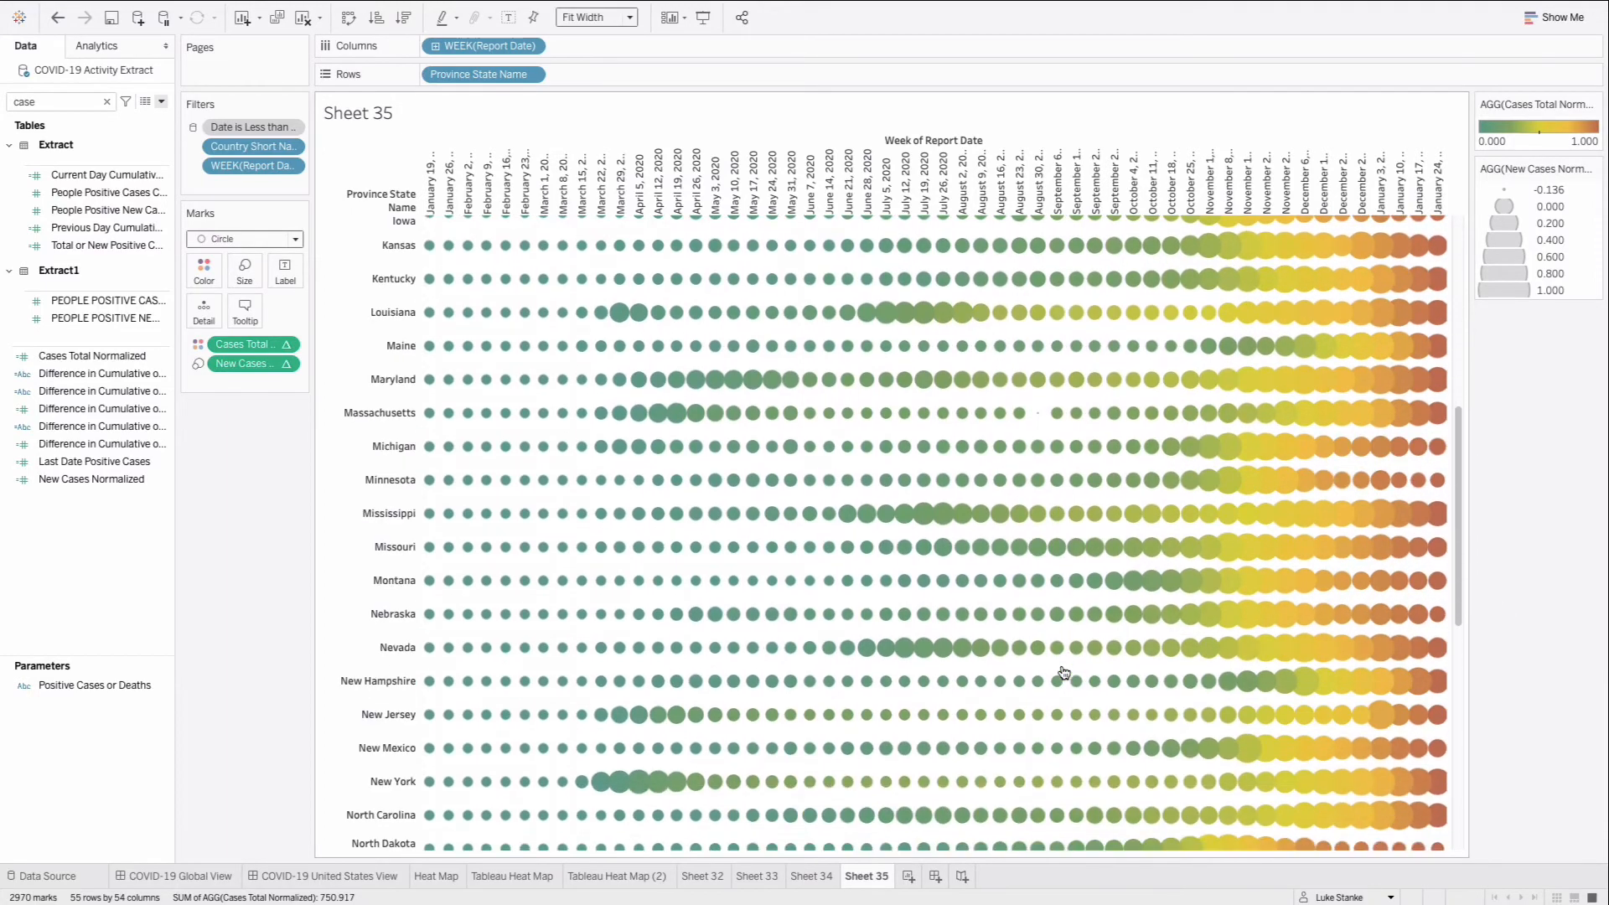
{"action": "scroll", "scroll_direction": "down", "scroll_amount": 3}
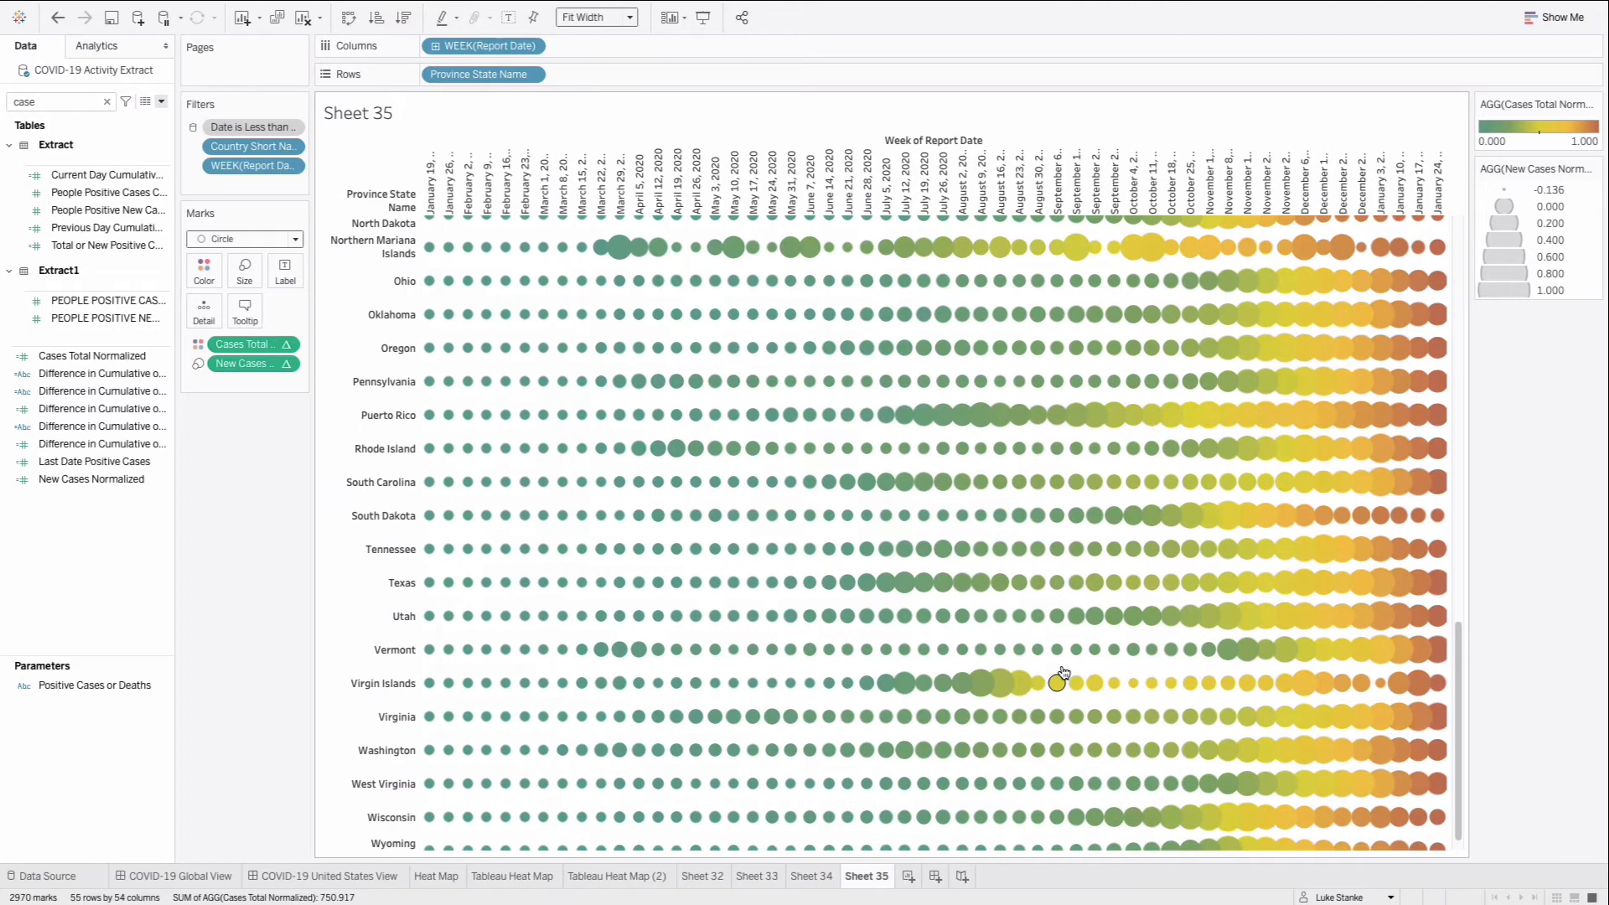
{"action": "mouse_move", "coordinate": [828, 581]}
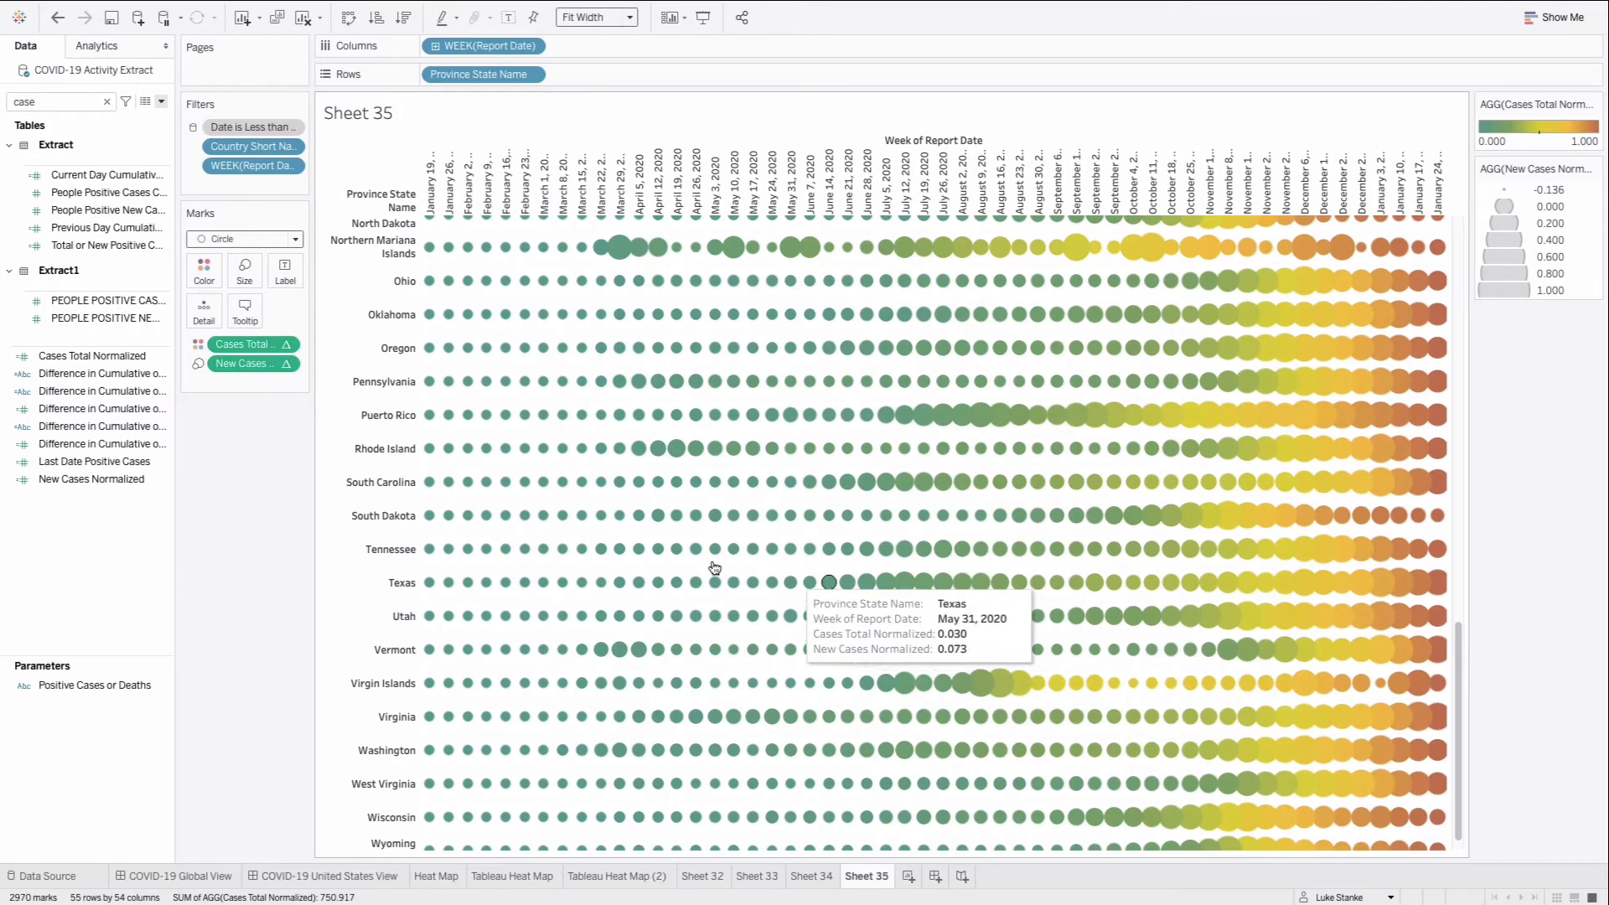
{"action": "mouse_move", "coordinate": [1152, 513]}
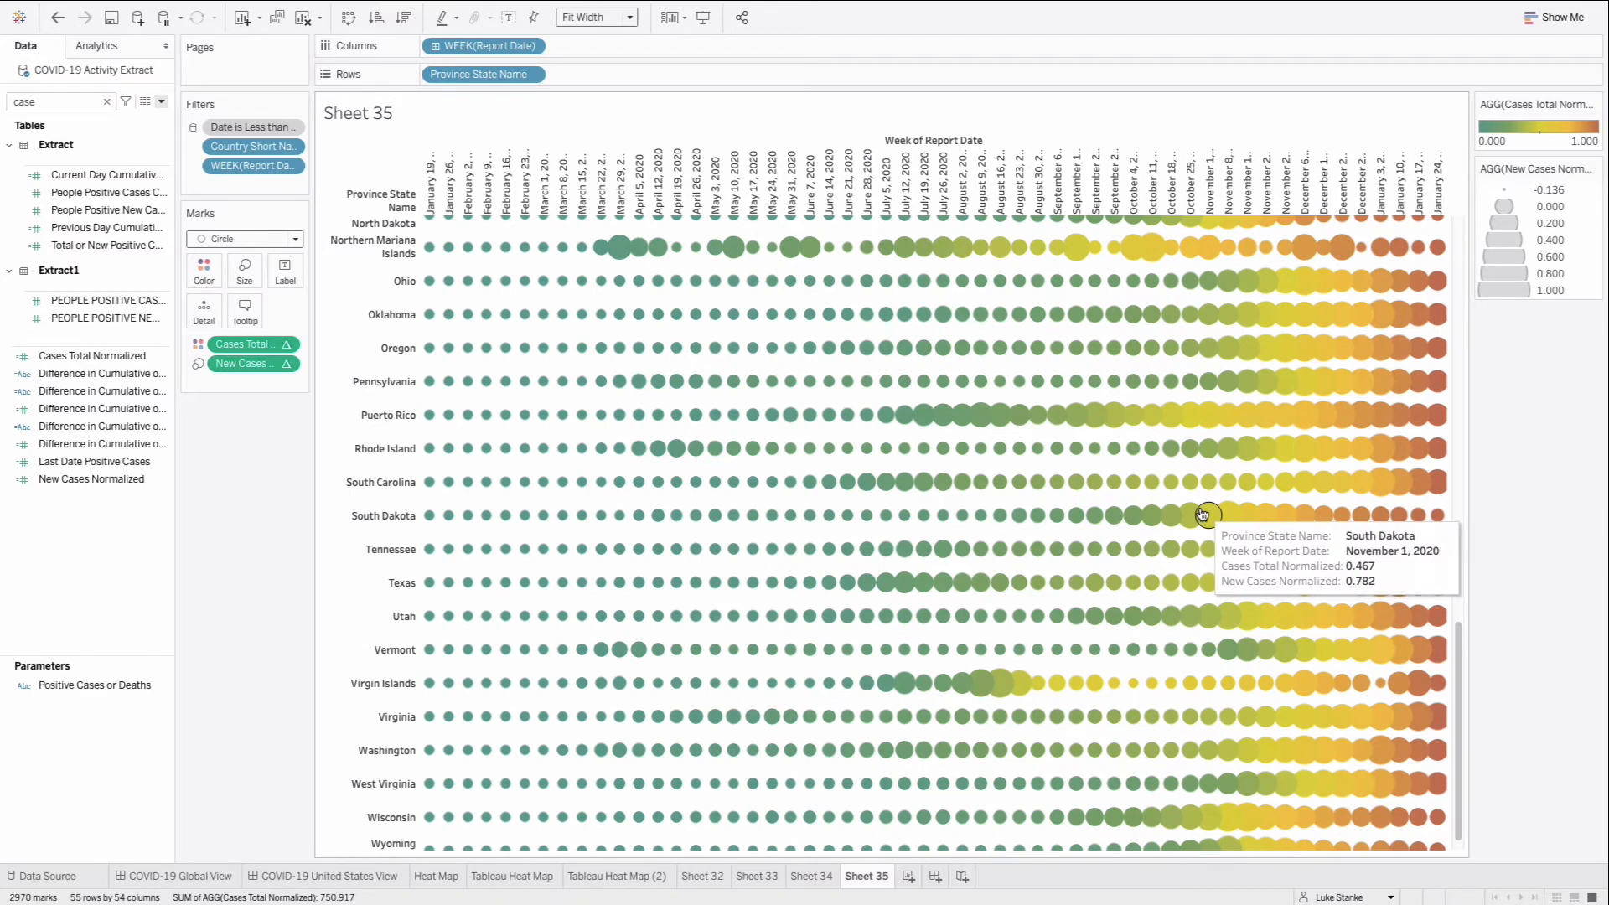
{"action": "mouse_move", "coordinate": [637, 381]}
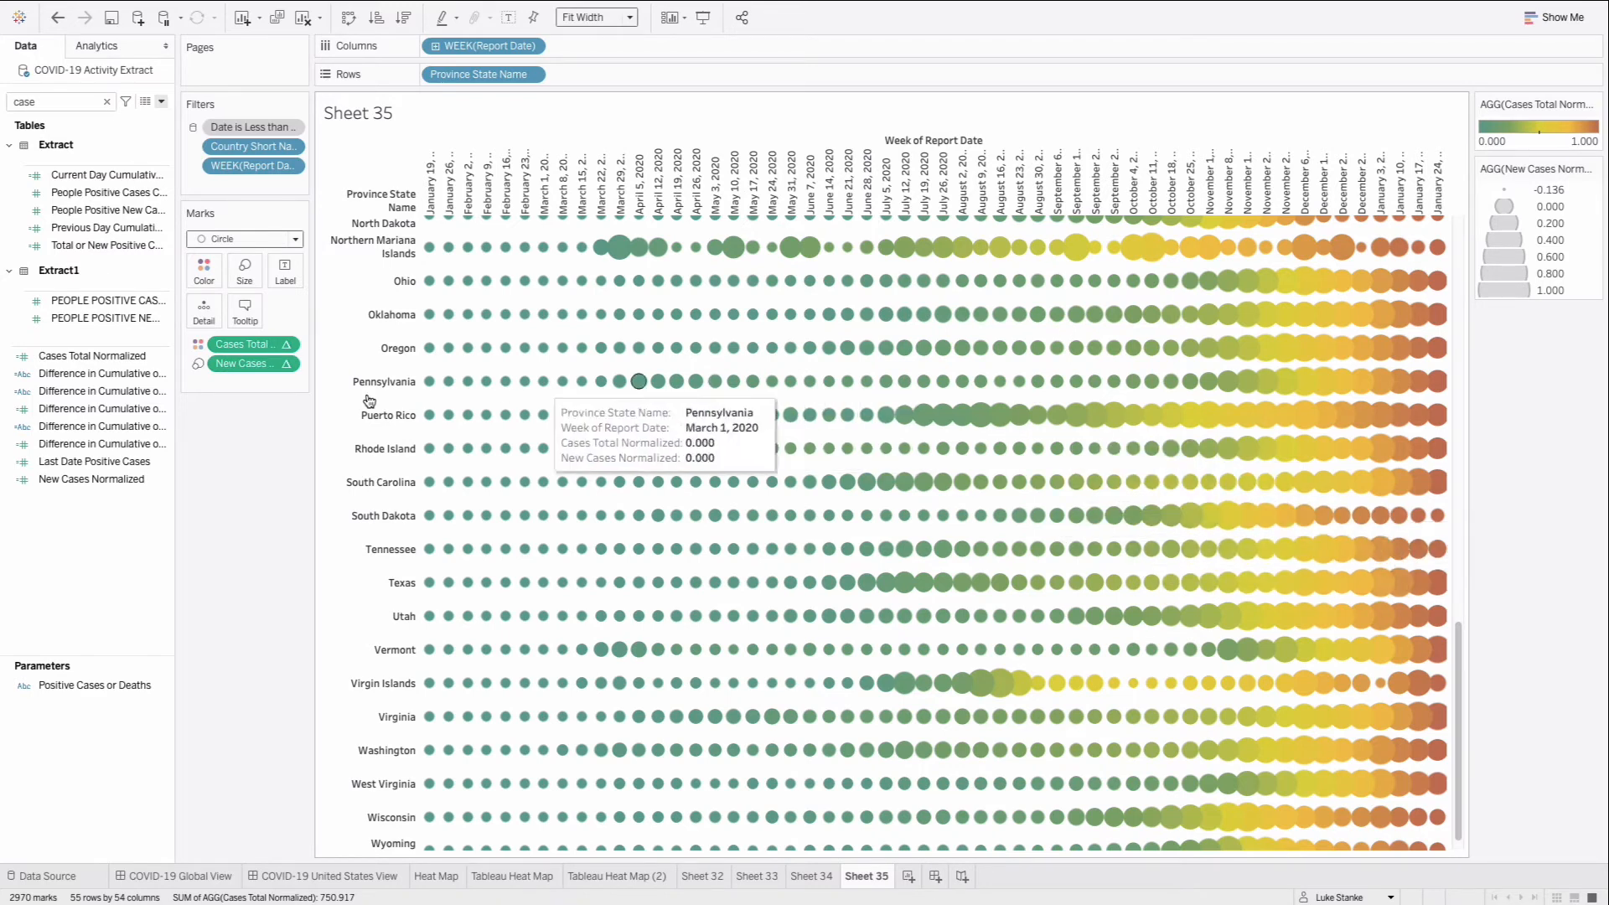
{"action": "mouse_move", "coordinate": [494, 402]}
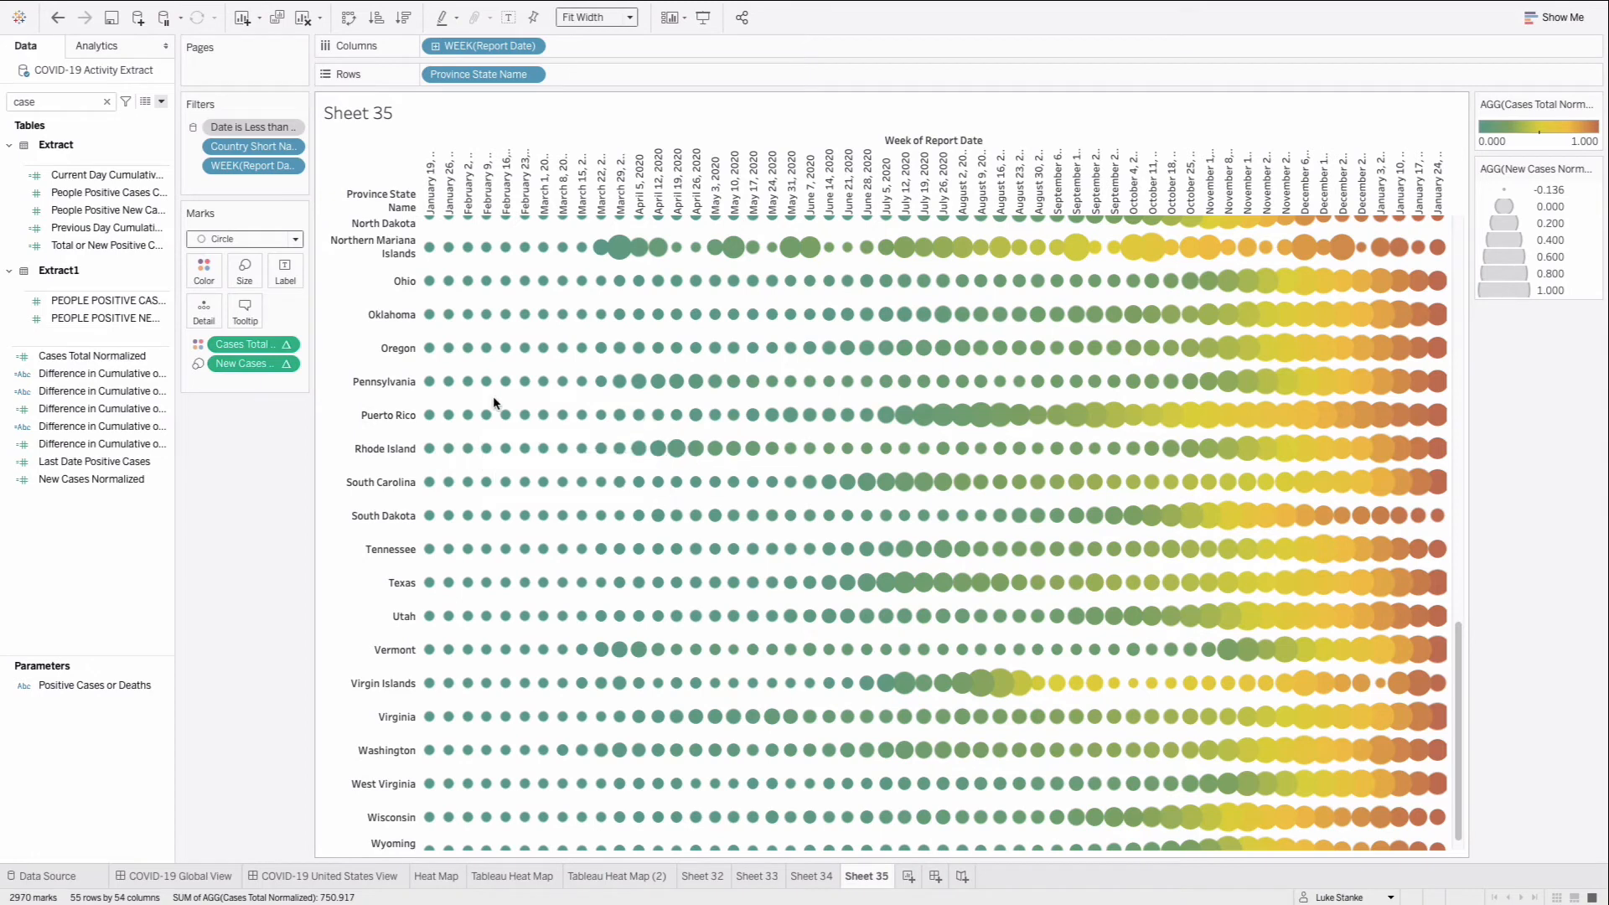
- Set a solid row divider line in the sheet's border formatting
{"action": "right_click", "coordinate": [493, 403]}
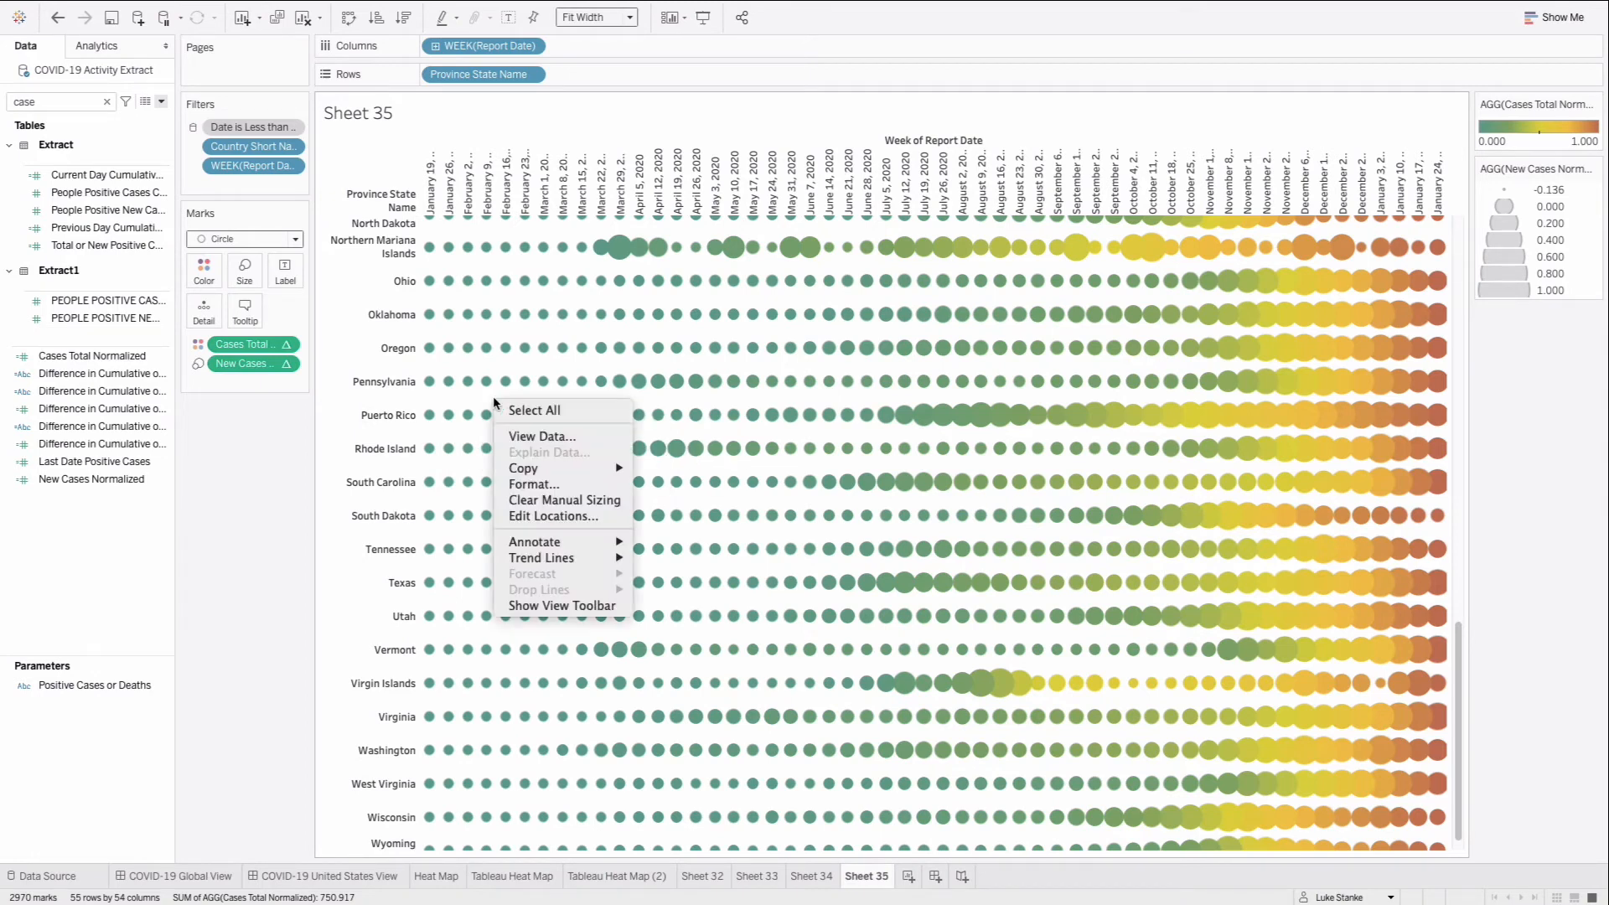
{"action": "mouse_move", "coordinate": [534, 483]}
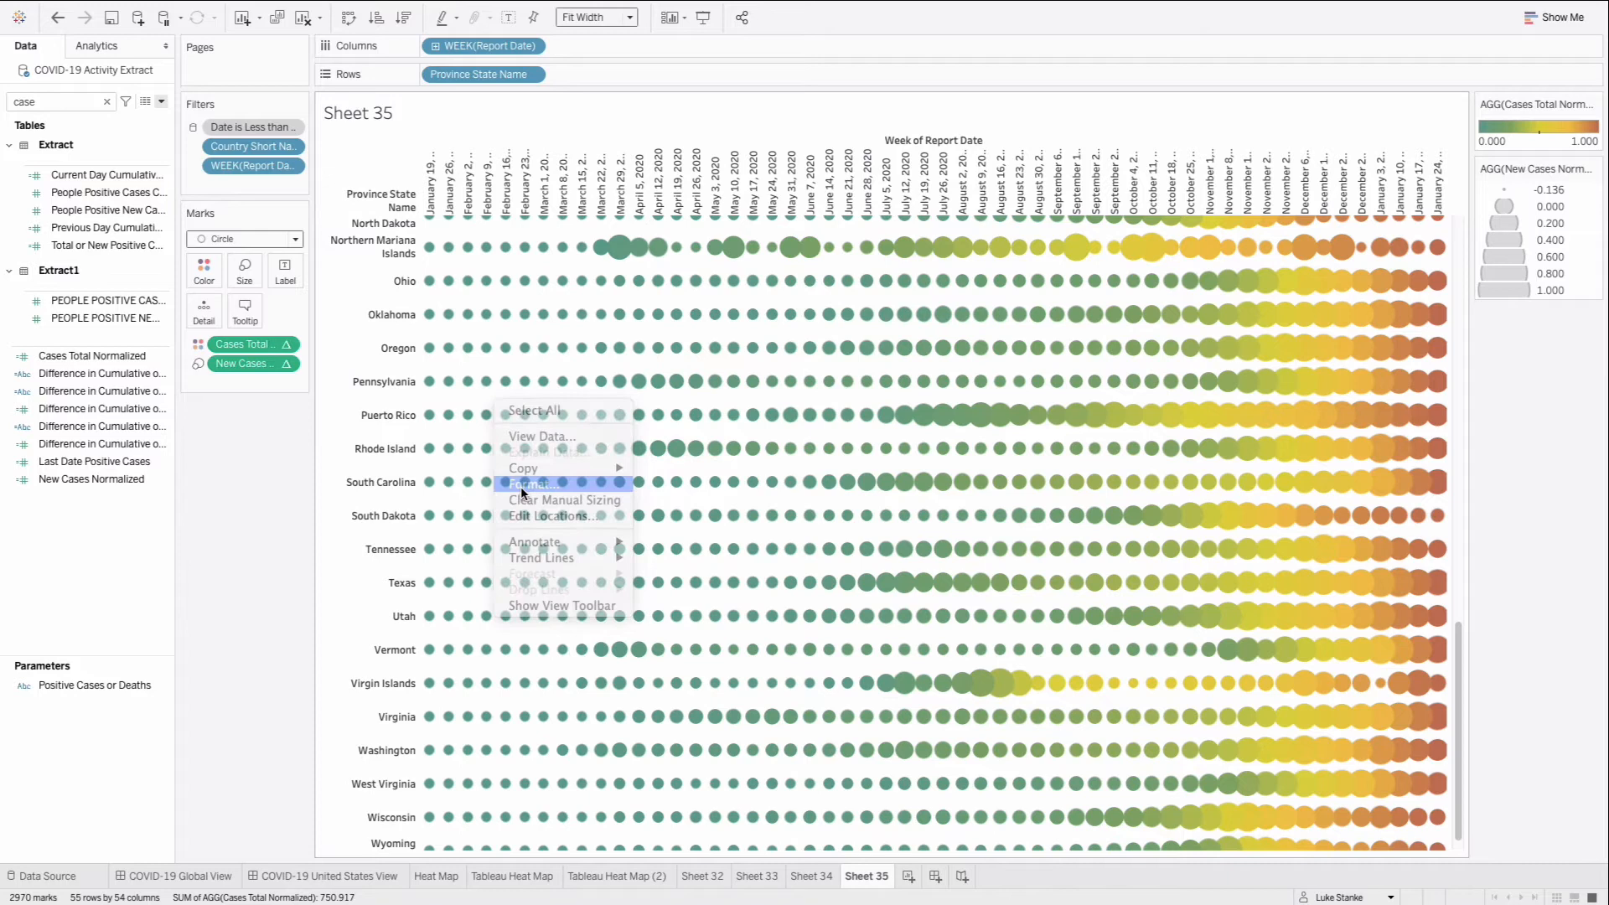
{"action": "left_click", "coordinate": [533, 484]}
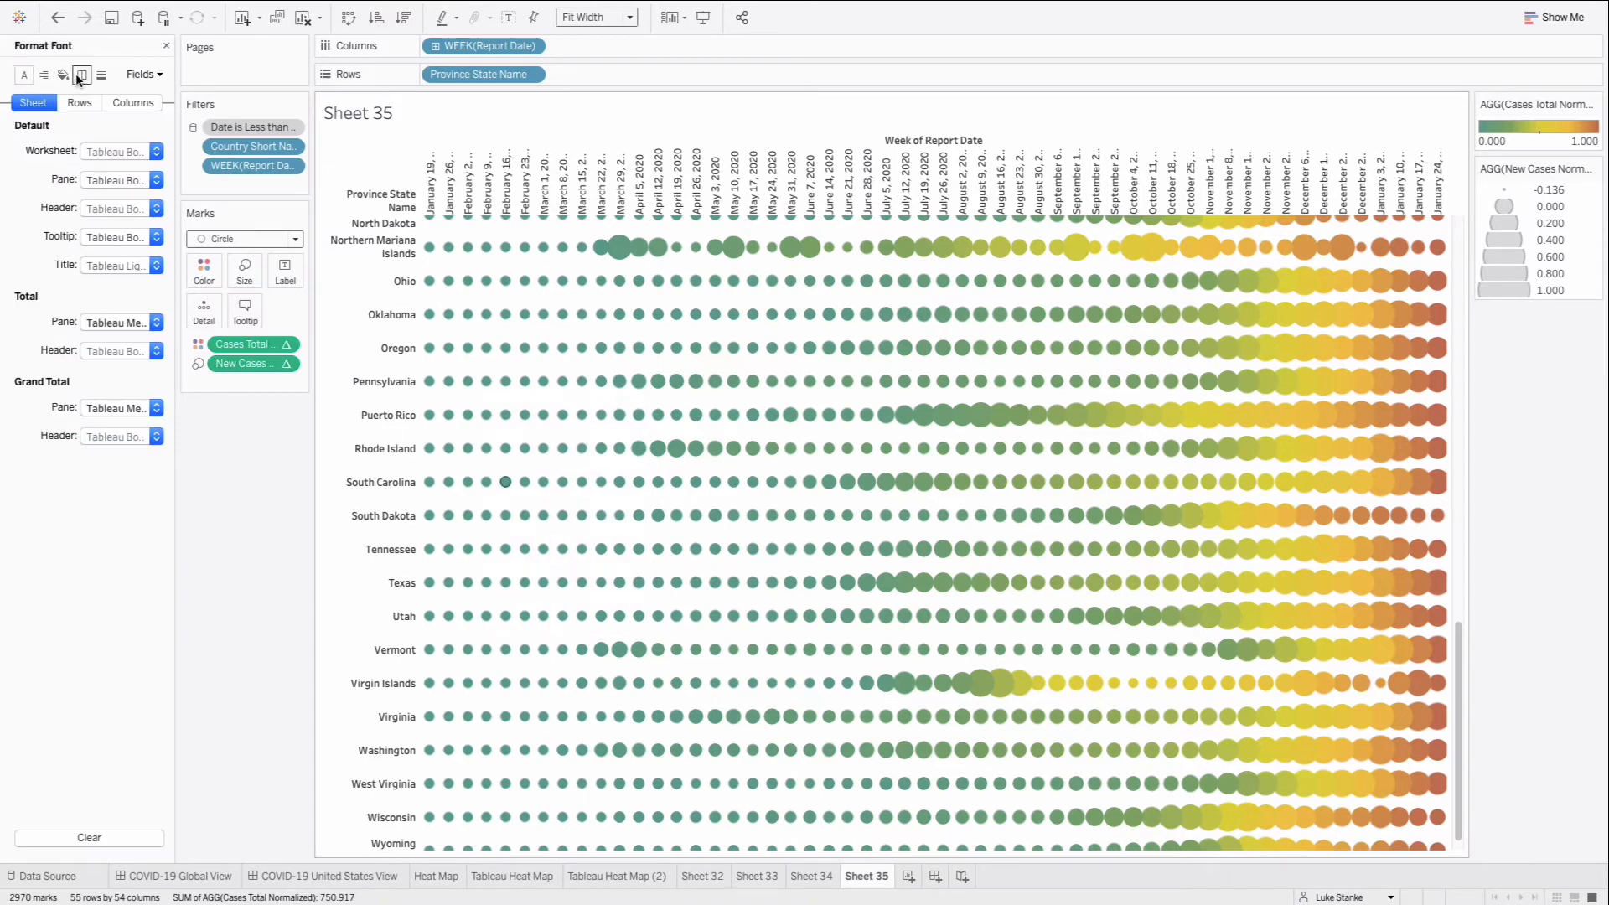
{"action": "left_click", "coordinate": [81, 74]}
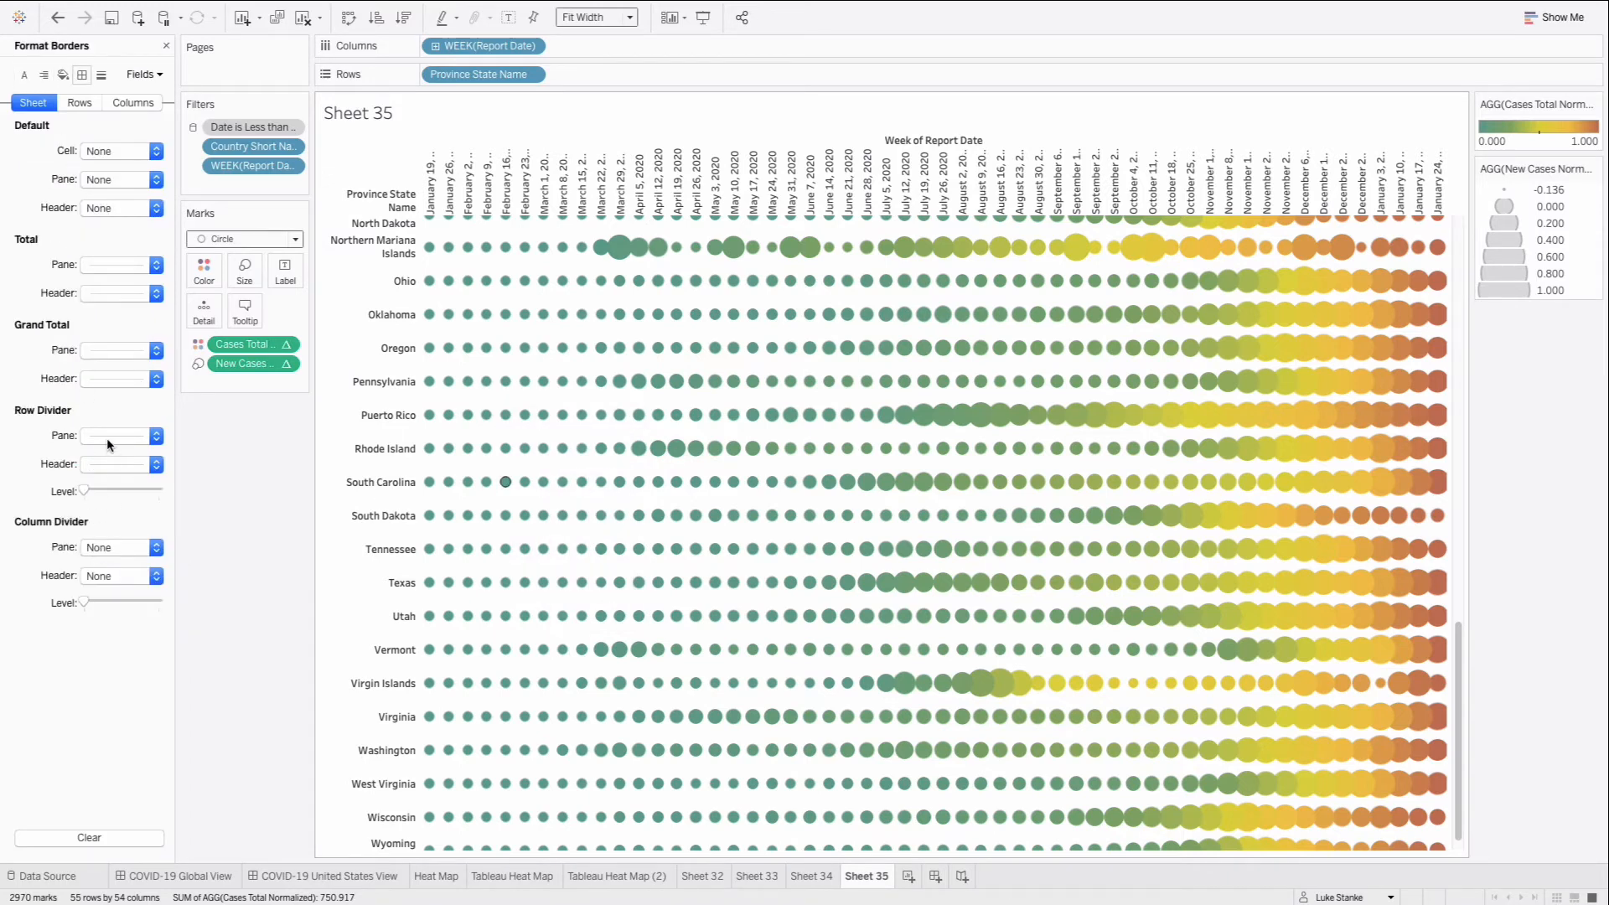
{"action": "left_click", "coordinate": [154, 435]}
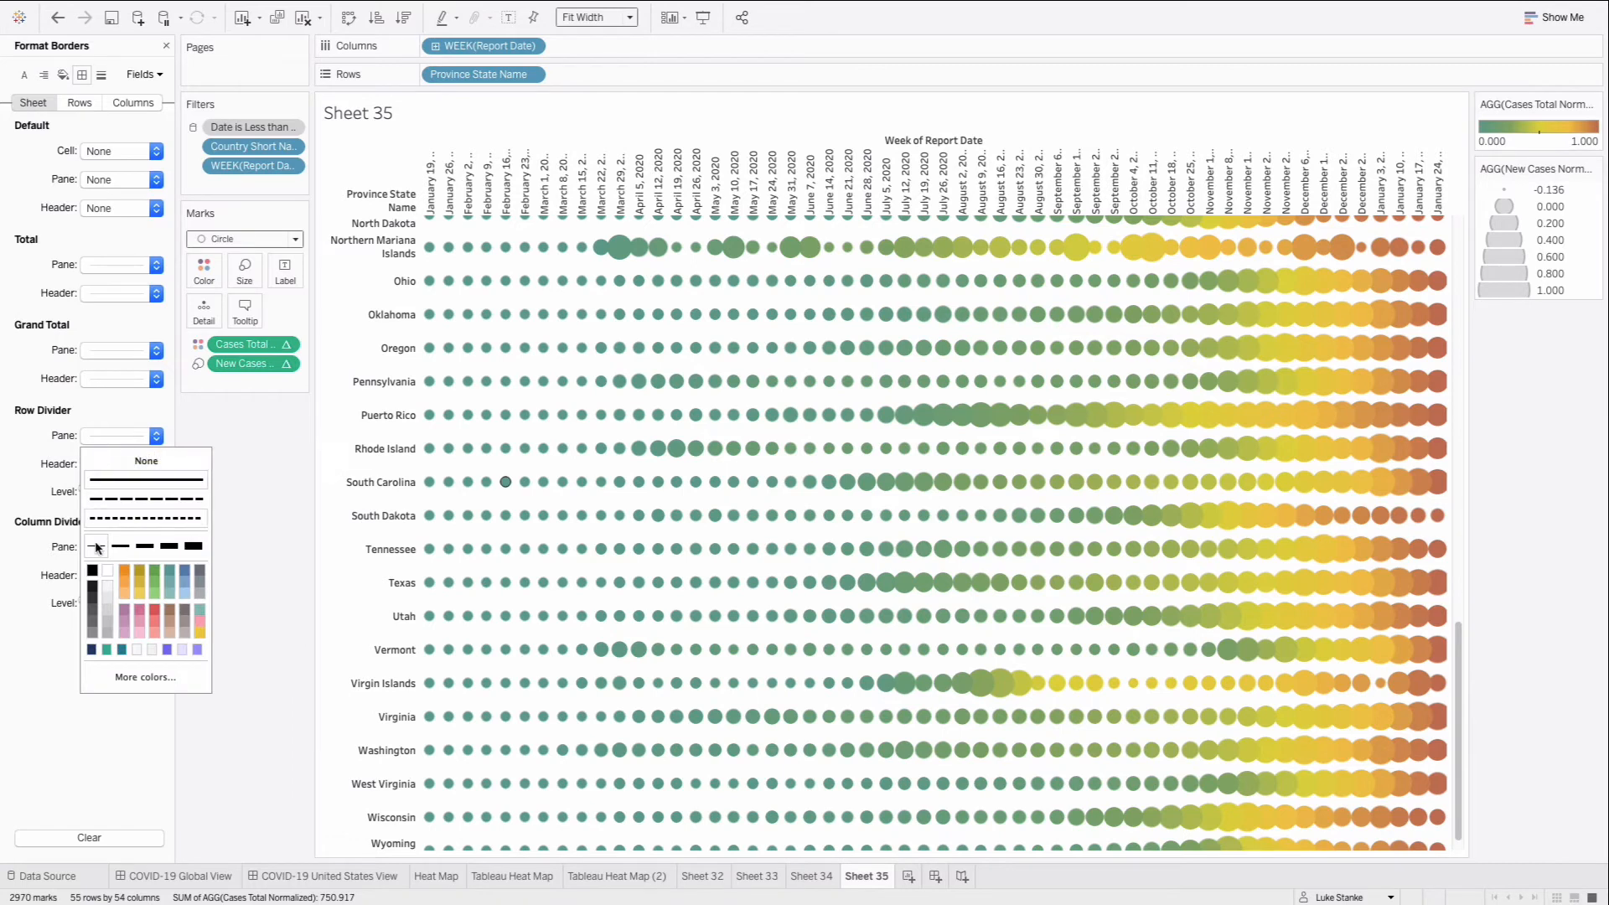
{"action": "left_click", "coordinate": [146, 460]}
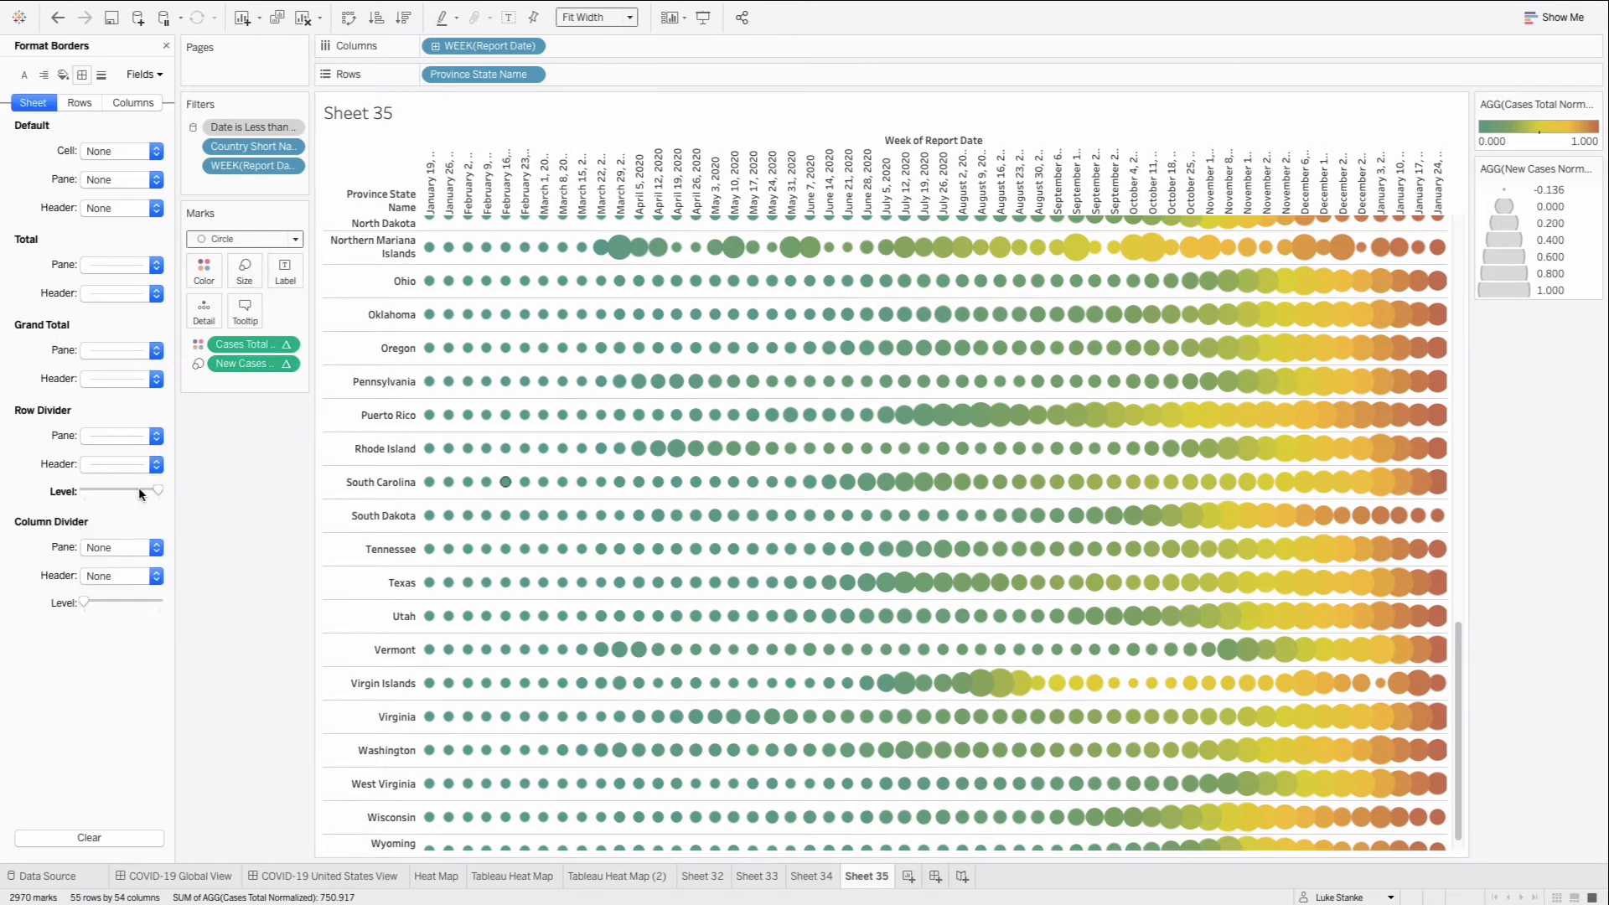
{"action": "mouse_move", "coordinate": [103, 254]}
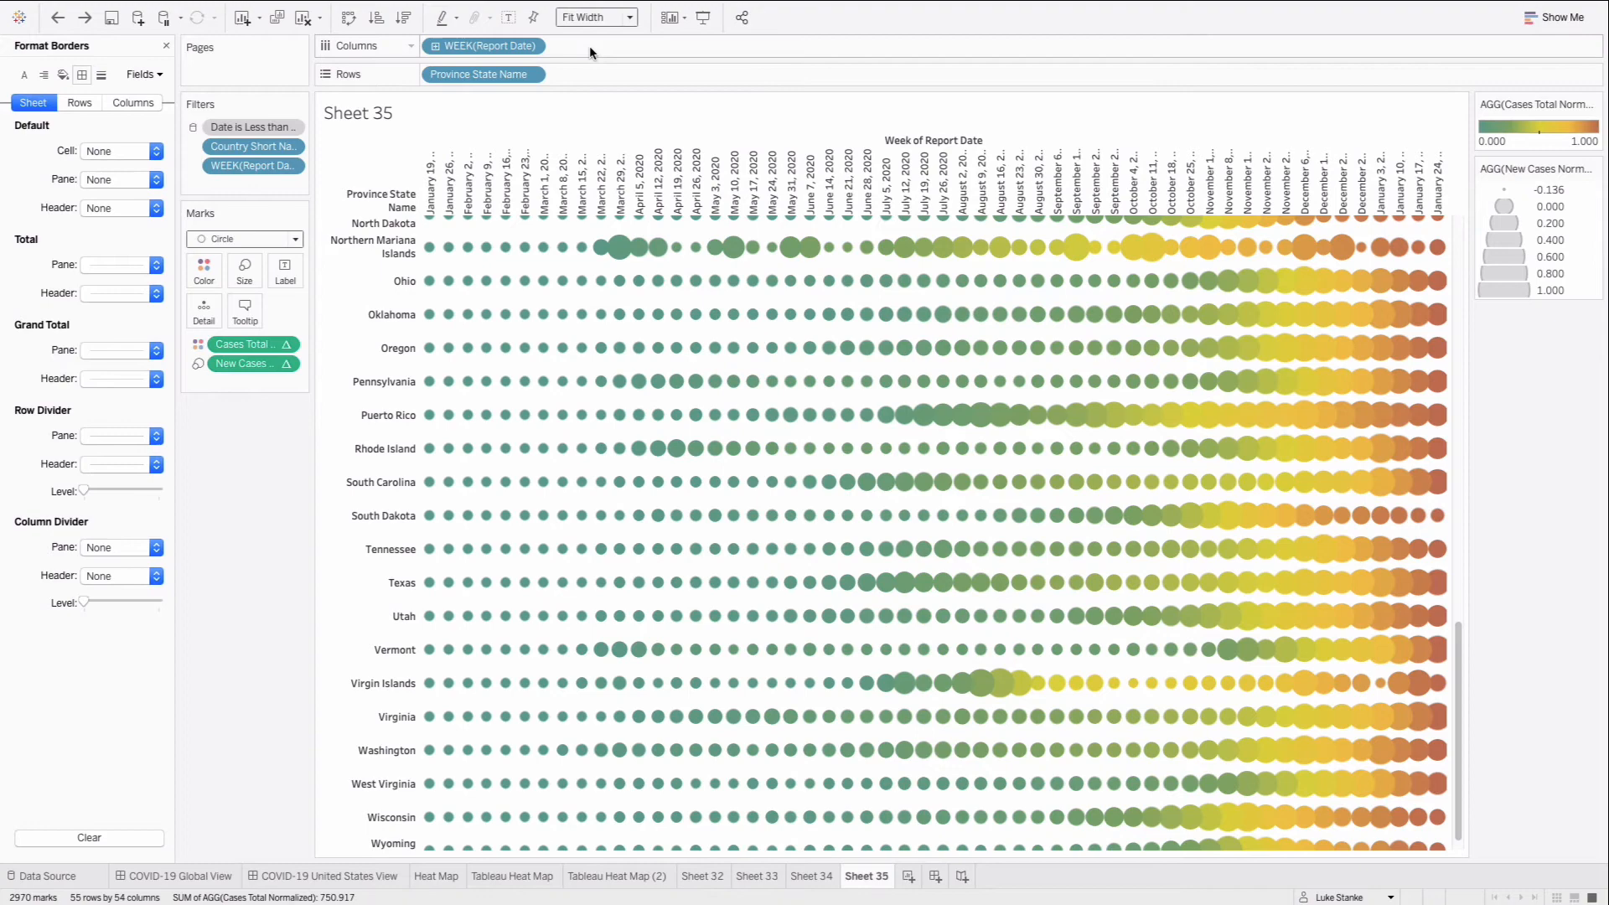
- Enter MIN(0.0) on the Columns and Rows shelves as zero-axis placeholders
{"action": "type", "text": "MIN"}
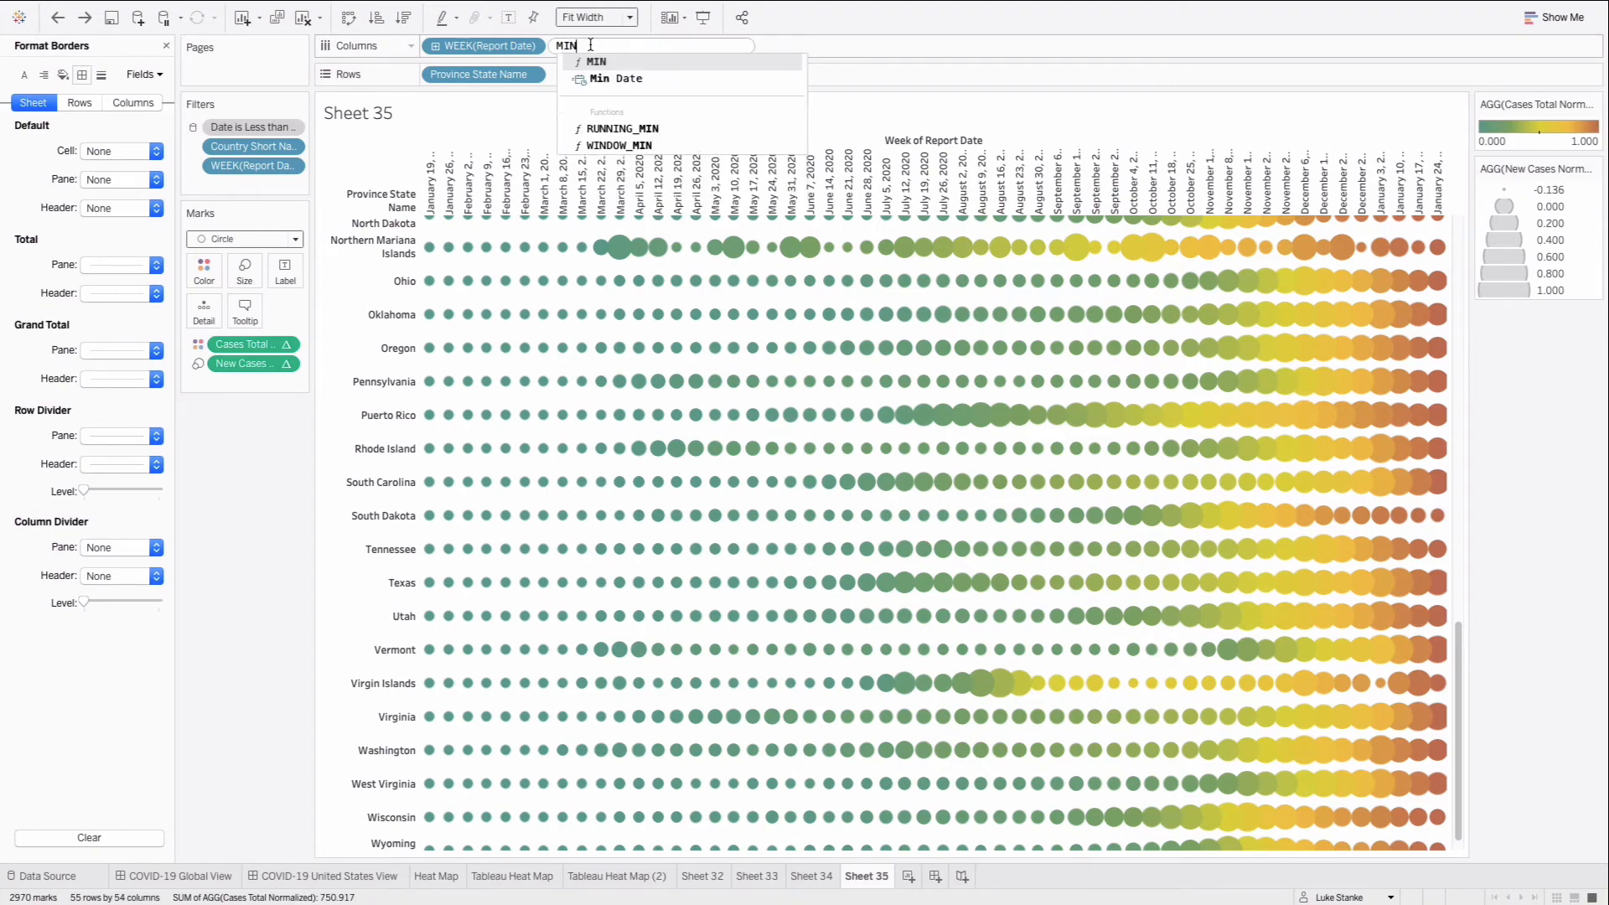
{"action": "type", "text": "(0,0))"}
{"action": "left_click", "coordinate": [652, 74]}
{"action": "type", "text": "M"}
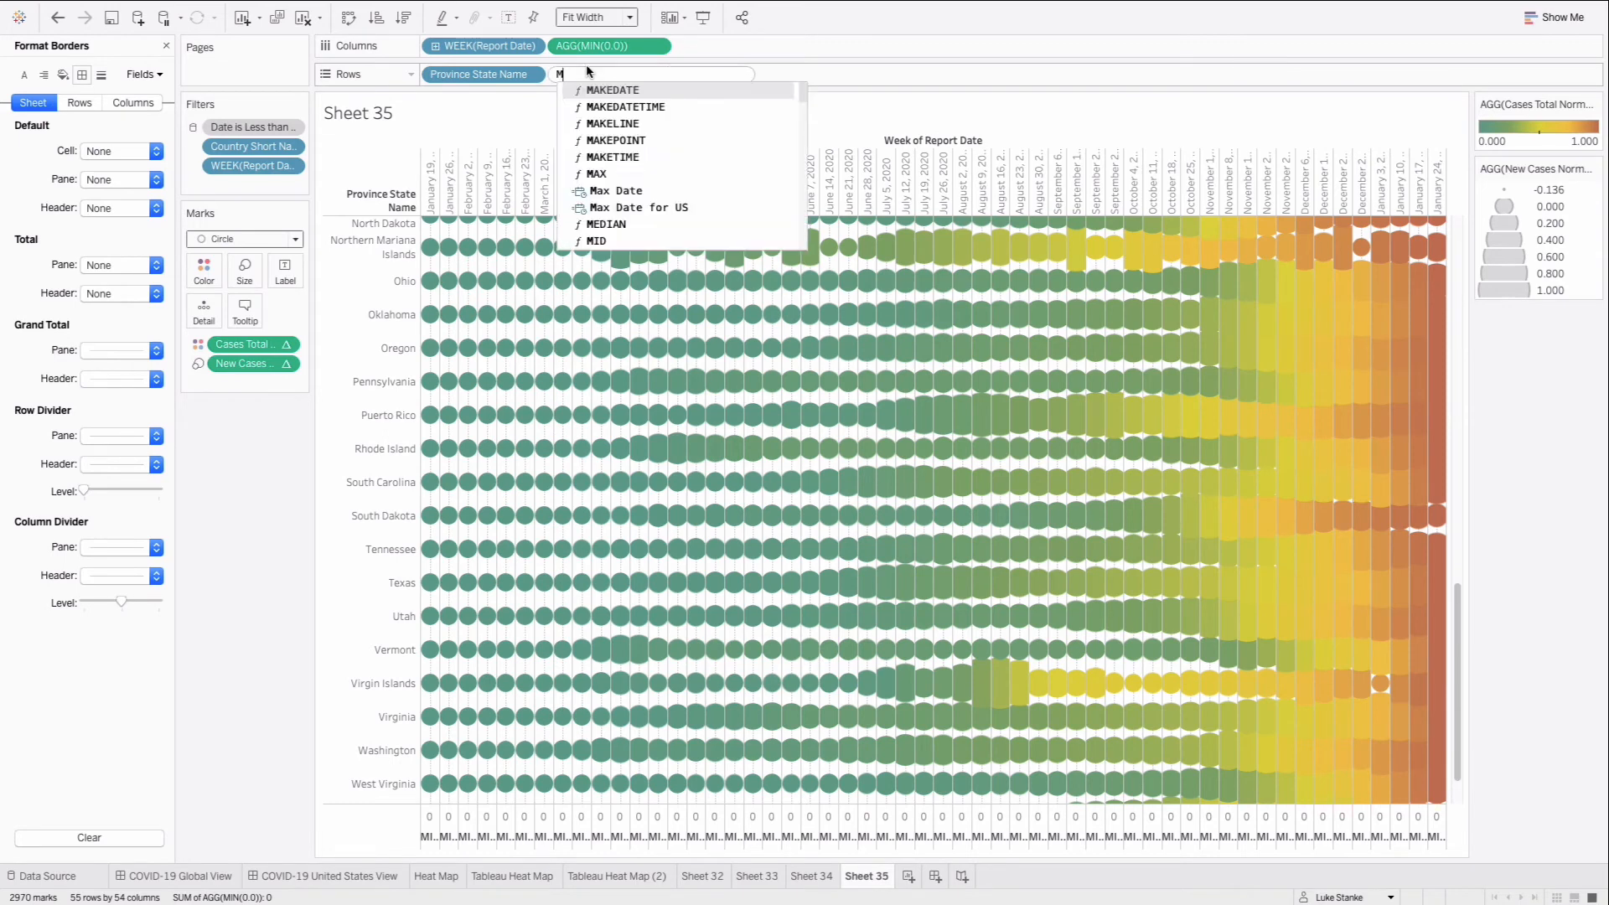
{"action": "type", "text": "IN(0.0))"}
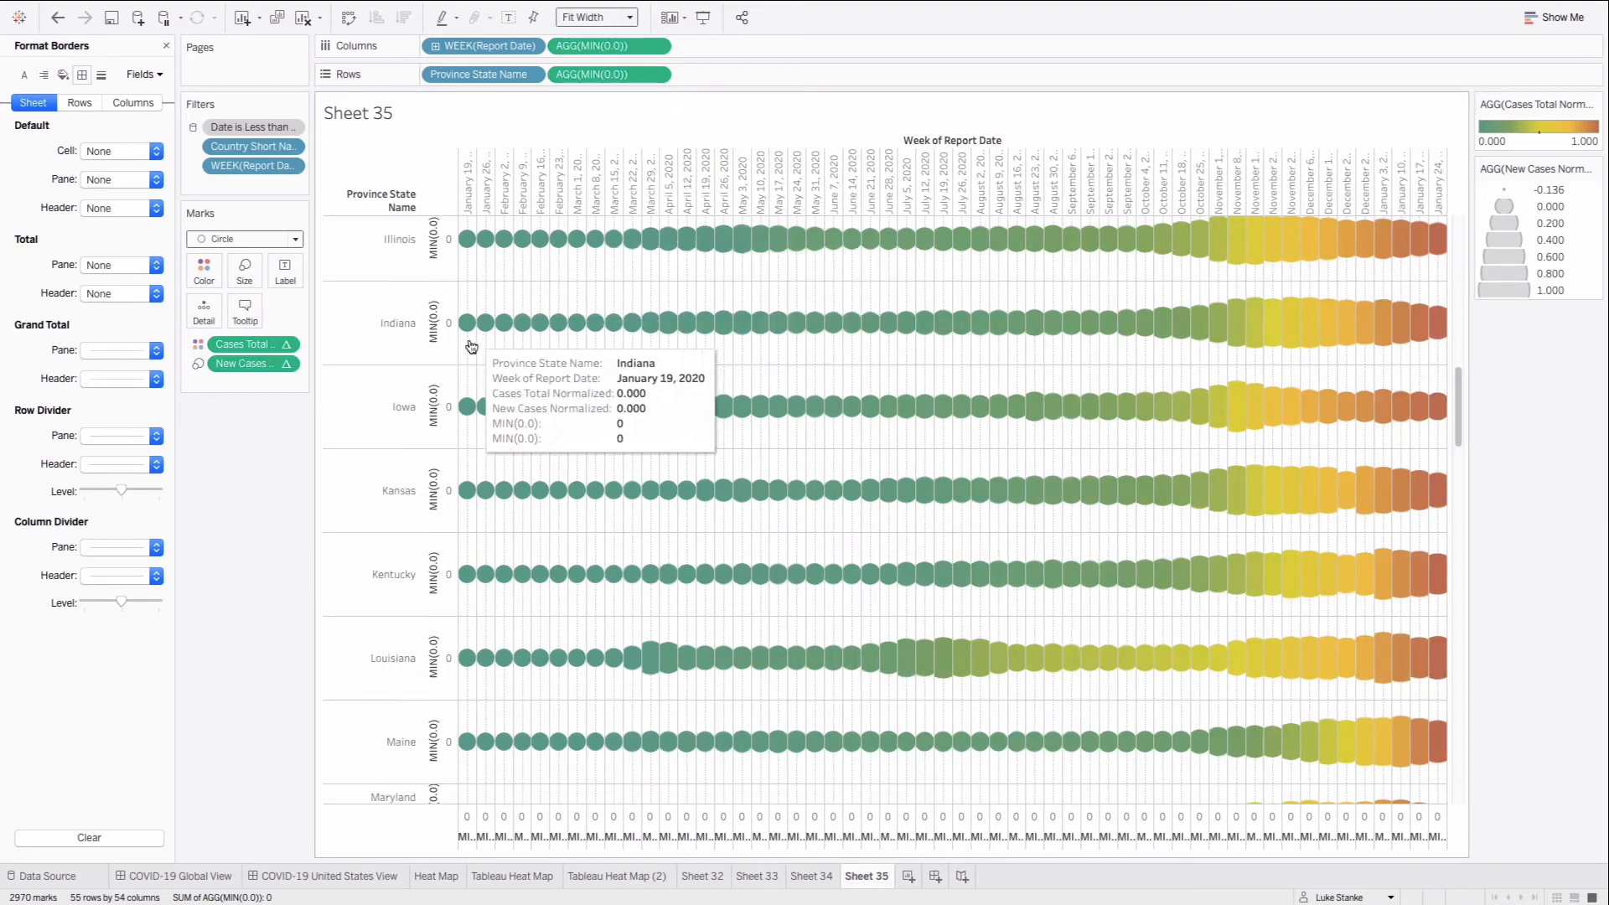
{"action": "mouse_move", "coordinate": [120, 445]}
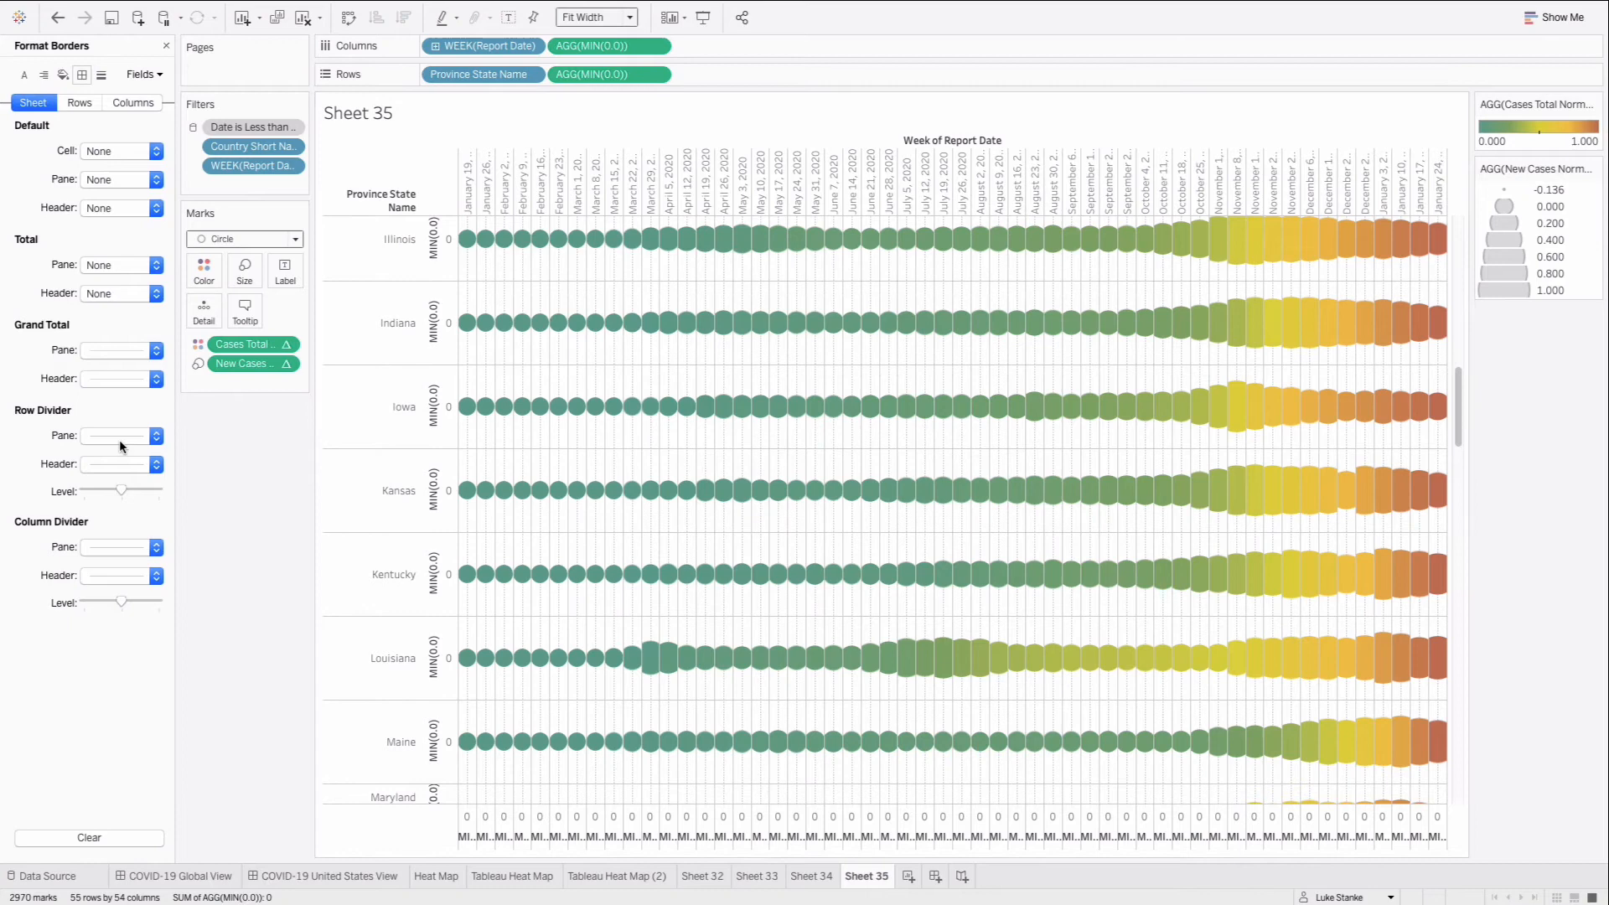
- Show the line-style choices in the Row Divider Pane dropdown
{"action": "left_click", "coordinate": [156, 547]}
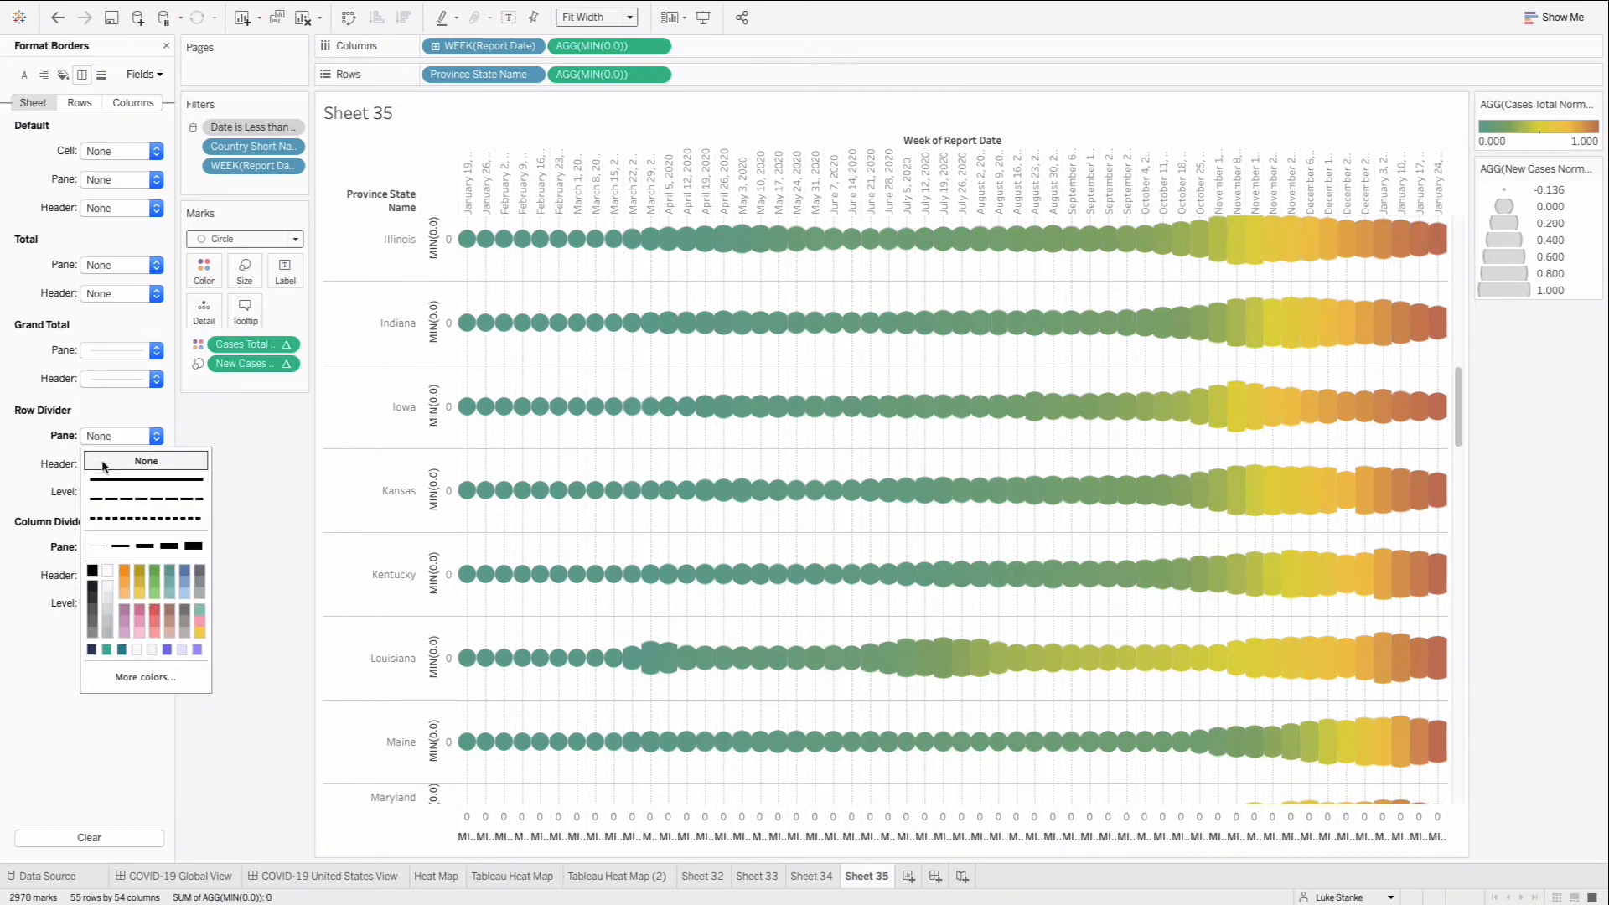
{"action": "mouse_move", "coordinate": [464, 321]}
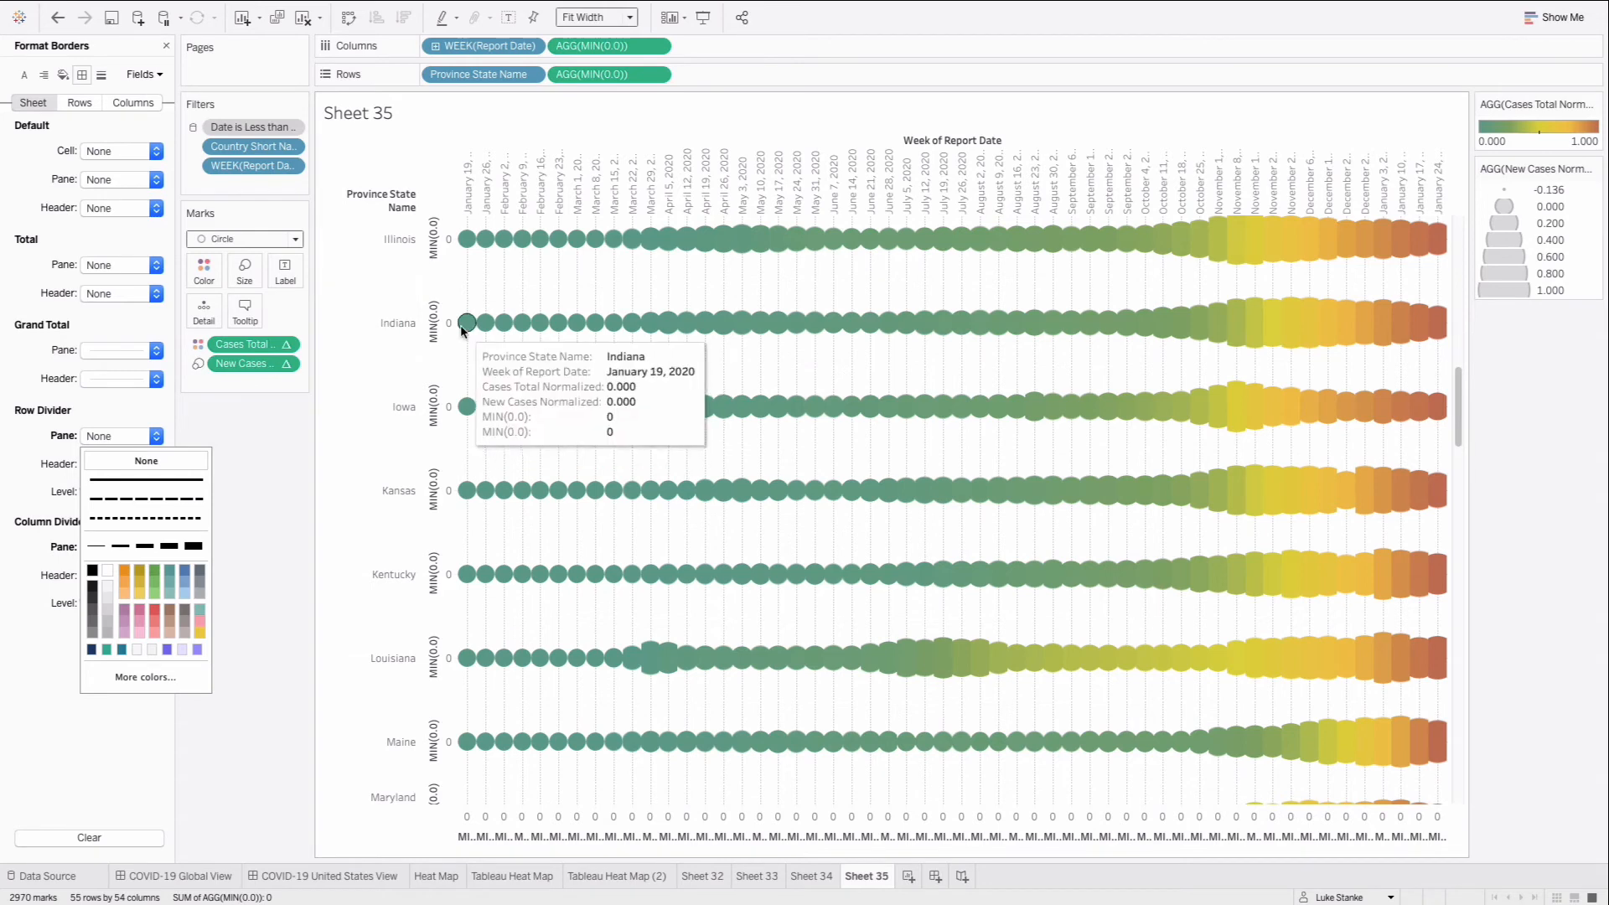
{"action": "mouse_move", "coordinate": [219, 442]}
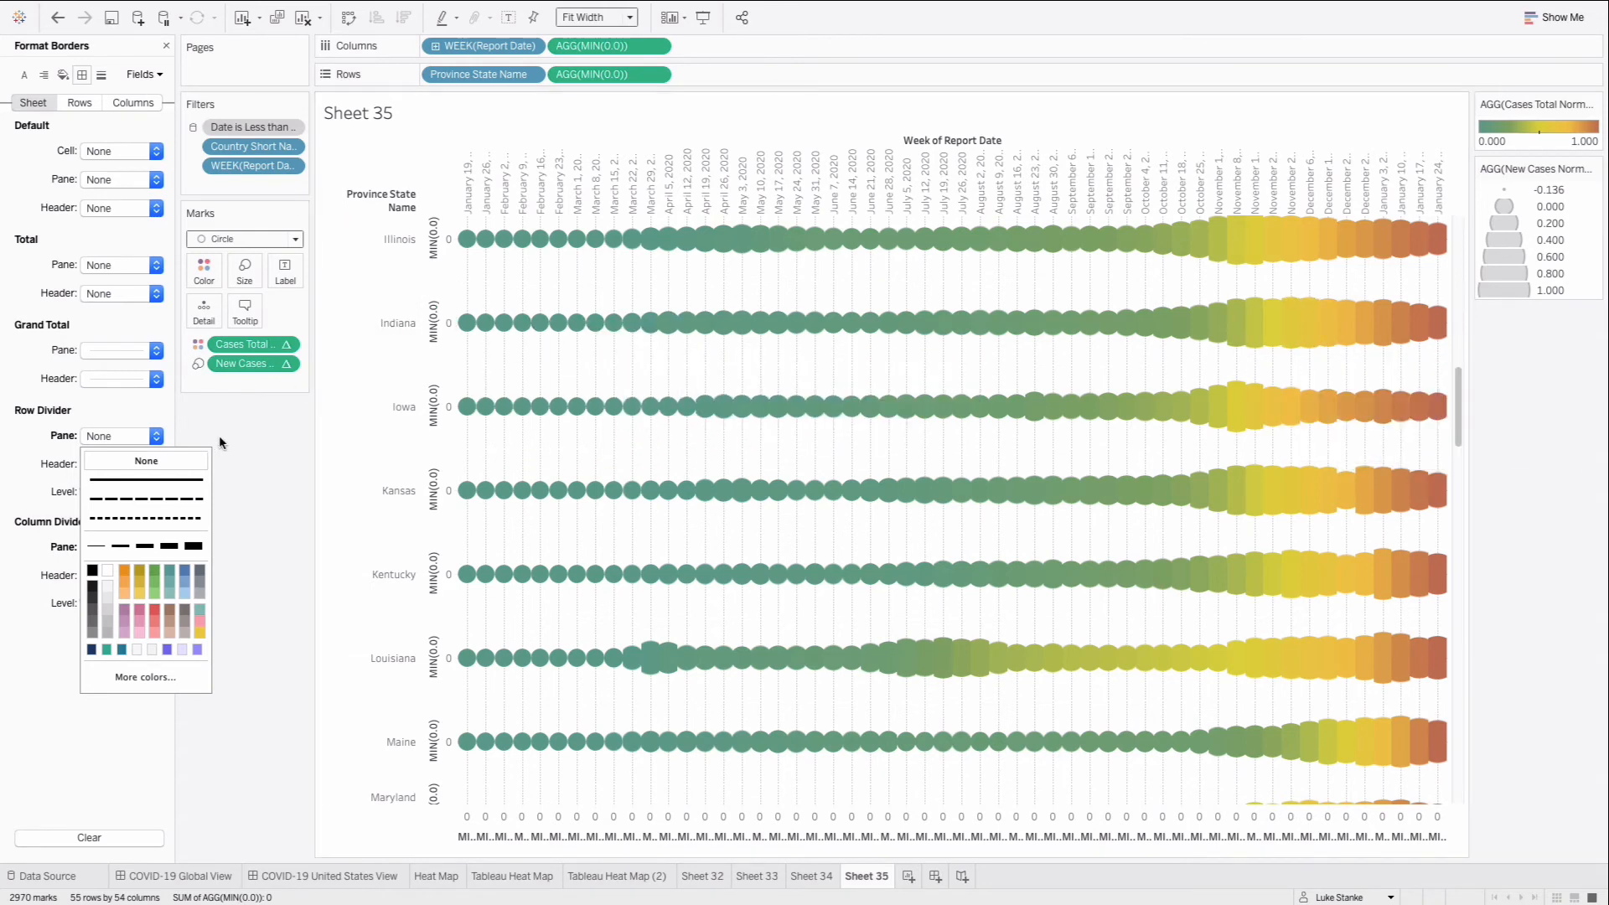
{"action": "mouse_move", "coordinate": [1271, 236]}
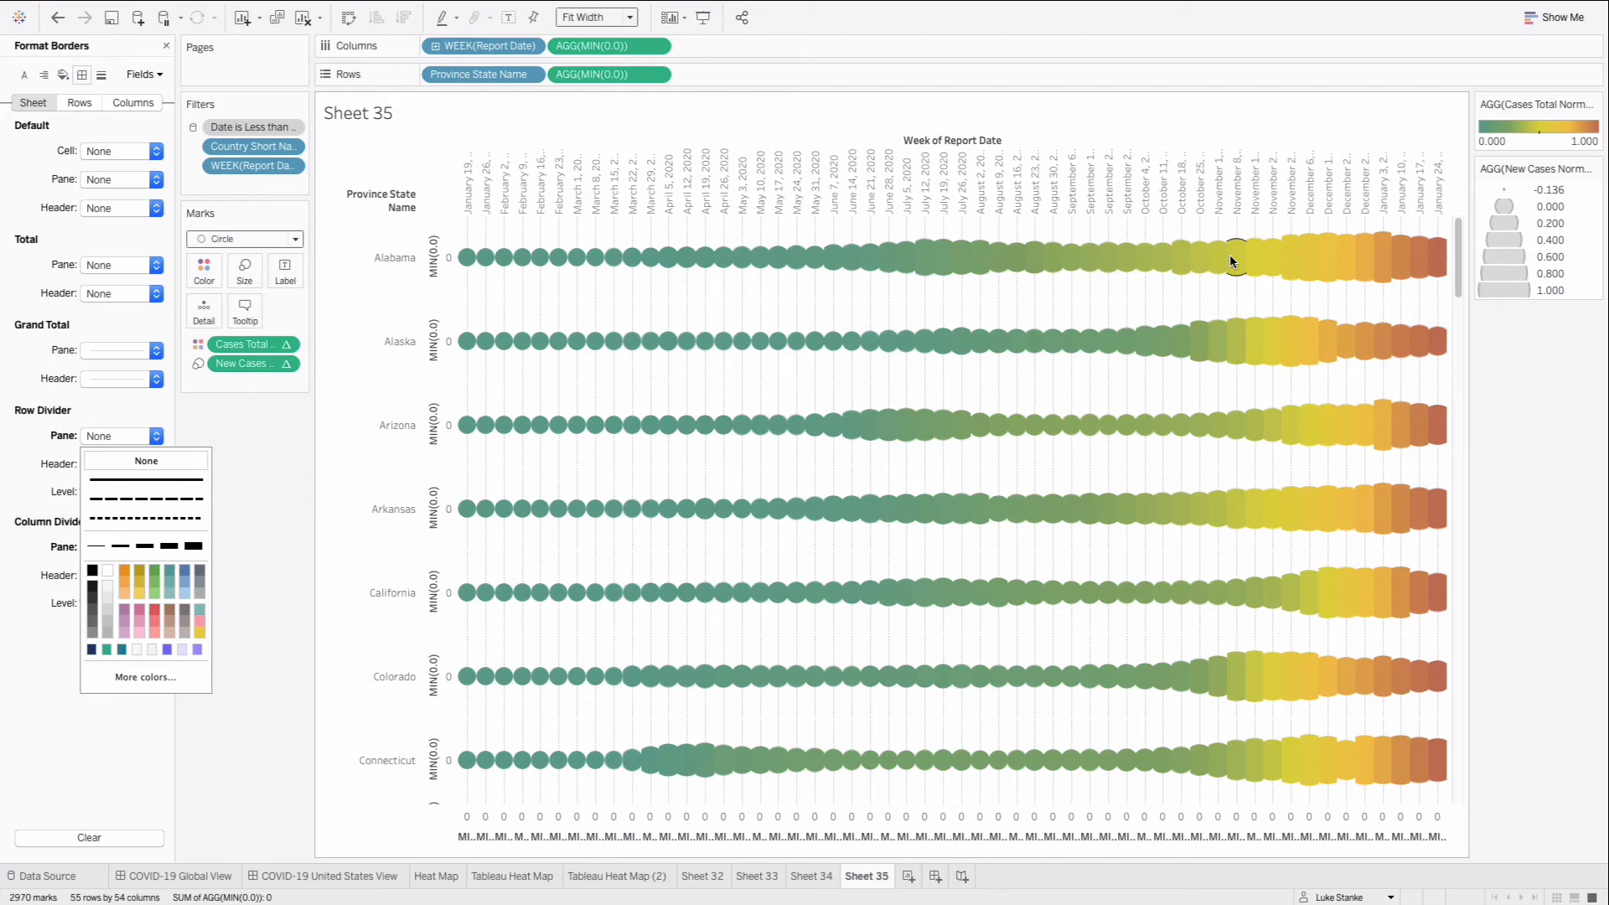
{"action": "mouse_move", "coordinate": [628, 442]}
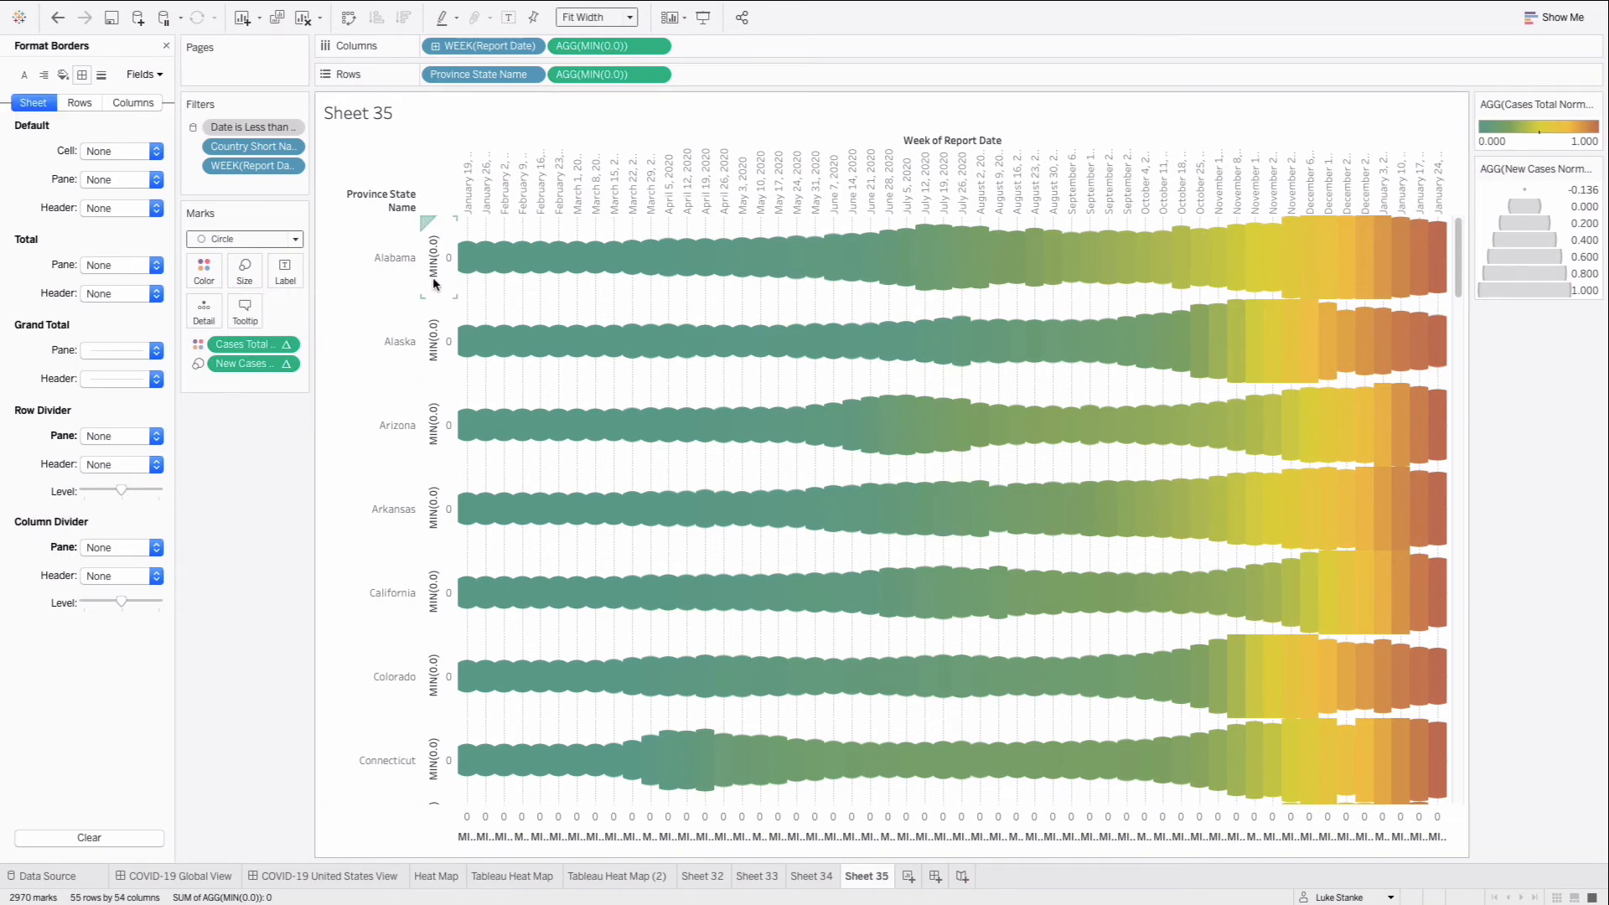
- Hide the header of the bottom MIN(0.0) zero axis
{"action": "right_click", "coordinate": [435, 256]}
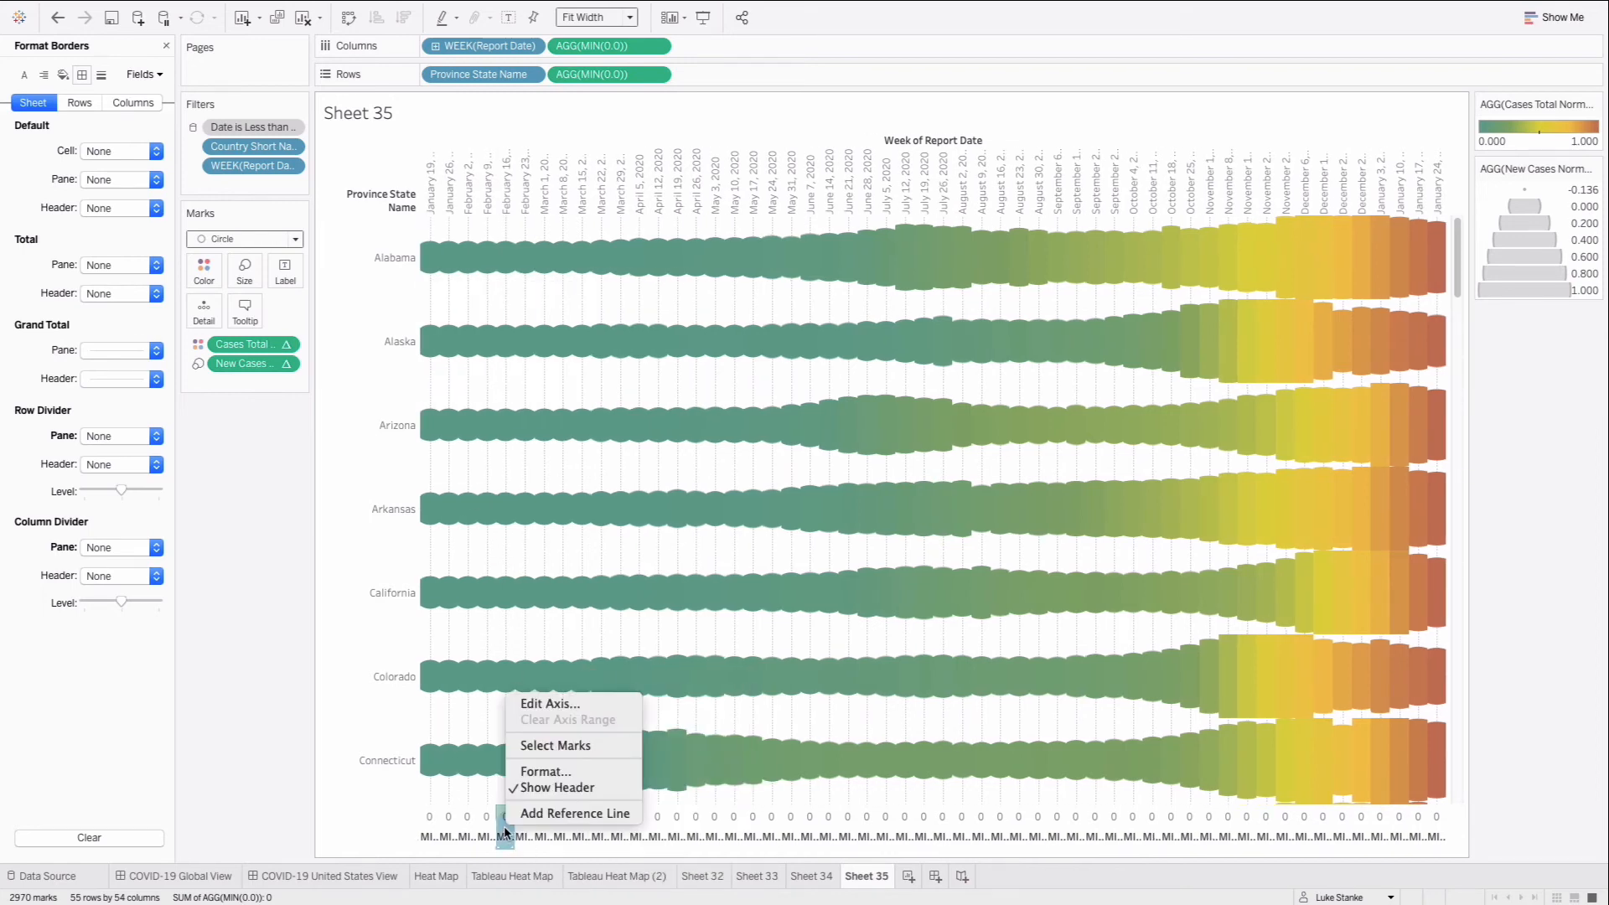
{"action": "left_click", "coordinate": [534, 794]}
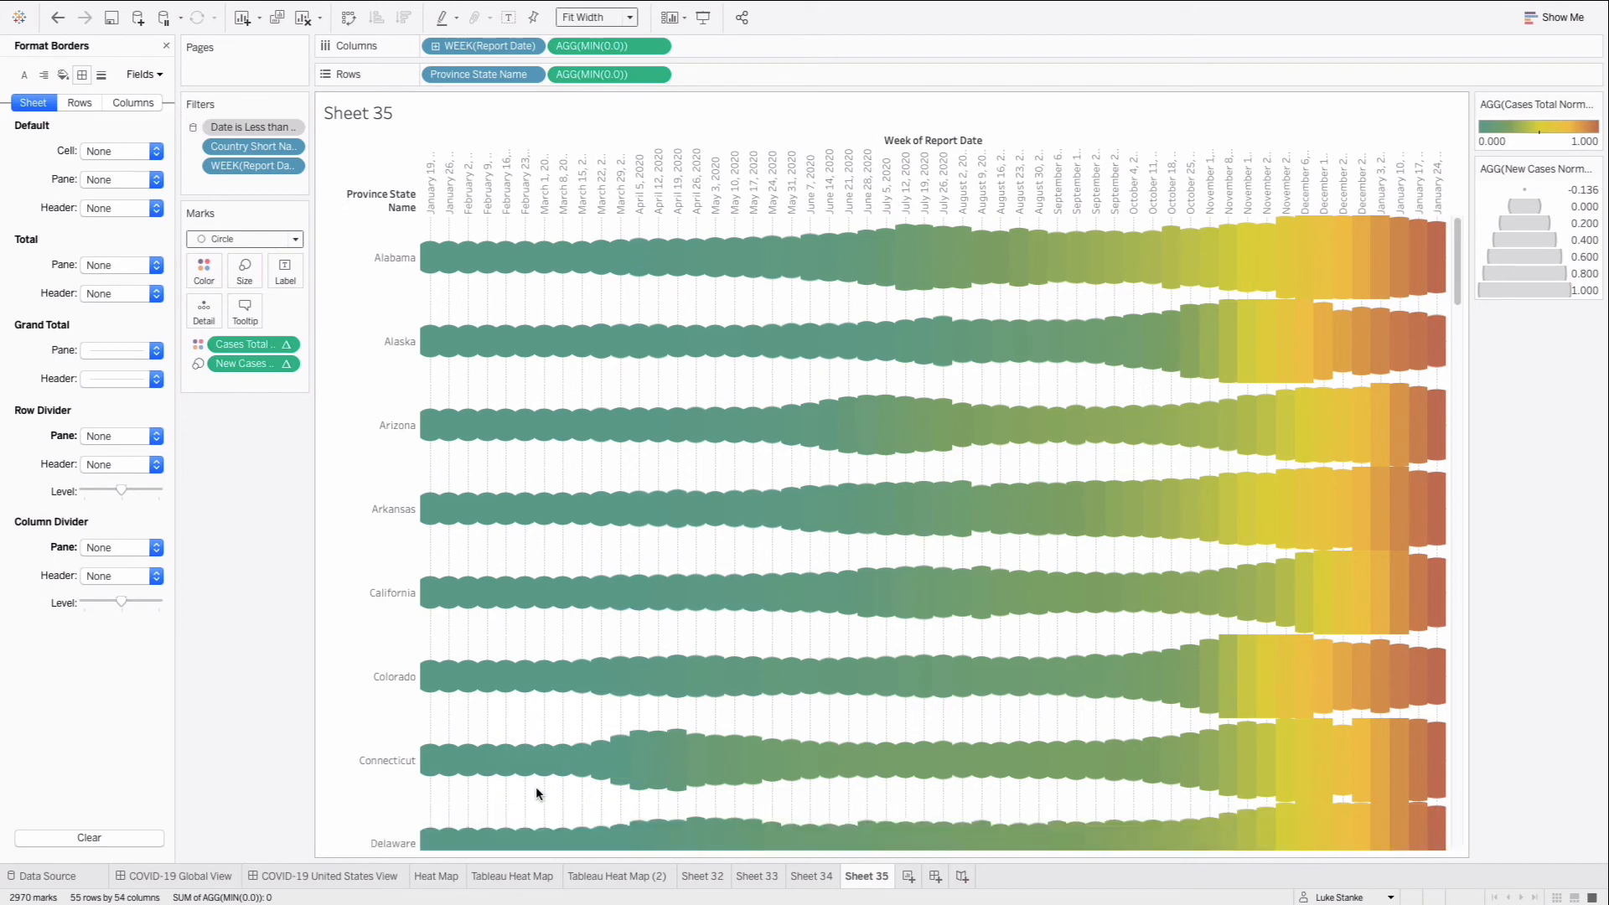
- Scroll down the state rows and highlight the Hawaii row of marks
{"action": "scroll", "scroll_direction": "down", "scroll_amount": 3}
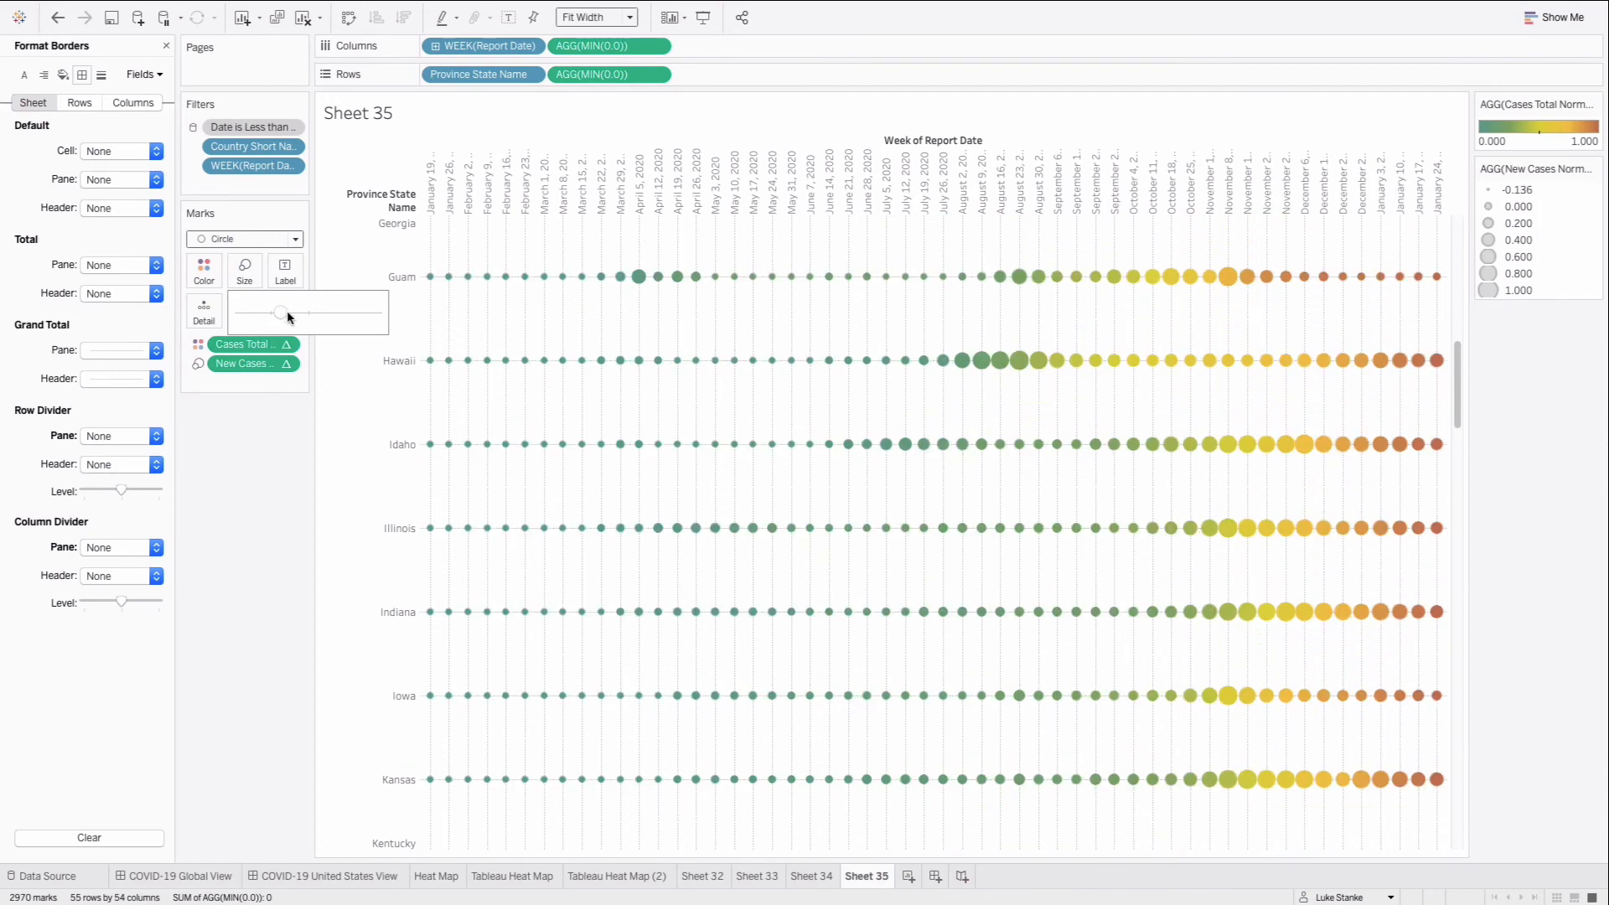
{"action": "left_click", "coordinate": [398, 361]}
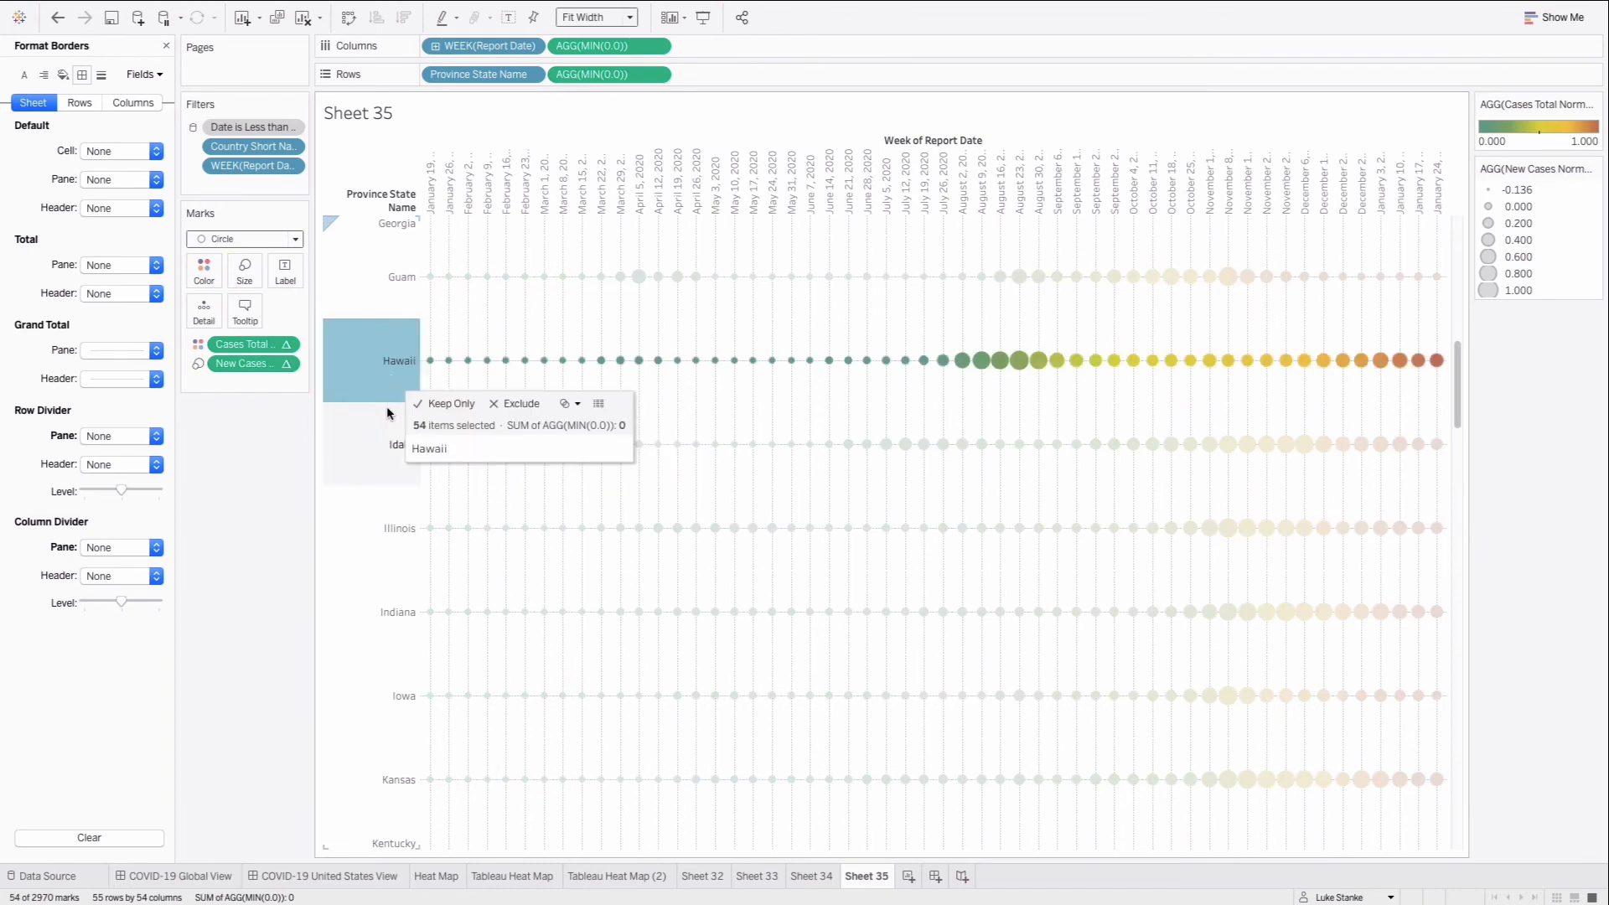